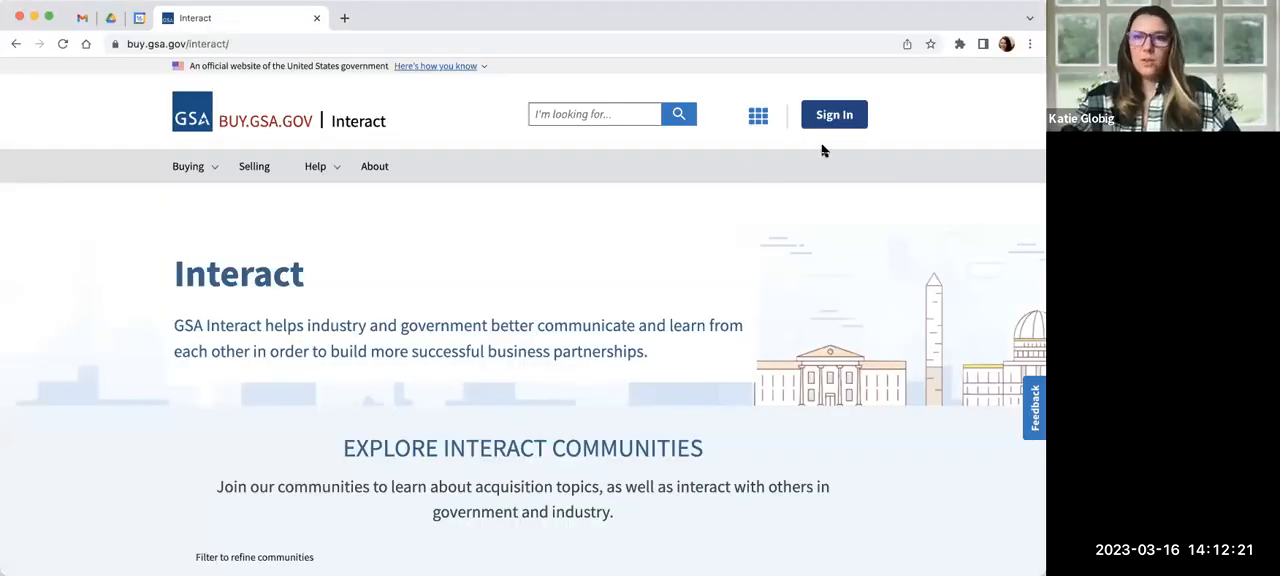
{"action": "mouse_move", "coordinate": [978, 55]}
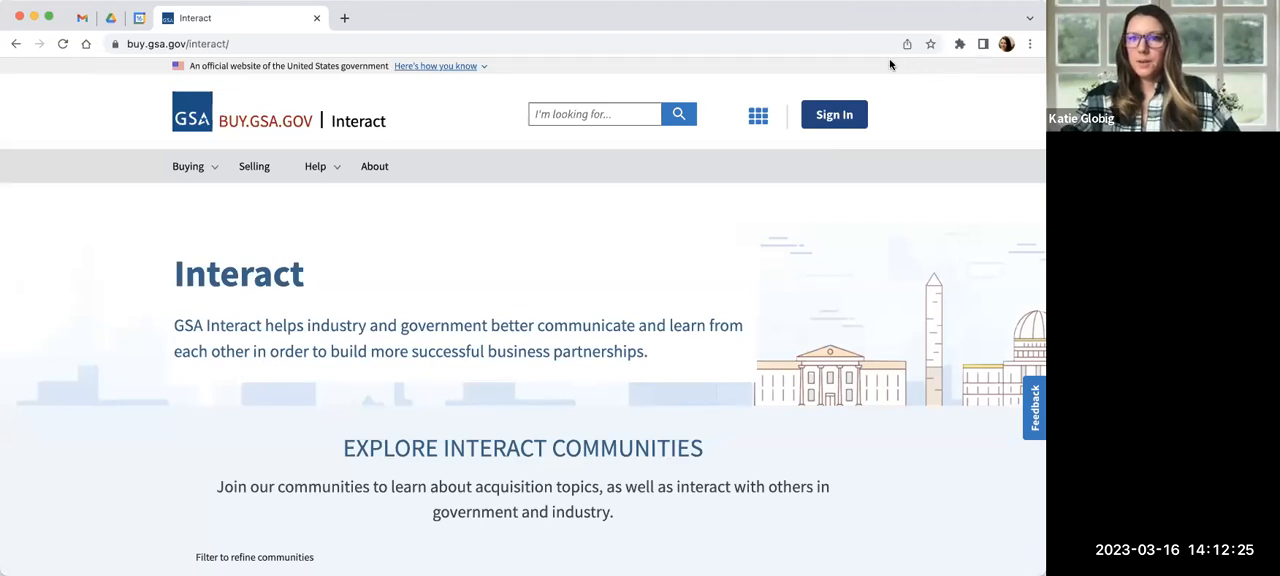
Return to the BUY.GSA.GOV home page and look through the Buyer Resources section
{"action": "left_click", "coordinate": [315, 166]}
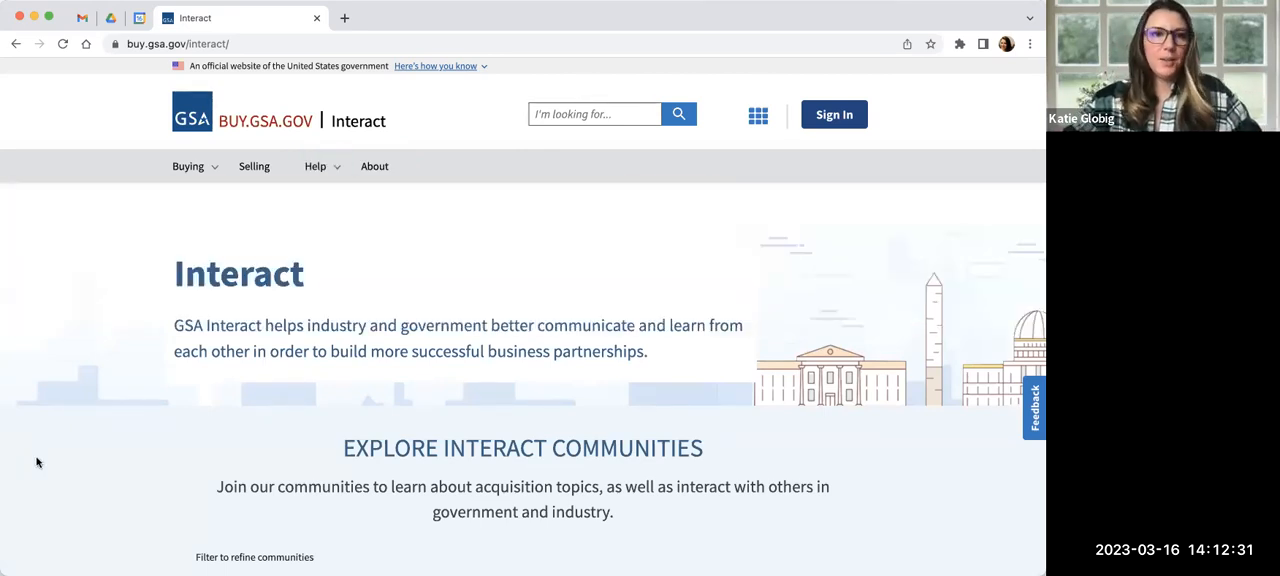
{"action": "mouse_move", "coordinate": [200, 440]}
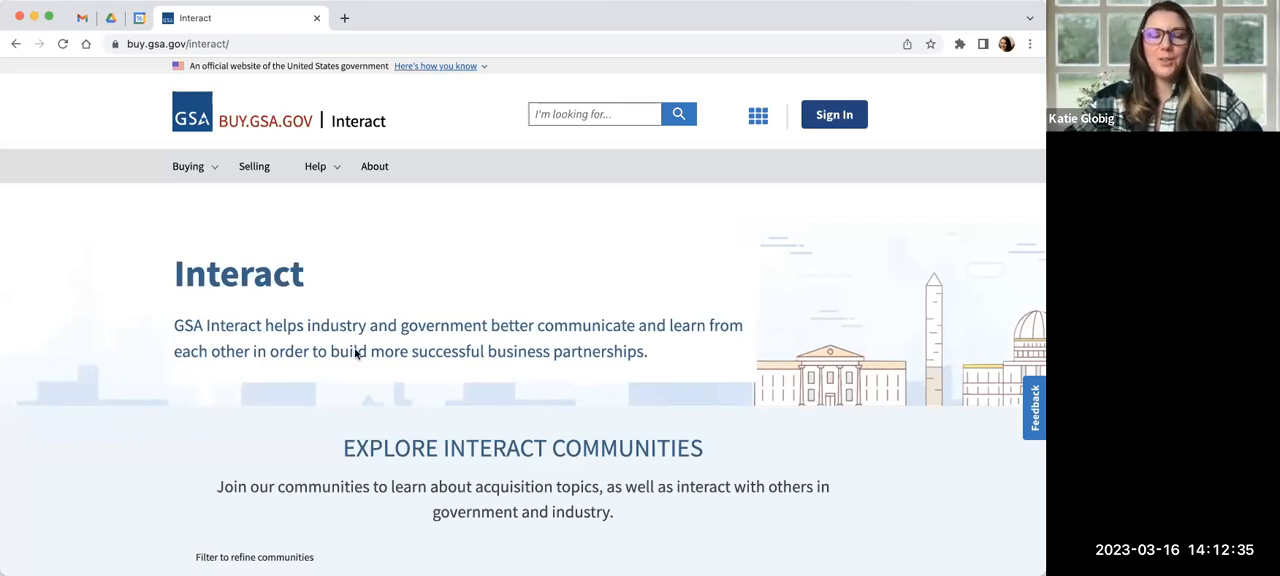
{"action": "scroll", "scroll_direction": "down", "scroll_amount": 3}
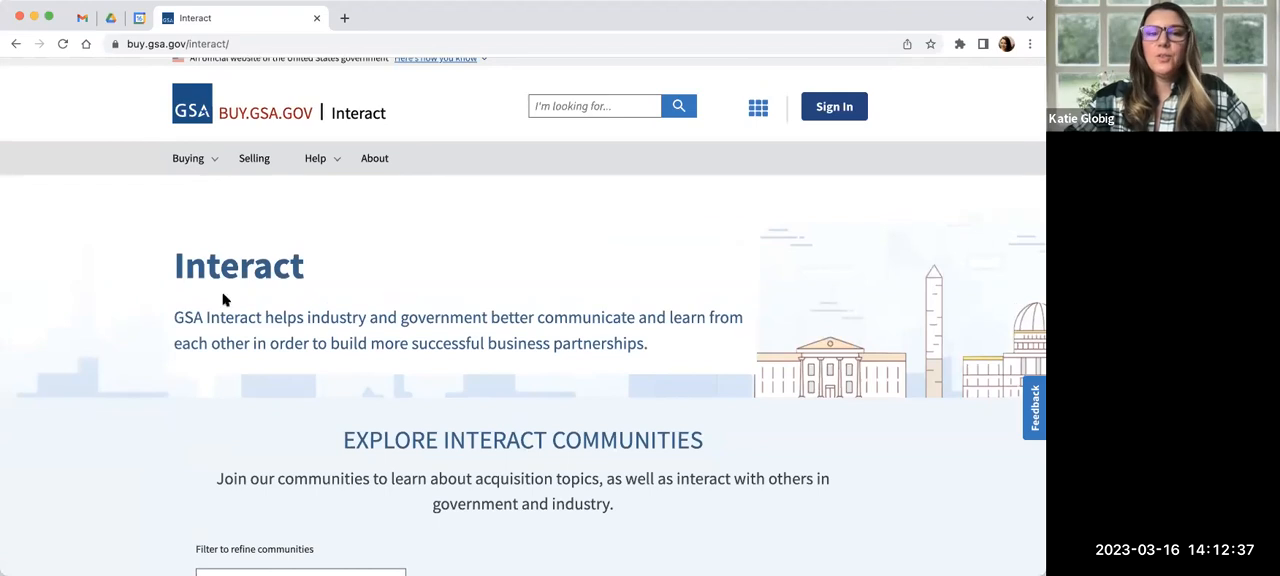
{"action": "mouse_move", "coordinate": [314, 227]}
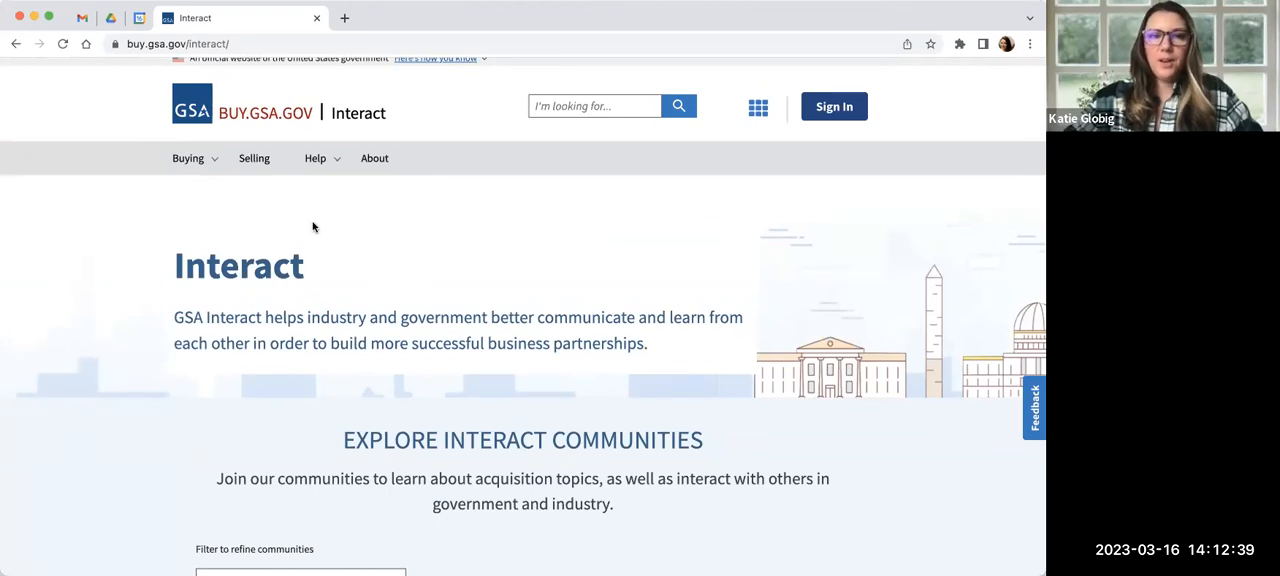
{"action": "mouse_move", "coordinate": [735, 152]}
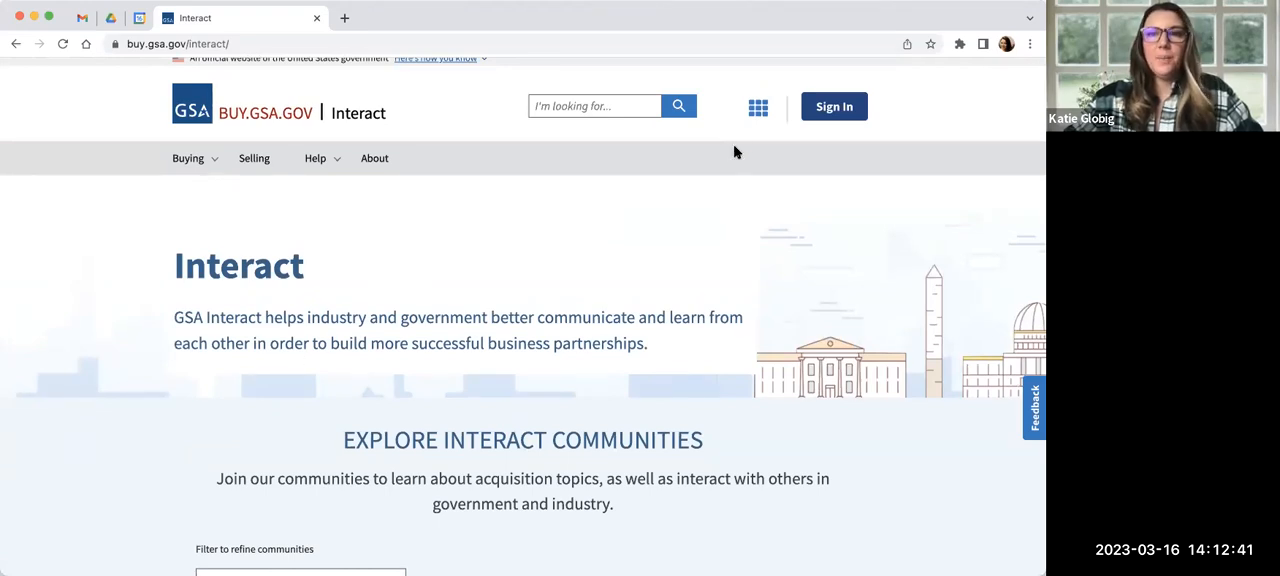
{"action": "left_click", "coordinate": [758, 107]}
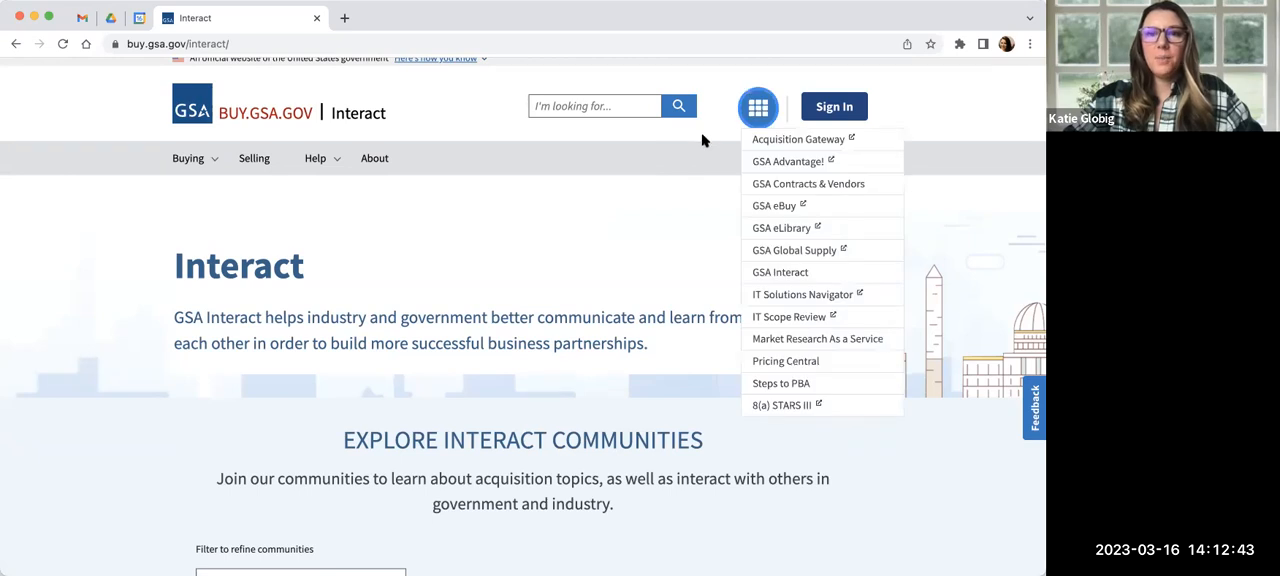
{"action": "left_click", "coordinate": [757, 106]}
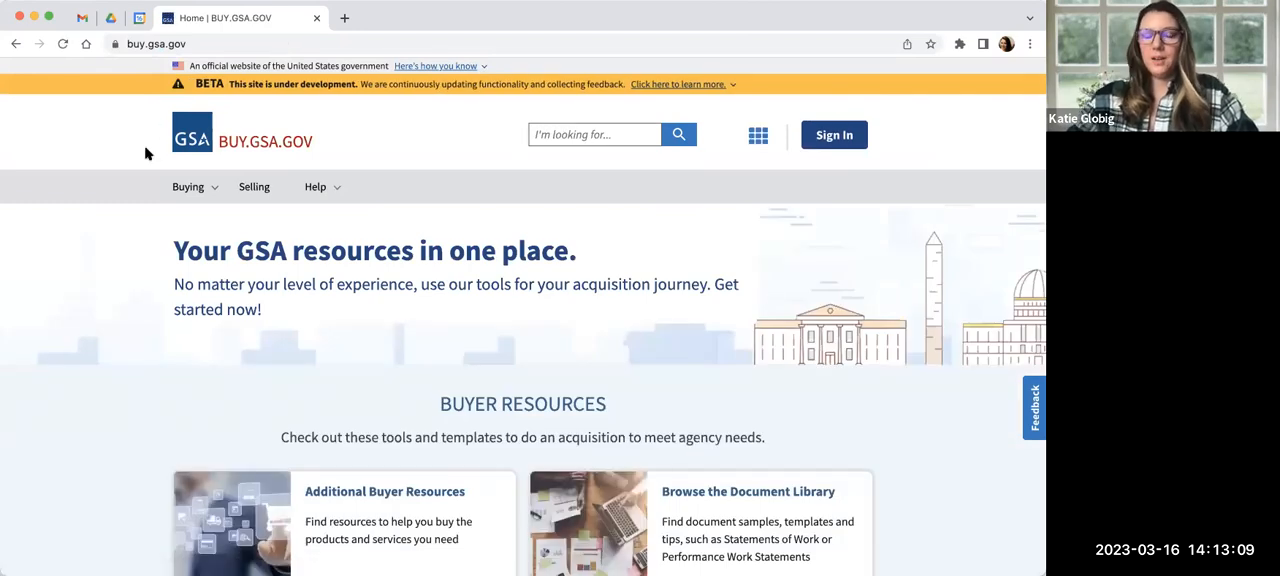
{"action": "mouse_move", "coordinate": [290, 458]}
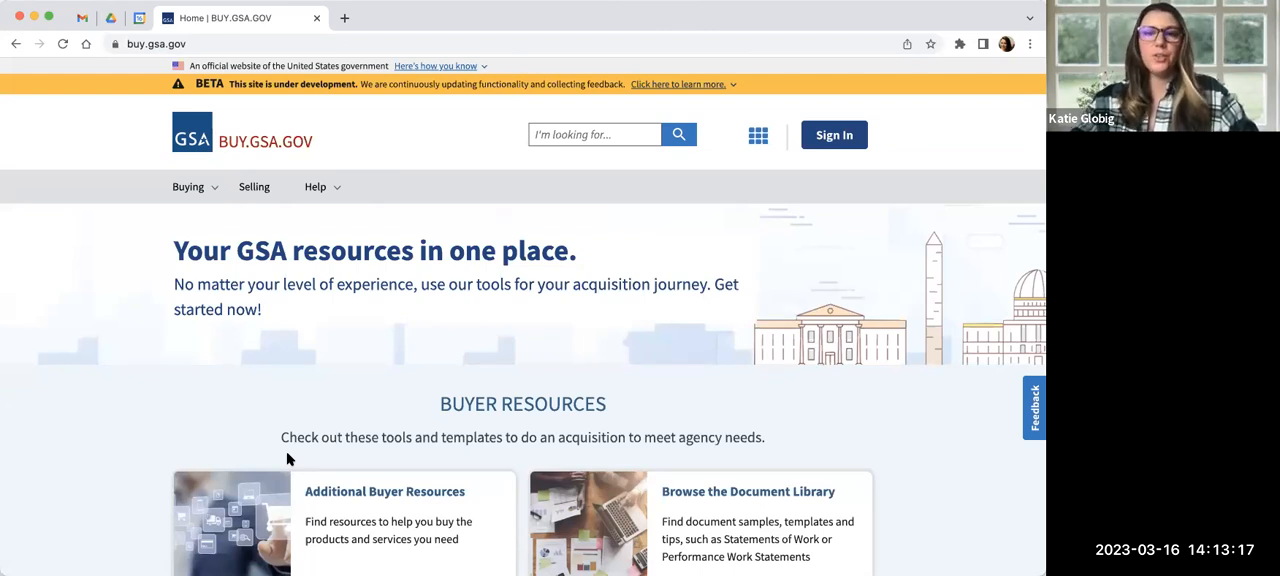
{"action": "mouse_move", "coordinate": [314, 363]}
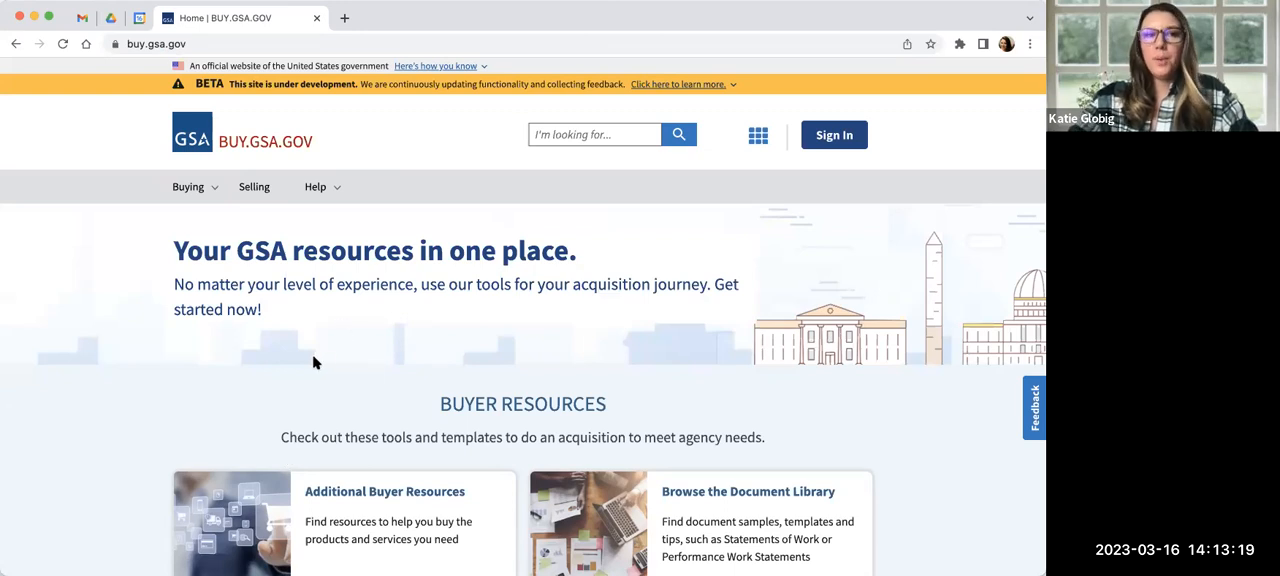
{"action": "mouse_move", "coordinate": [380, 378]}
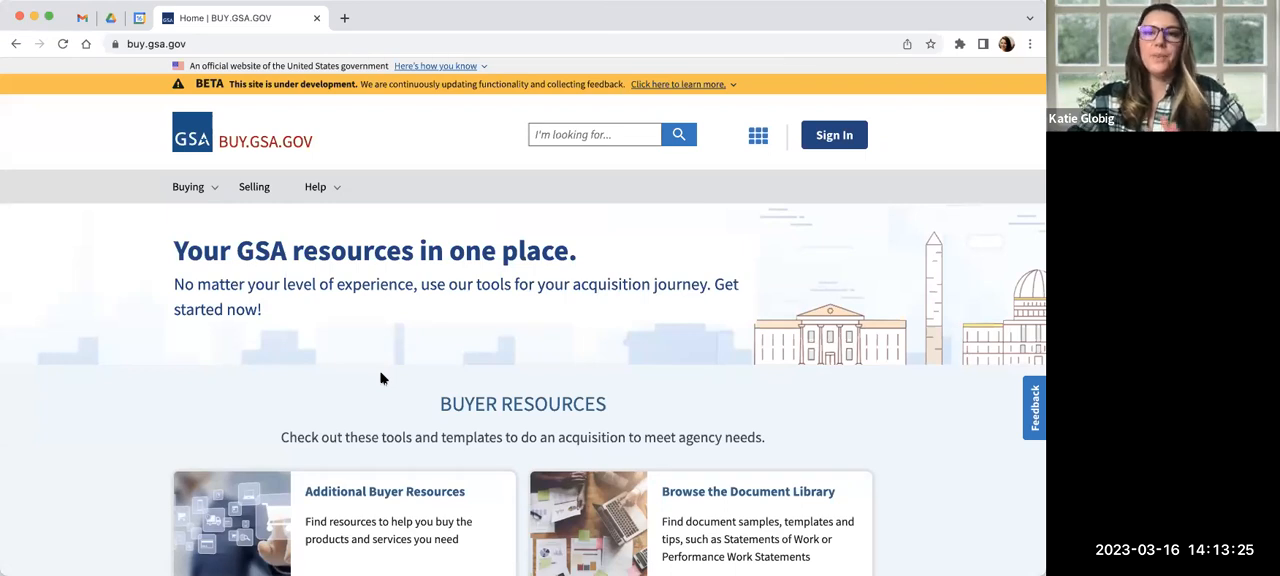
{"action": "mouse_move", "coordinate": [385, 377]}
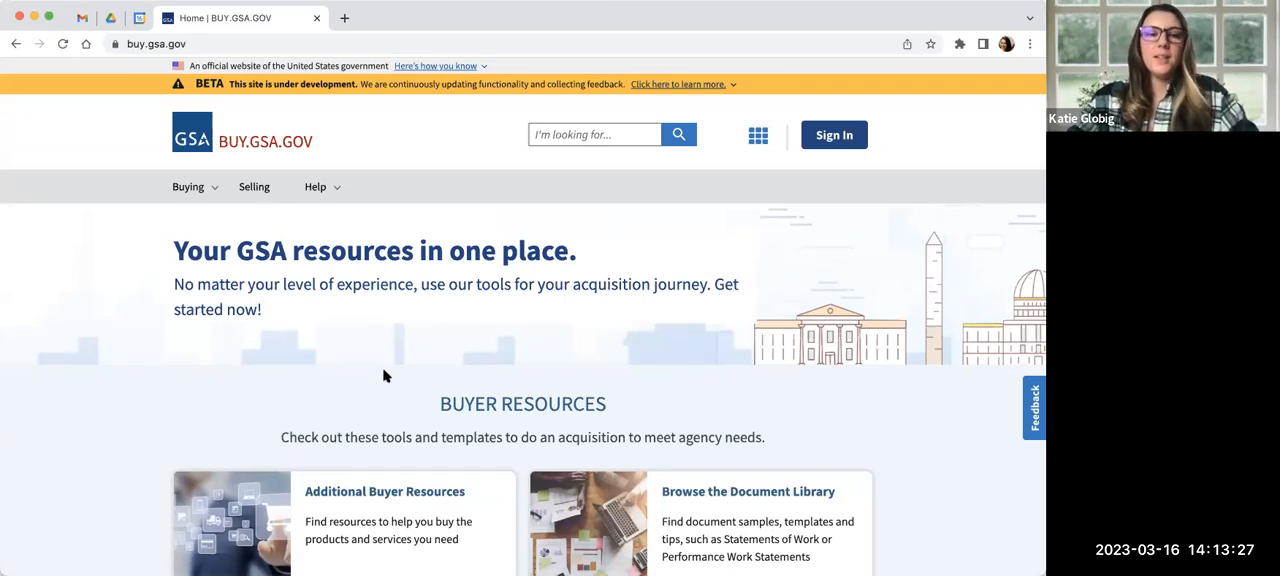
{"action": "scroll", "scroll_direction": "down", "scroll_amount": 3}
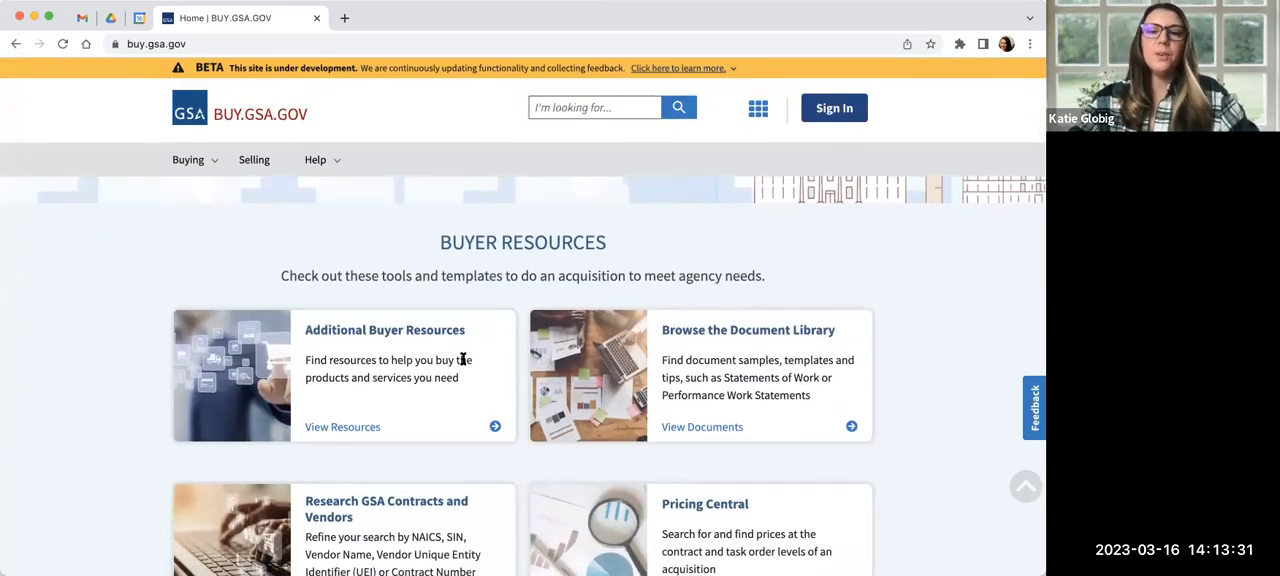
{"action": "mouse_move", "coordinate": [702, 426]}
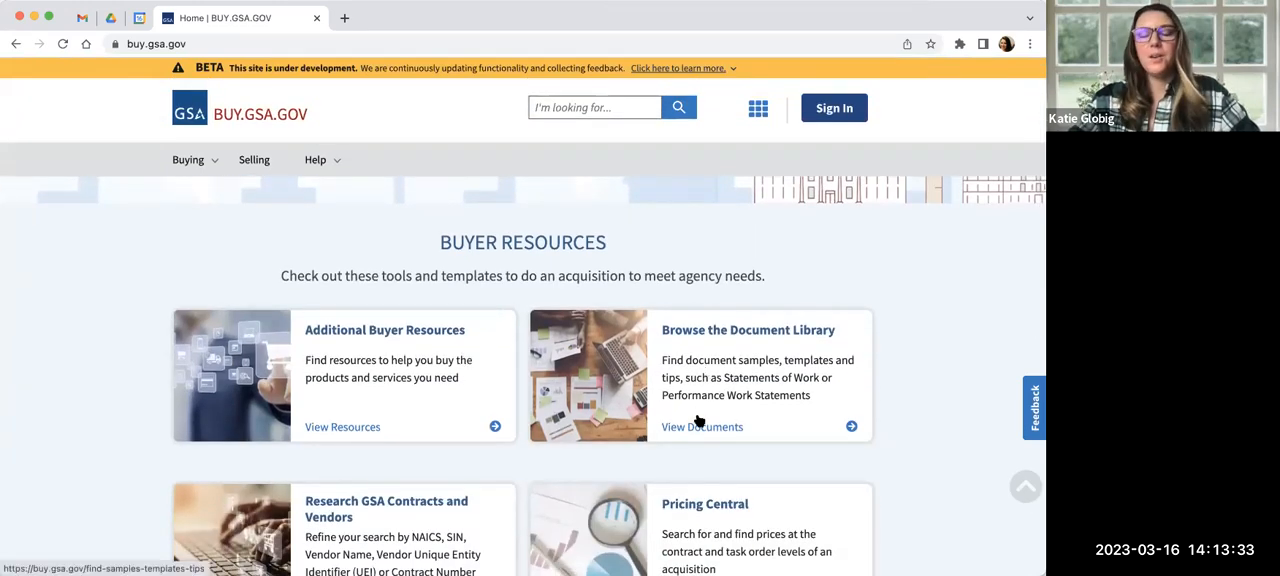
{"action": "scroll", "scroll_direction": "down", "scroll_amount": 3}
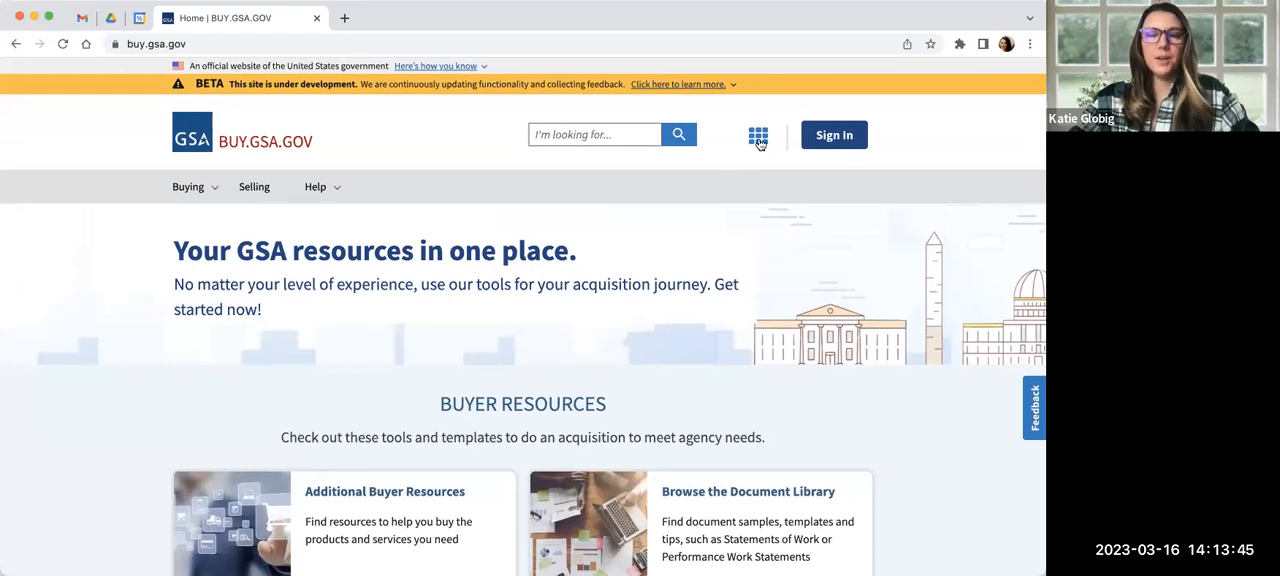
Show the apps grid list of GSA sites and tools over the home page
{"action": "left_click", "coordinate": [757, 135]}
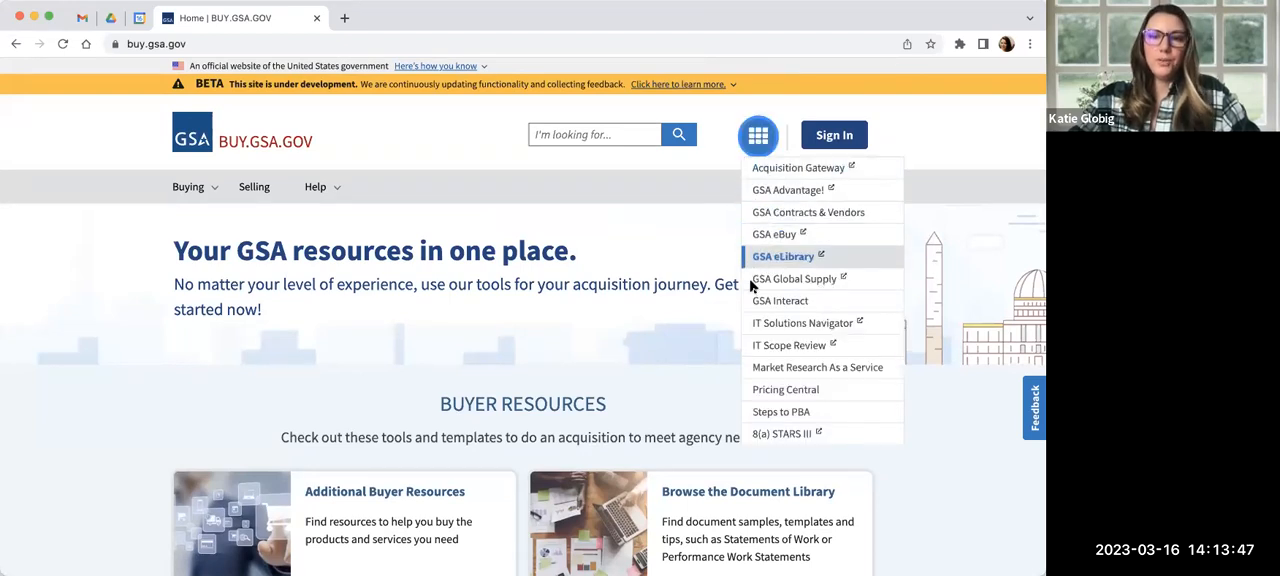
{"action": "mouse_move", "coordinate": [780, 300]}
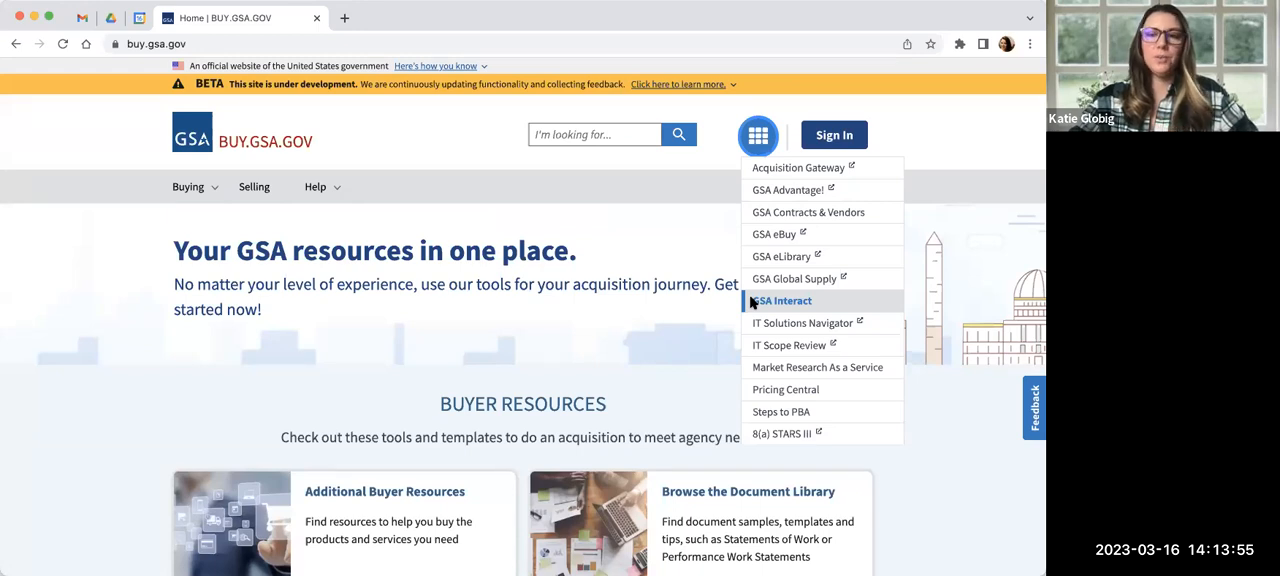
{"action": "mouse_move", "coordinate": [812, 302]}
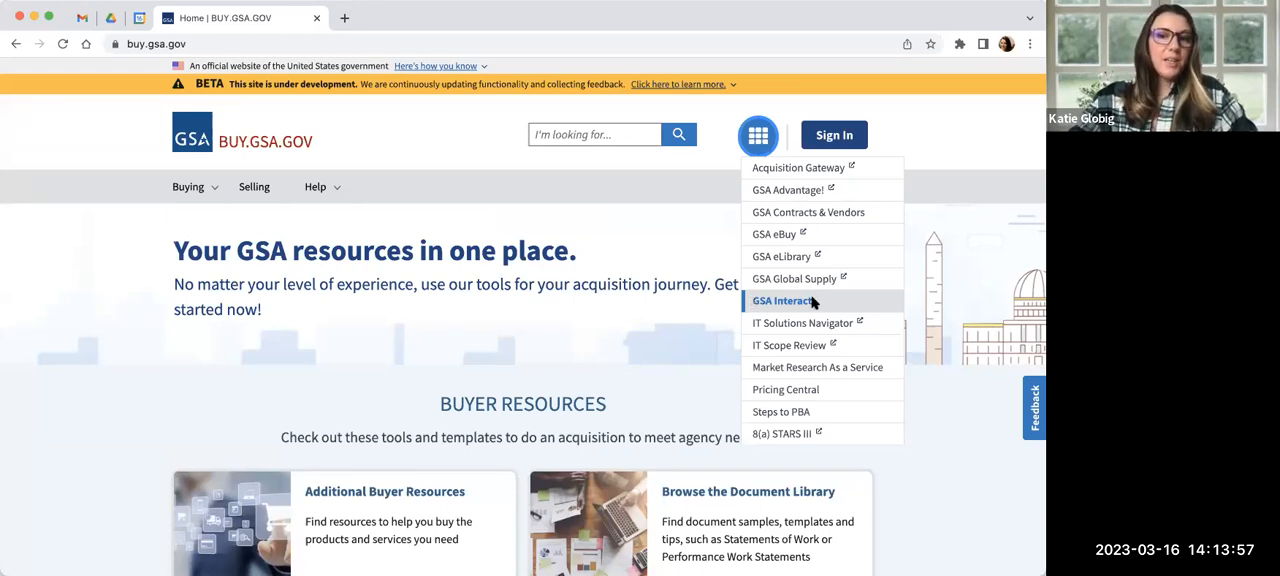
{"action": "left_click", "coordinate": [758, 135]}
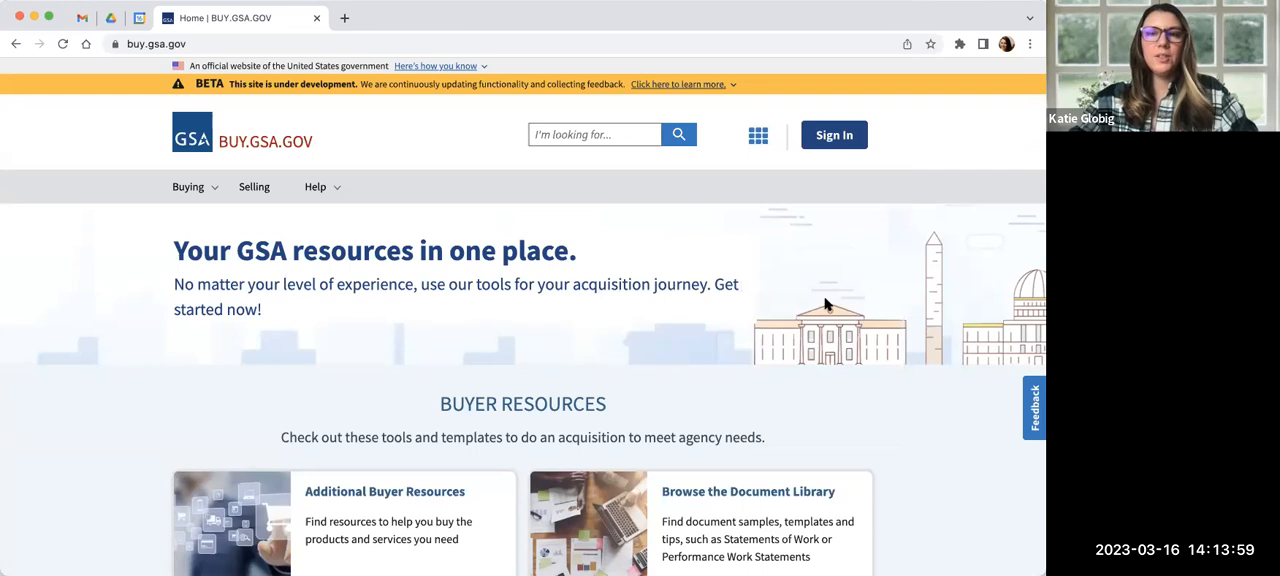
{"action": "left_click", "coordinate": [758, 135]}
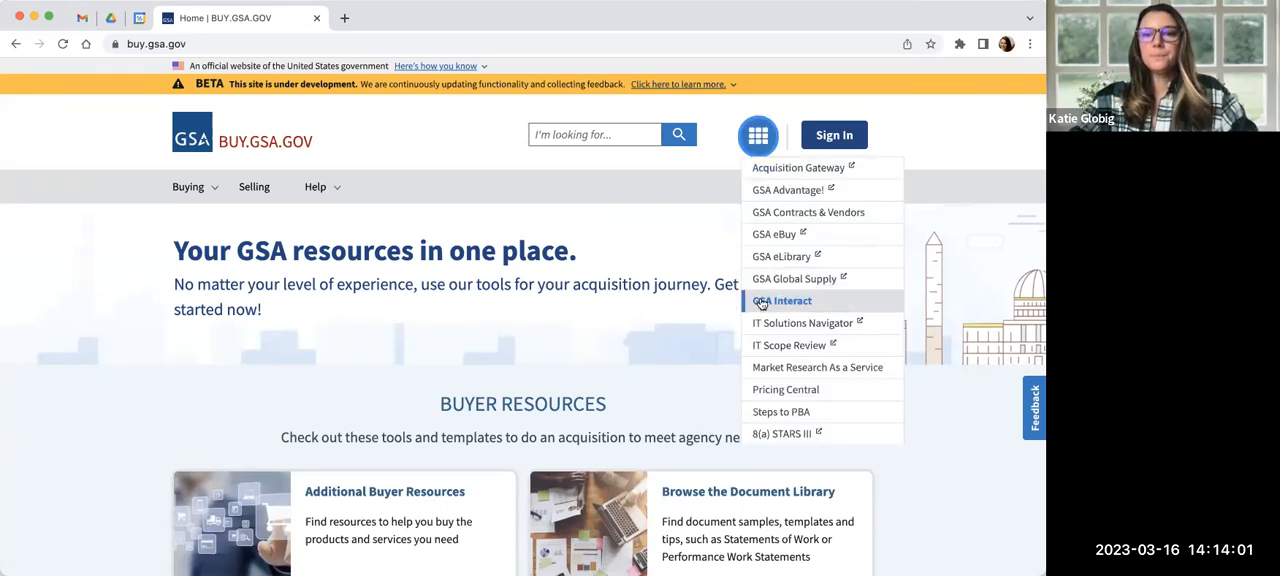
Go to GSA Interact from the list of GSA sites and tools
{"action": "left_click", "coordinate": [782, 300]}
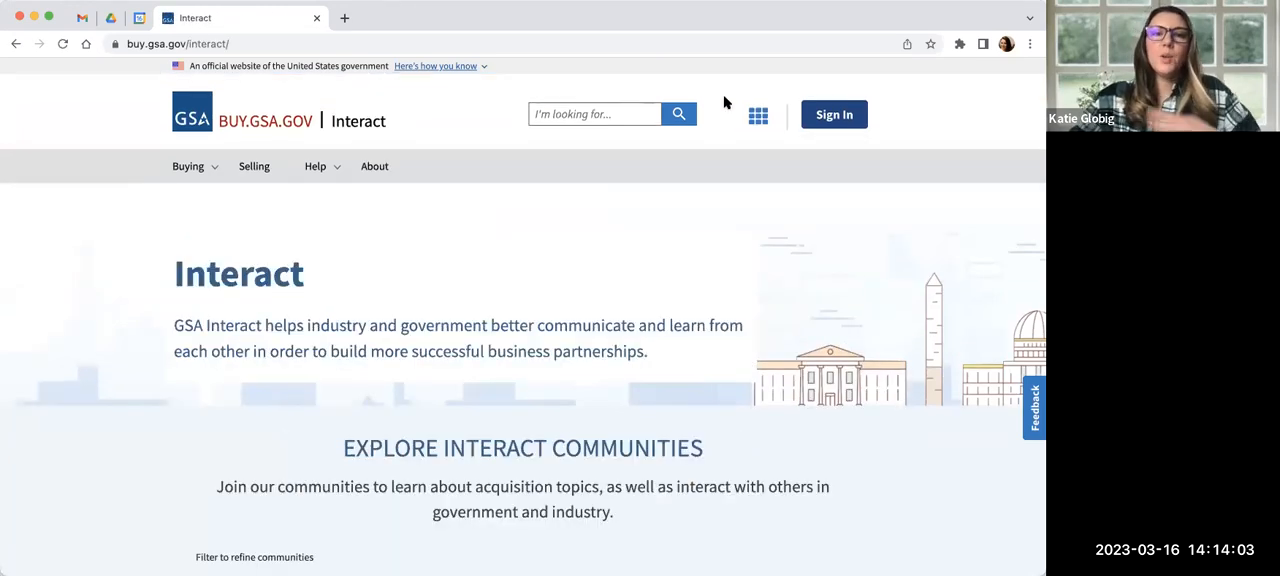
{"action": "mouse_move", "coordinate": [658, 231]}
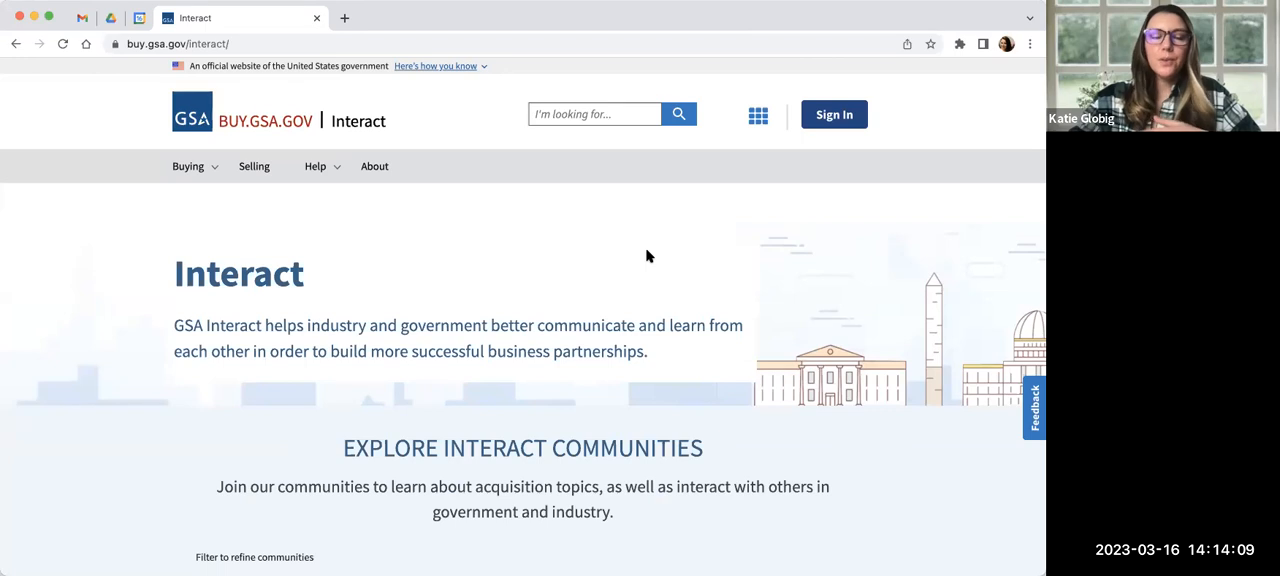
{"action": "mouse_move", "coordinate": [583, 344]}
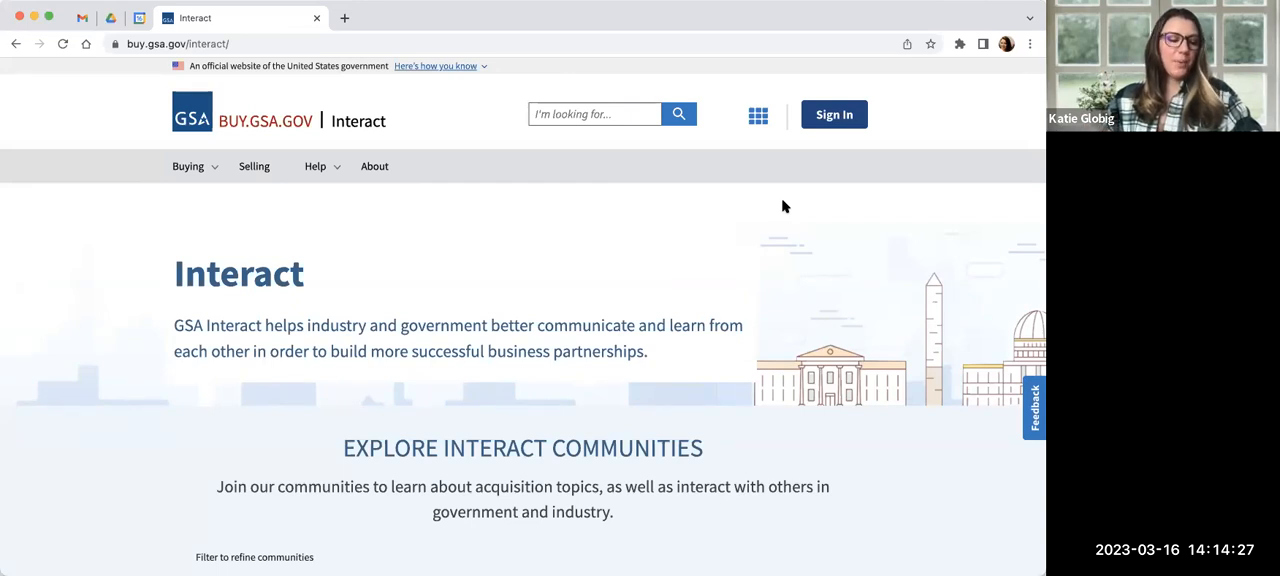
{"action": "mouse_move", "coordinate": [714, 337]}
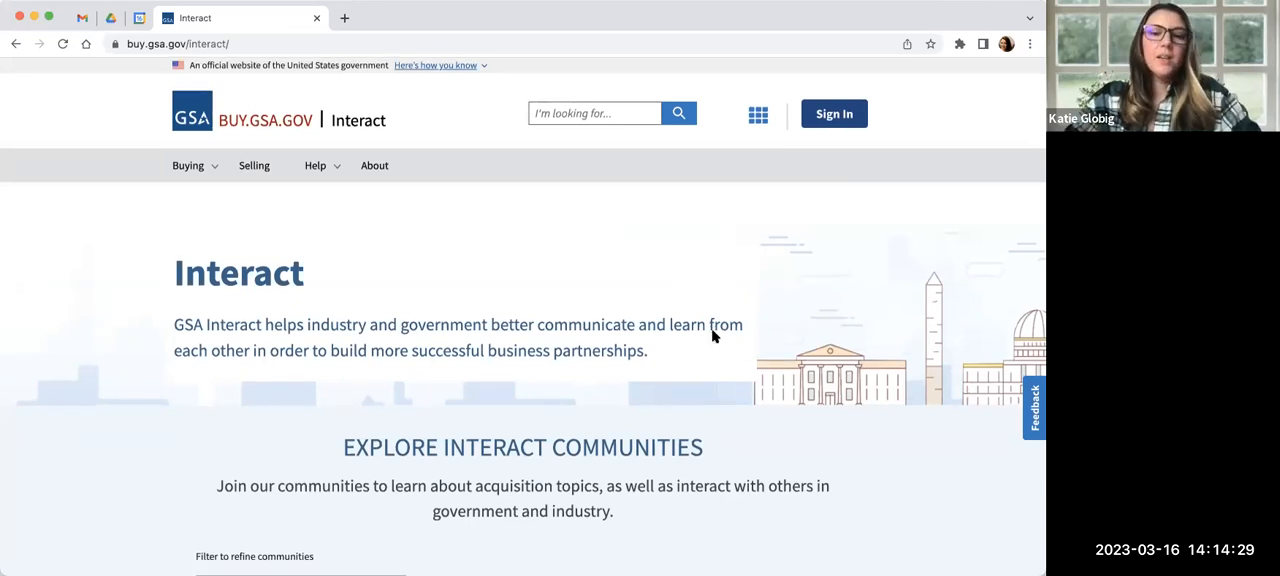
Scroll the communities list down to the ASTRO, C-SCRM Acquisition and Catalog Management cards
{"action": "scroll", "scroll_direction": "down", "scroll_amount": 3}
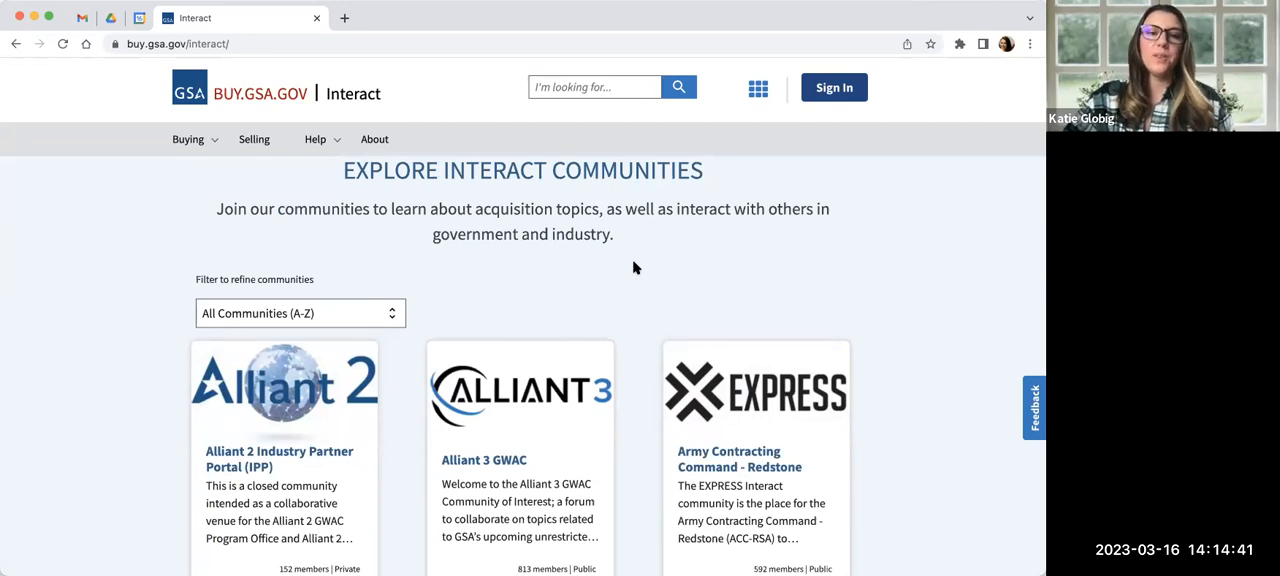
{"action": "mouse_move", "coordinate": [555, 360]}
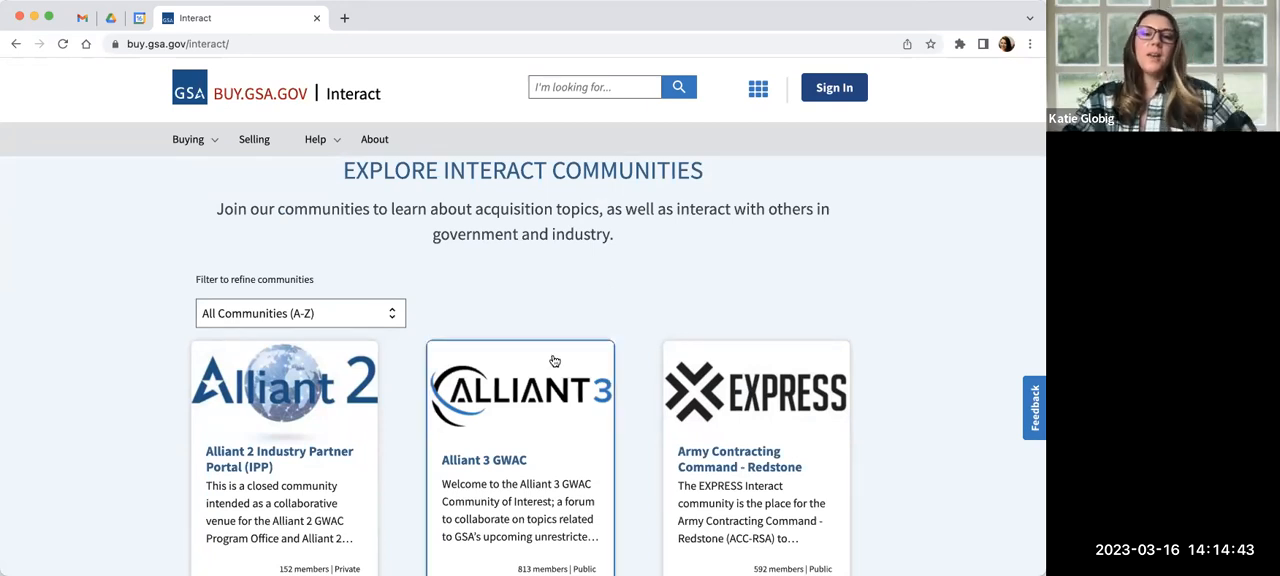
{"action": "scroll", "scroll_direction": "down", "scroll_amount": 3}
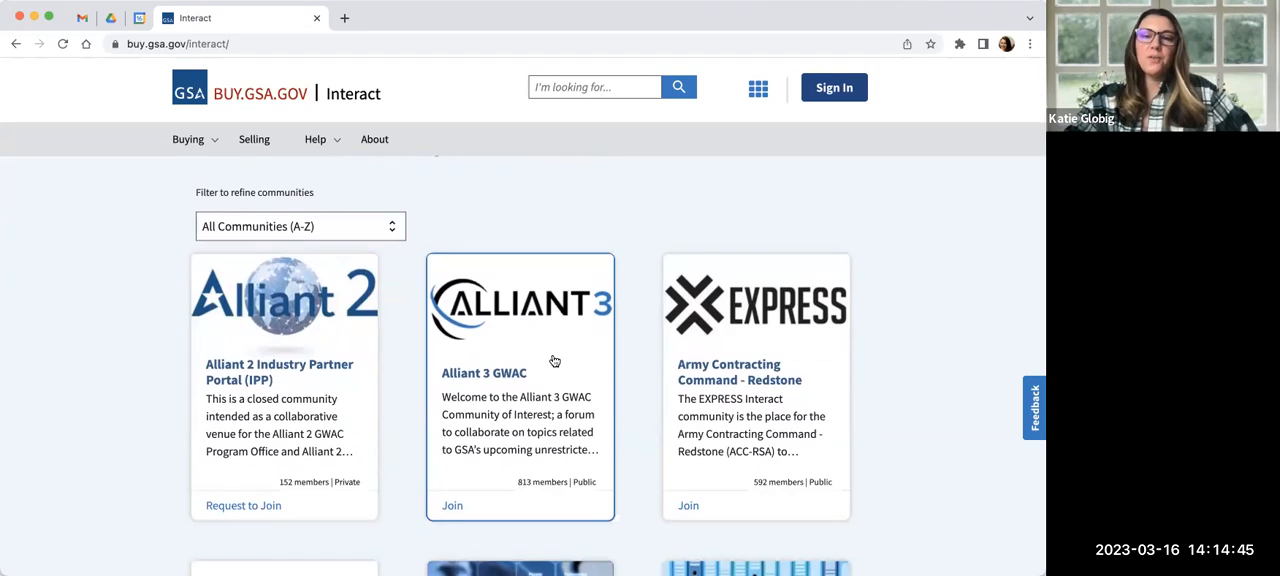
{"action": "scroll", "scroll_direction": "down", "scroll_amount": 3}
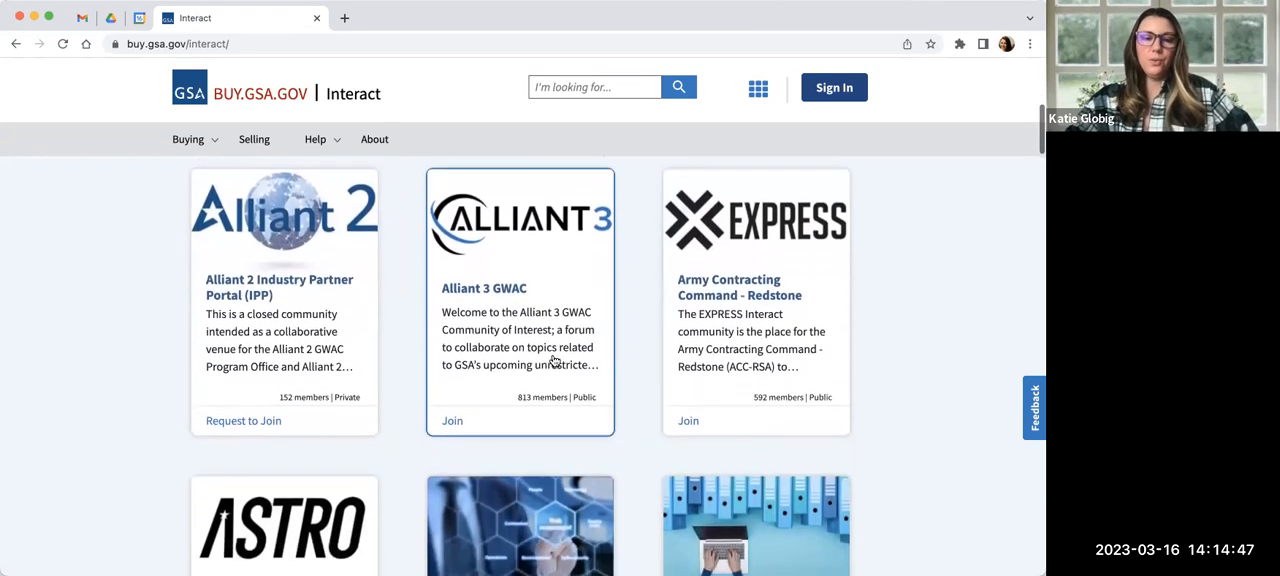
{"action": "scroll", "scroll_direction": "down", "scroll_amount": 3}
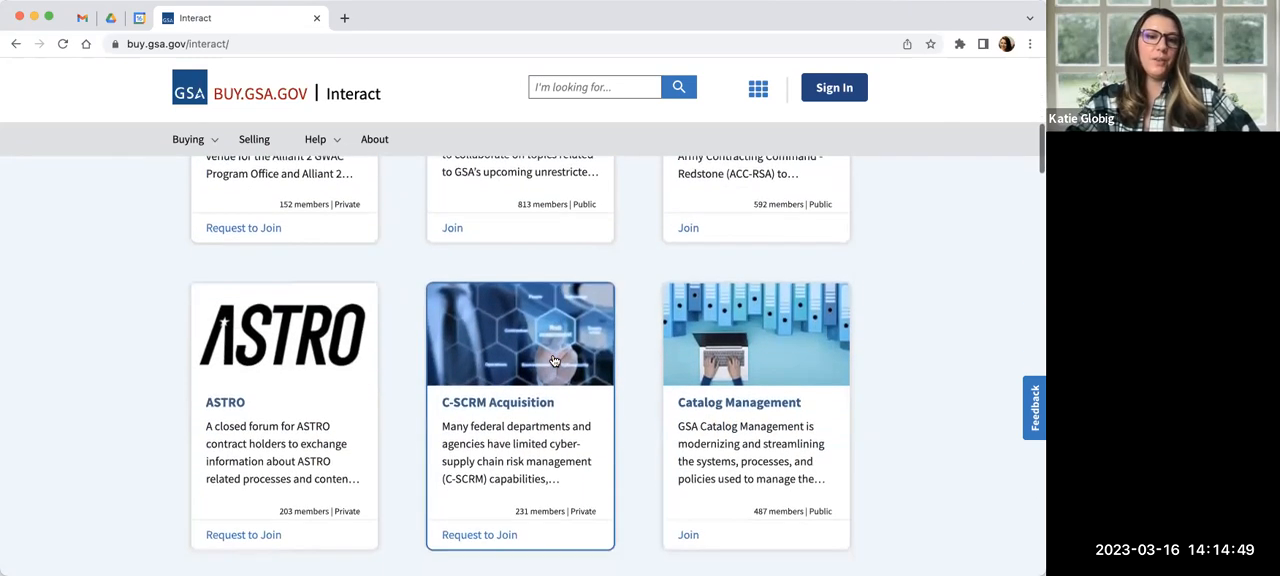
{"action": "scroll", "scroll_direction": "down", "scroll_amount": 3}
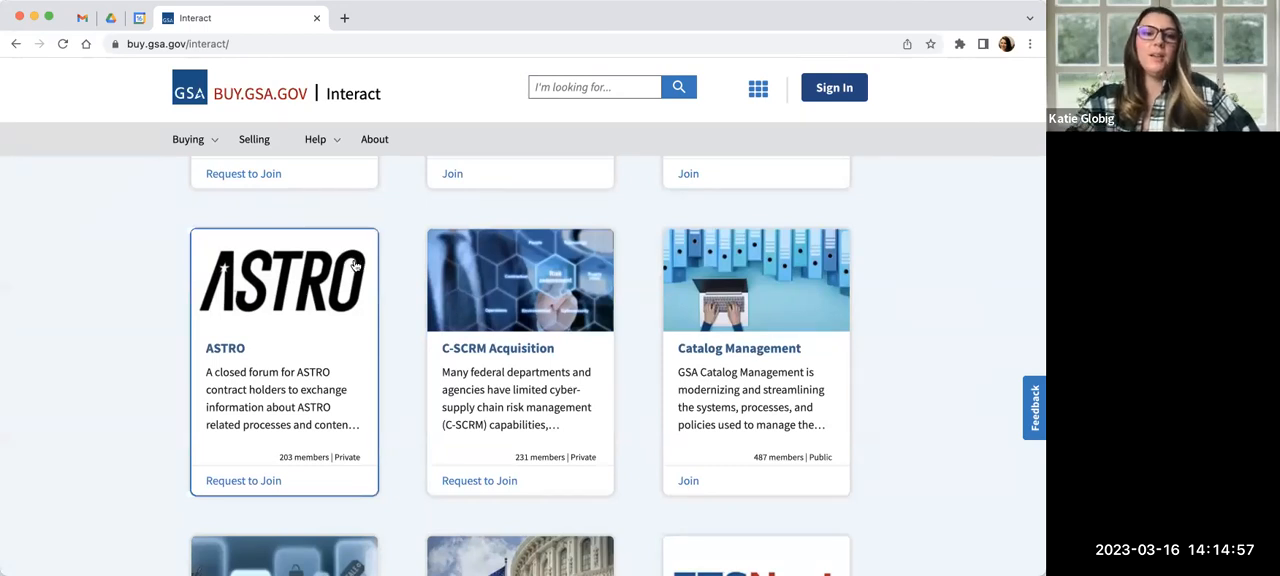
{"action": "mouse_move", "coordinate": [260, 428]}
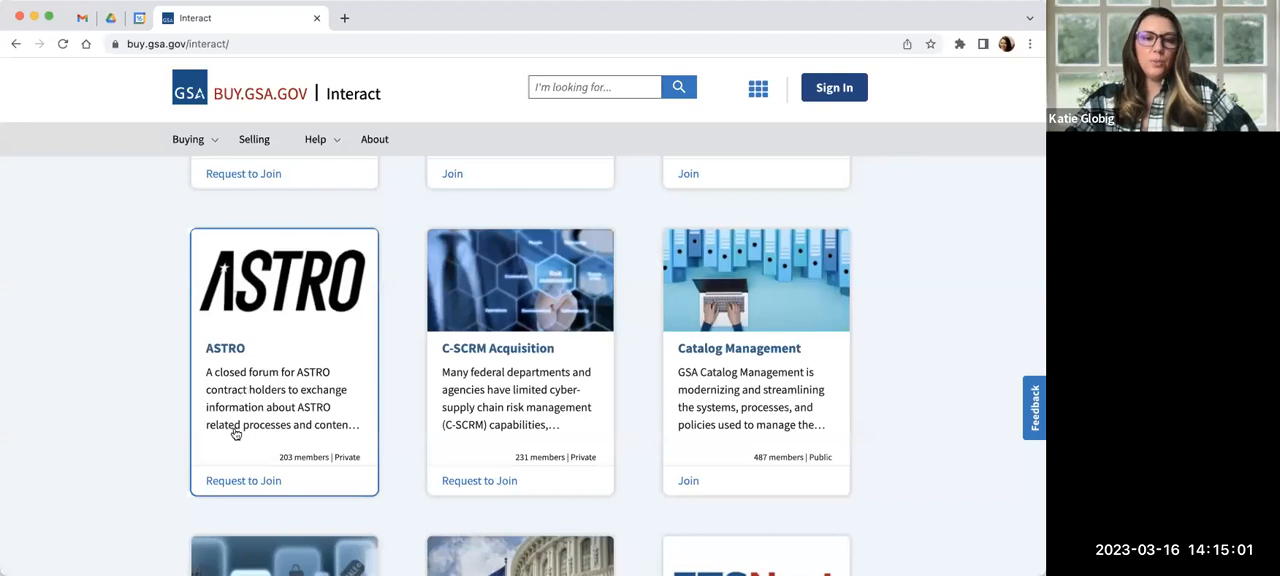
{"action": "mouse_move", "coordinate": [225, 496]}
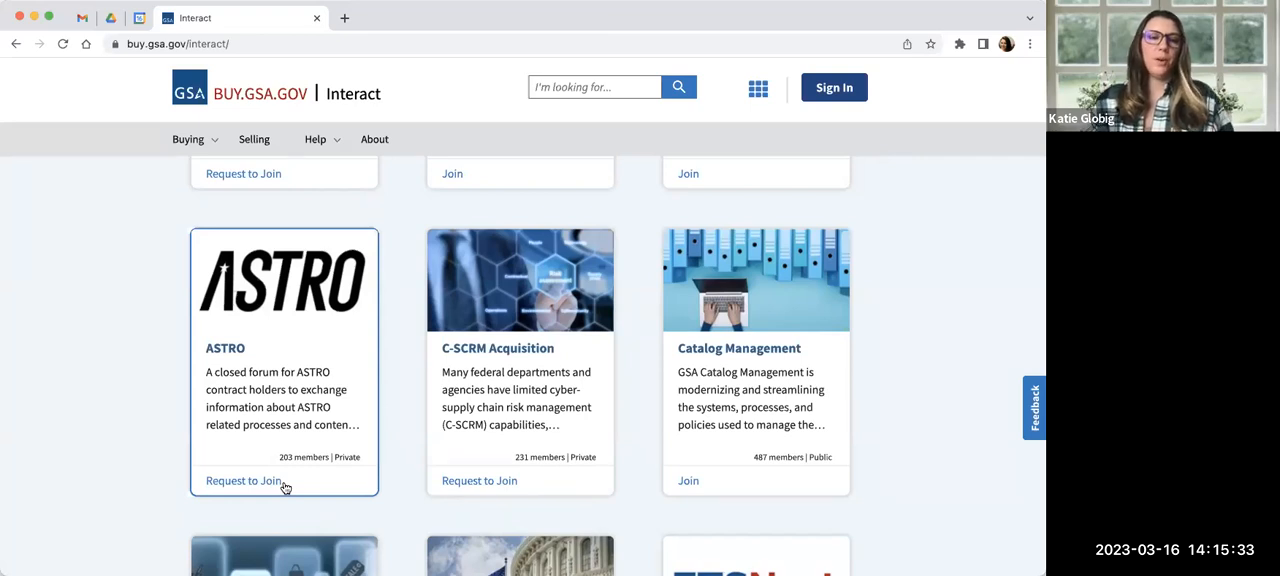
{"action": "mouse_move", "coordinate": [577, 459]}
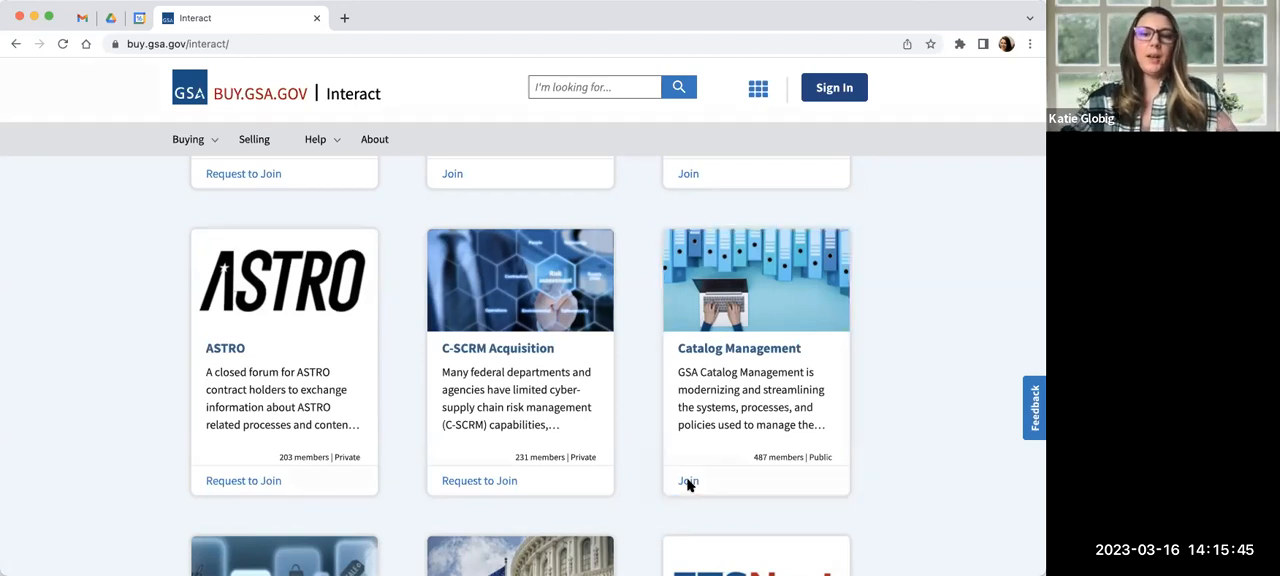
Try to join the Catalog Management community and dismiss the Sign In Required notice
{"action": "left_click", "coordinate": [688, 481]}
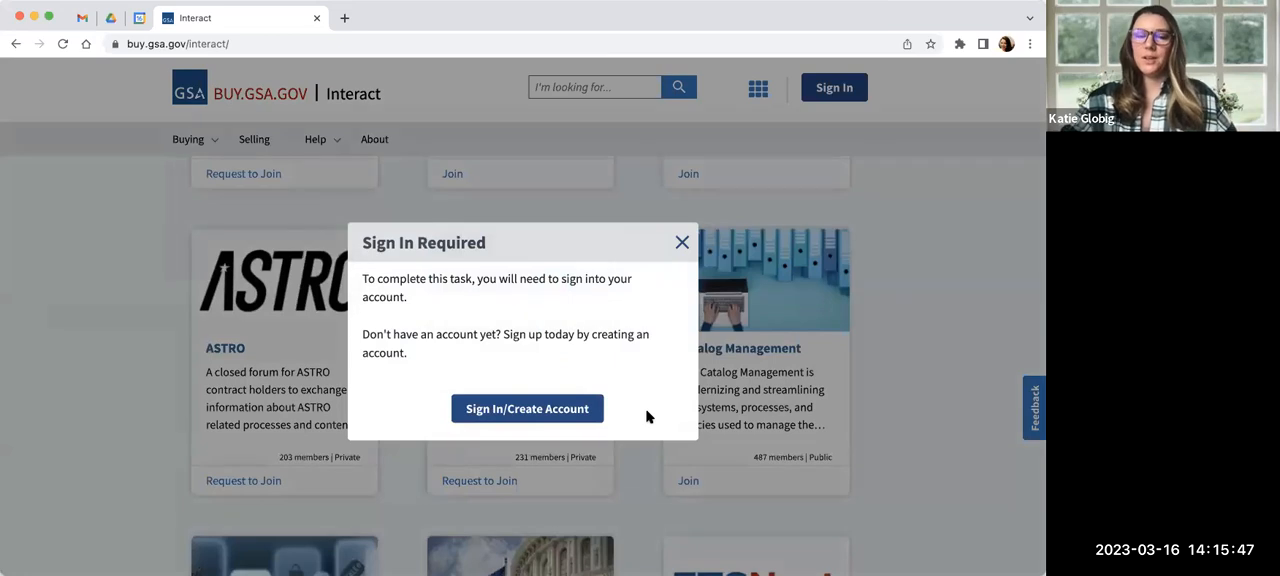
{"action": "mouse_move", "coordinate": [653, 346]}
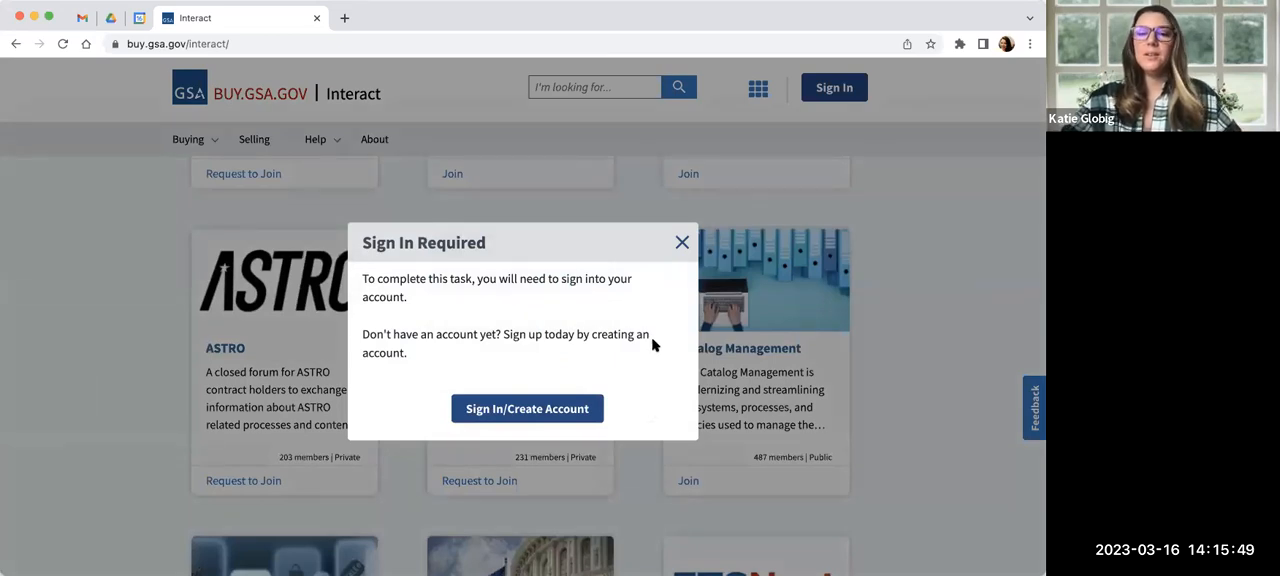
{"action": "left_click", "coordinate": [682, 242]}
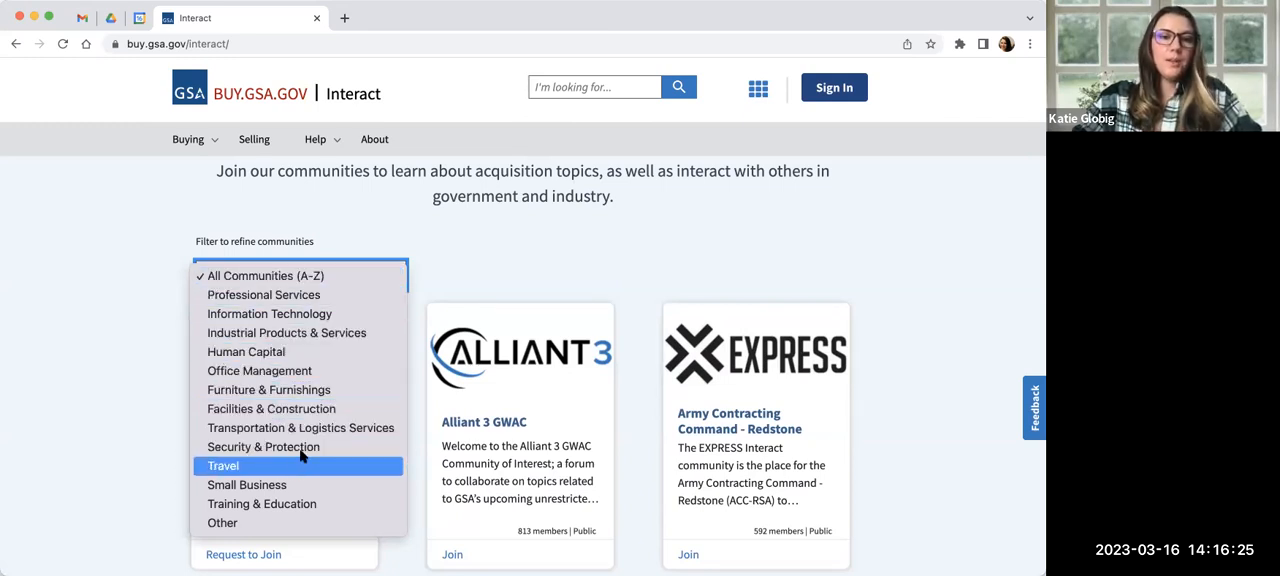
{"action": "mouse_move", "coordinate": [269, 389]}
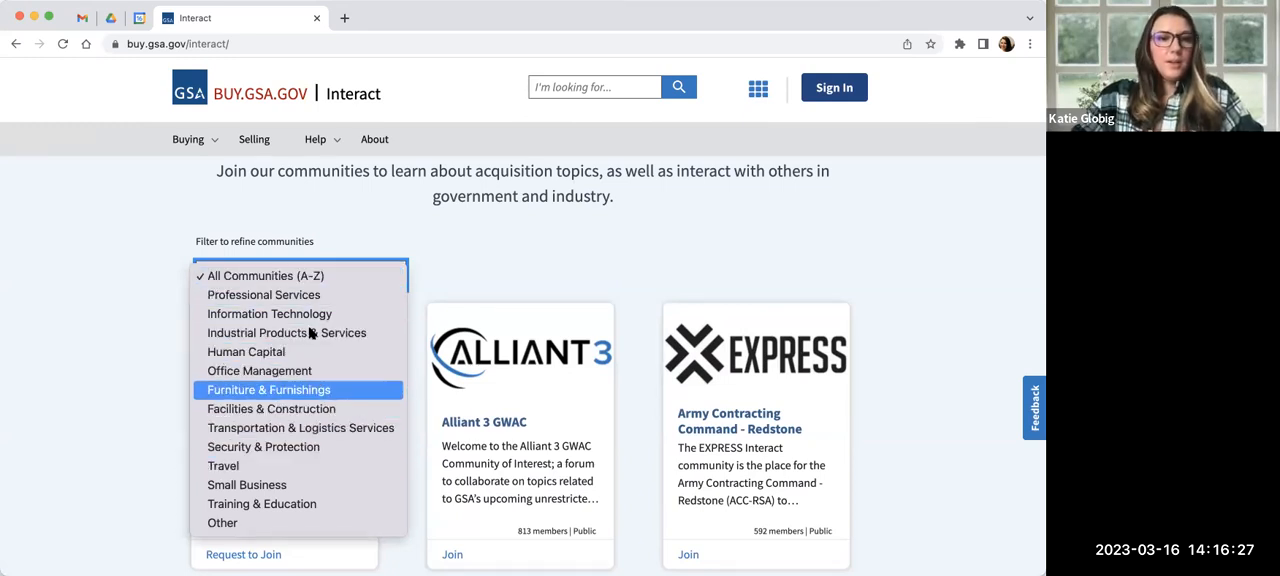
Filter communities to Professional Services and browse HCaTS, Human Capital, MAS, OASIS and SLTT cards
{"action": "left_click", "coordinate": [263, 294]}
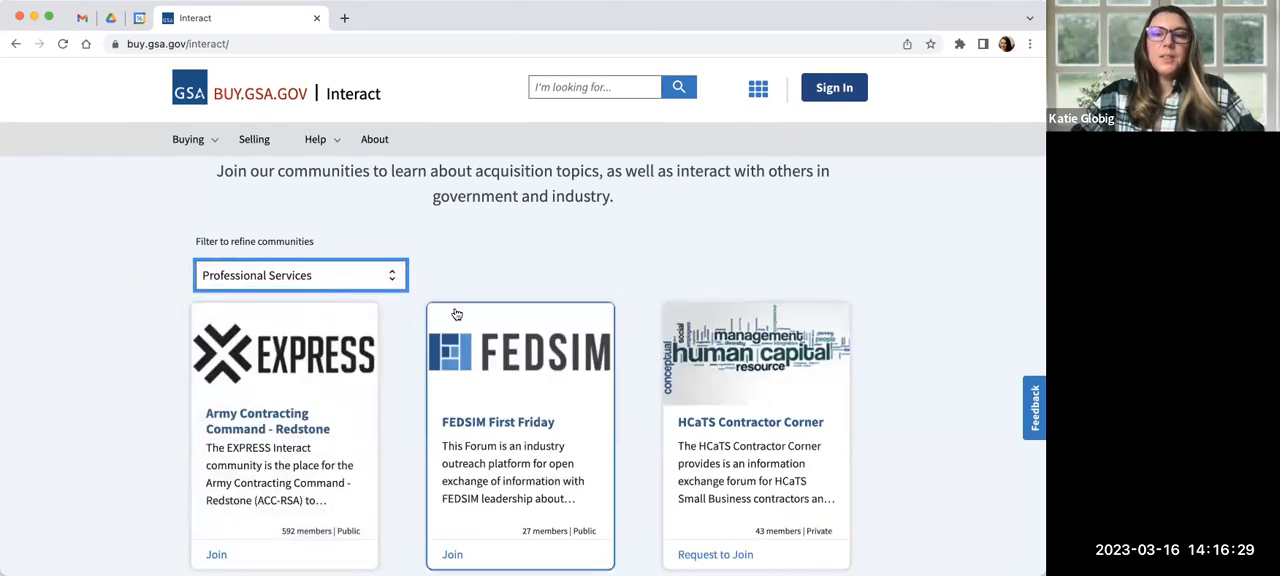
{"action": "scroll", "scroll_direction": "down", "scroll_amount": 3}
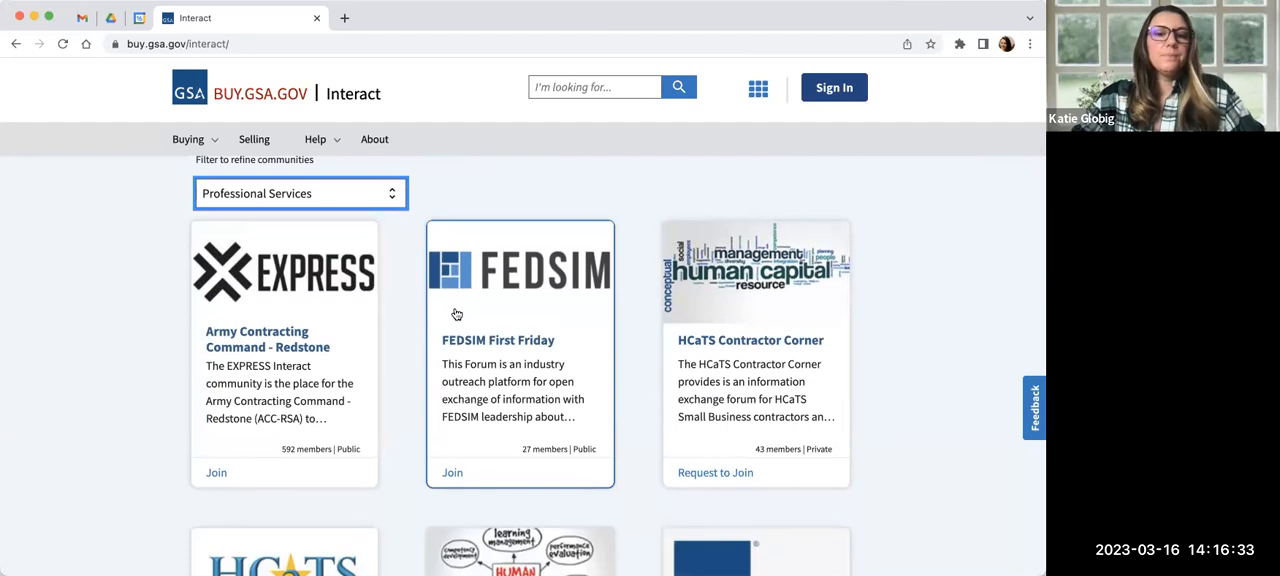
{"action": "scroll", "scroll_direction": "down", "scroll_amount": 3}
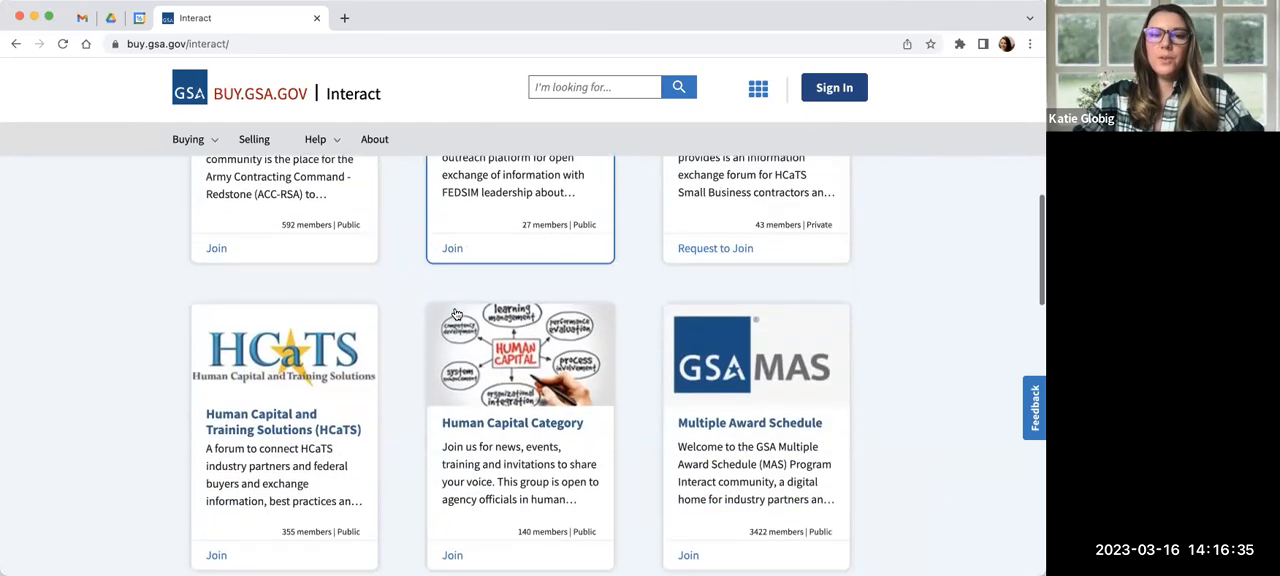
{"action": "scroll", "scroll_direction": "down", "scroll_amount": 3}
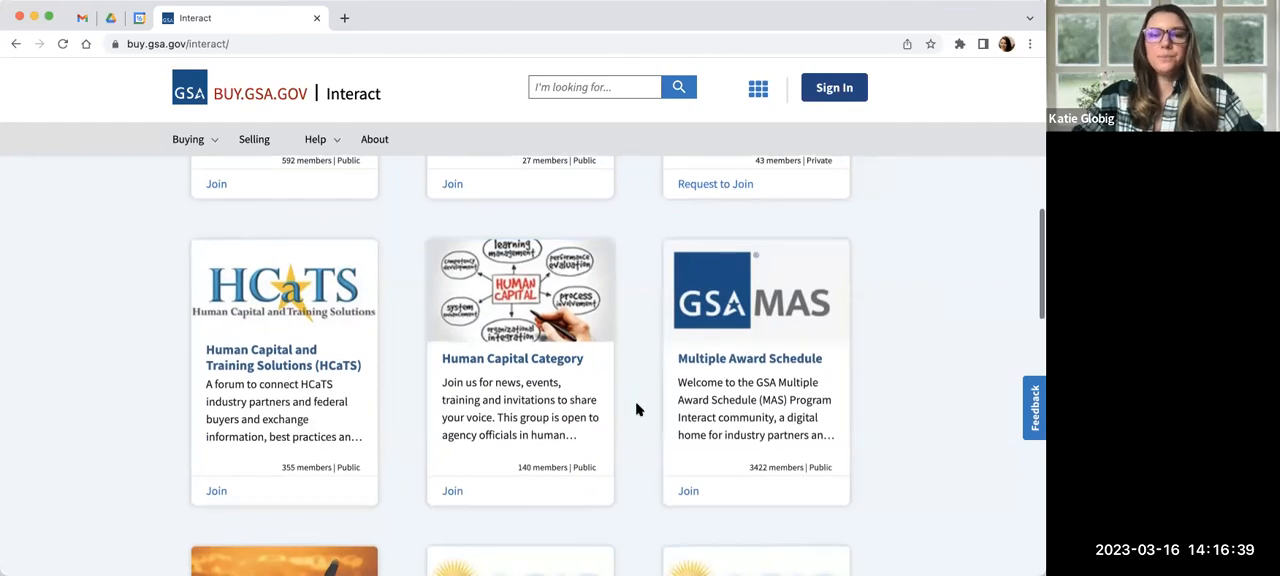
{"action": "scroll", "scroll_direction": "down", "scroll_amount": 3}
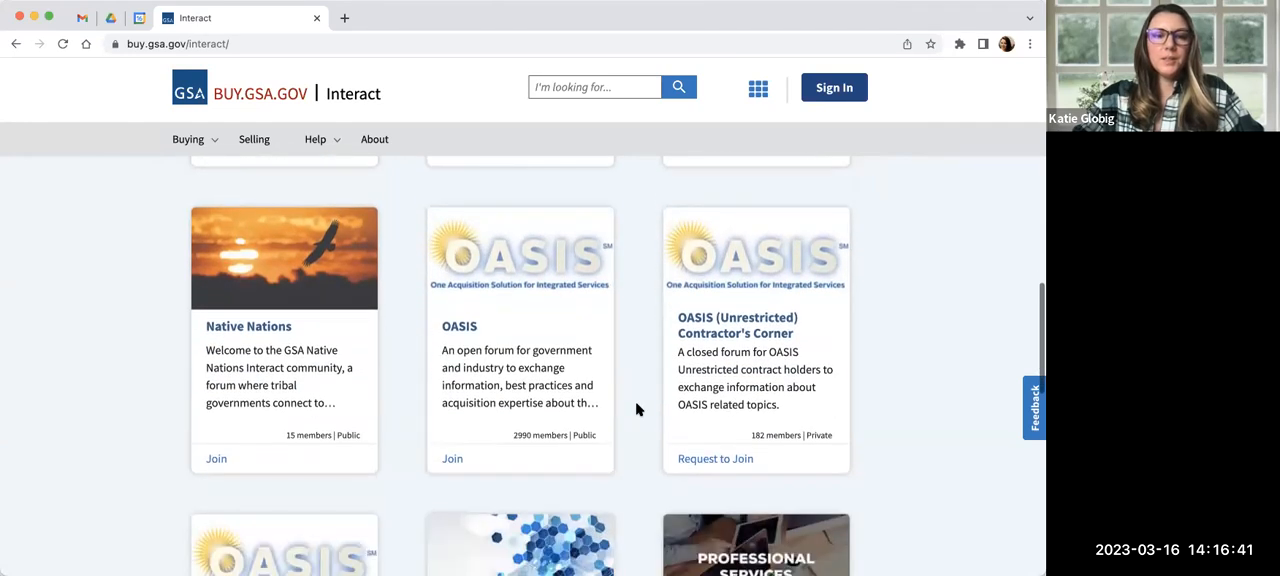
{"action": "scroll", "scroll_direction": "down", "scroll_amount": 3}
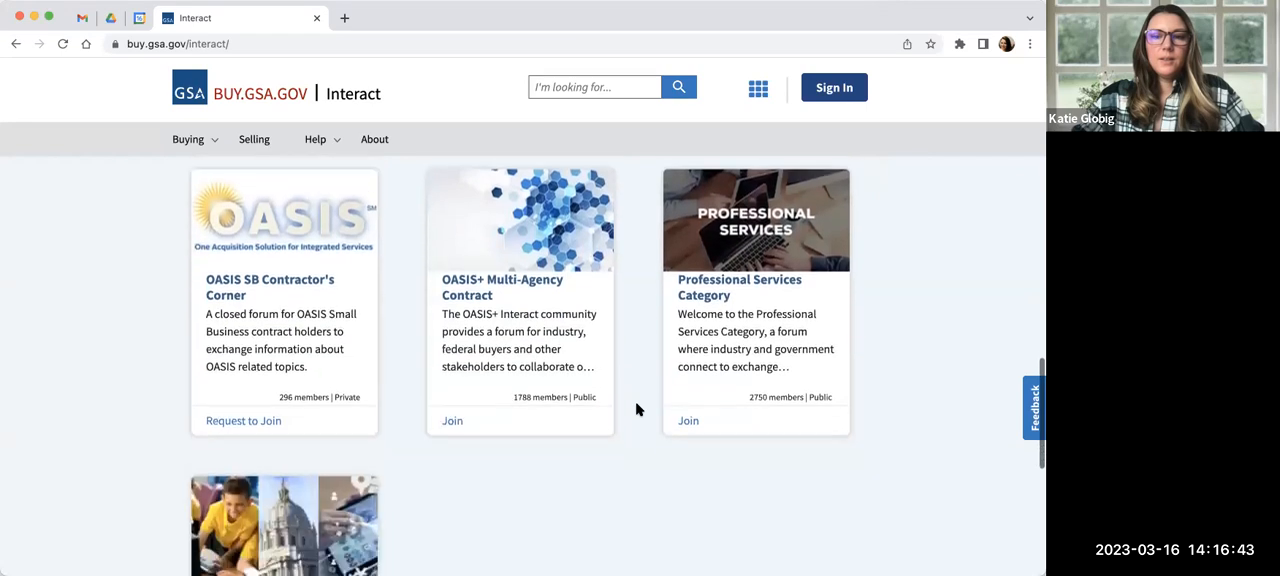
{"action": "scroll", "scroll_direction": "down", "scroll_amount": 3}
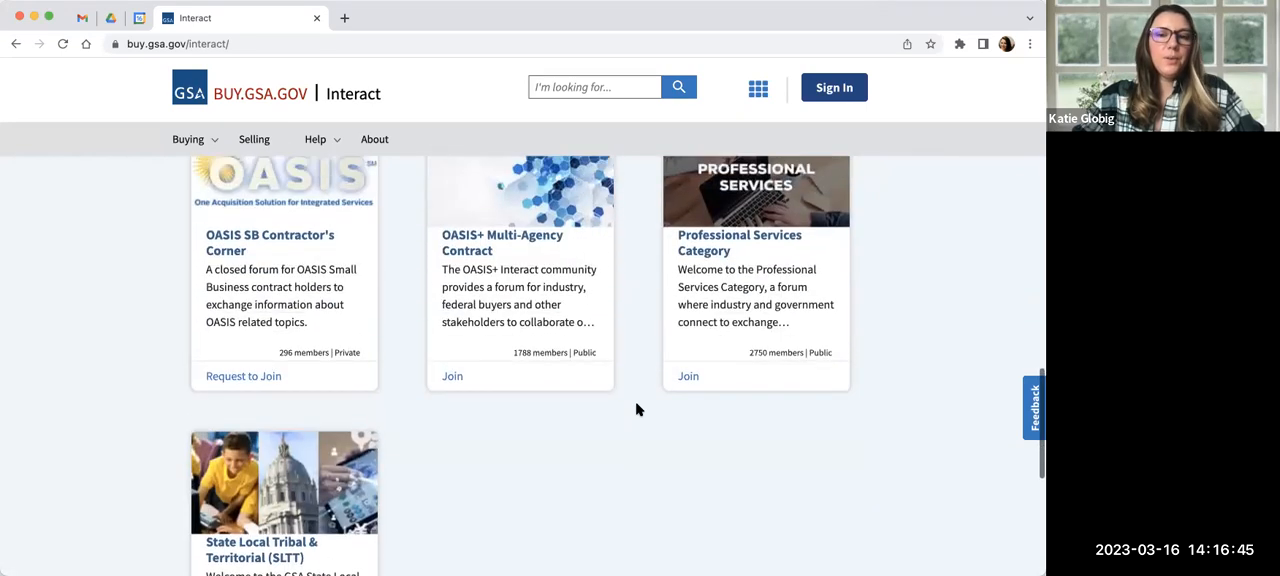
{"action": "scroll", "scroll_direction": "down", "scroll_amount": 3}
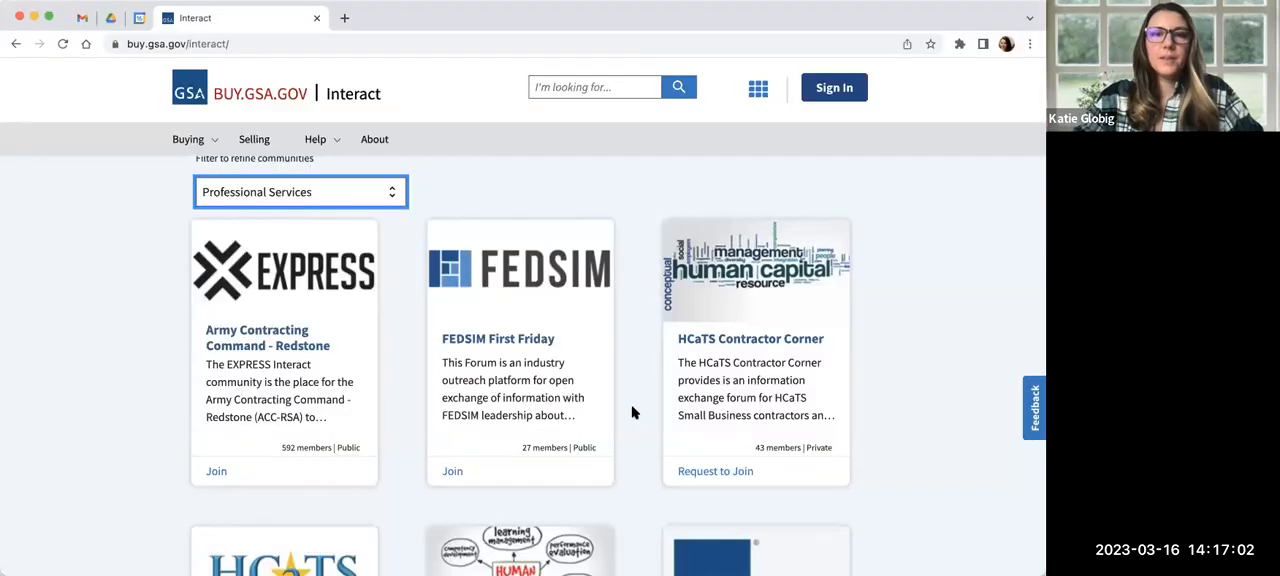
{"action": "scroll", "scroll_direction": "down", "scroll_amount": 3}
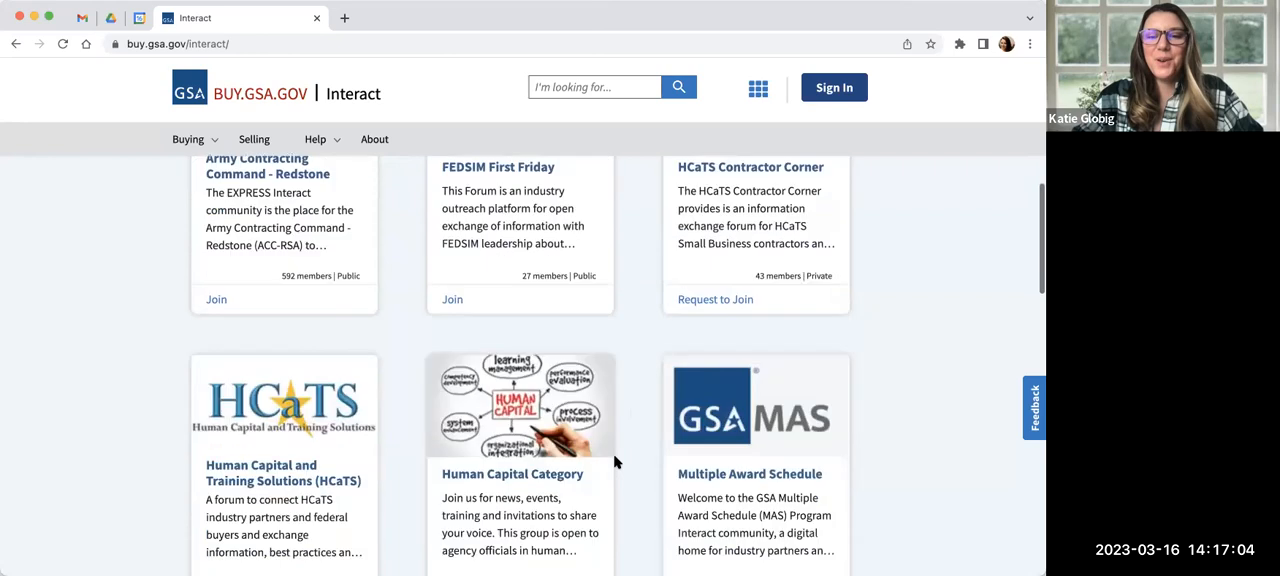
{"action": "scroll", "scroll_direction": "down", "scroll_amount": 3}
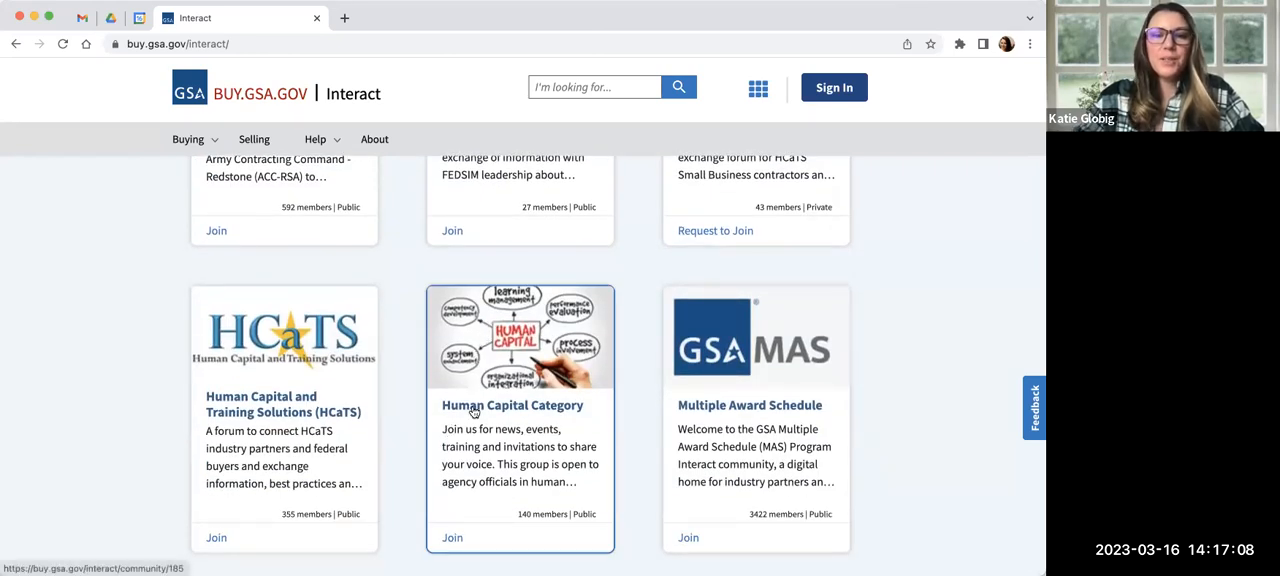
Open the Multiple Award Schedule community's Activity Feed page
{"action": "scroll", "scroll_direction": "down", "scroll_amount": 3}
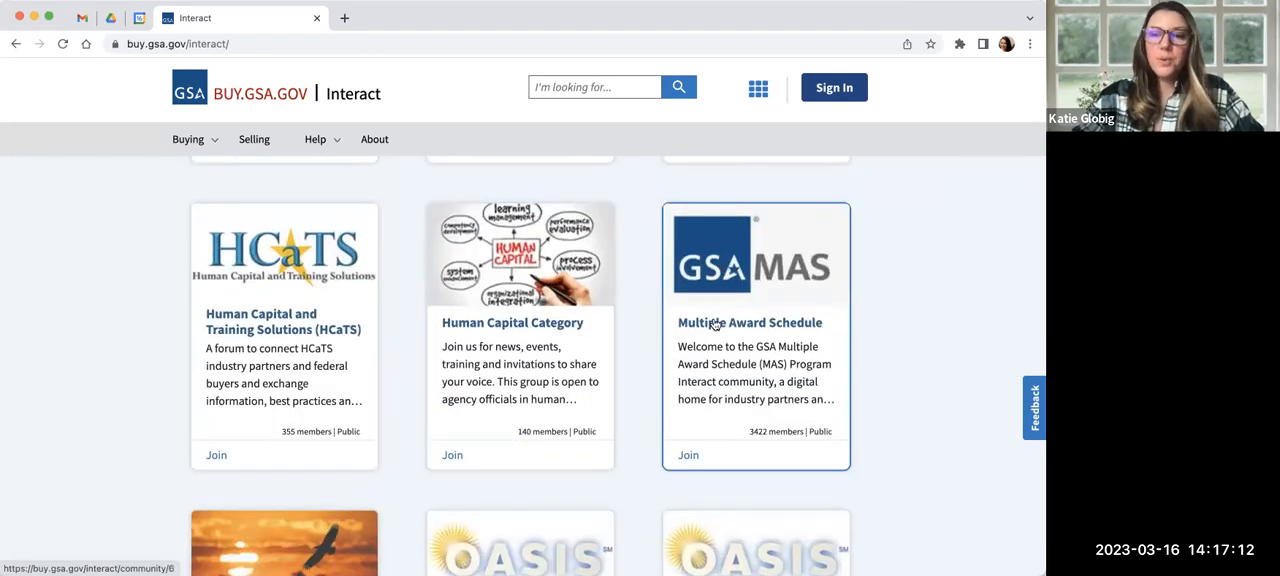
{"action": "left_click", "coordinate": [750, 322]}
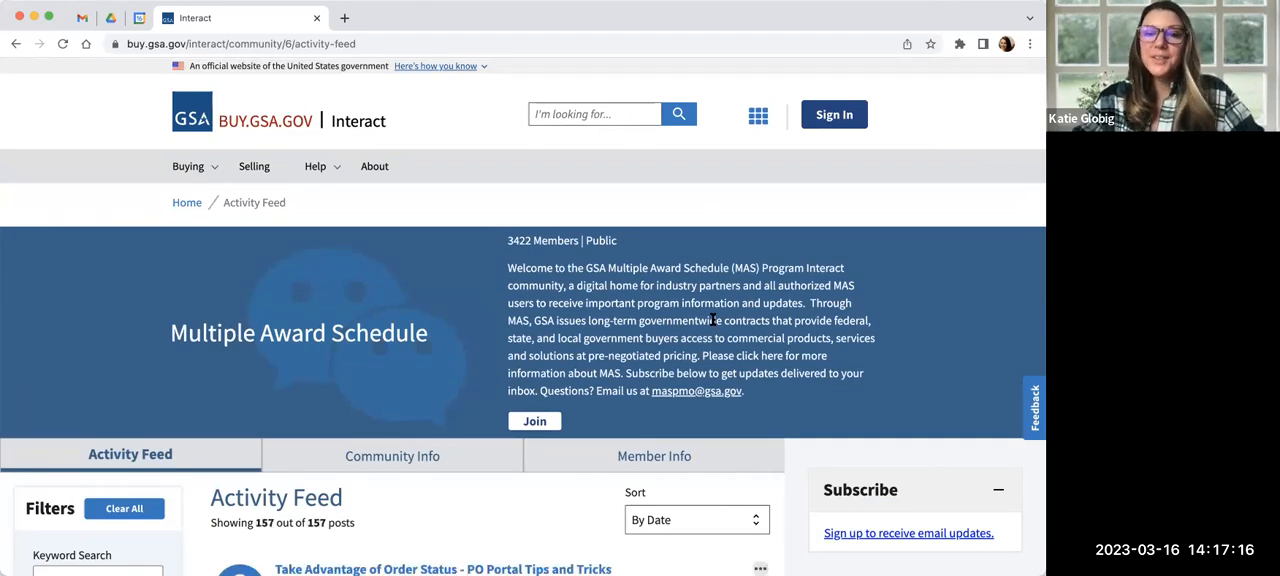
{"action": "mouse_move", "coordinate": [510, 478]}
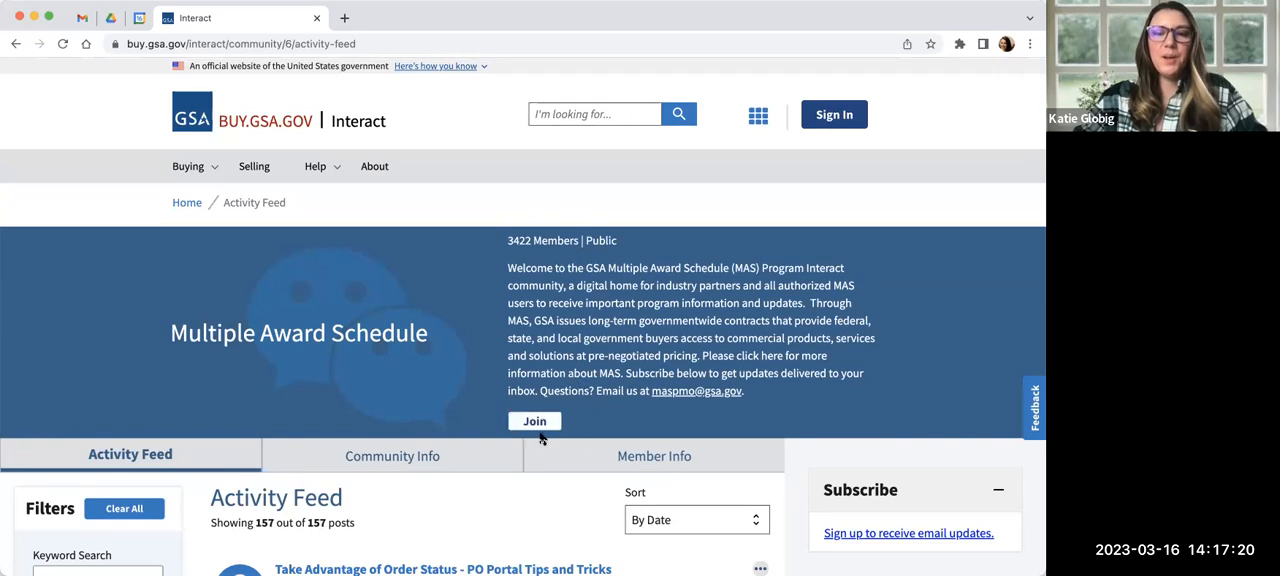
{"action": "mouse_move", "coordinate": [530, 448]}
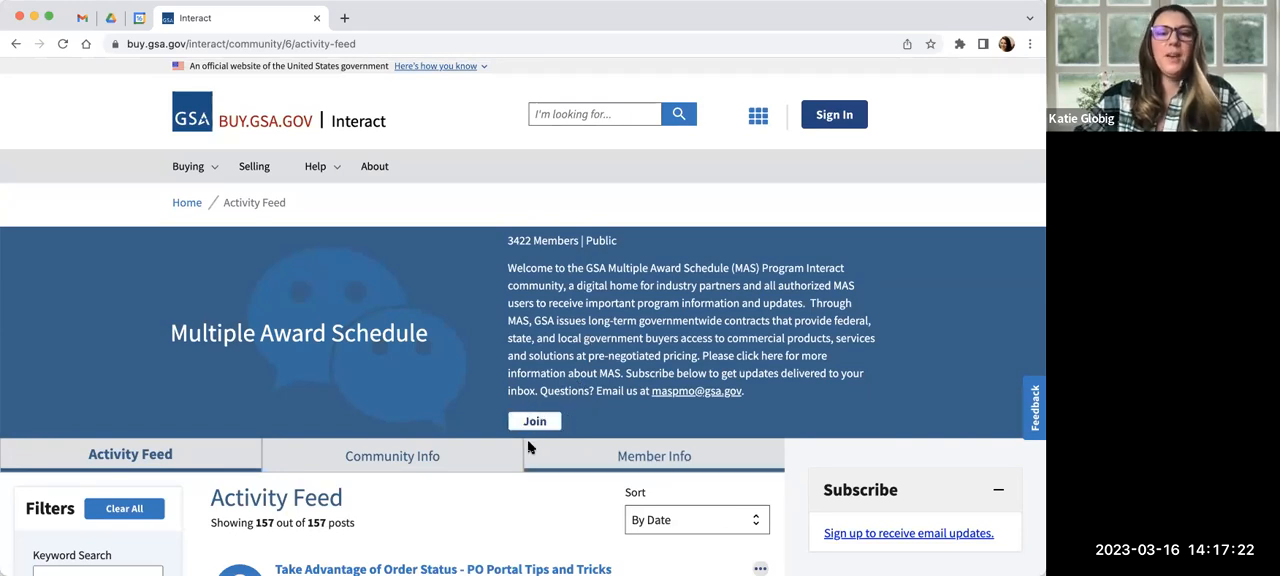
{"action": "mouse_move", "coordinate": [491, 433]}
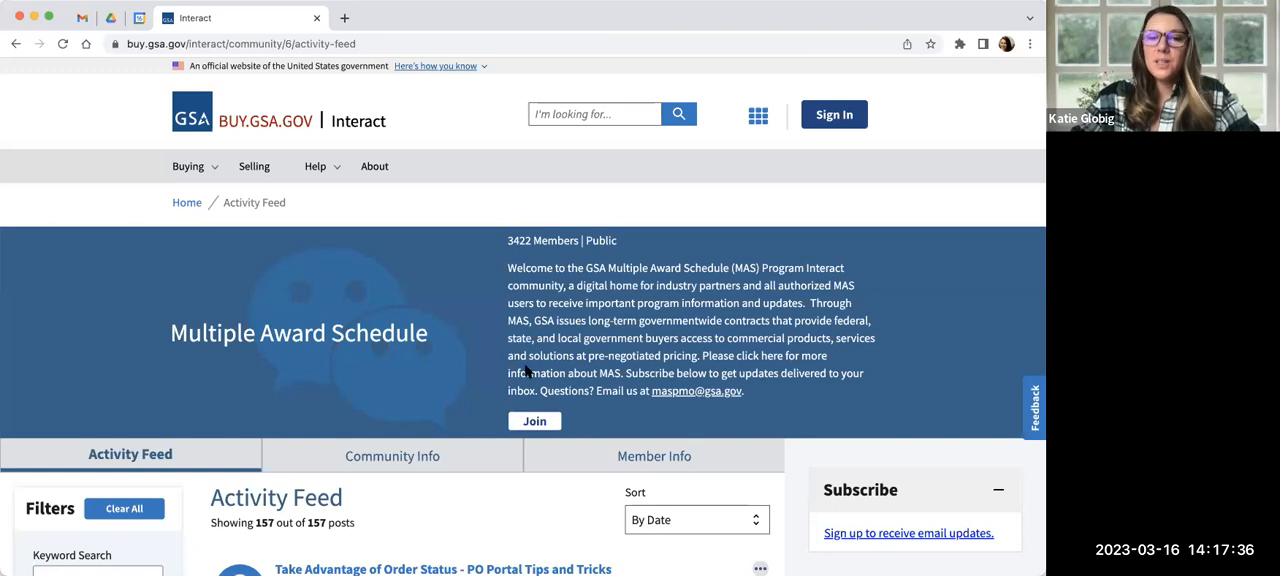
{"action": "mouse_move", "coordinate": [553, 414]}
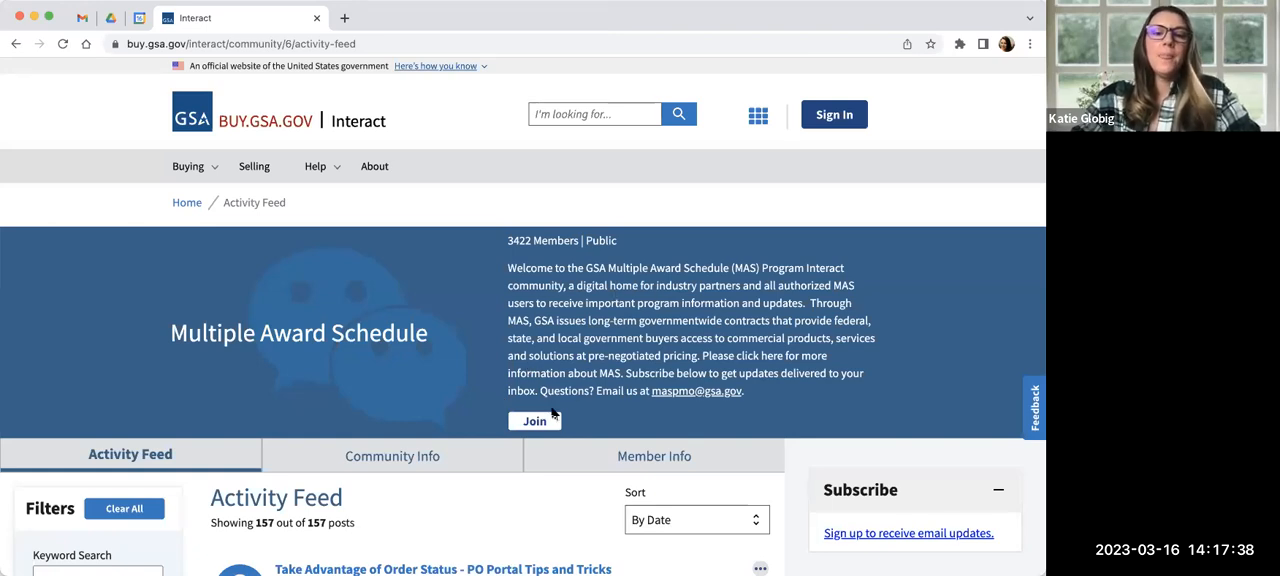
{"action": "mouse_move", "coordinate": [508, 238]}
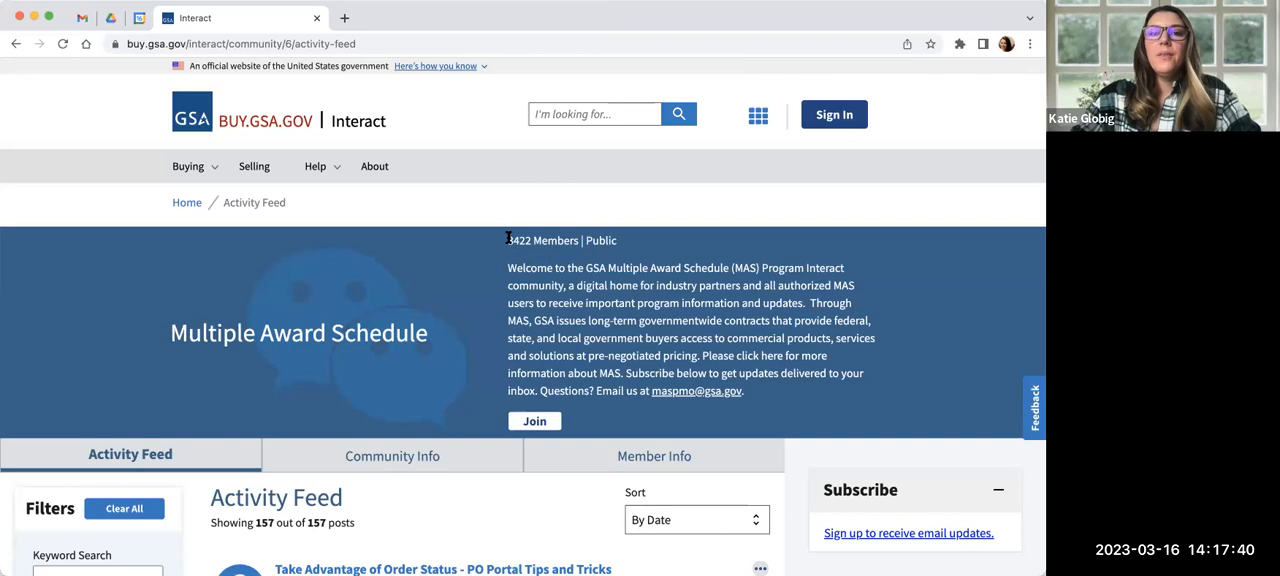
{"action": "mouse_move", "coordinate": [600, 240]}
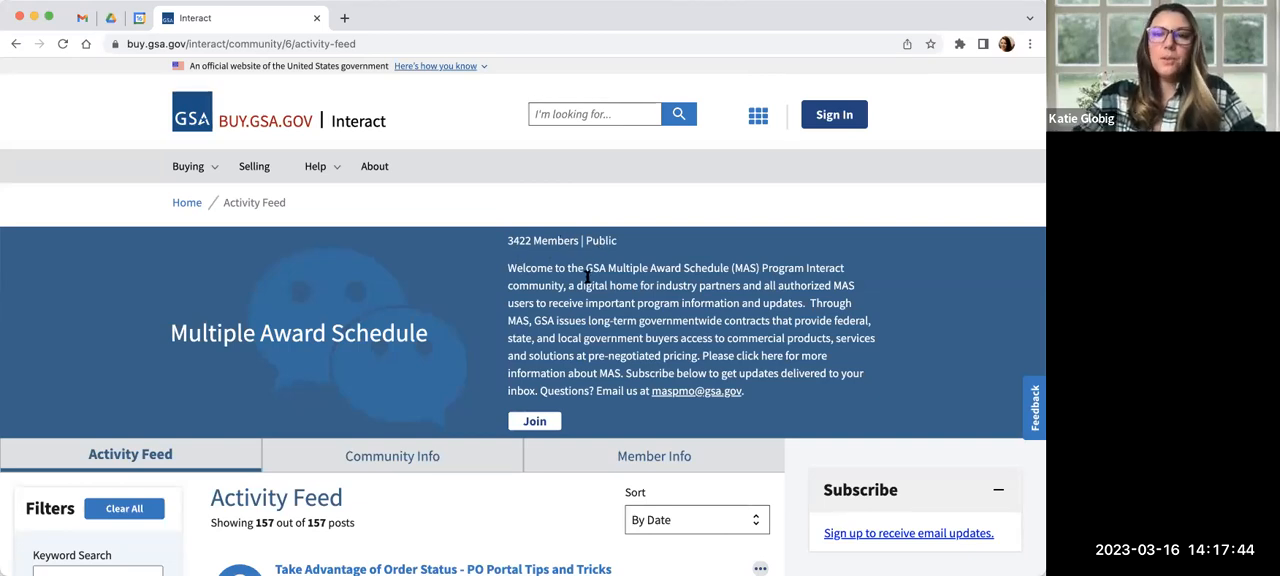
Scroll through the MAS activity feed of 157 posts starting with the PO Portal order status tips post
{"action": "scroll", "scroll_direction": "down", "scroll_amount": 3}
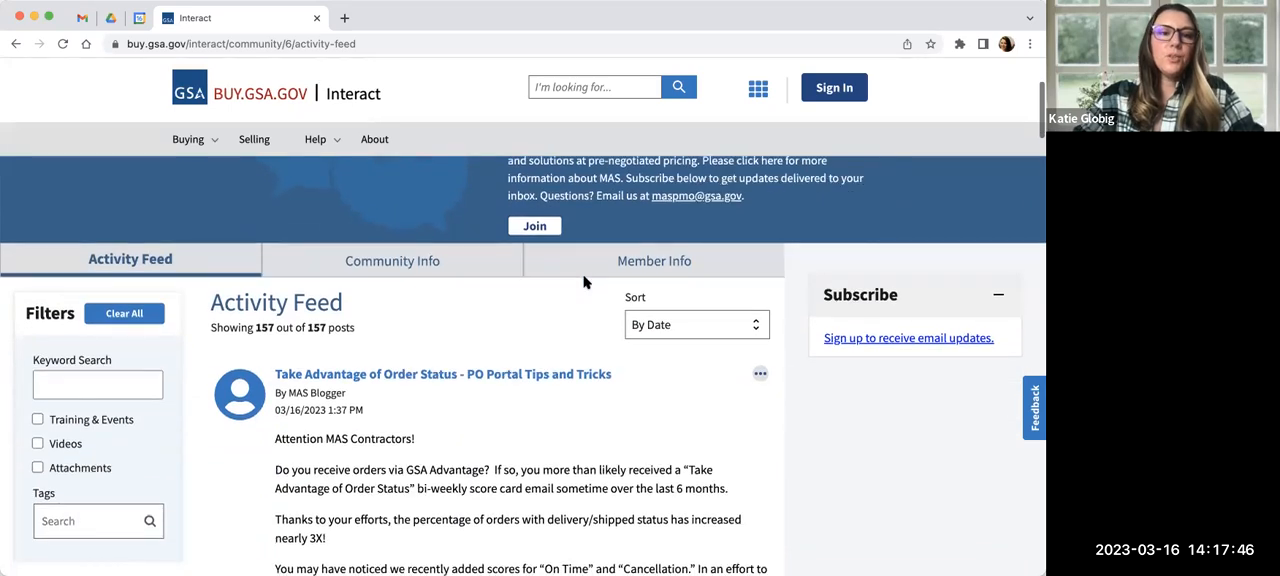
{"action": "scroll", "scroll_direction": "down", "scroll_amount": 3}
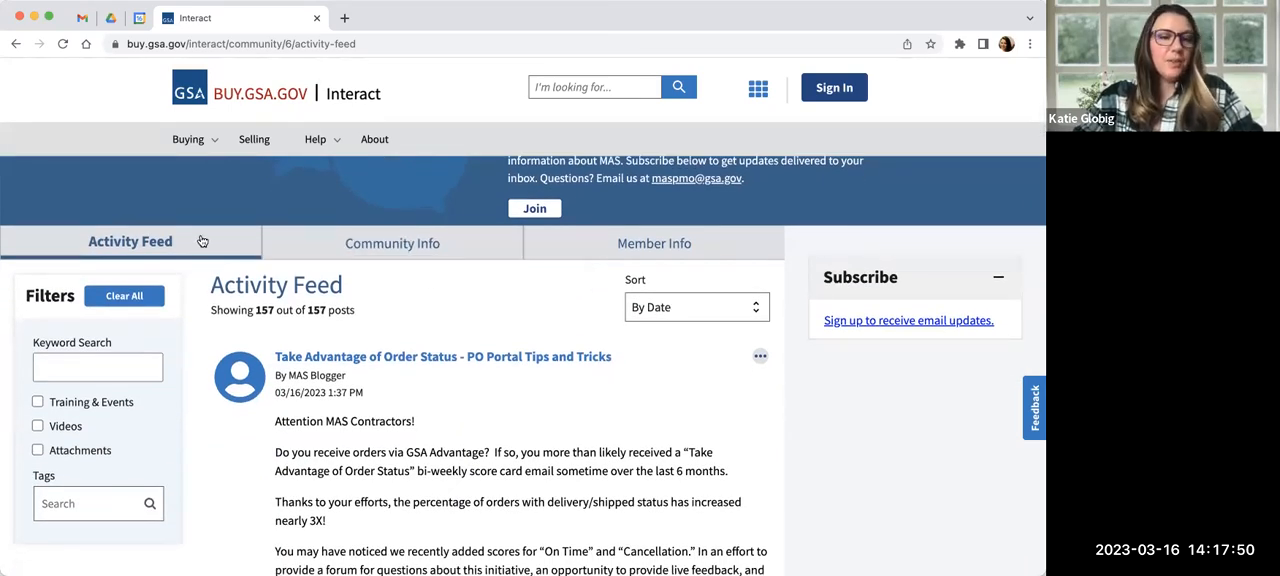
{"action": "scroll", "scroll_direction": "down", "scroll_amount": 3}
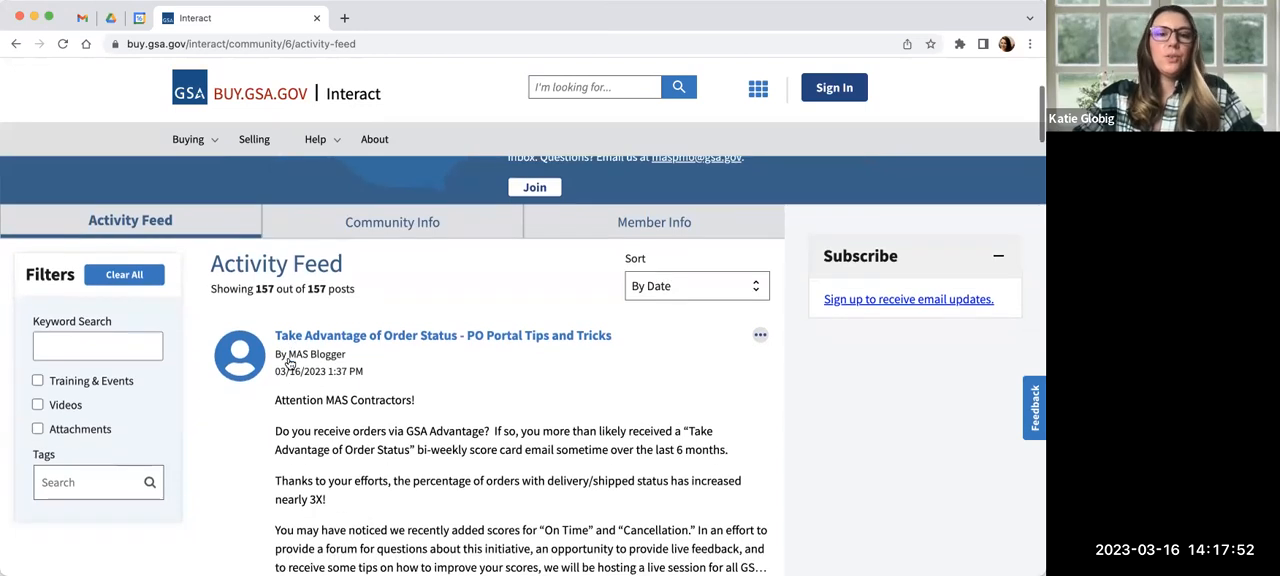
{"action": "scroll", "scroll_direction": "down", "scroll_amount": 3}
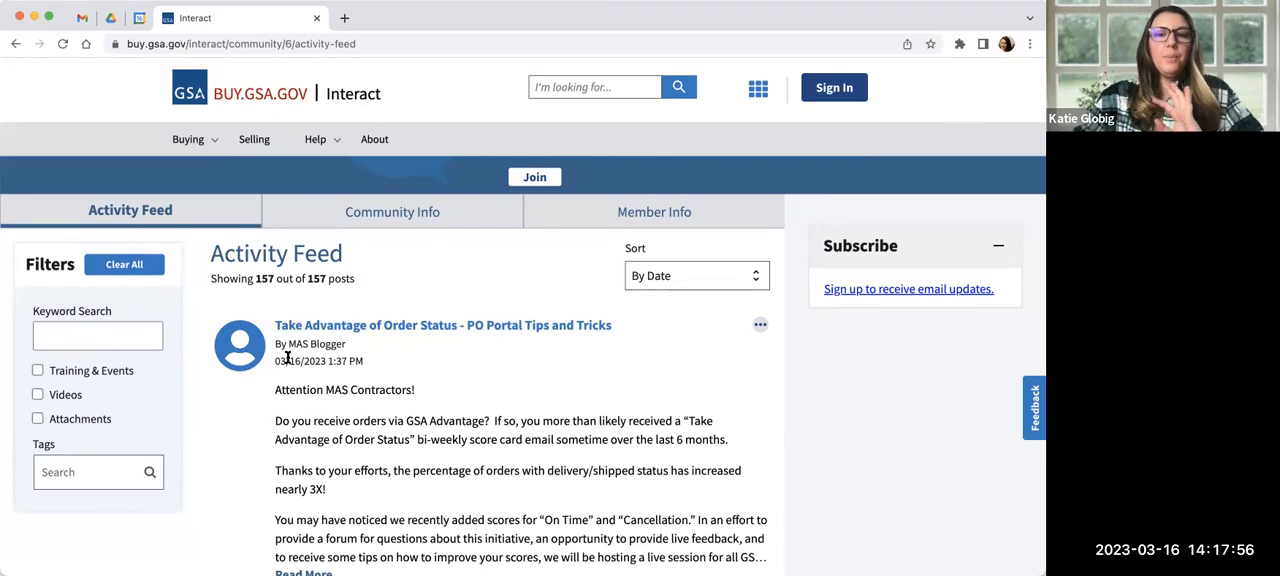
{"action": "mouse_move", "coordinate": [687, 283]}
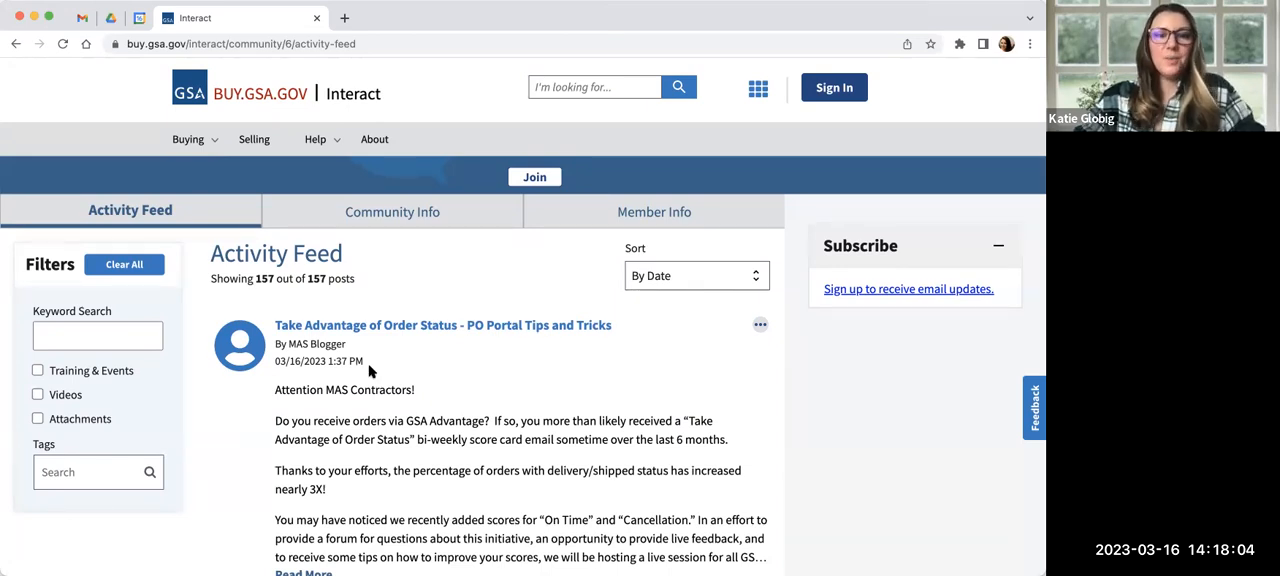
{"action": "mouse_move", "coordinate": [495, 322]}
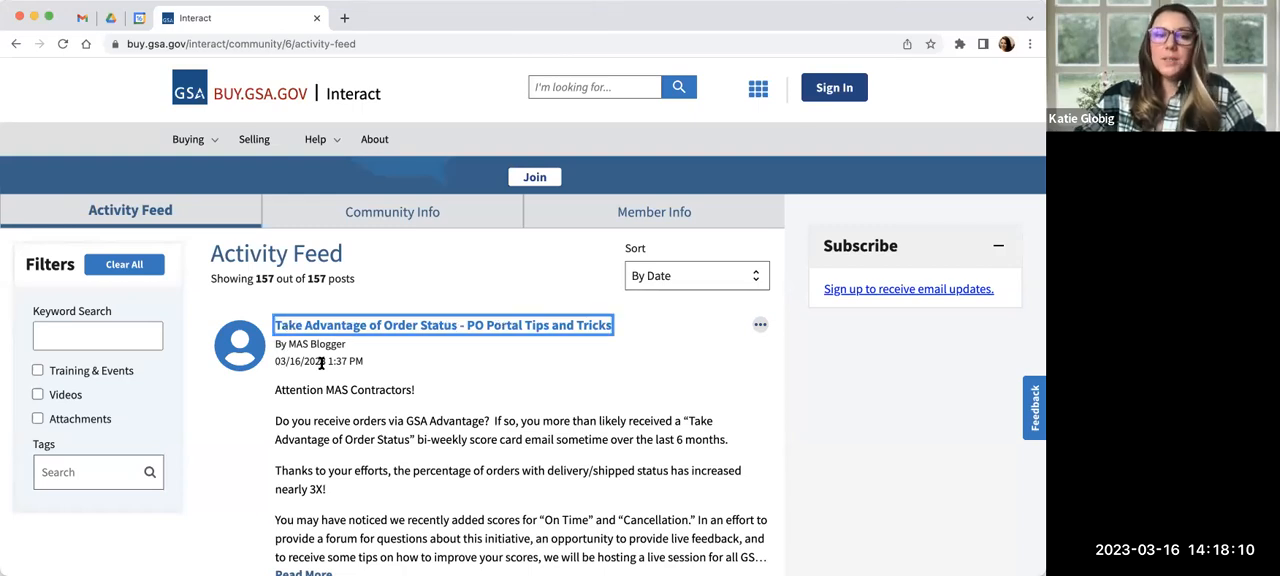
{"action": "scroll", "scroll_direction": "down", "scroll_amount": 3}
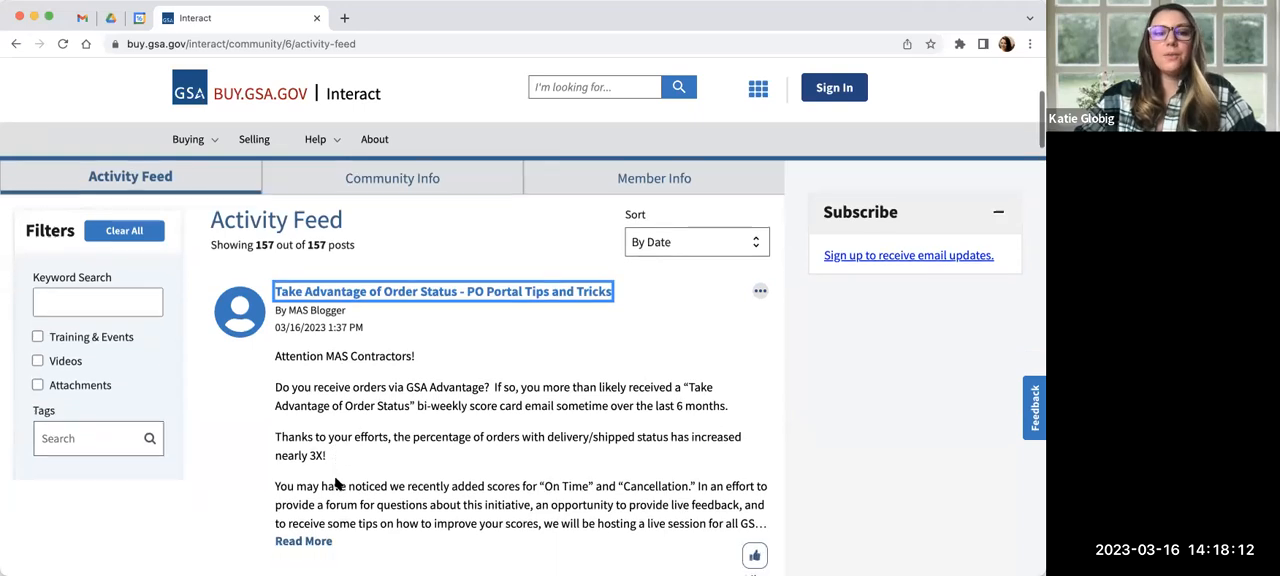
{"action": "scroll", "scroll_direction": "down", "scroll_amount": 3}
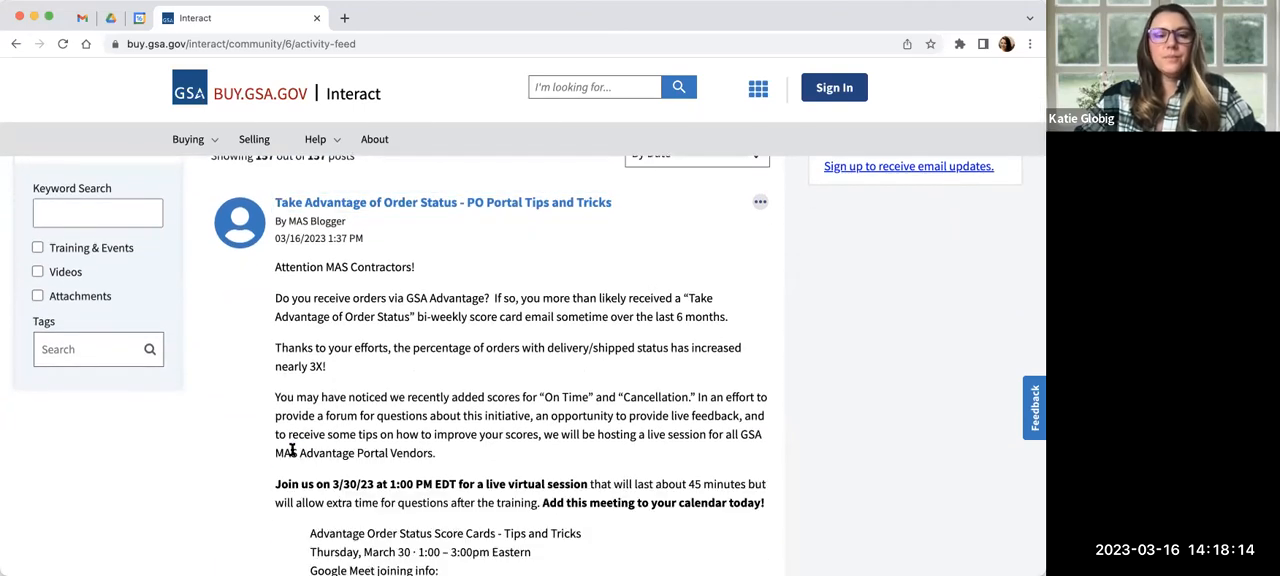
{"action": "scroll", "scroll_direction": "down", "scroll_amount": 3}
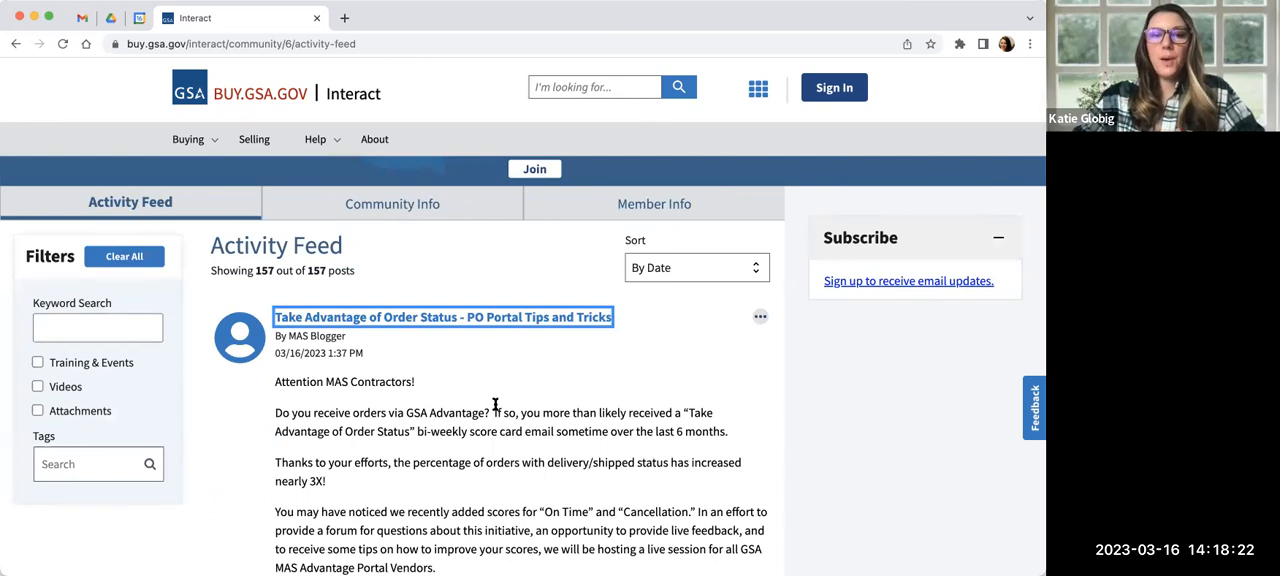
{"action": "left_click", "coordinate": [760, 317]}
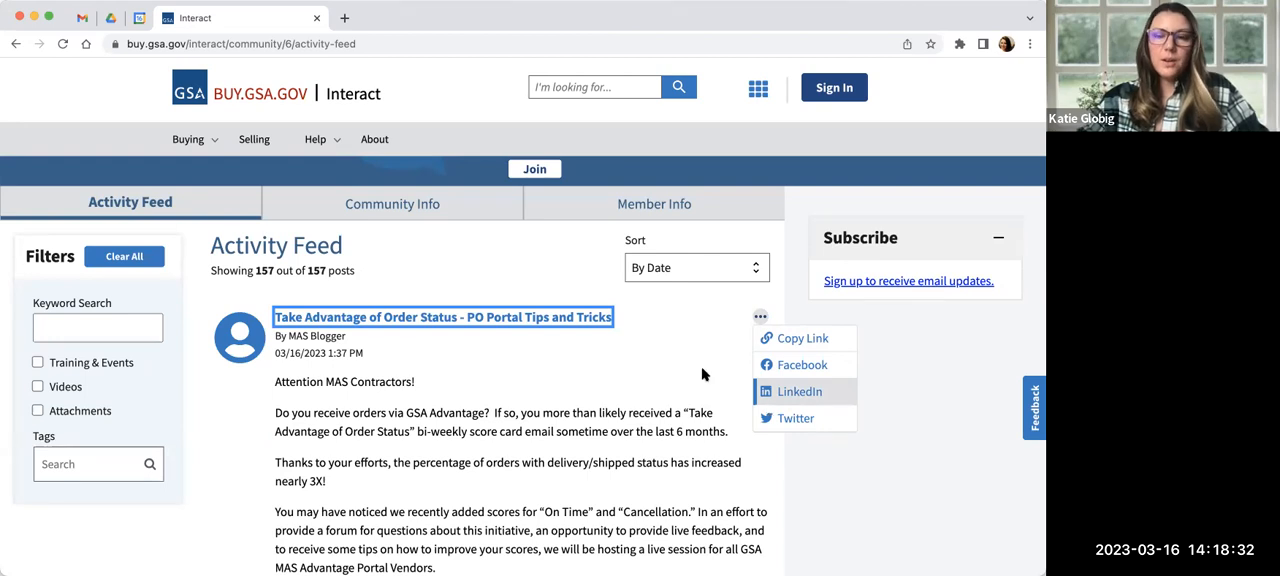
{"action": "scroll", "scroll_direction": "down", "scroll_amount": 3}
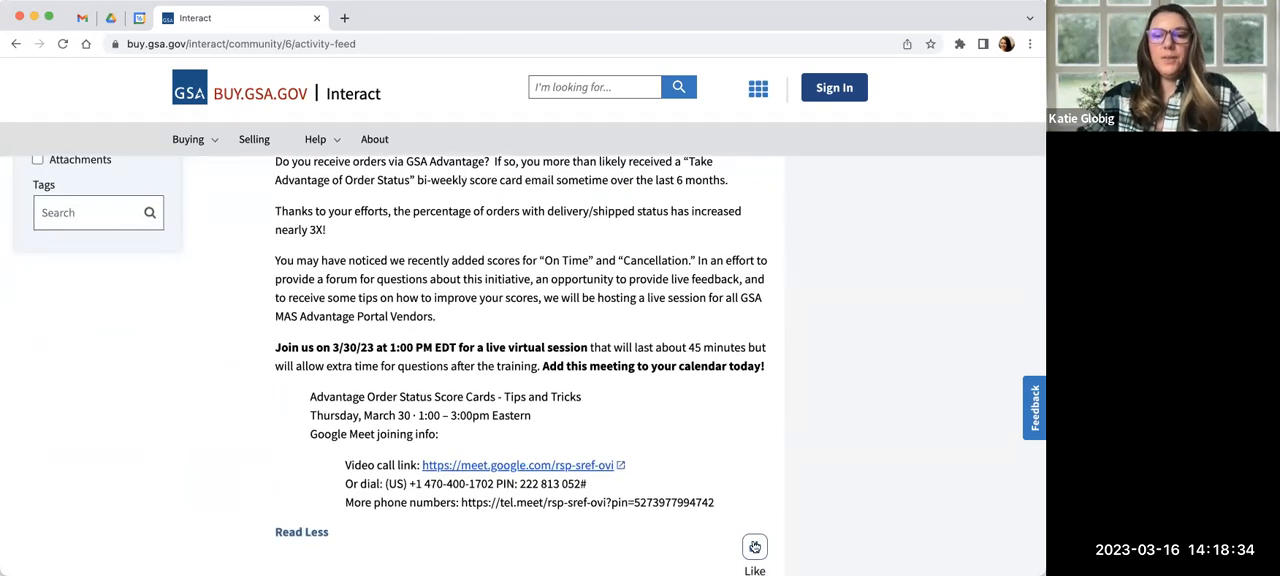
{"action": "left_click", "coordinate": [755, 547]}
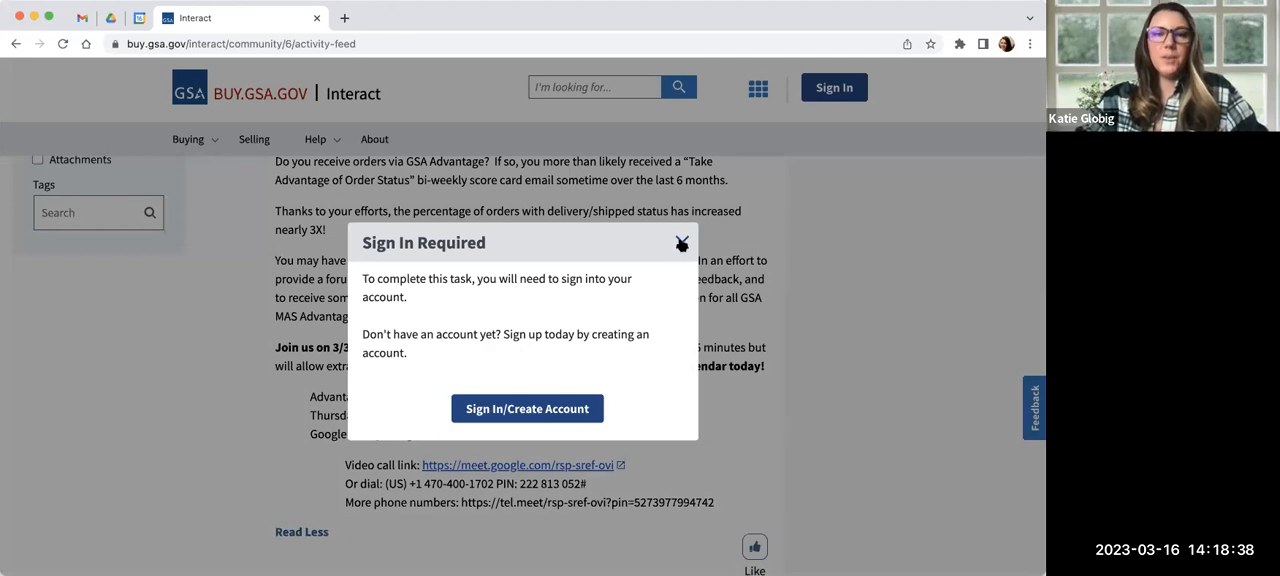
{"action": "left_click", "coordinate": [682, 244]}
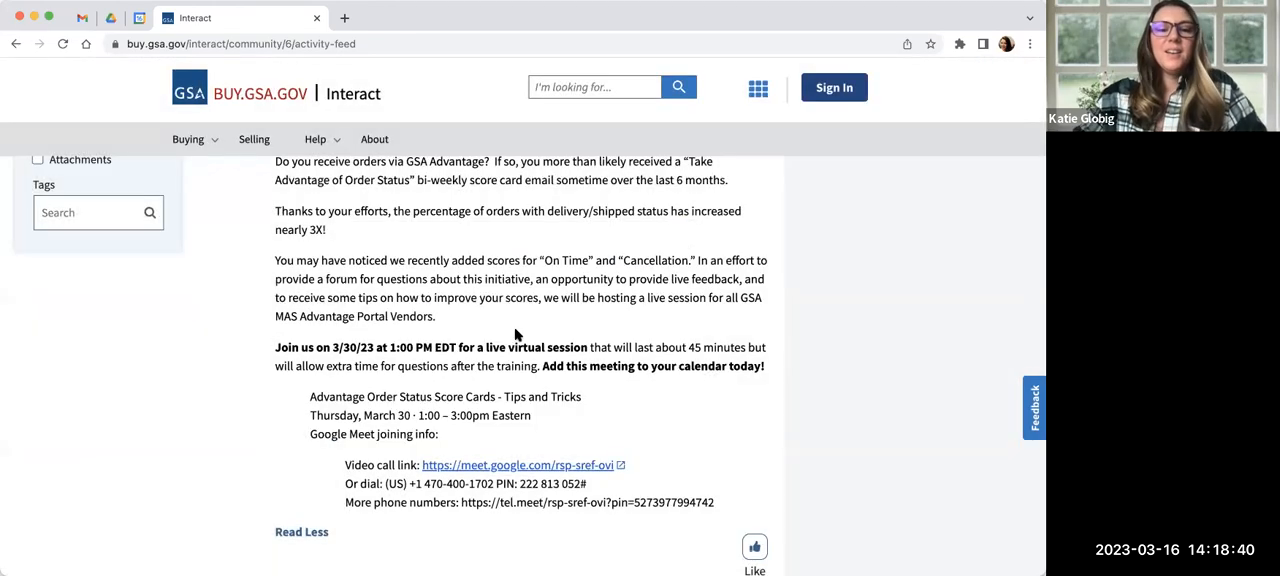
{"action": "scroll", "scroll_direction": "down", "scroll_amount": 3}
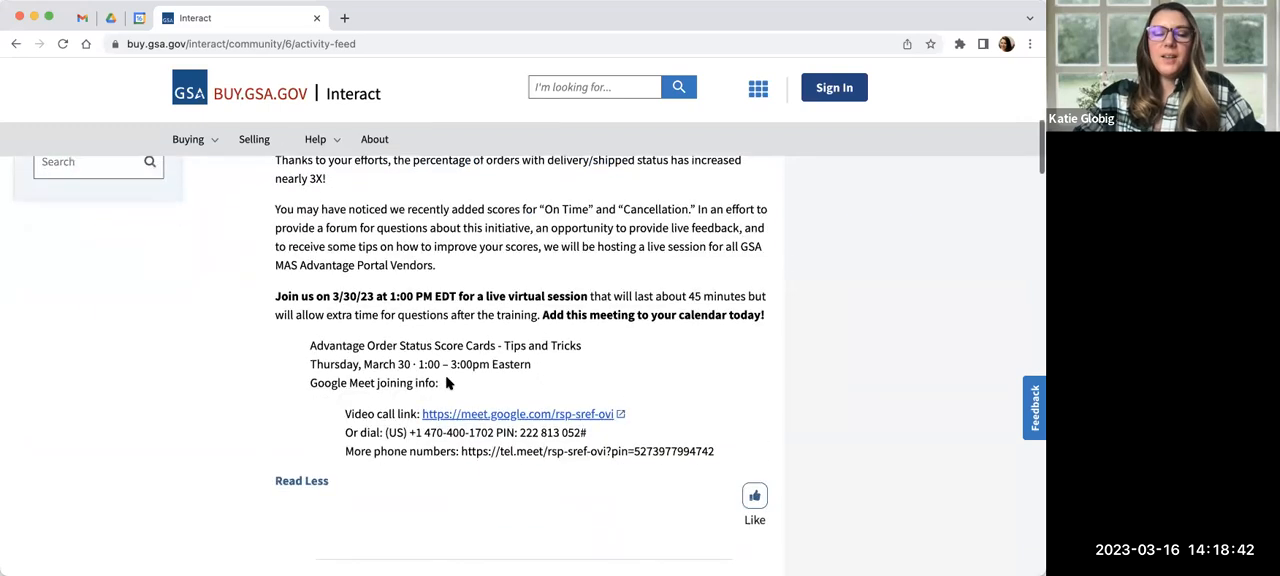
{"action": "scroll", "scroll_direction": "down", "scroll_amount": 3}
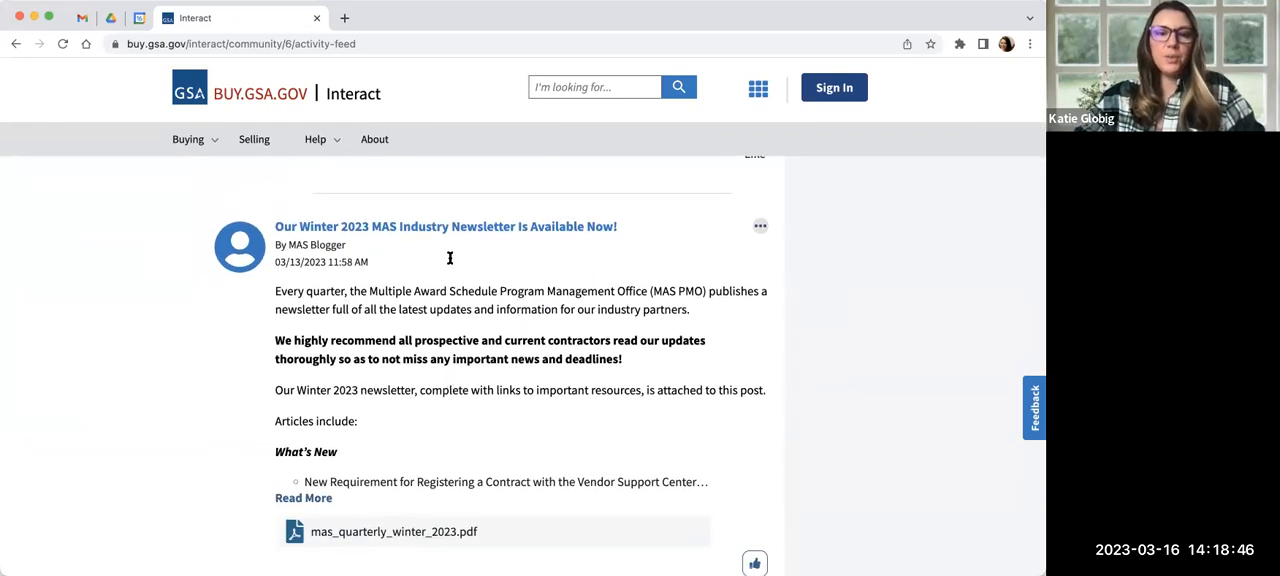
{"action": "mouse_move", "coordinate": [378, 489]}
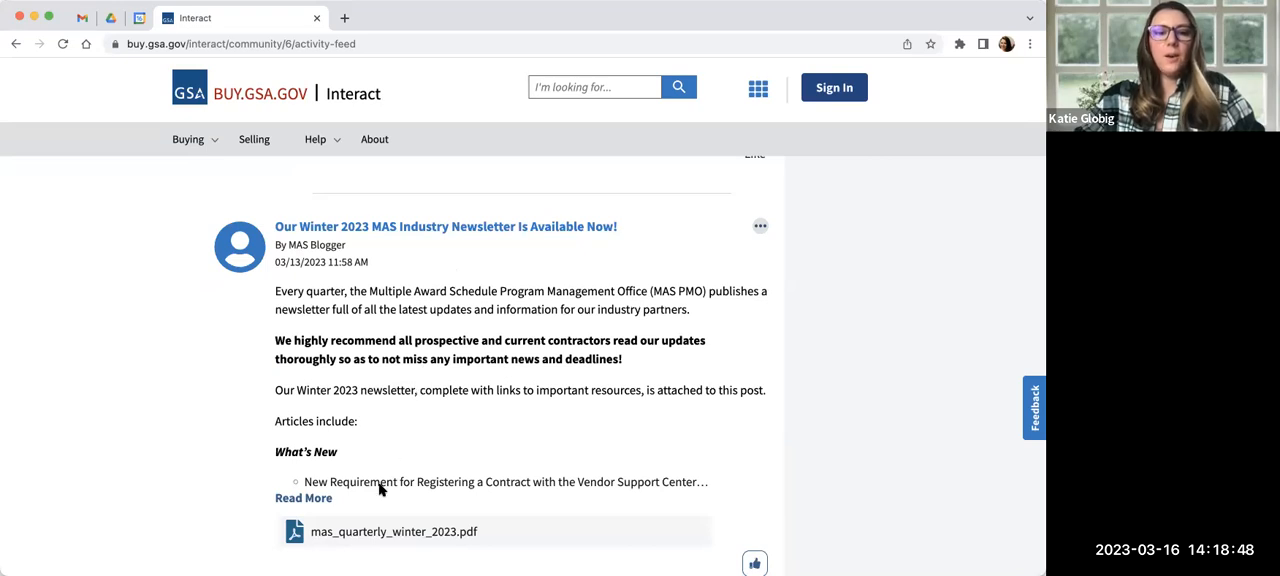
{"action": "mouse_move", "coordinate": [362, 535]}
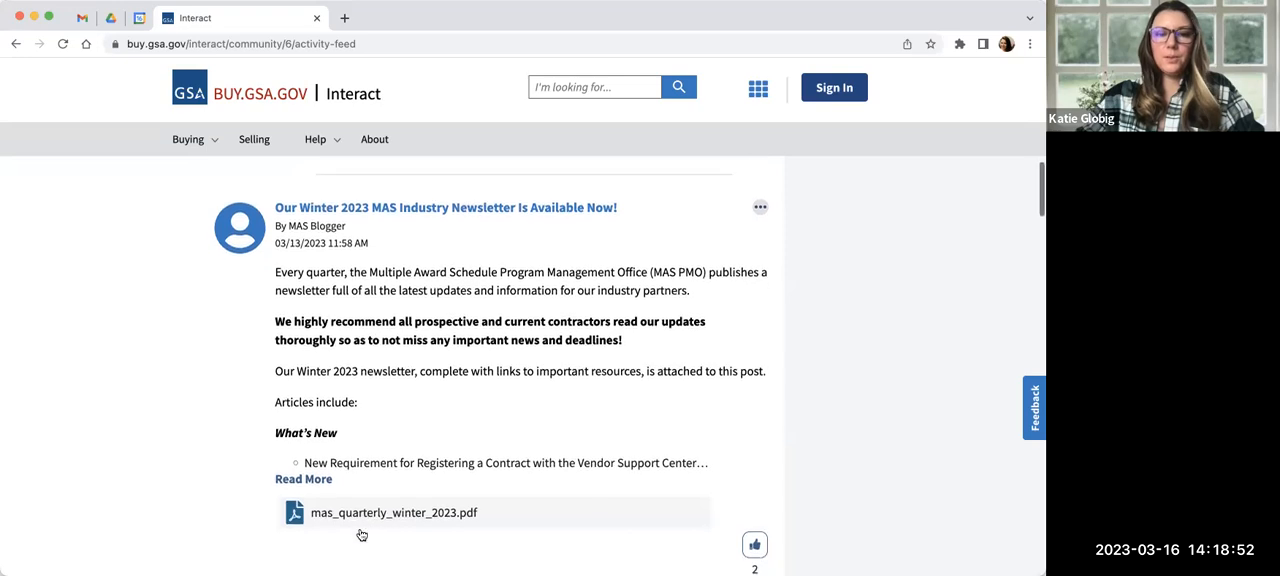
{"action": "scroll", "scroll_direction": "down", "scroll_amount": 3}
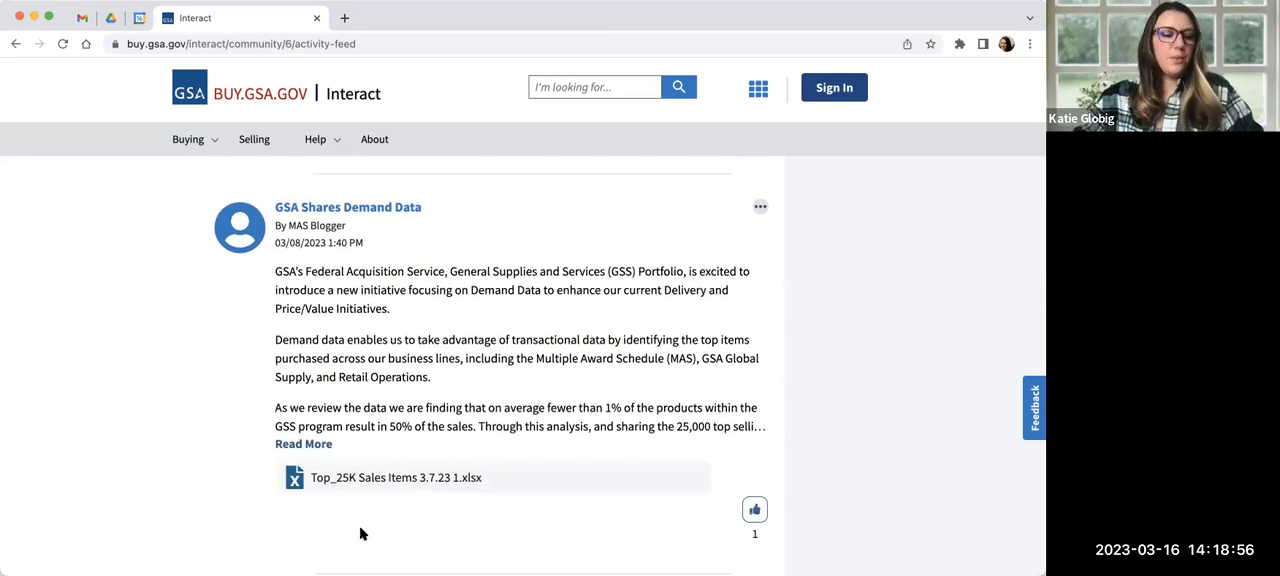
{"action": "scroll", "scroll_direction": "down", "scroll_amount": 3}
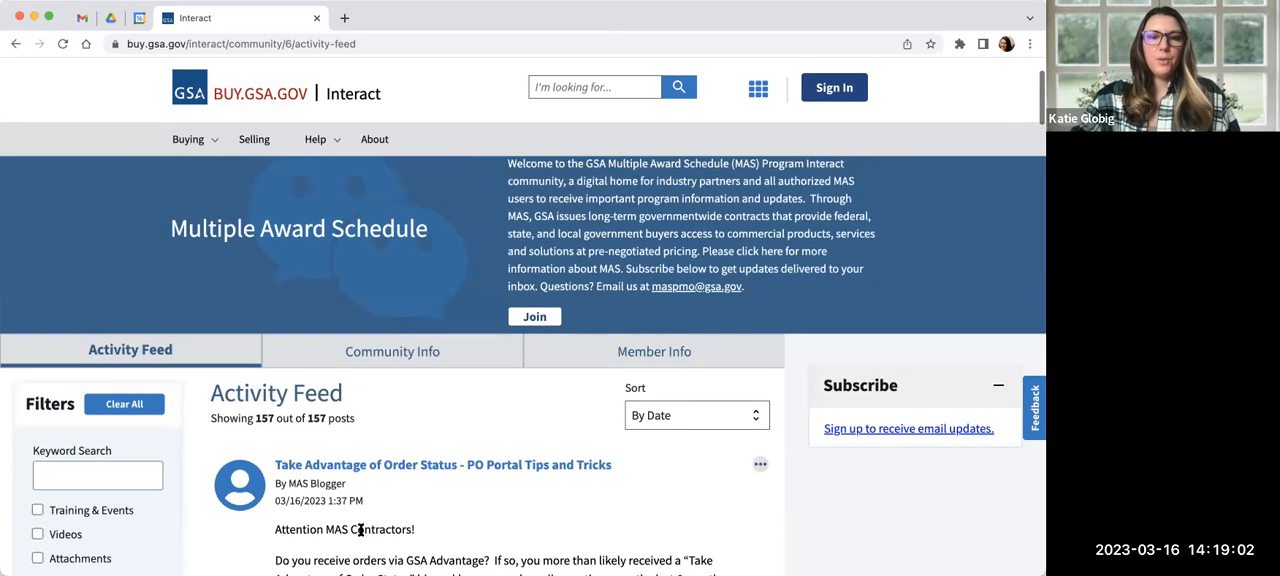
{"action": "scroll", "scroll_direction": "down", "scroll_amount": 3}
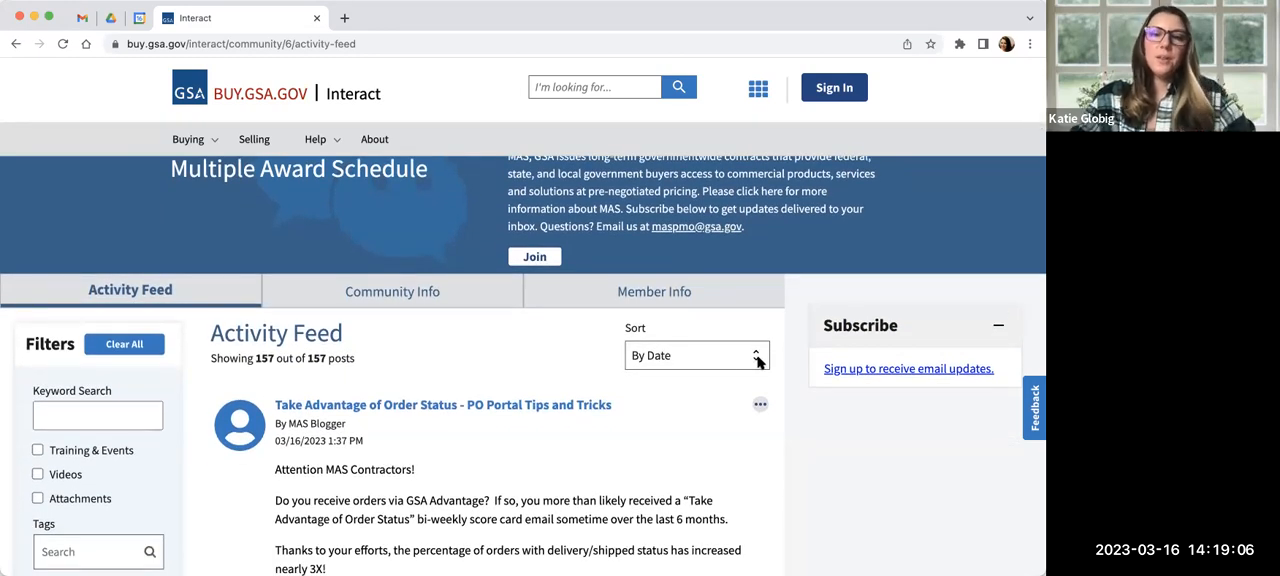
{"action": "left_click", "coordinate": [695, 355]}
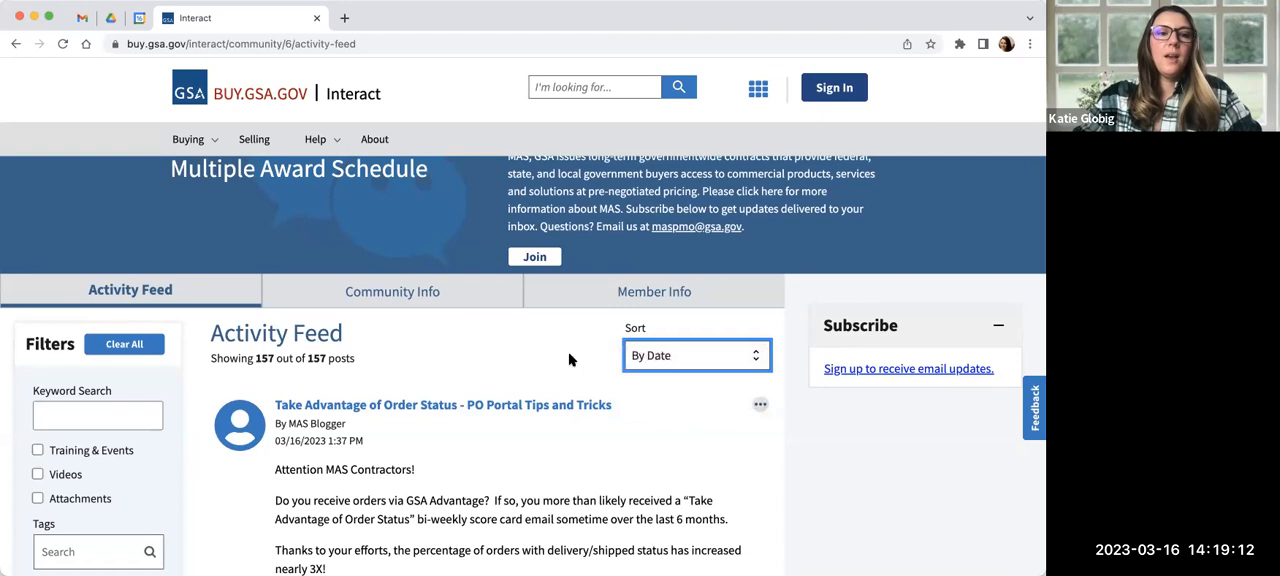
{"action": "left_click", "coordinate": [97, 415]}
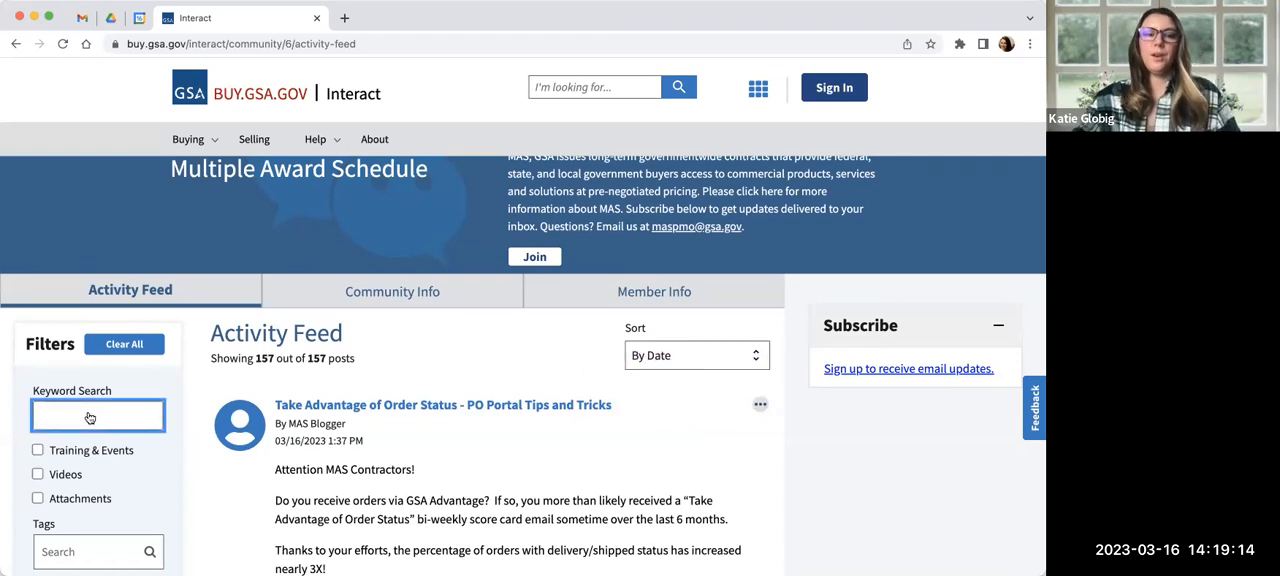
{"action": "scroll", "scroll_direction": "down", "scroll_amount": 3}
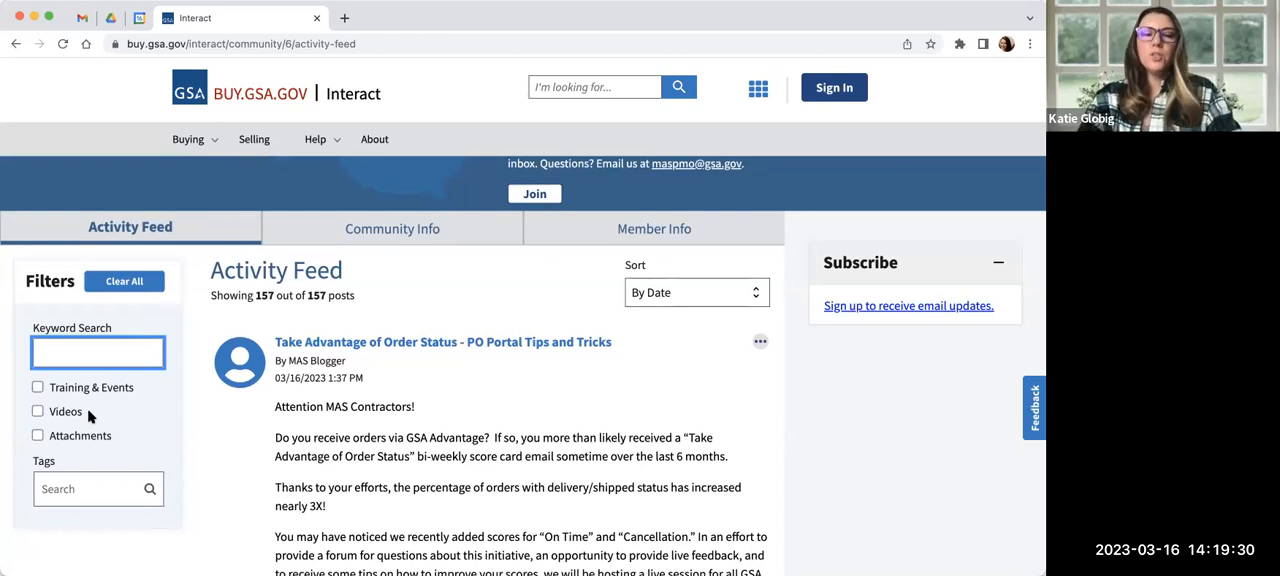
{"action": "type", "text": "mas"}
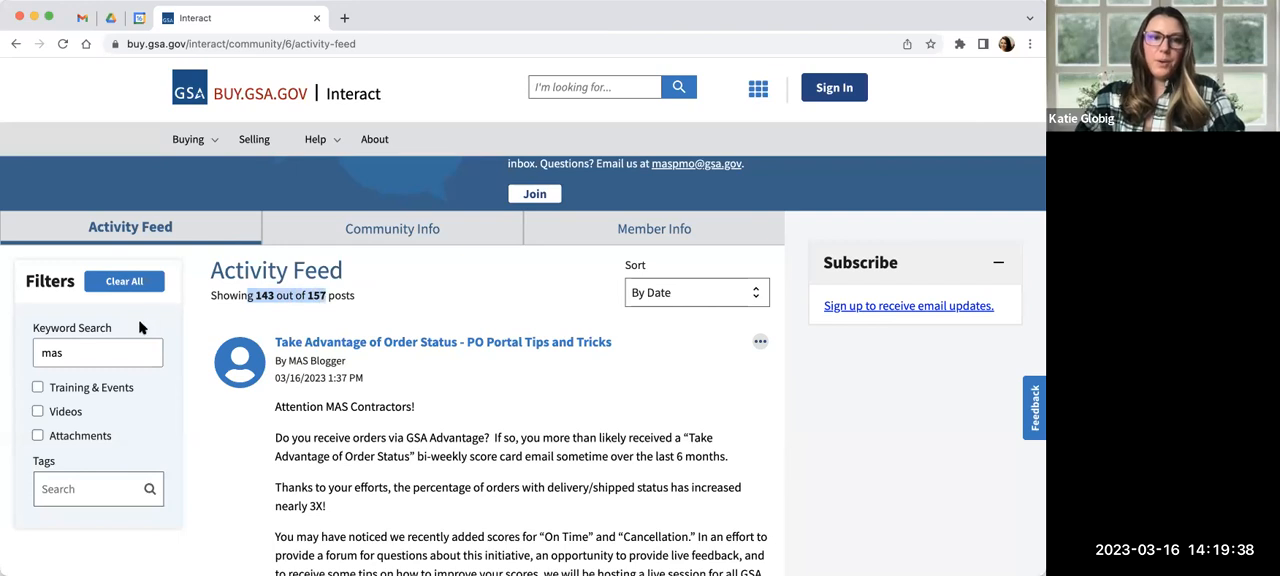
{"action": "key", "text": "Backspace"}
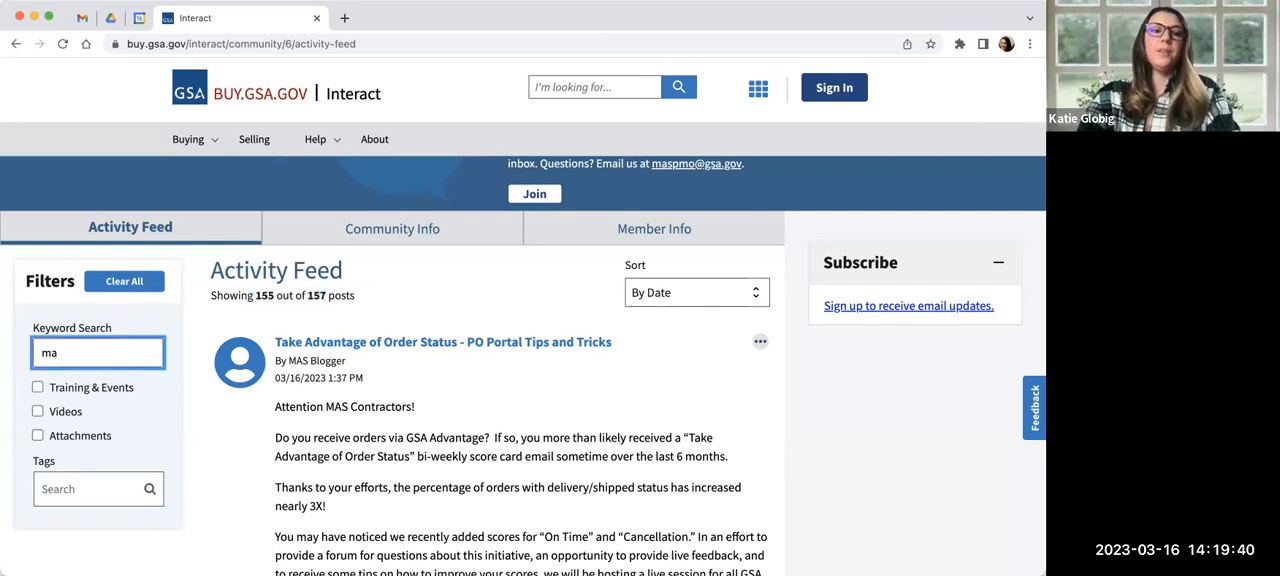
{"action": "type", "text": "take advanta"}
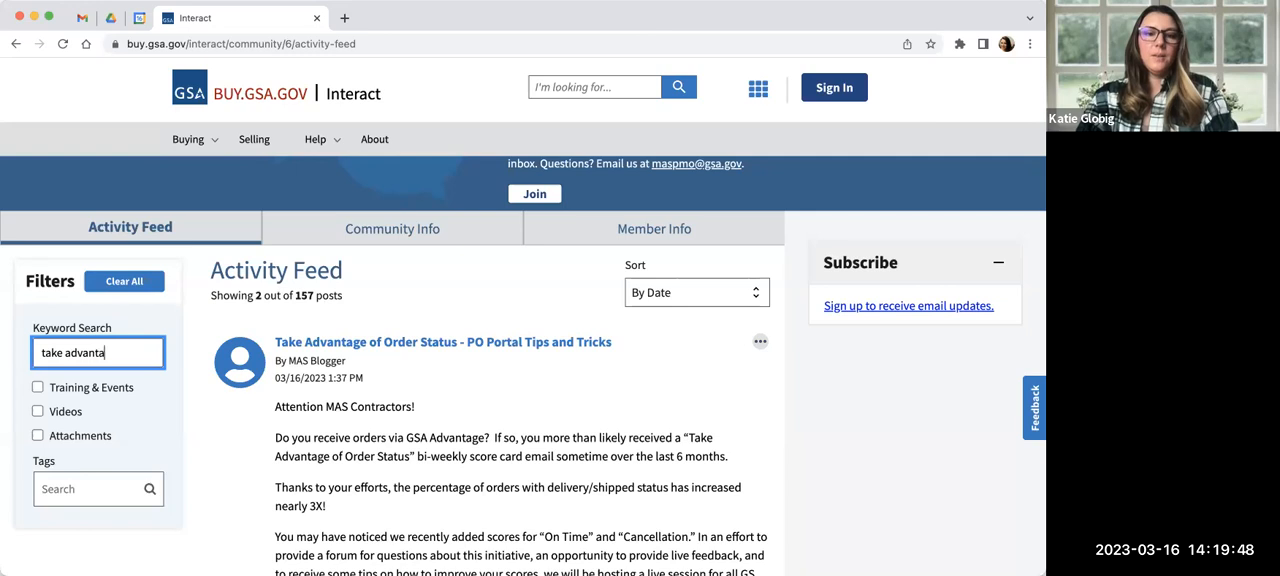
{"action": "type", "text": "ge"}
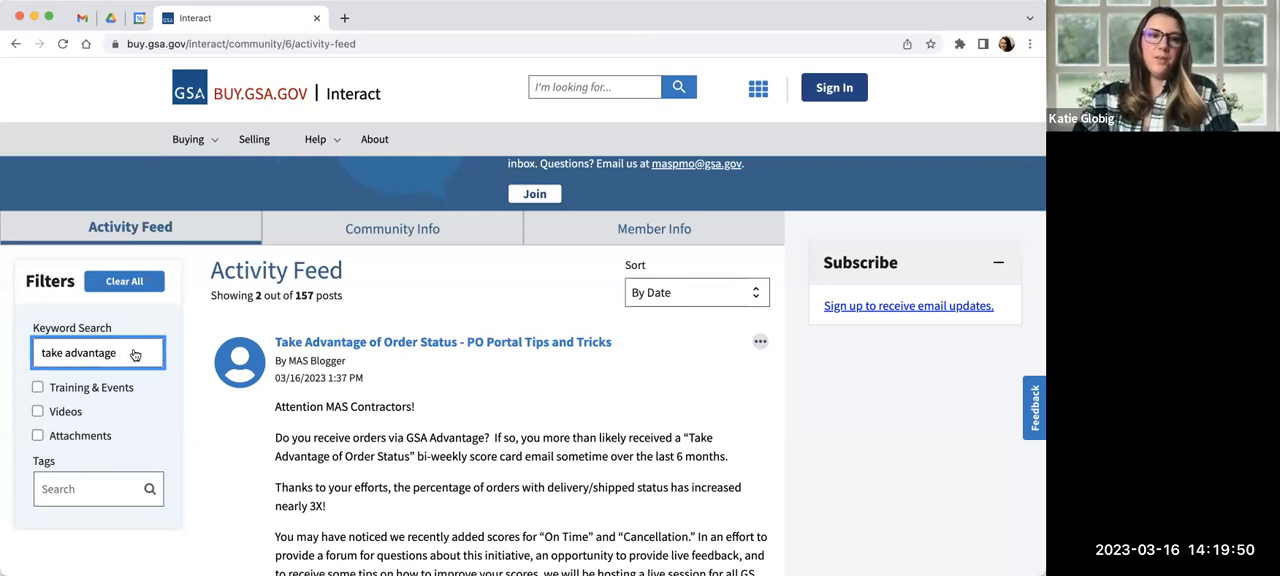
{"action": "mouse_move", "coordinate": [155, 356]}
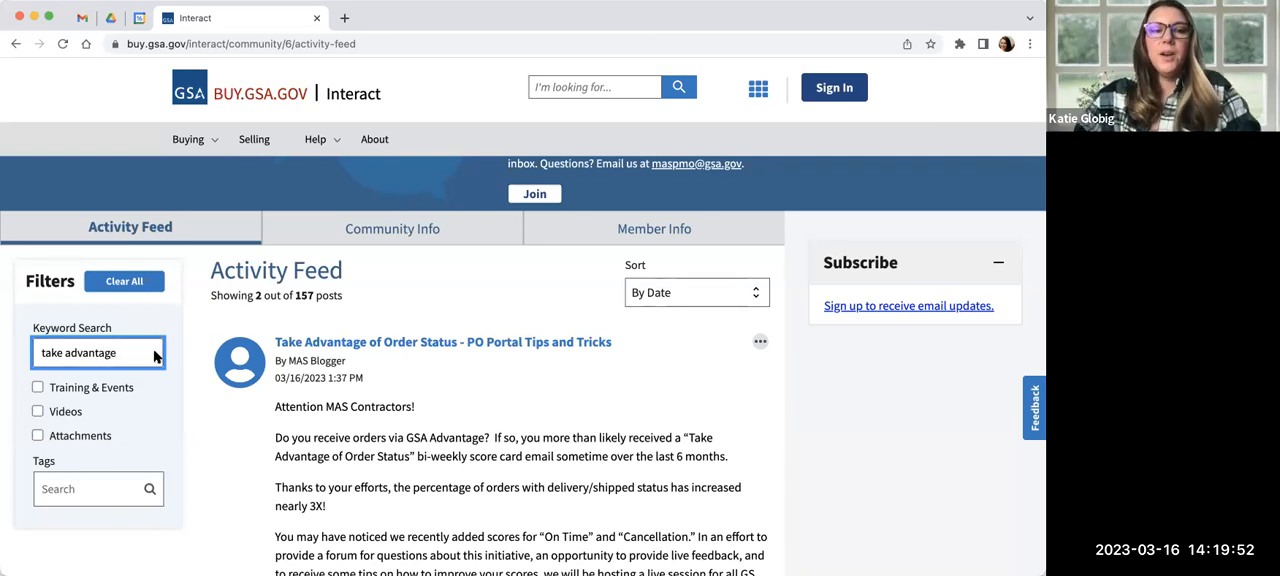
{"action": "mouse_move", "coordinate": [397, 399]}
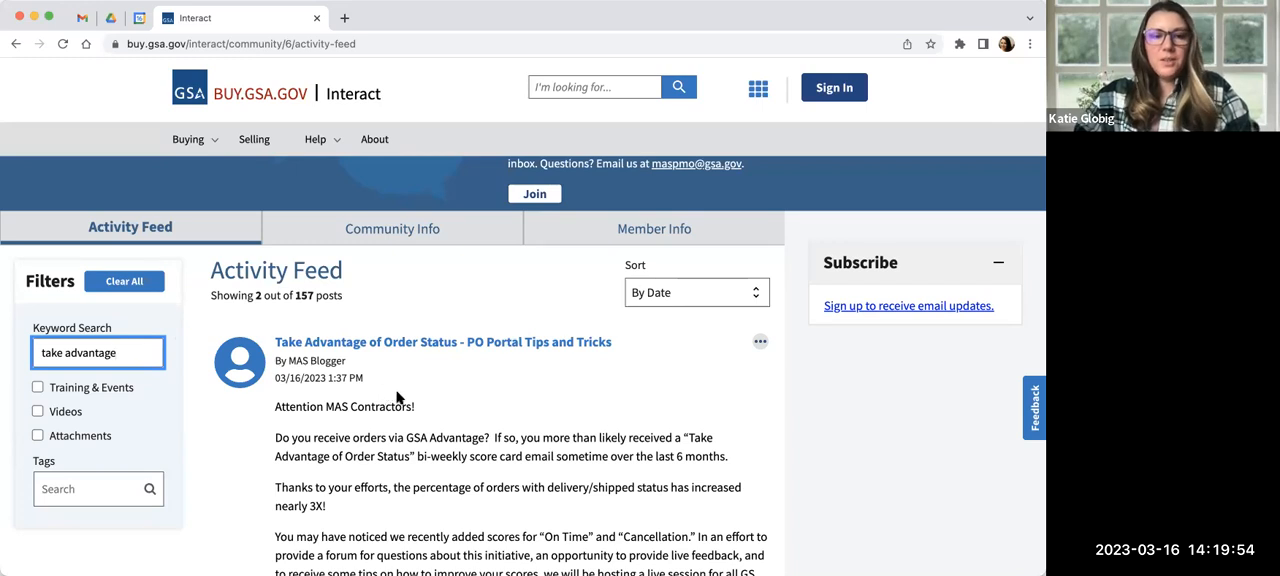
{"action": "scroll", "scroll_direction": "down", "scroll_amount": 3}
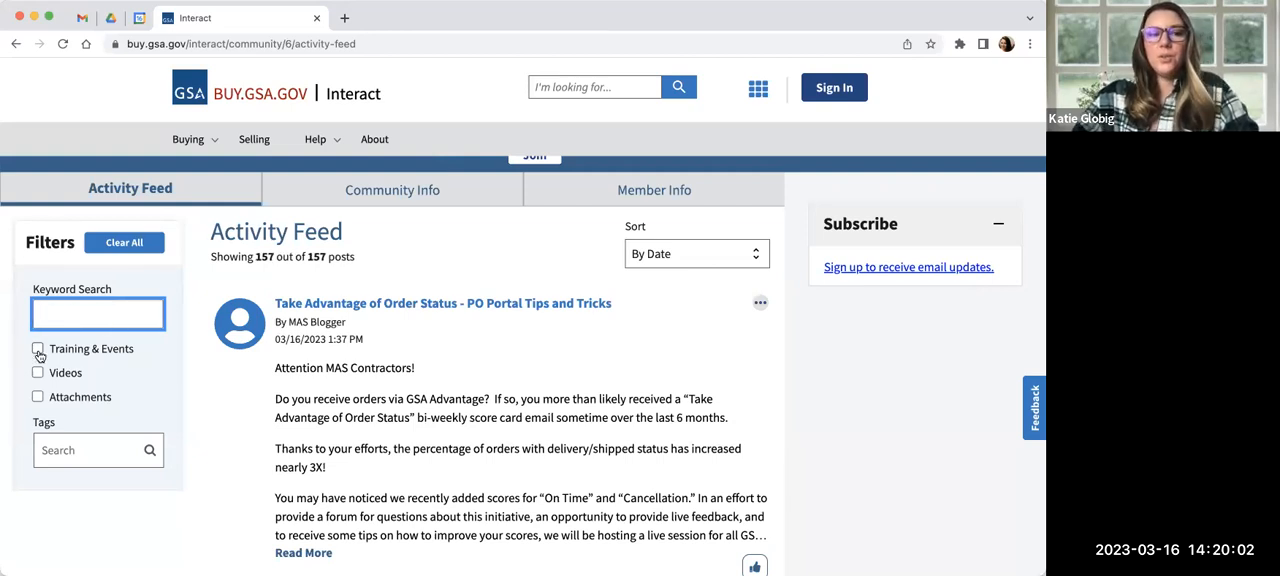
{"action": "left_click", "coordinate": [38, 348]}
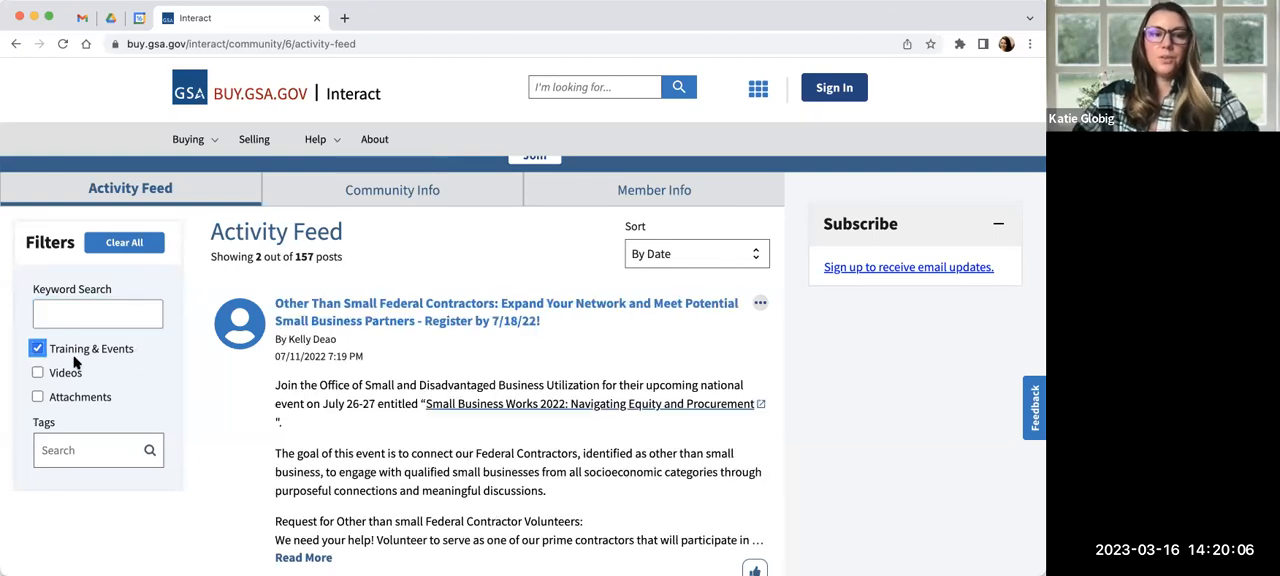
{"action": "scroll", "scroll_direction": "down", "scroll_amount": 3}
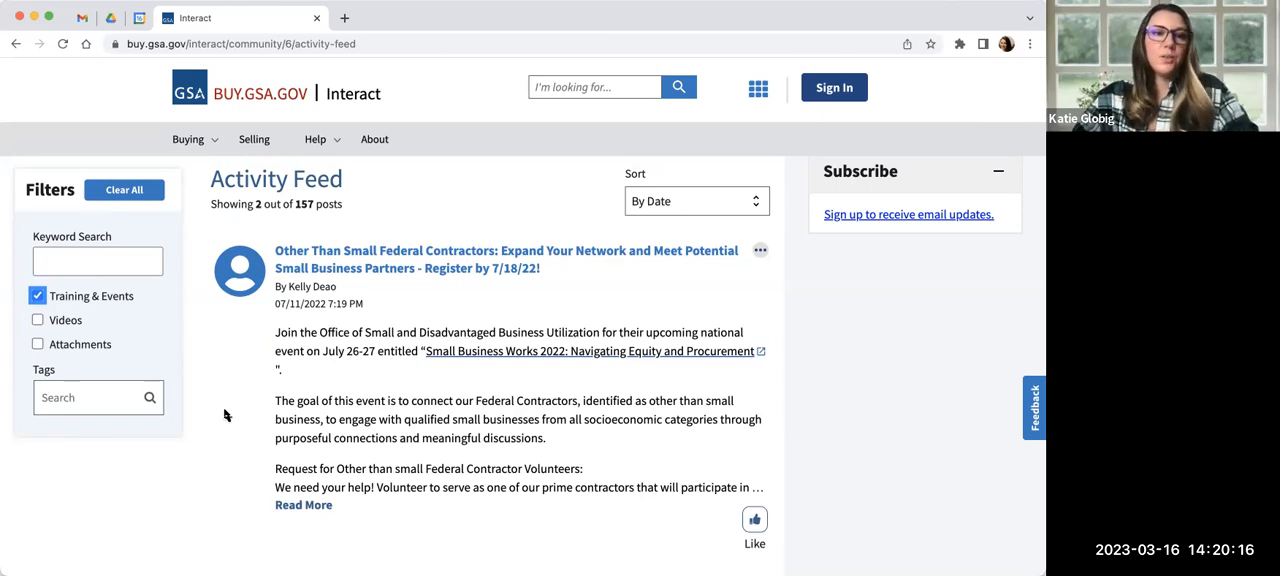
{"action": "left_click", "coordinate": [38, 295]}
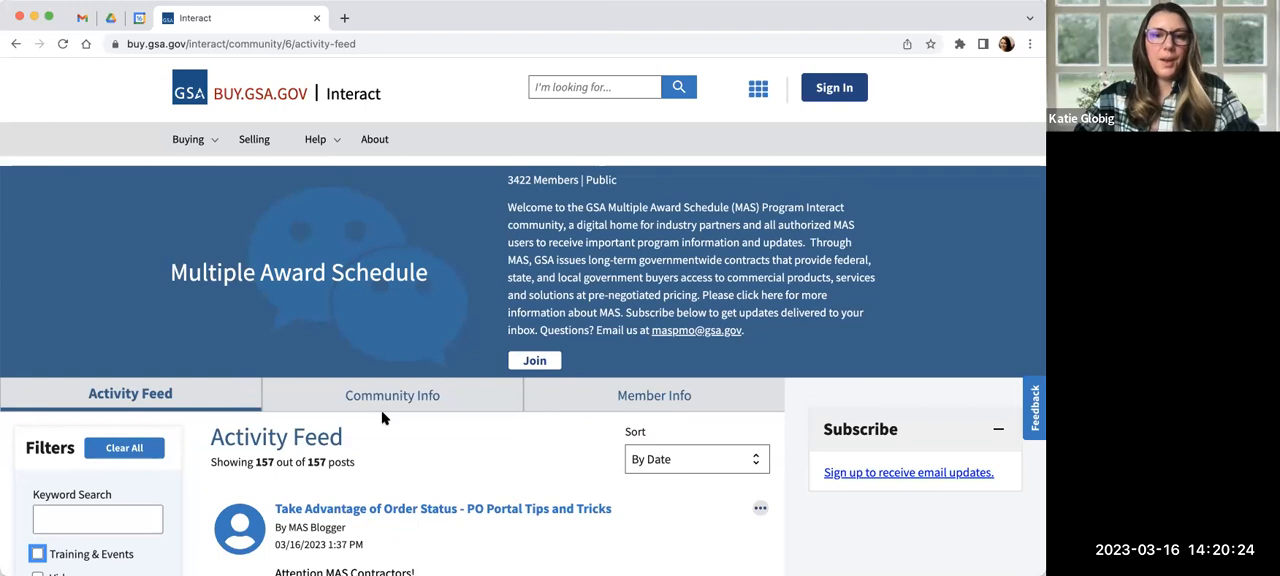
Review the MAS Community Info: four content managers and Public, Posts Disabled settings
{"action": "left_click", "coordinate": [392, 395]}
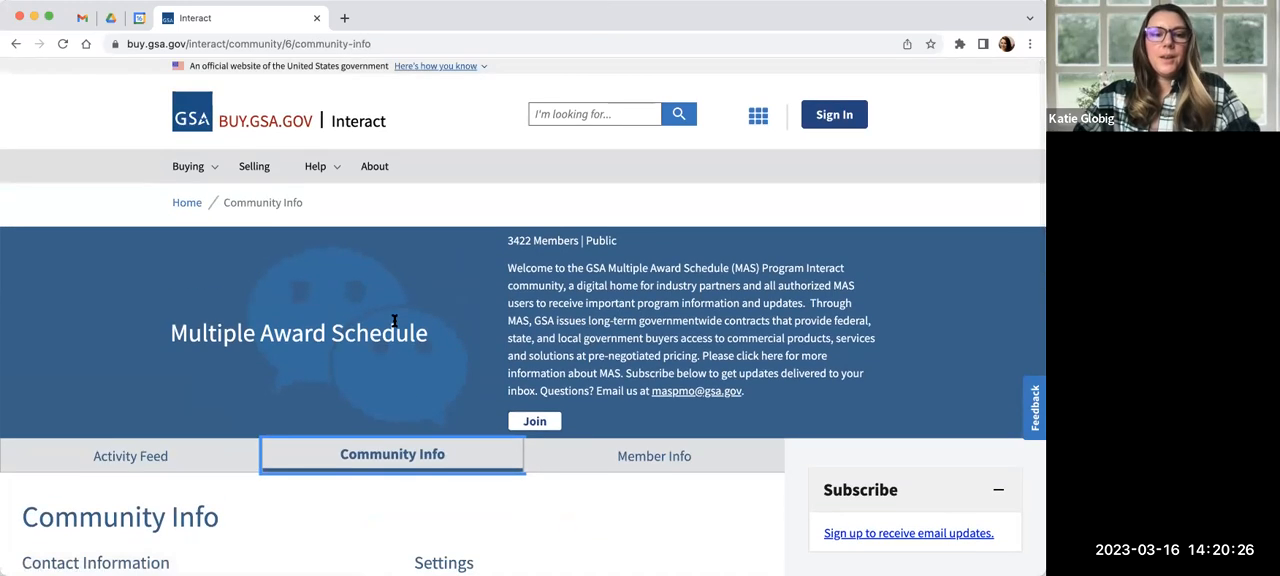
{"action": "scroll", "scroll_direction": "down", "scroll_amount": 3}
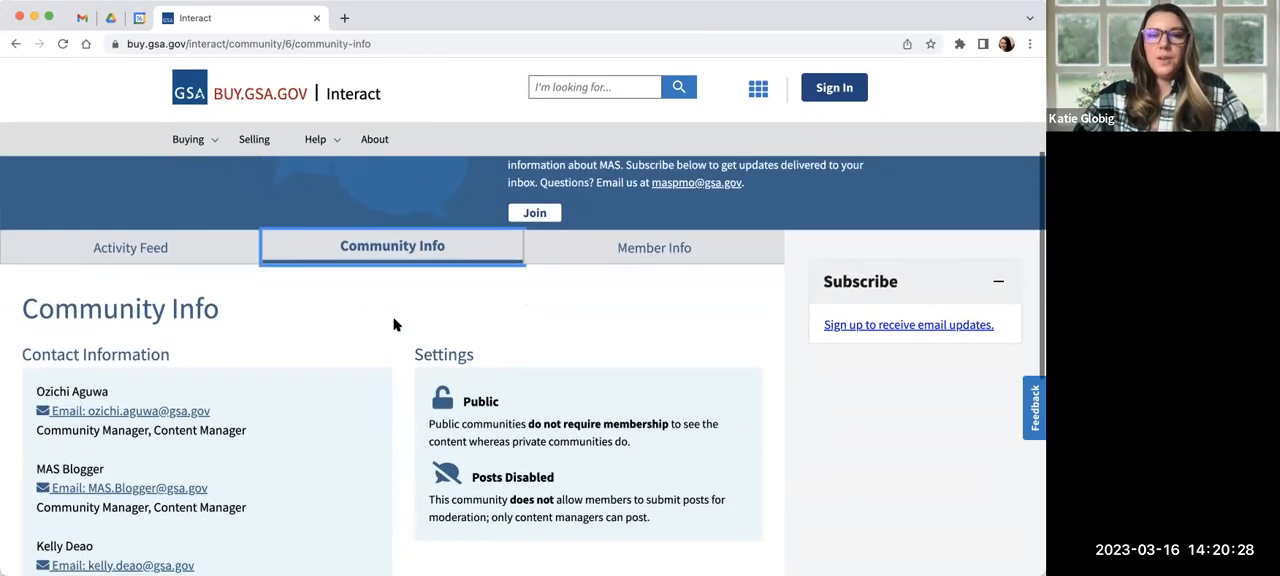
{"action": "scroll", "scroll_direction": "down", "scroll_amount": 3}
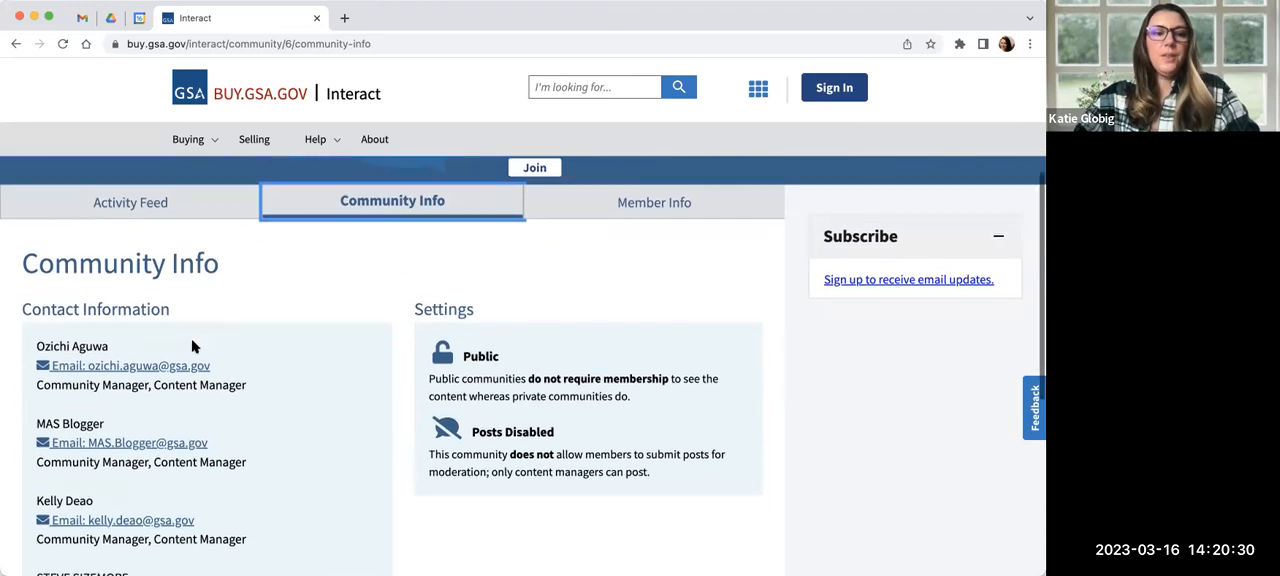
{"action": "scroll", "scroll_direction": "down", "scroll_amount": 3}
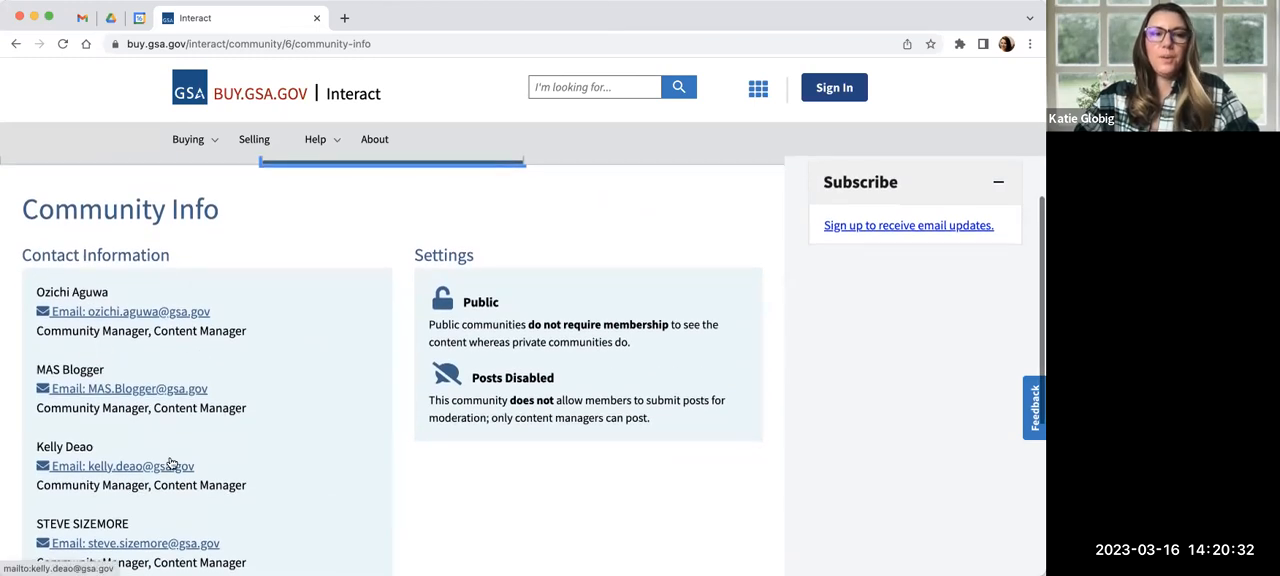
{"action": "scroll", "scroll_direction": "down", "scroll_amount": 3}
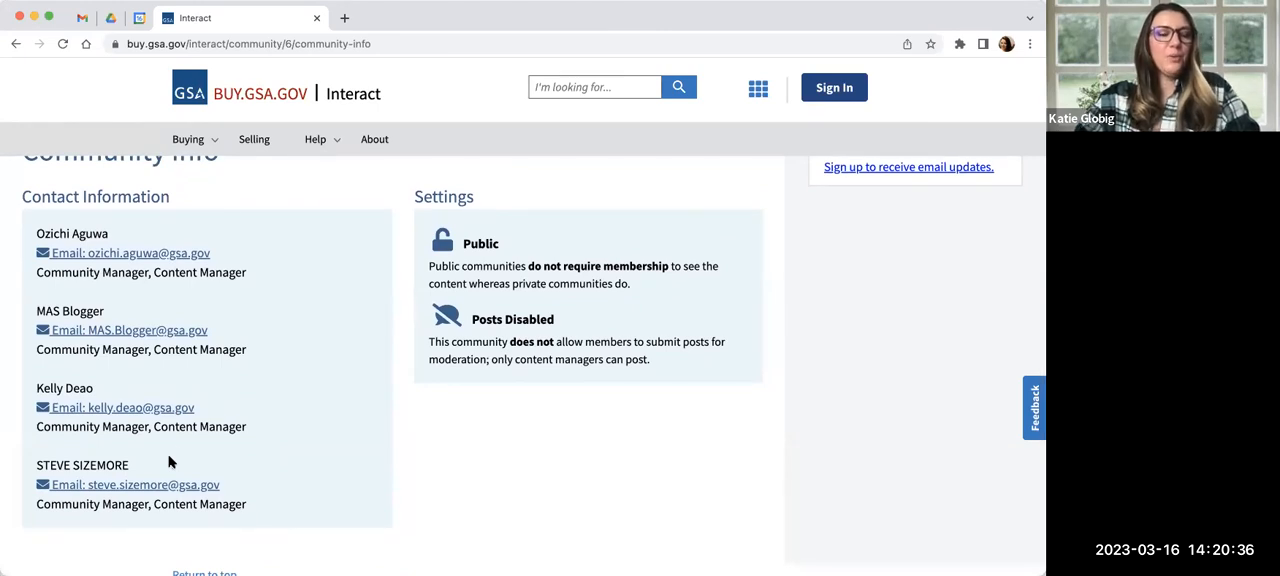
{"action": "mouse_move", "coordinate": [285, 336]}
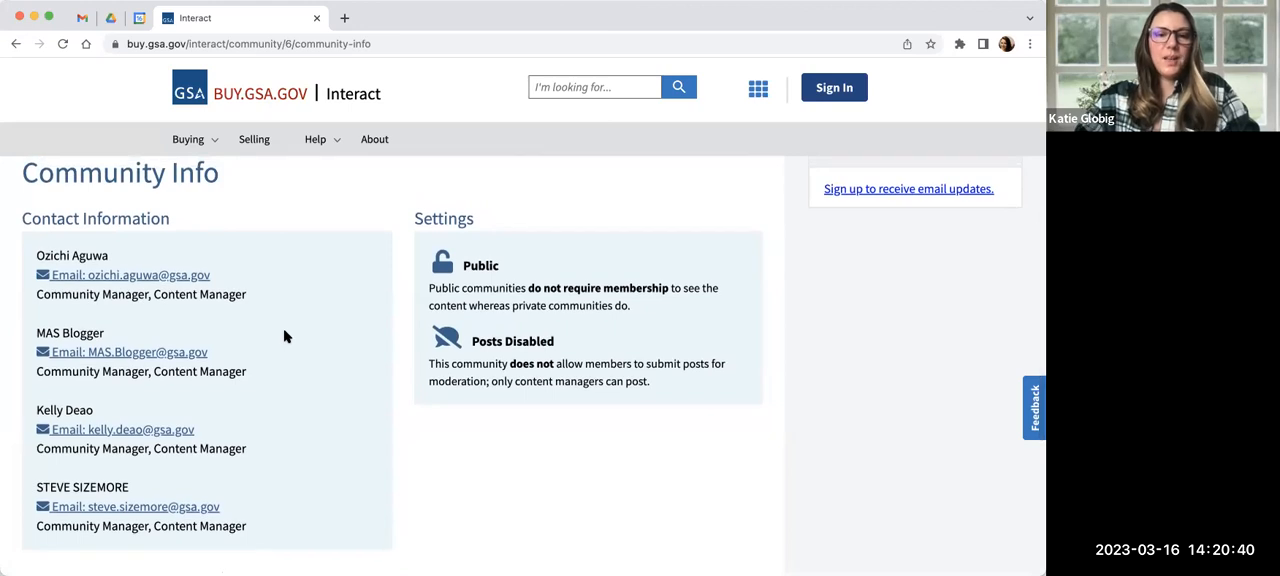
{"action": "mouse_move", "coordinate": [218, 307]}
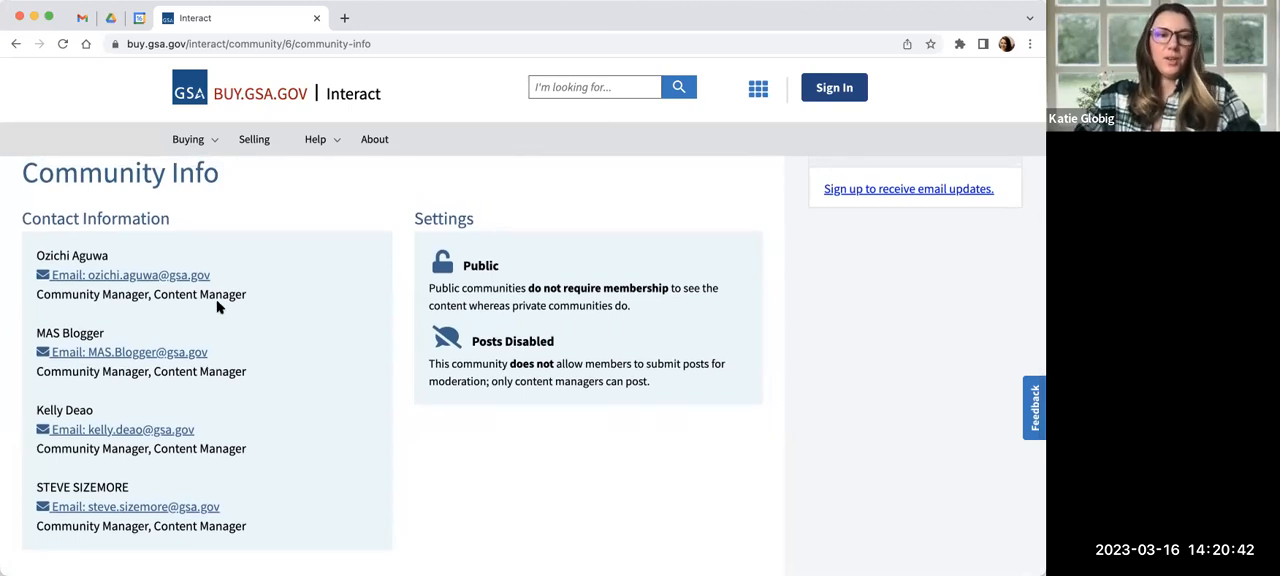
{"action": "mouse_move", "coordinate": [229, 273]}
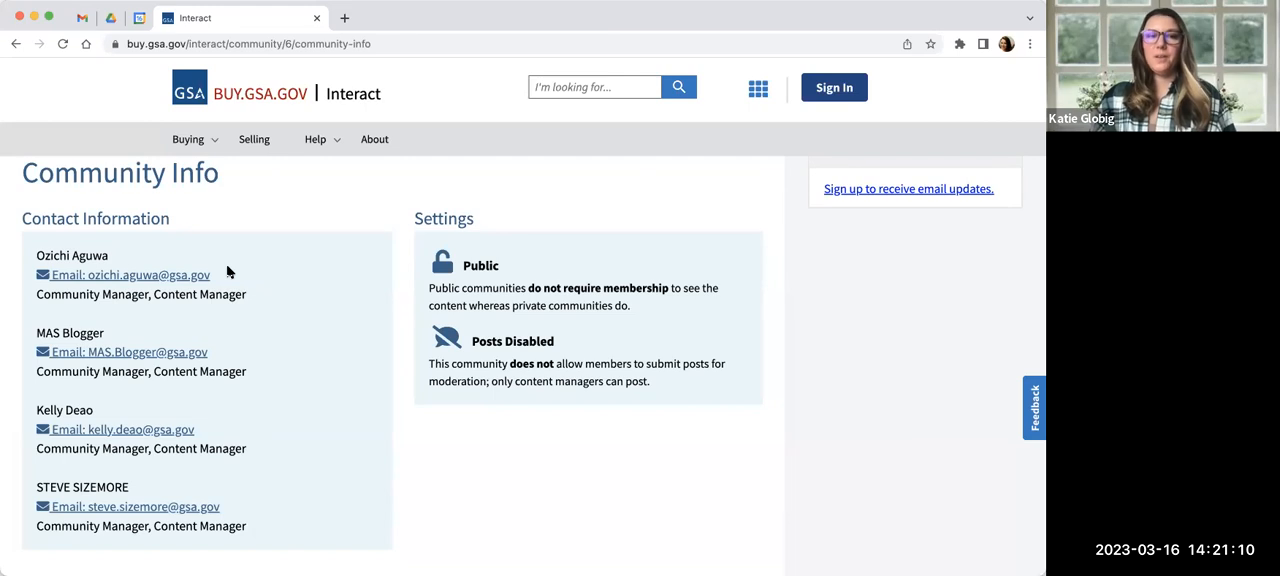
{"action": "mouse_move", "coordinate": [290, 230]}
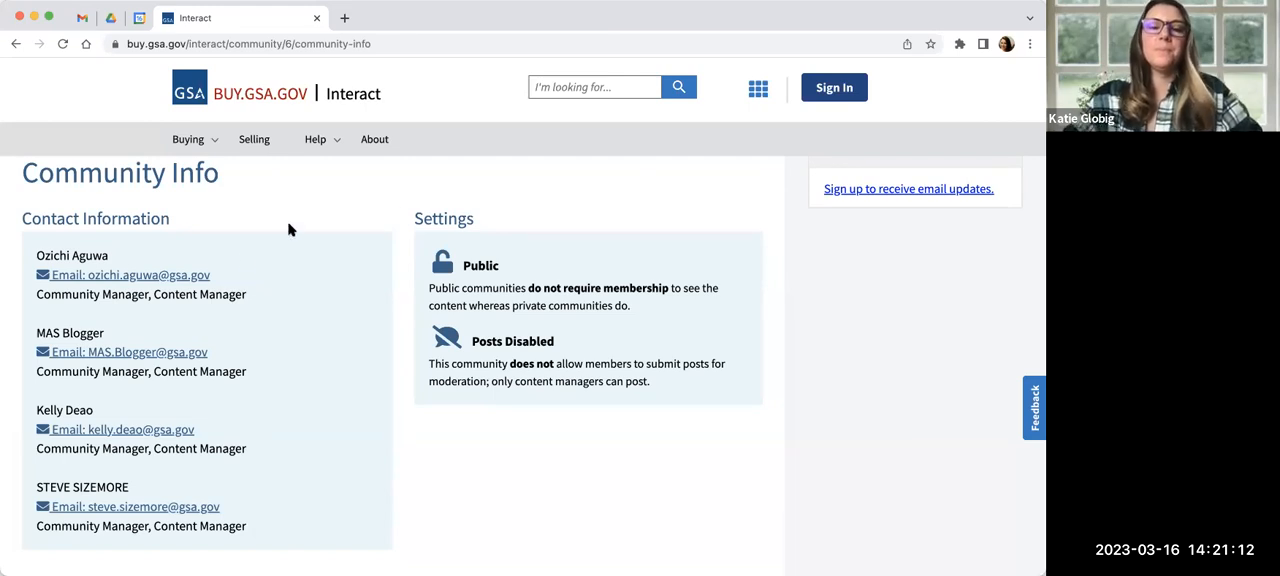
{"action": "mouse_move", "coordinate": [435, 220]}
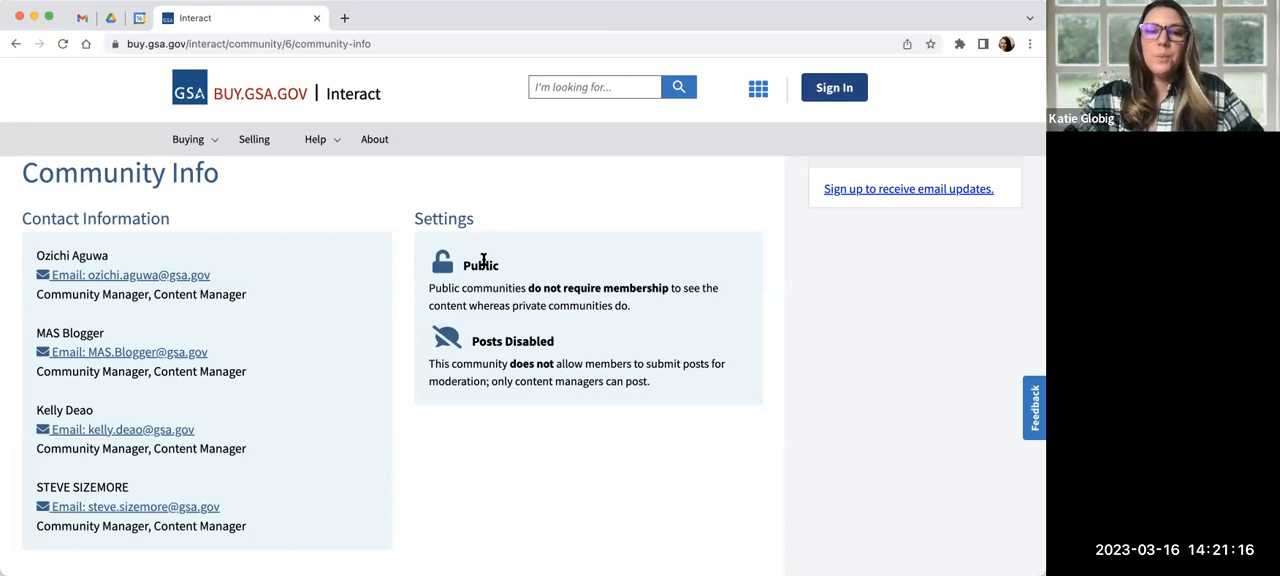
{"action": "mouse_move", "coordinate": [492, 283]}
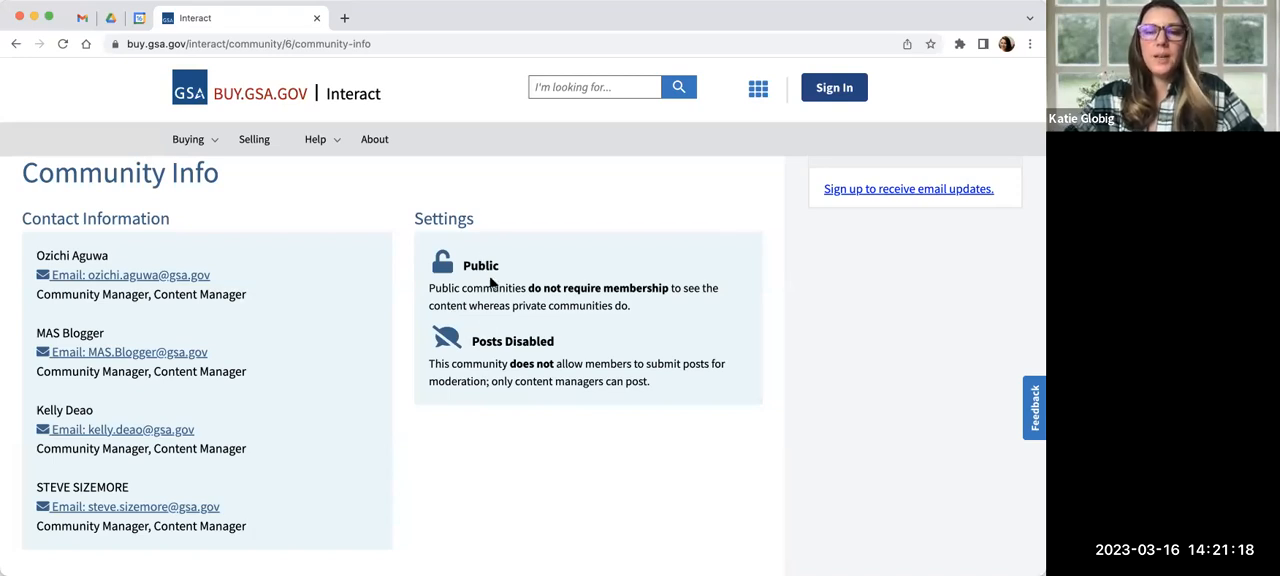
{"action": "double_click", "coordinate": [534, 341]}
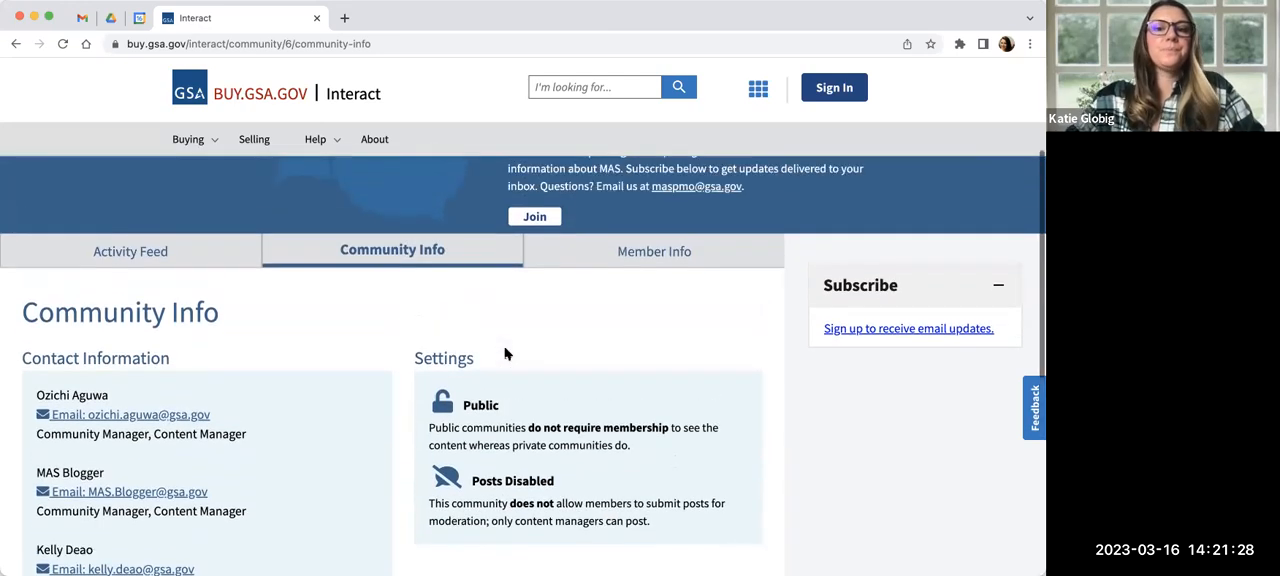
Show the MAS Member Info list of members with their join dates
{"action": "left_click", "coordinate": [654, 251]}
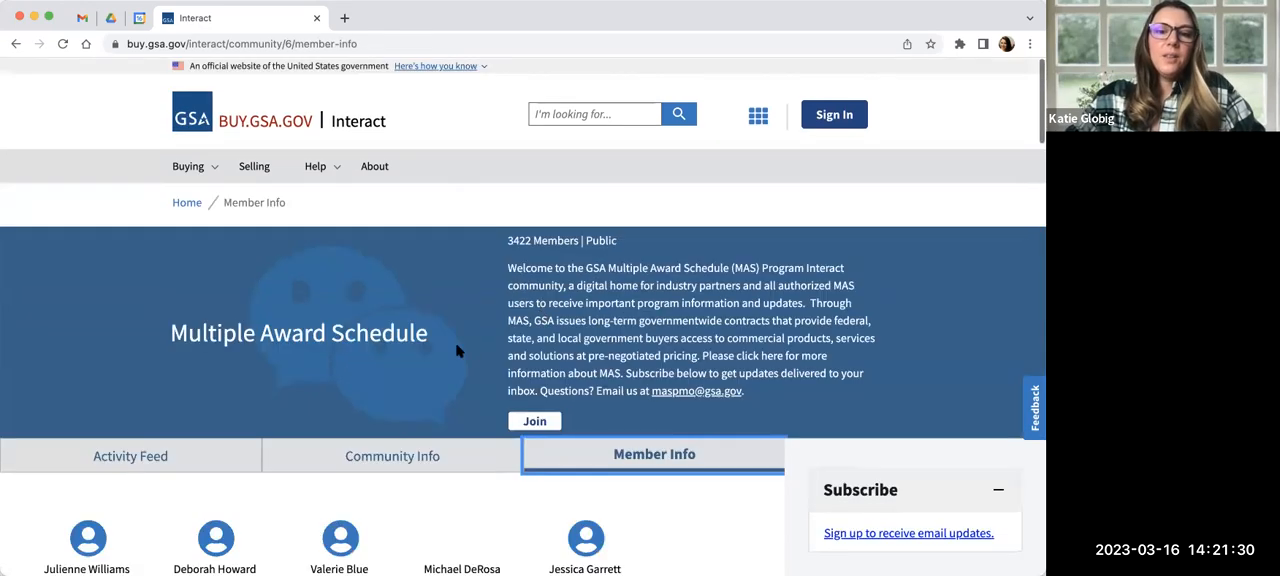
{"action": "scroll", "scroll_direction": "down", "scroll_amount": 3}
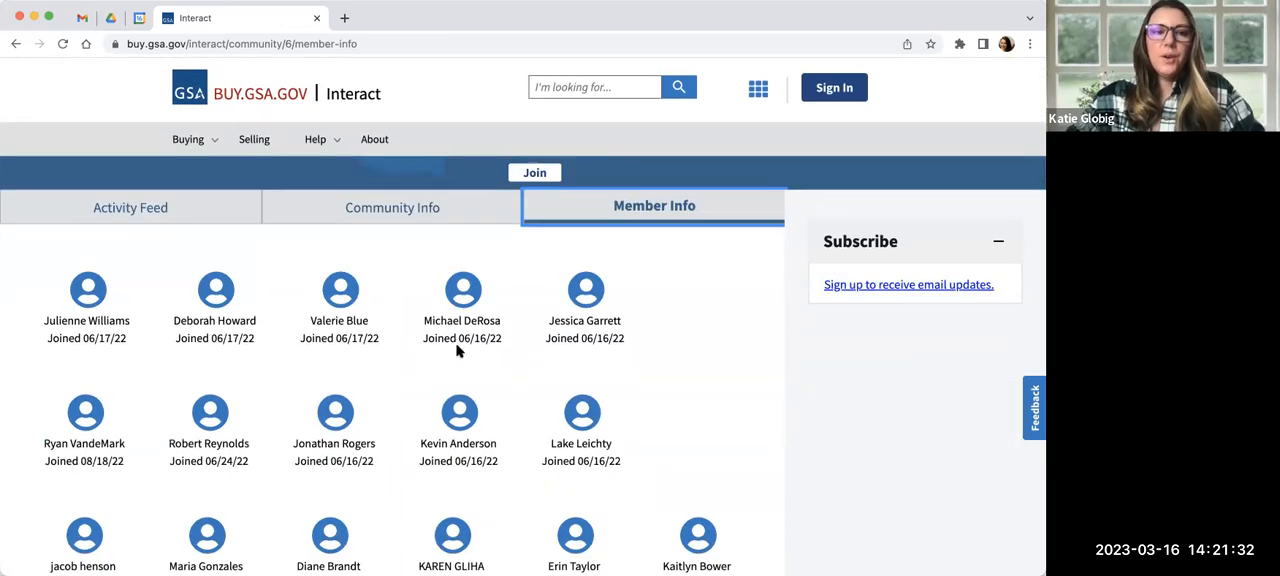
{"action": "mouse_move", "coordinate": [87, 275]}
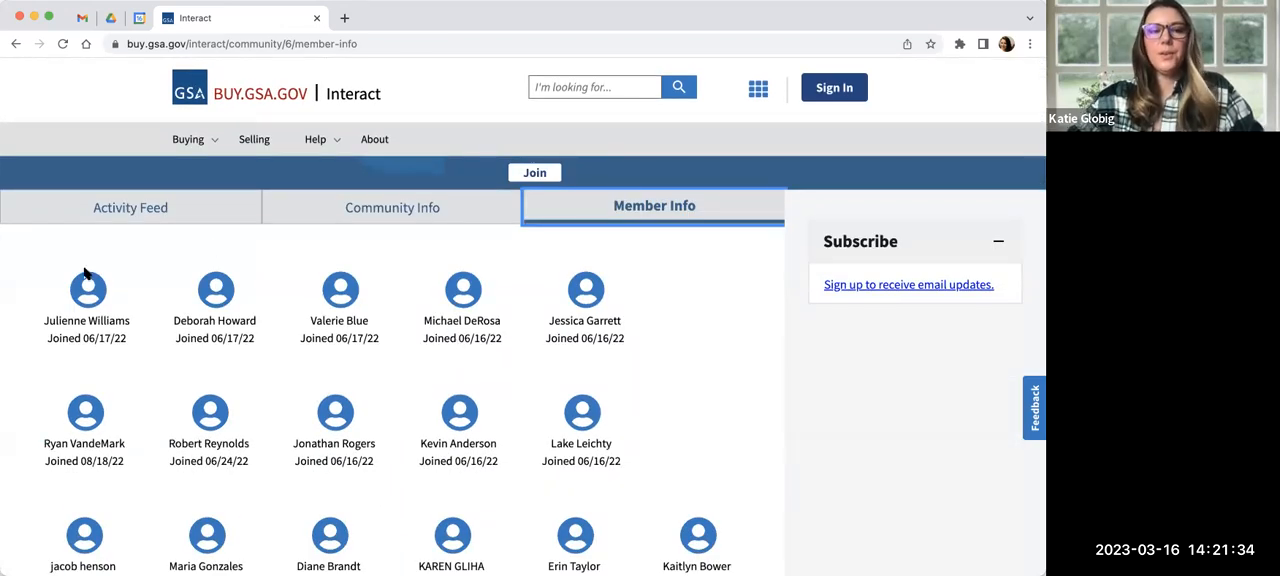
{"action": "mouse_move", "coordinate": [89, 361]}
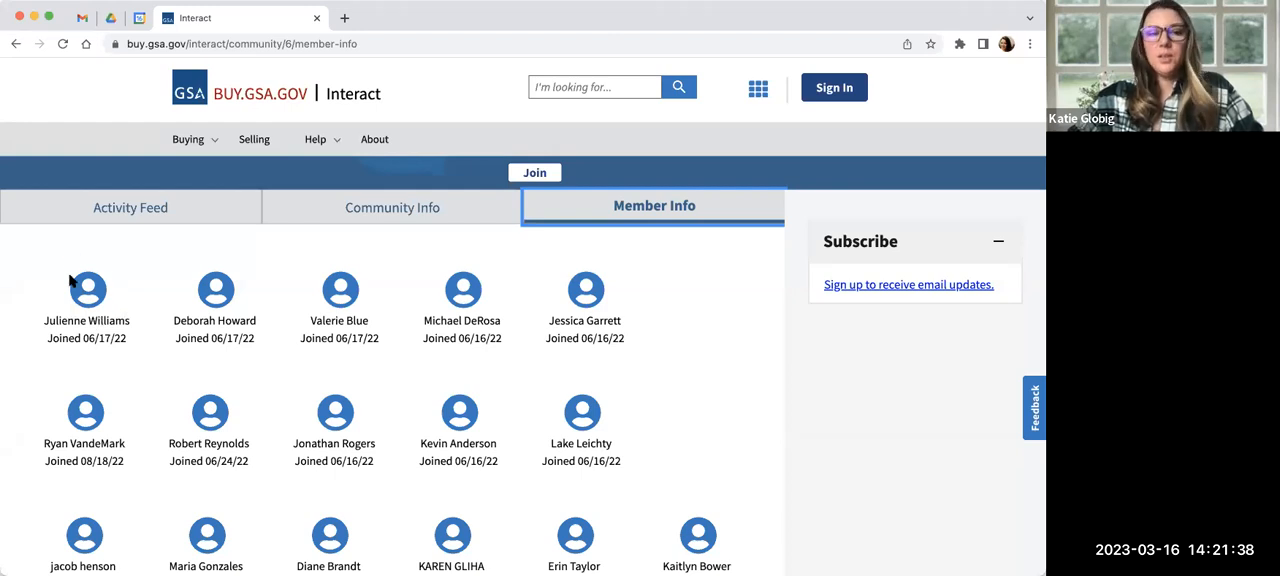
{"action": "mouse_move", "coordinate": [199, 365]}
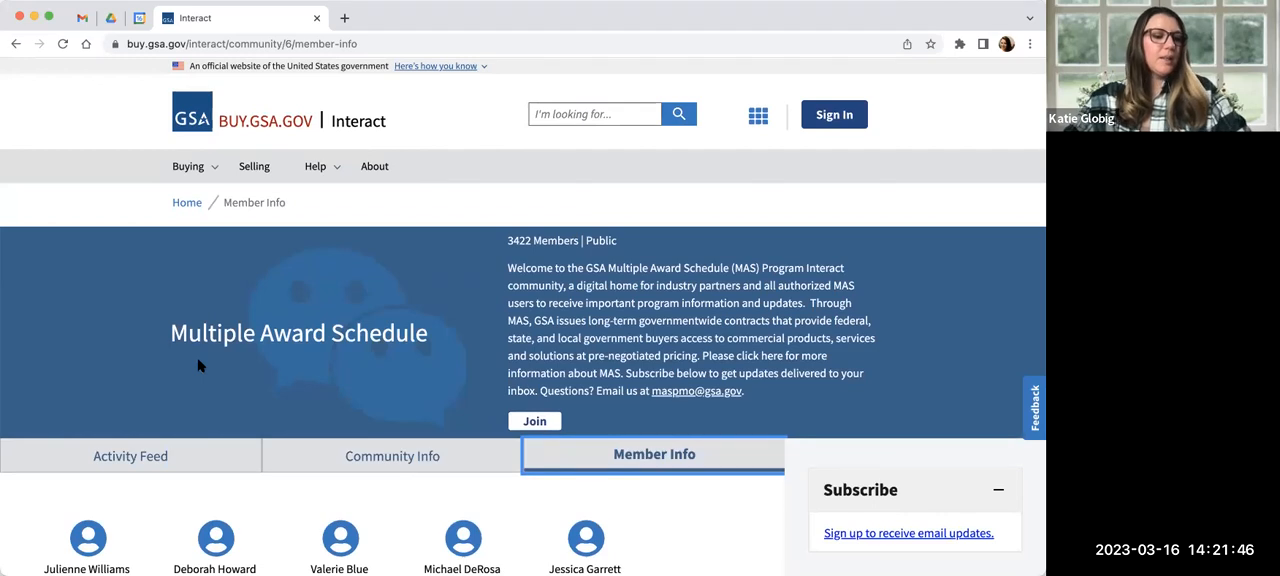
{"action": "mouse_move", "coordinate": [660, 213]}
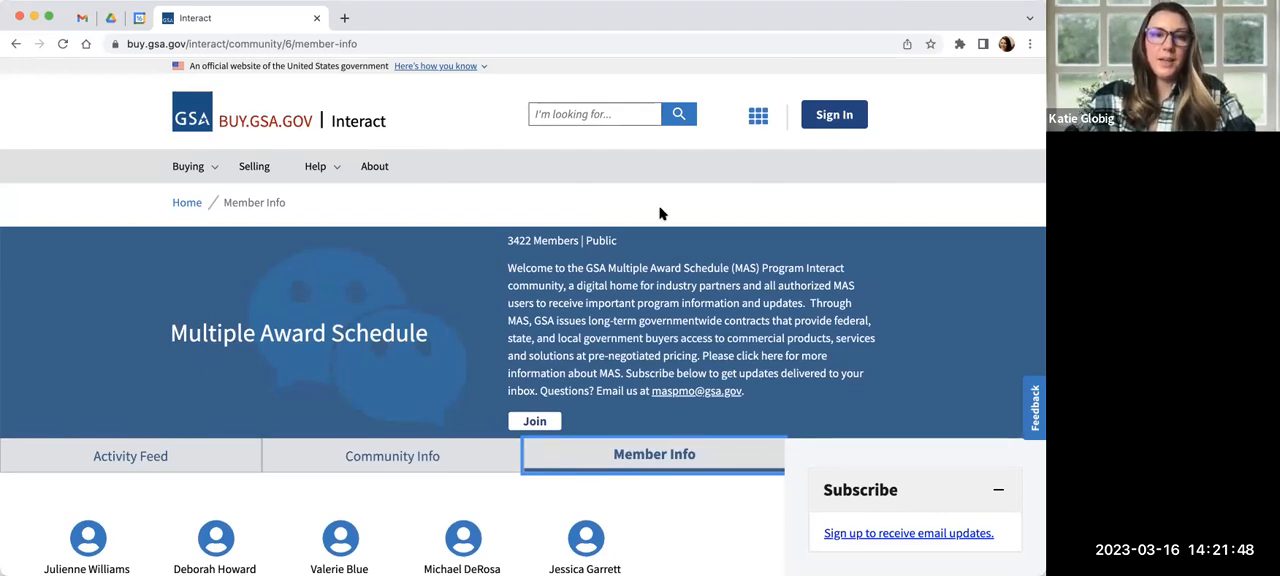
Sign in via MAX.gov with the PIV/CAC card and confirm the certificate, landing on Kathryne's home page
{"action": "left_click", "coordinate": [834, 114]}
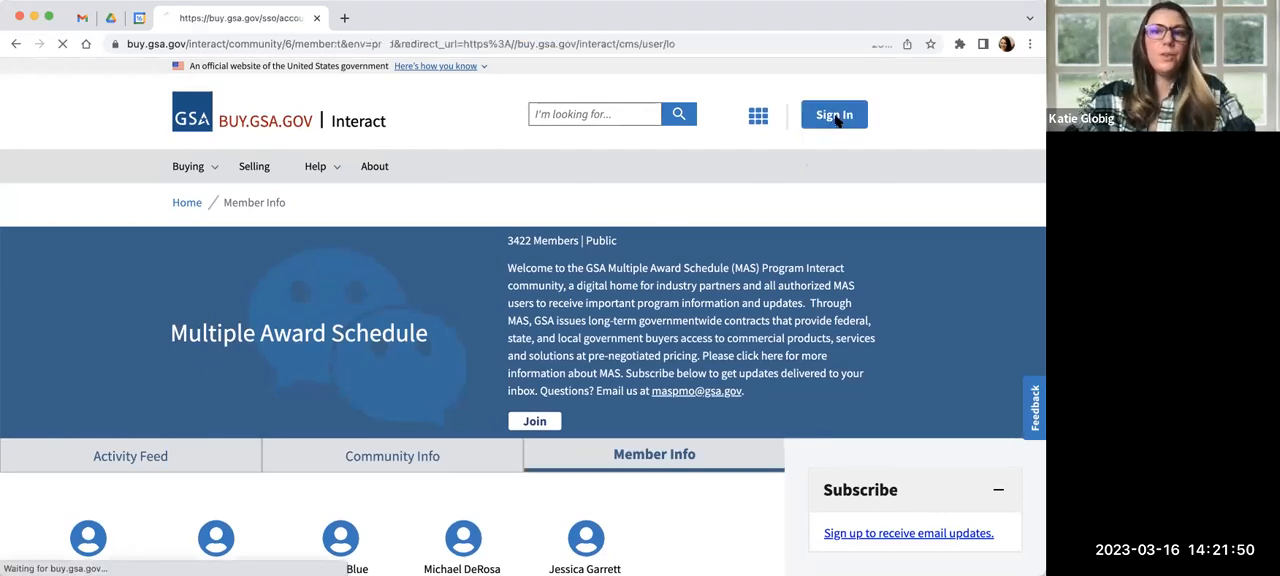
{"action": "left_click", "coordinate": [834, 114]}
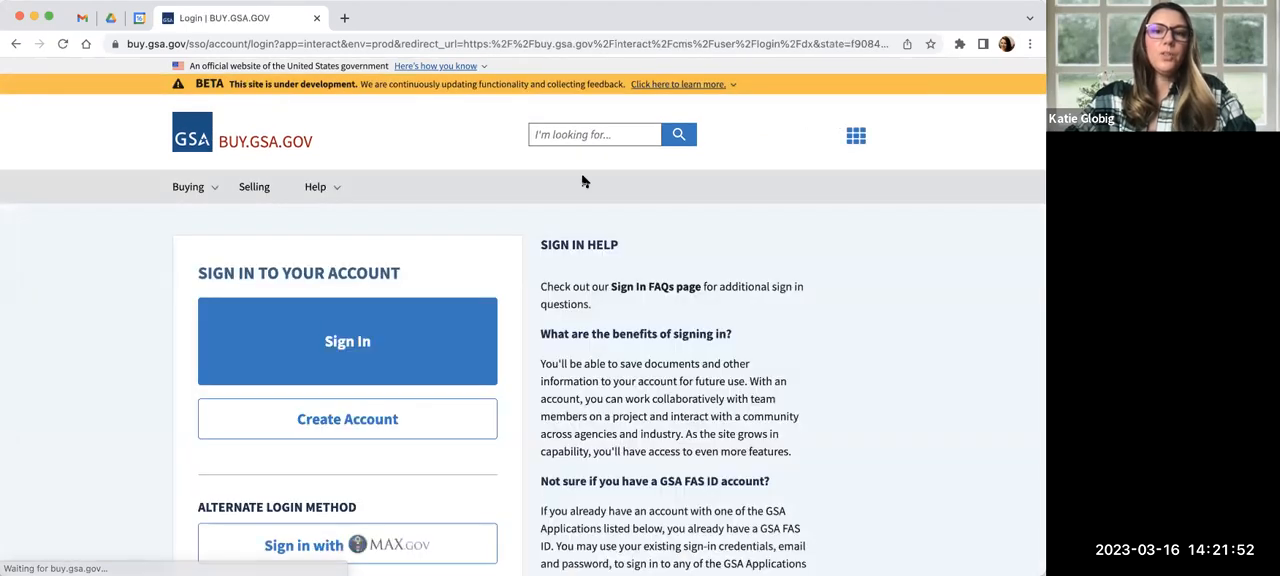
{"action": "scroll", "scroll_direction": "down", "scroll_amount": 3}
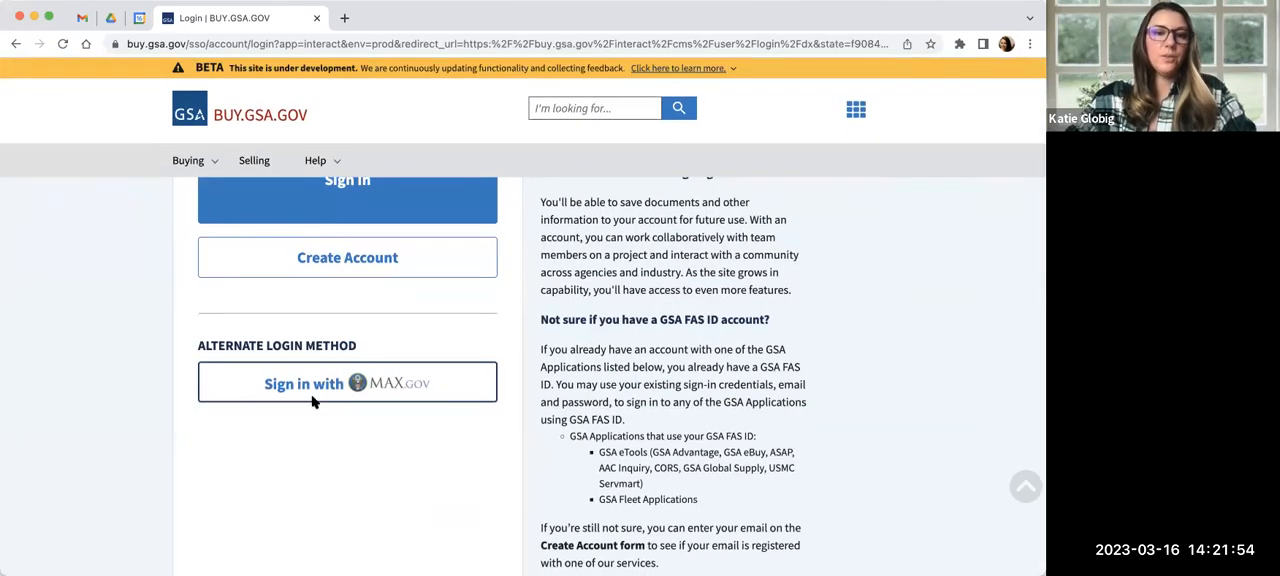
{"action": "left_click", "coordinate": [347, 383]}
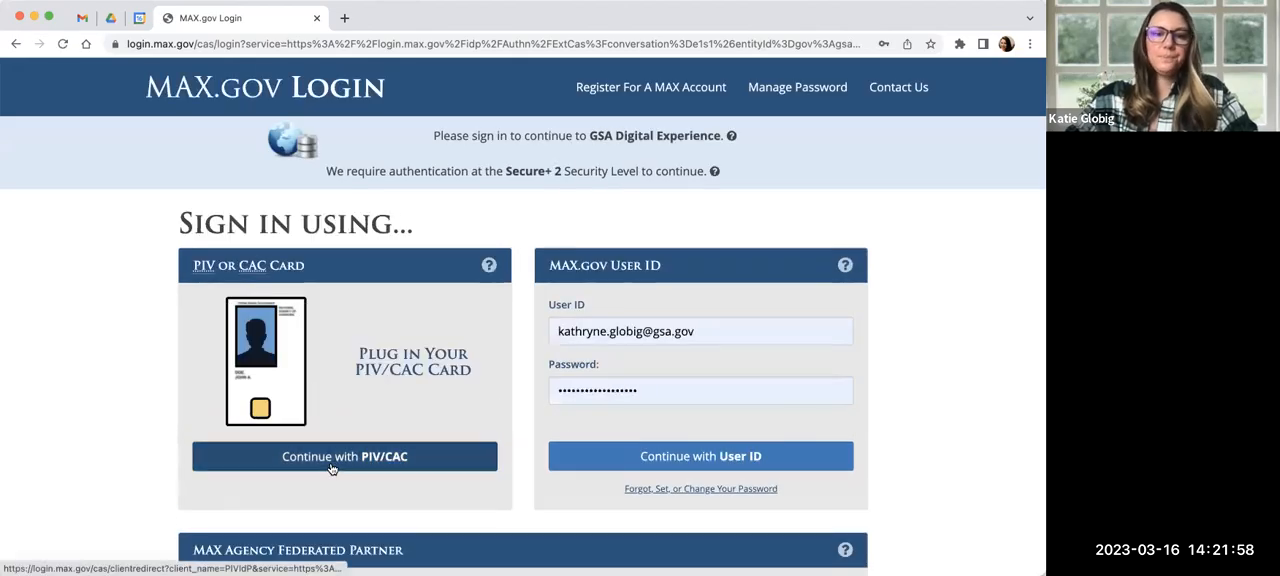
{"action": "left_click", "coordinate": [344, 456]}
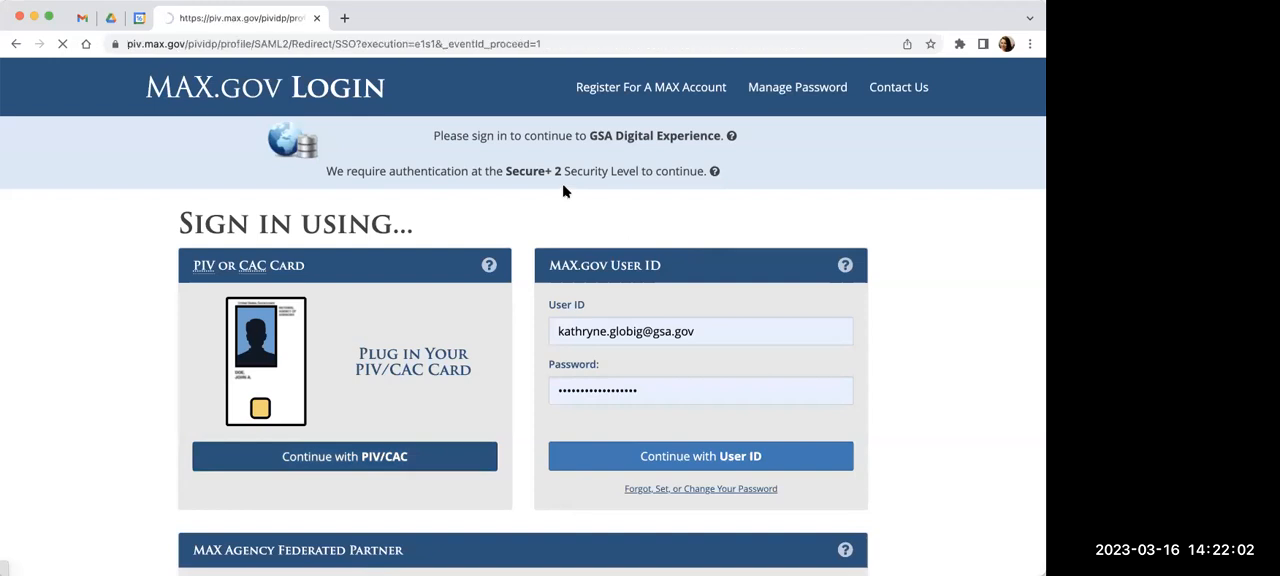
{"action": "left_click", "coordinate": [700, 455]}
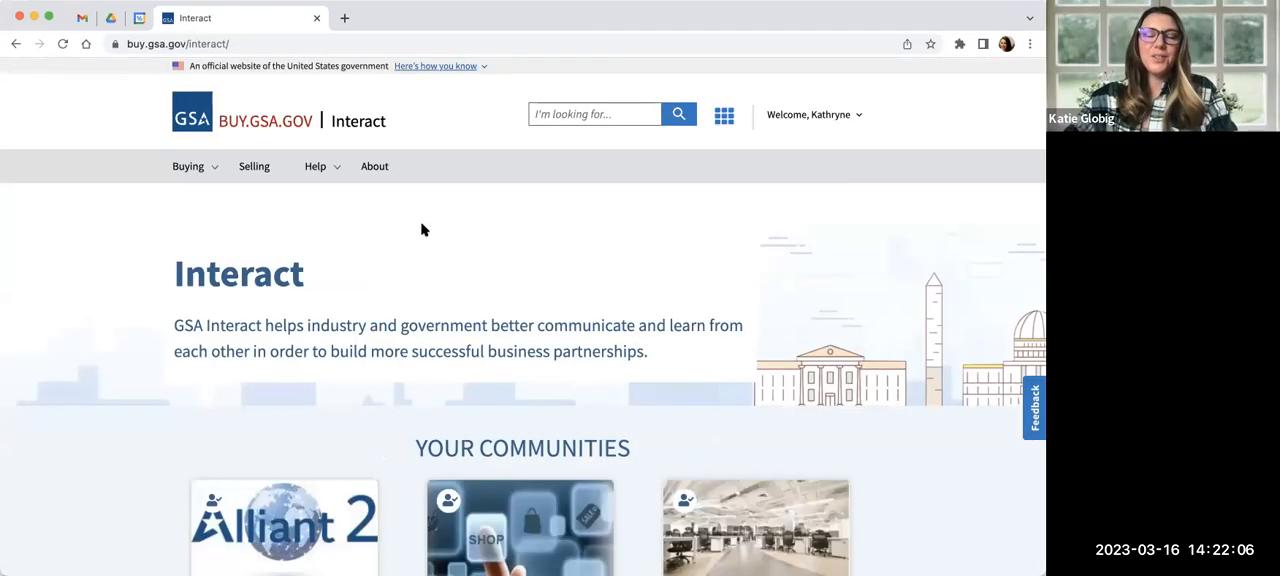
{"action": "mouse_move", "coordinate": [508, 240]}
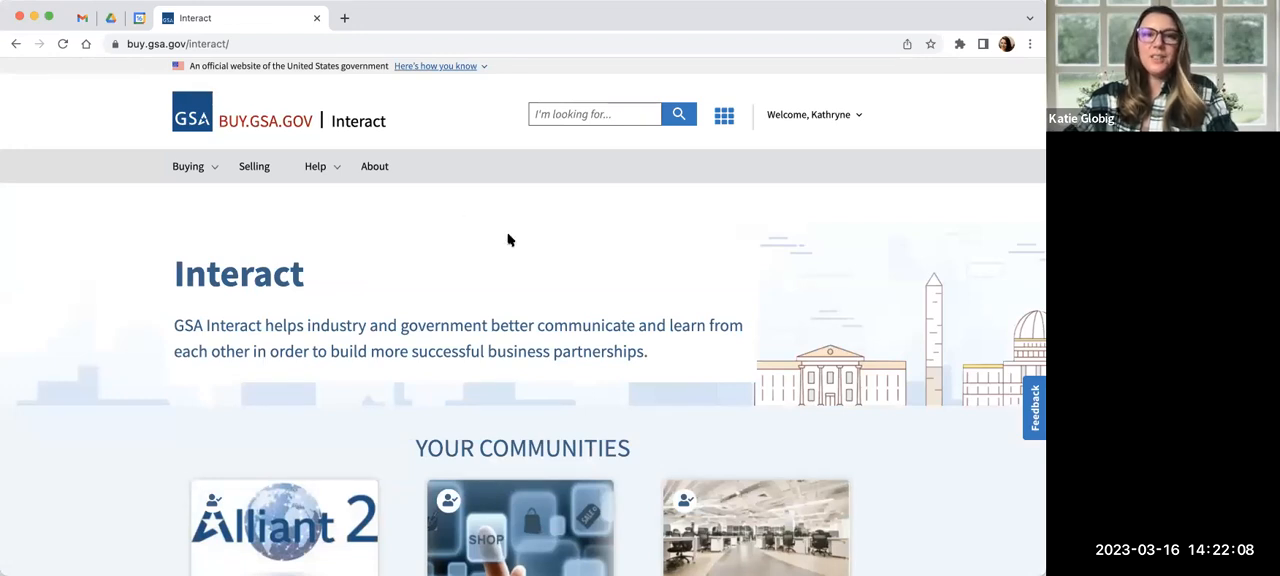
{"action": "mouse_move", "coordinate": [438, 165]}
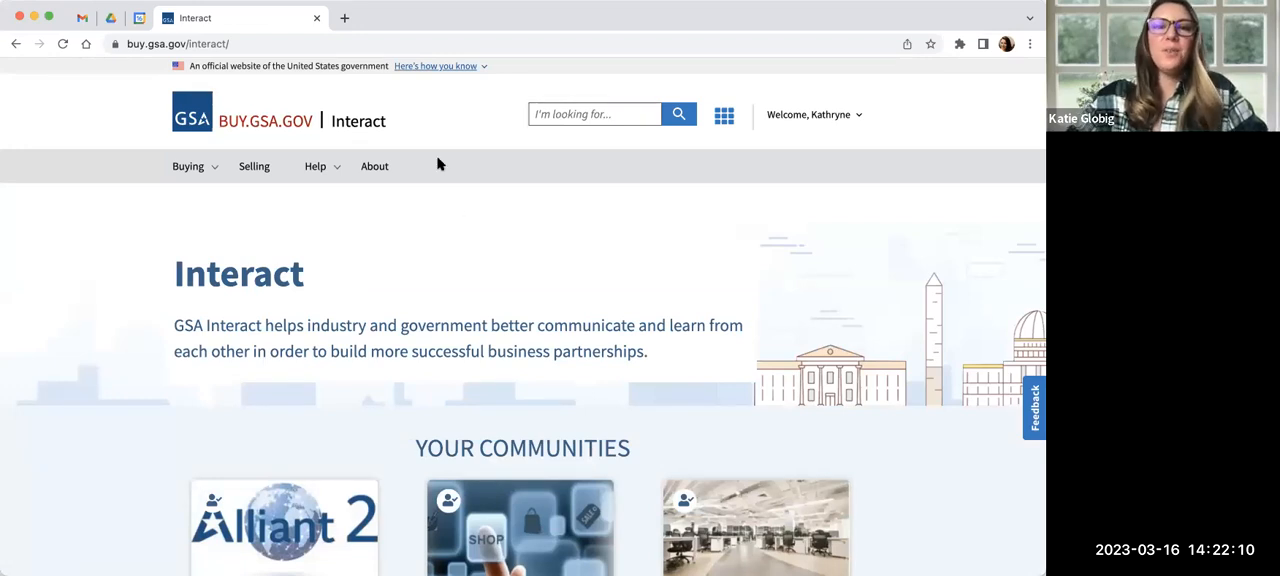
{"action": "mouse_move", "coordinate": [402, 143]}
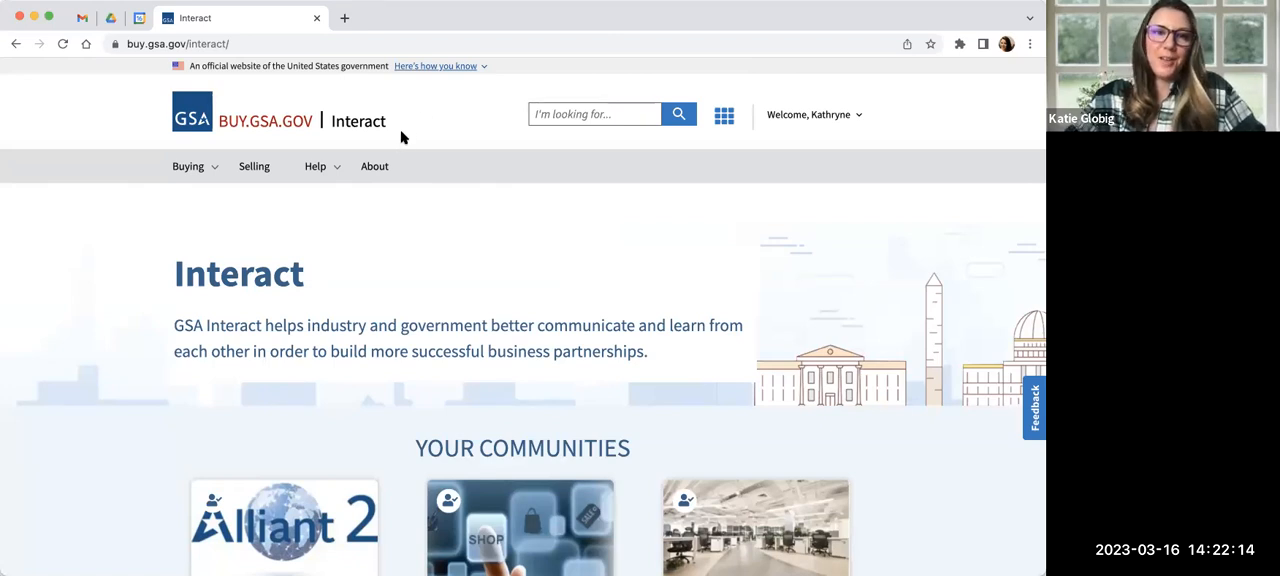
{"action": "mouse_move", "coordinate": [383, 52]}
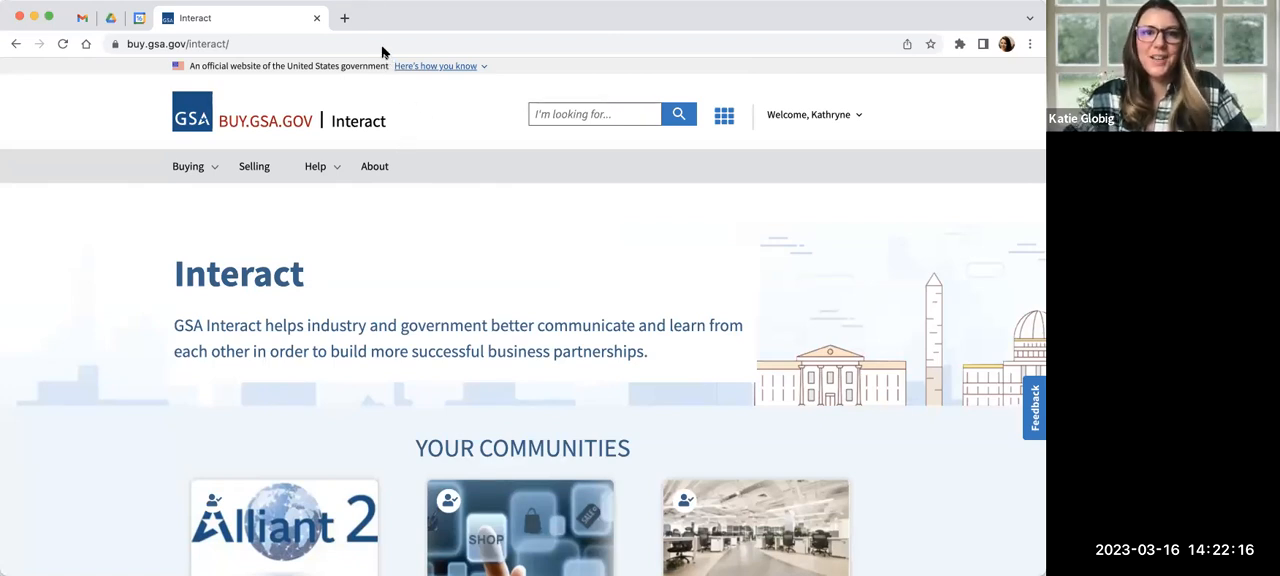
{"action": "mouse_move", "coordinate": [401, 226]}
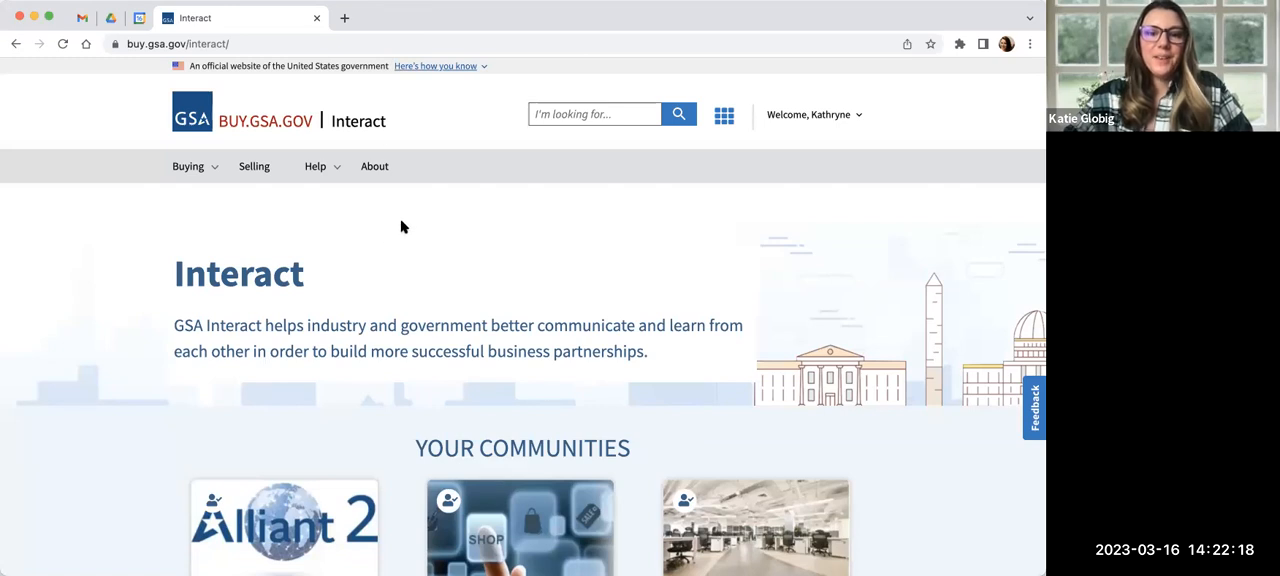
{"action": "mouse_move", "coordinate": [410, 128]}
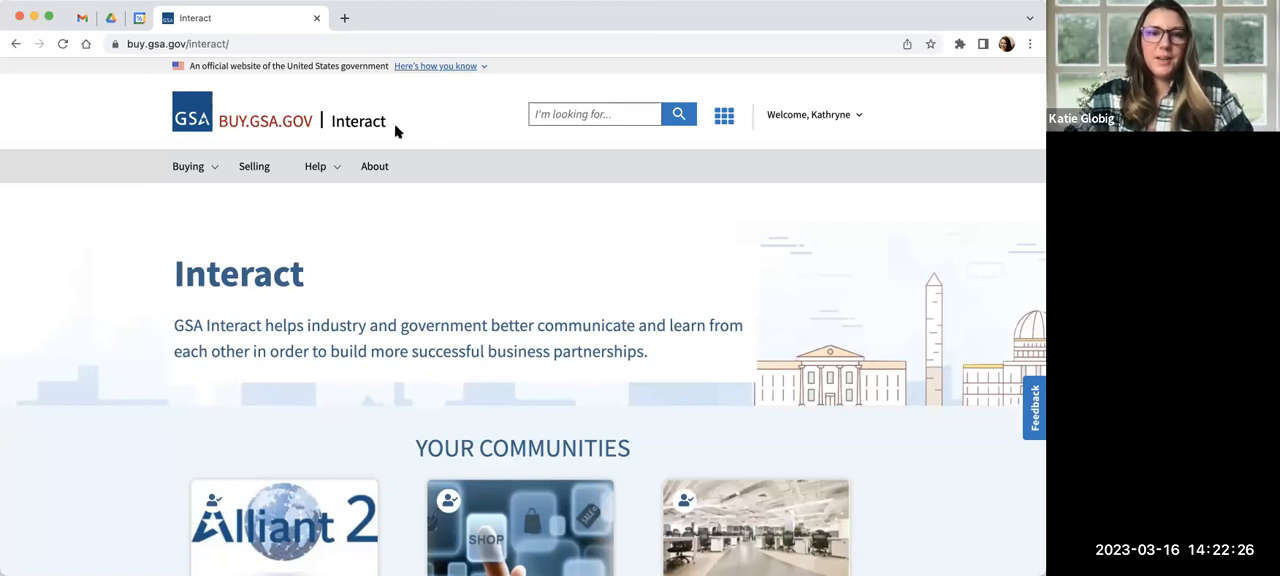
{"action": "mouse_move", "coordinate": [533, 246]}
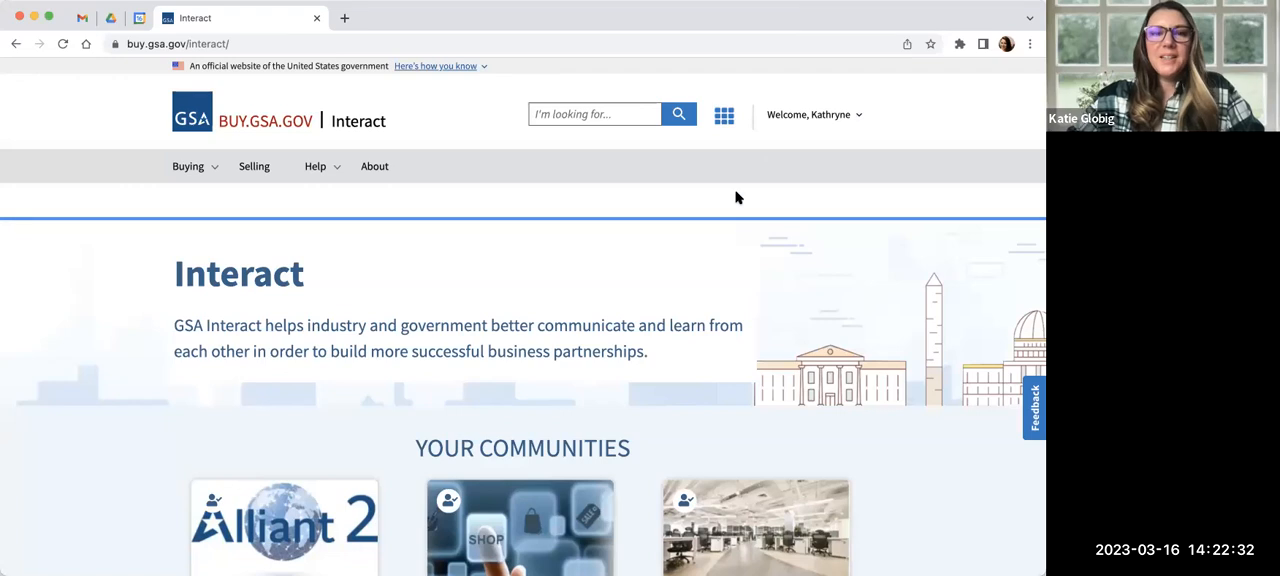
{"action": "mouse_move", "coordinate": [779, 132]}
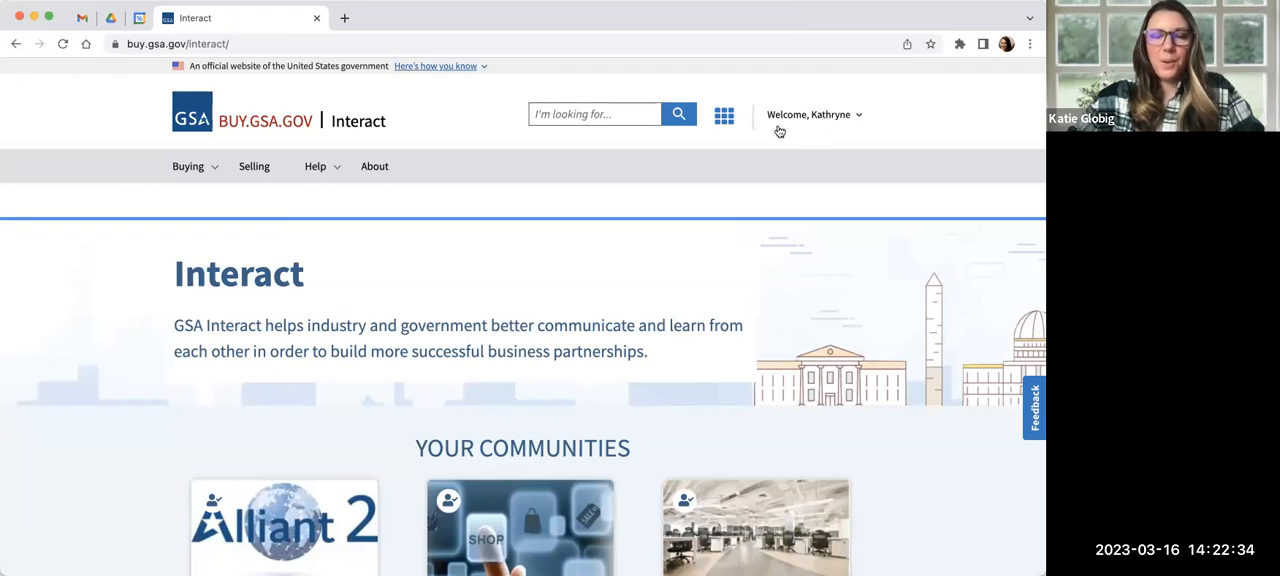
{"action": "mouse_move", "coordinate": [618, 196]}
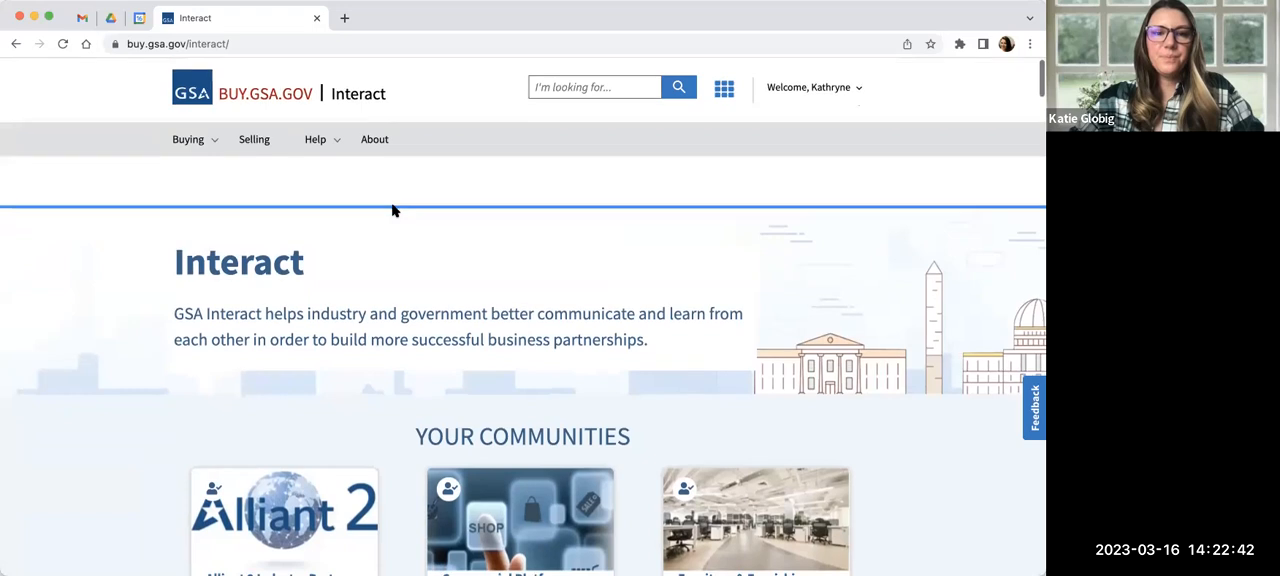
{"action": "scroll", "scroll_direction": "down", "scroll_amount": 3}
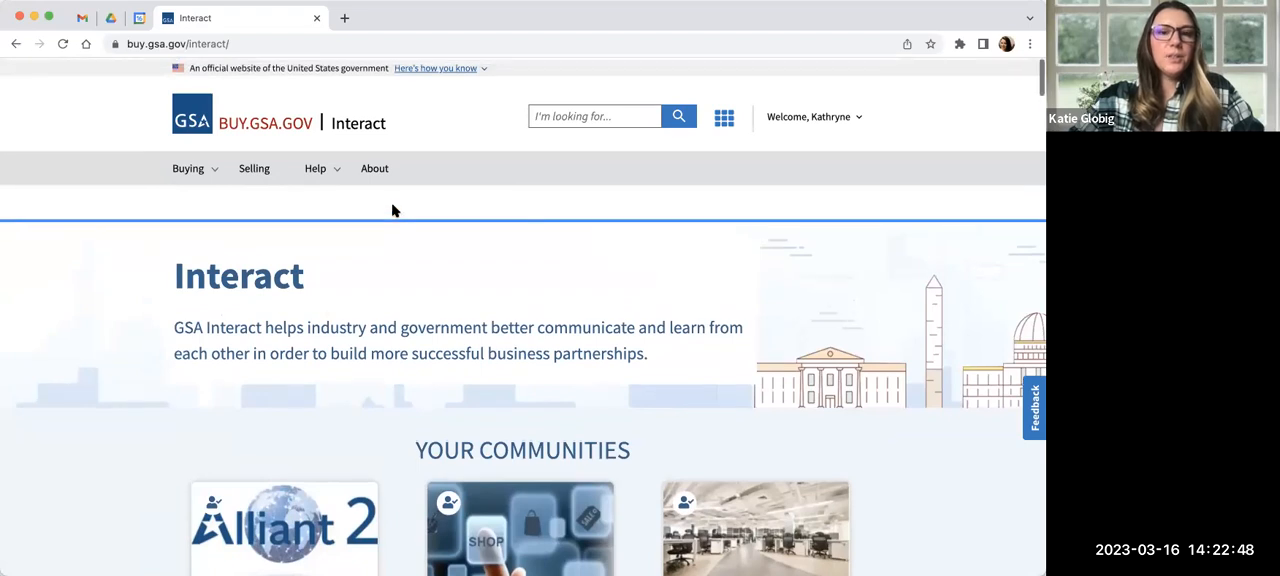
{"action": "scroll", "scroll_direction": "down", "scroll_amount": 3}
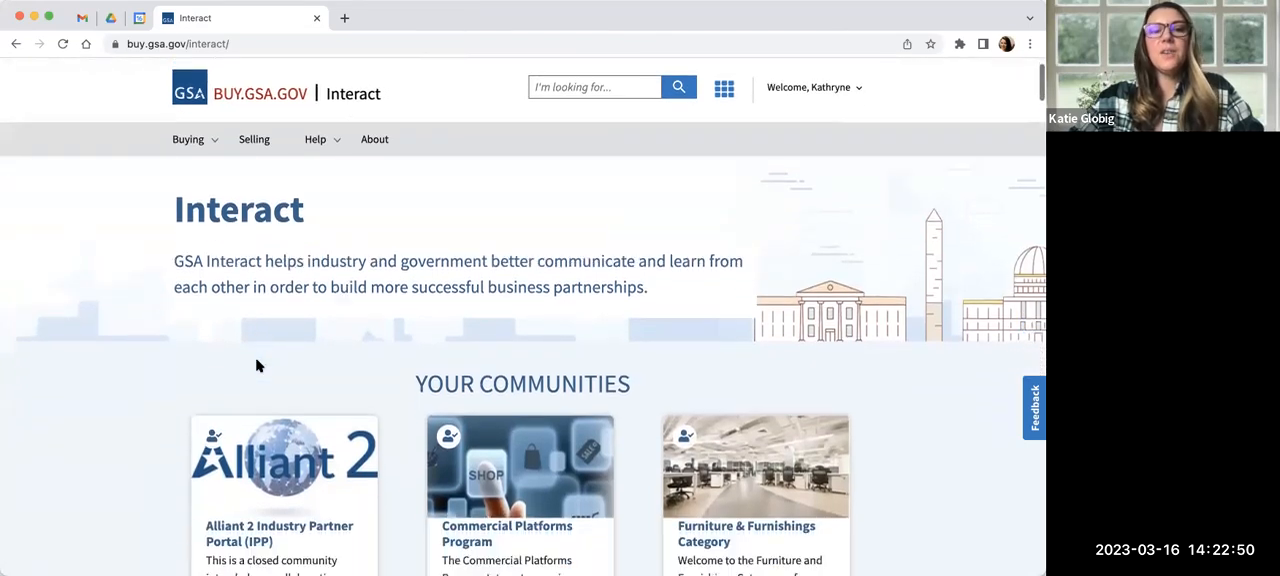
{"action": "scroll", "scroll_direction": "down", "scroll_amount": 3}
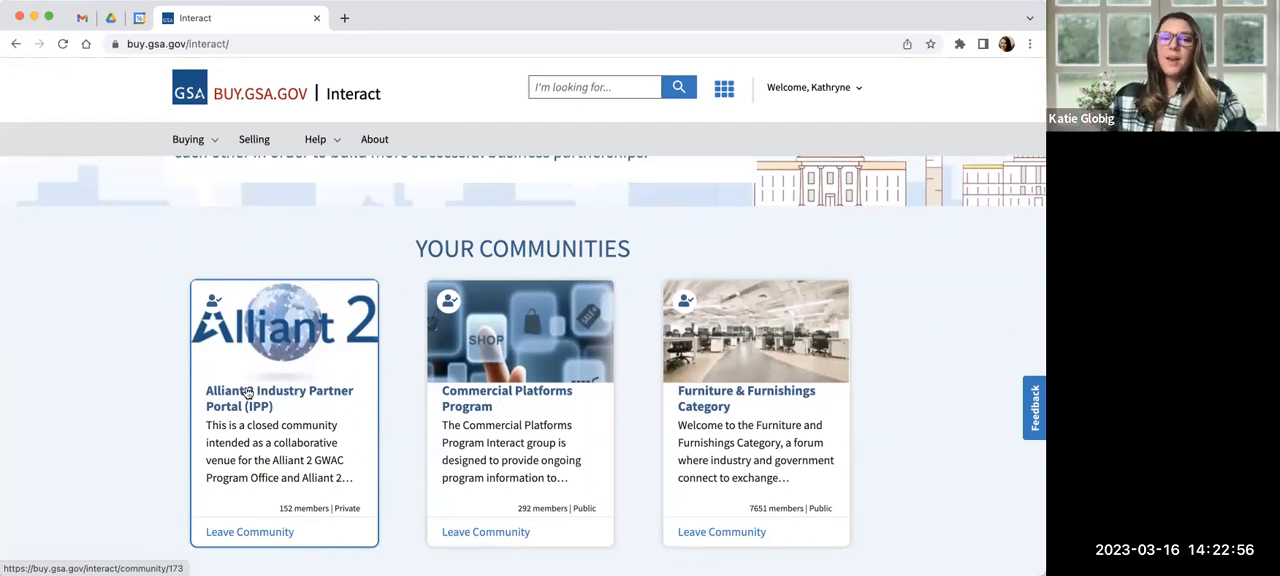
{"action": "mouse_move", "coordinate": [436, 314]}
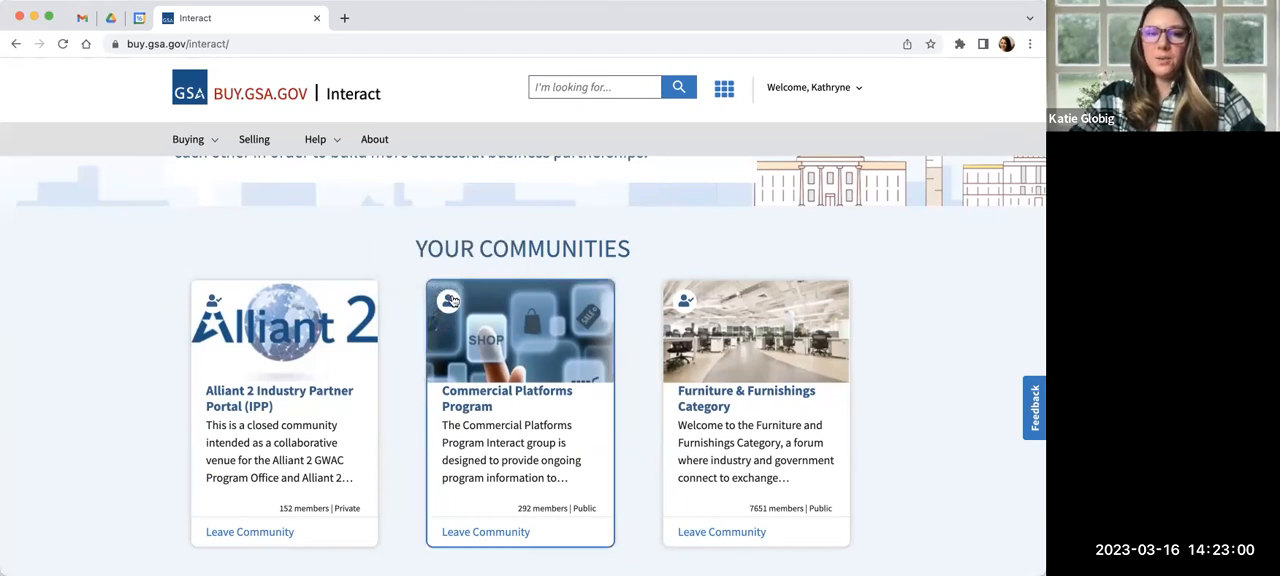
{"action": "mouse_move", "coordinate": [449, 301]}
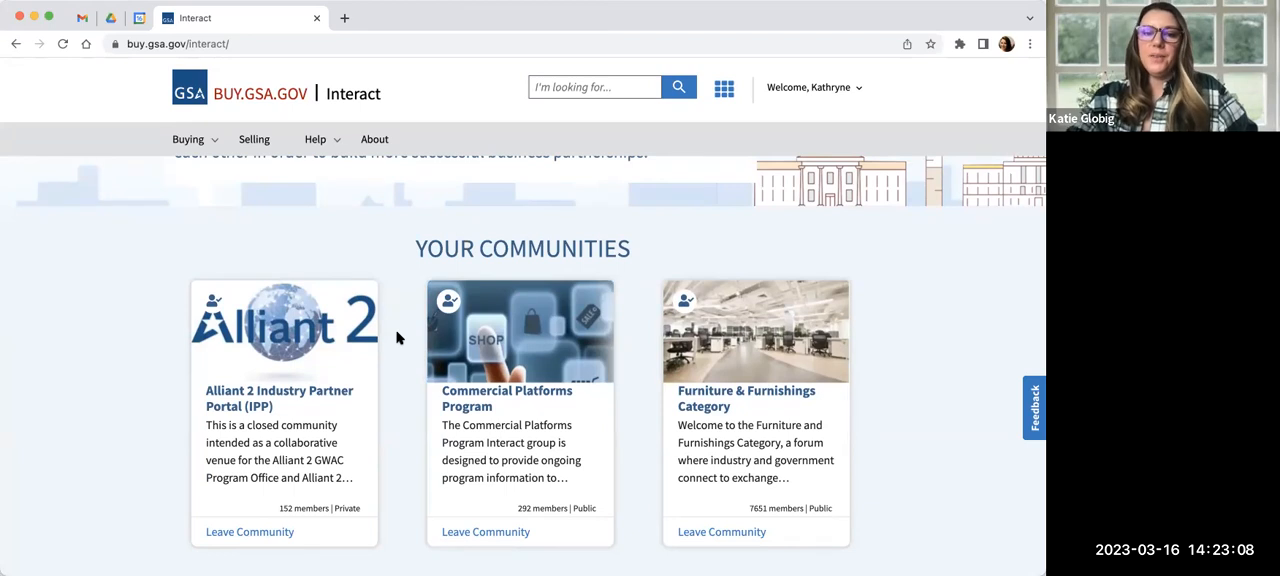
{"action": "mouse_move", "coordinate": [491, 530]}
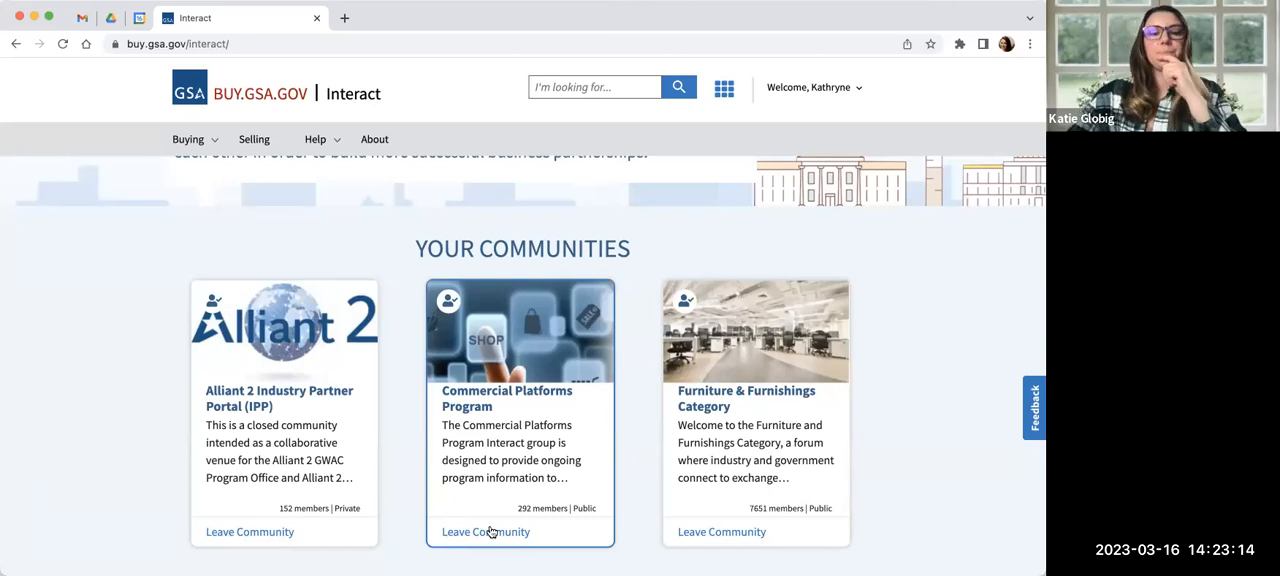
{"action": "scroll", "scroll_direction": "down", "scroll_amount": 3}
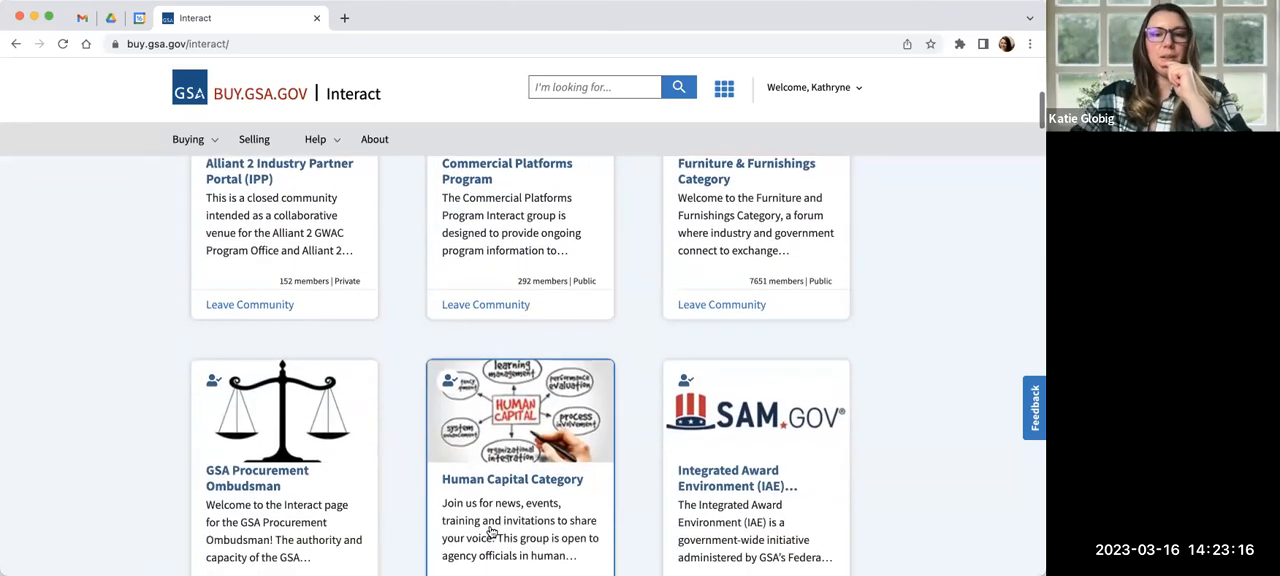
{"action": "scroll", "scroll_direction": "down", "scroll_amount": 3}
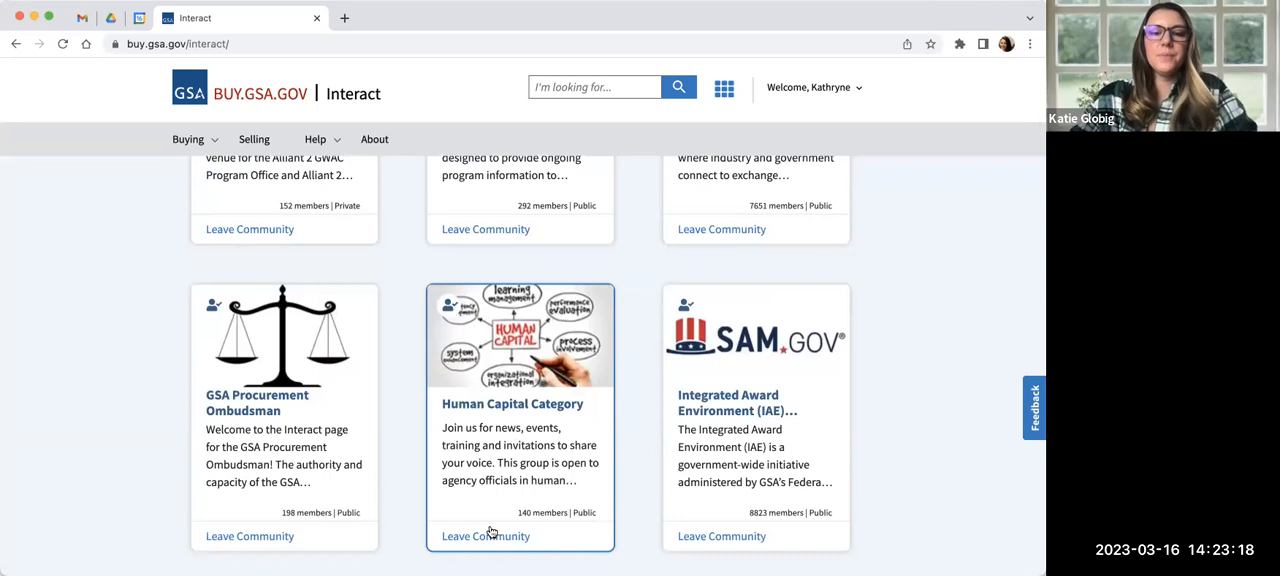
{"action": "scroll", "scroll_direction": "down", "scroll_amount": 3}
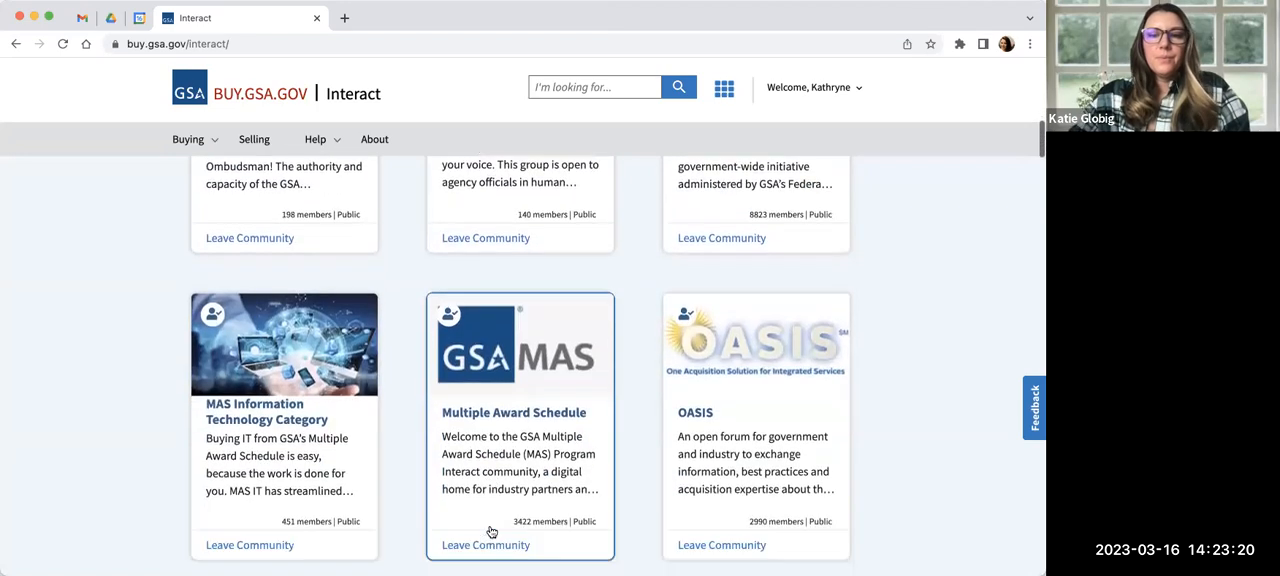
{"action": "scroll", "scroll_direction": "down", "scroll_amount": 3}
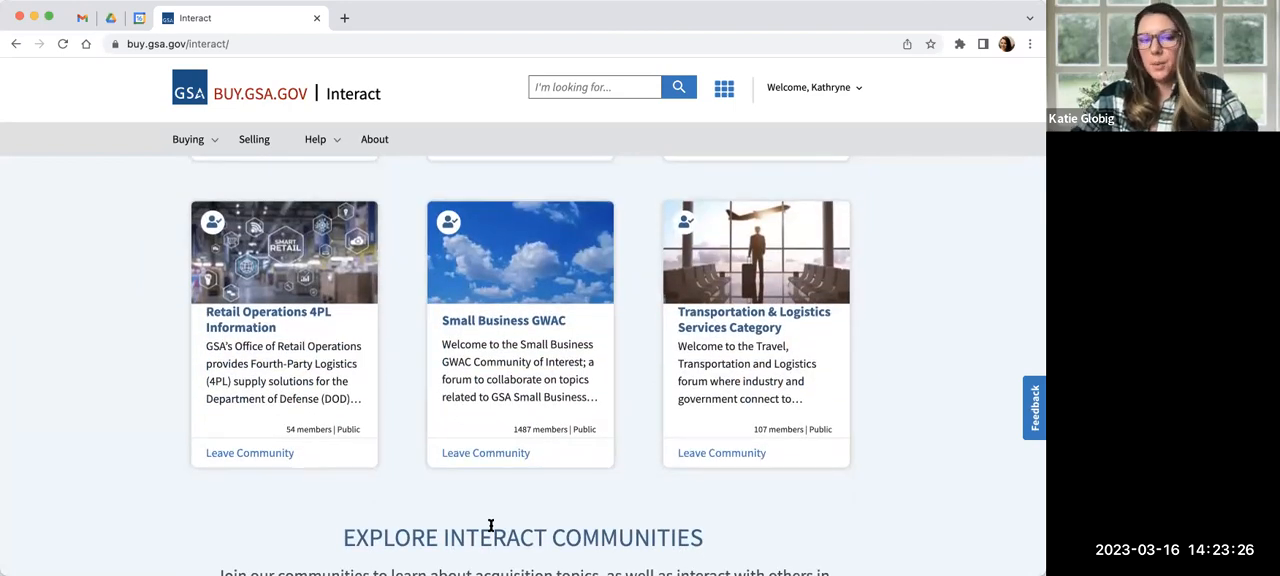
{"action": "scroll", "scroll_direction": "down", "scroll_amount": 3}
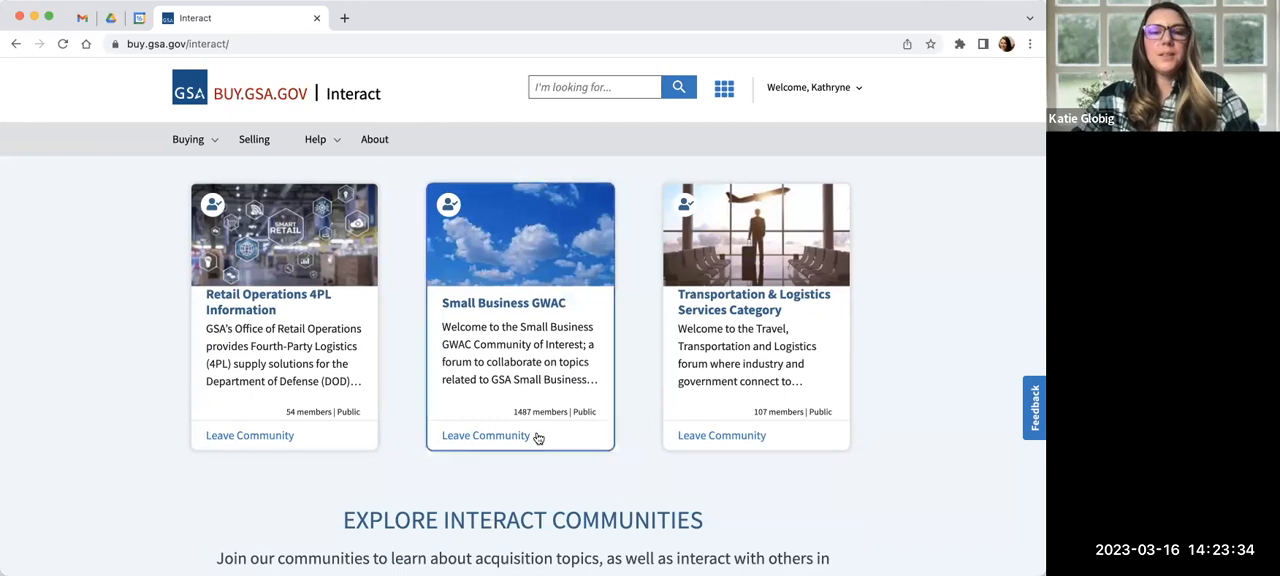
{"action": "scroll", "scroll_direction": "down", "scroll_amount": 3}
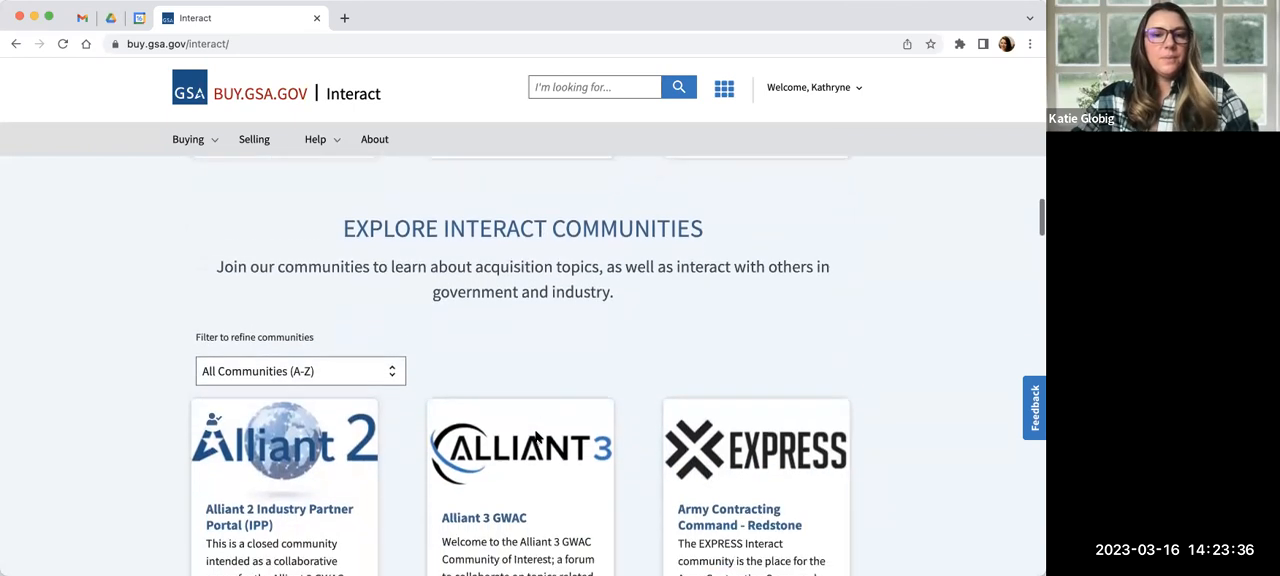
{"action": "scroll", "scroll_direction": "down", "scroll_amount": 3}
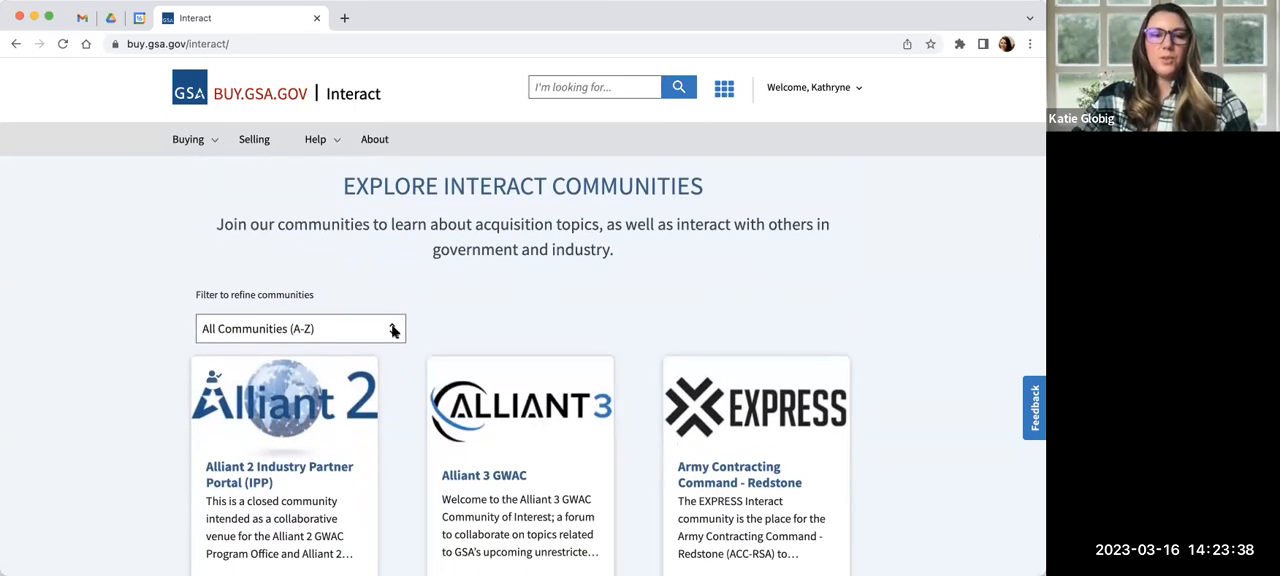
{"action": "left_click", "coordinate": [300, 328]}
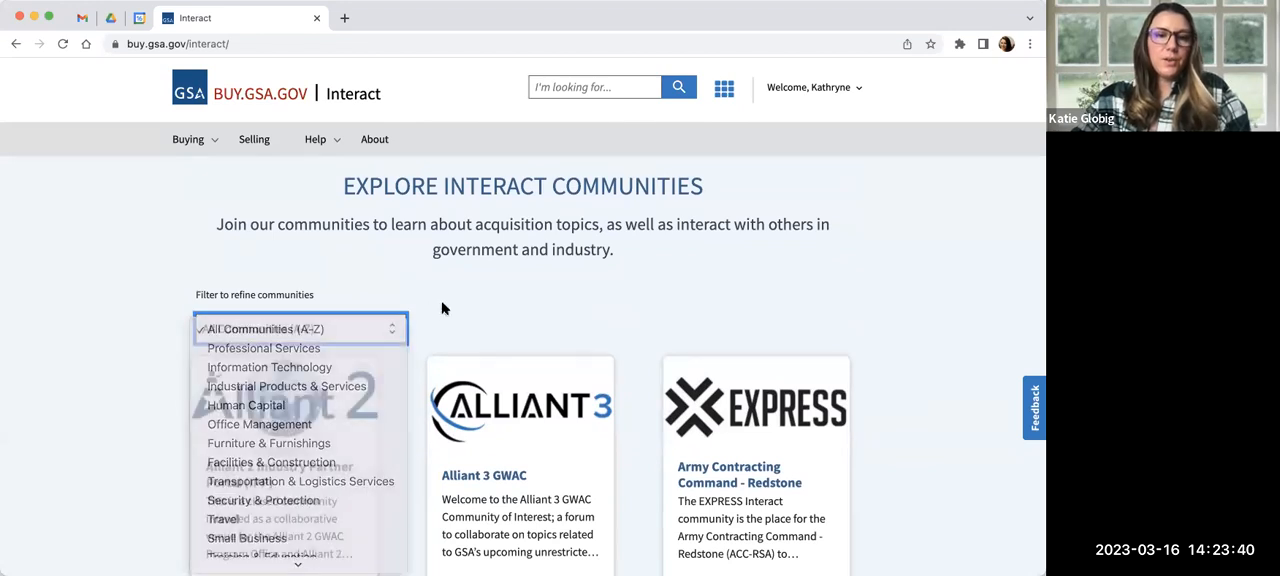
{"action": "scroll", "scroll_direction": "down", "scroll_amount": 3}
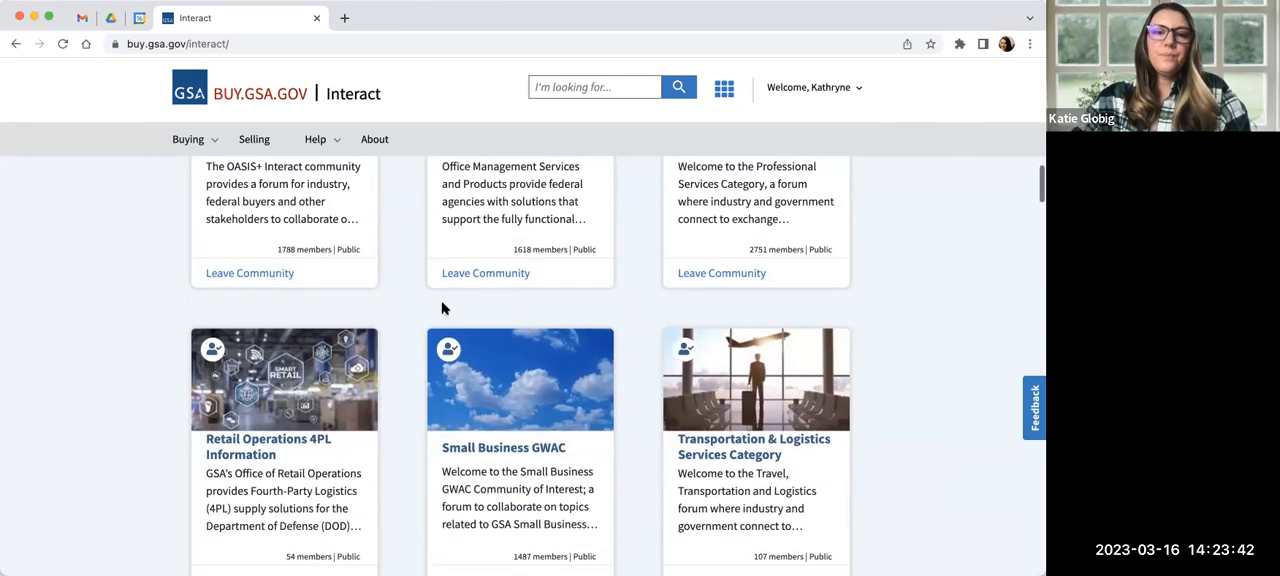
{"action": "scroll", "scroll_direction": "down", "scroll_amount": 3}
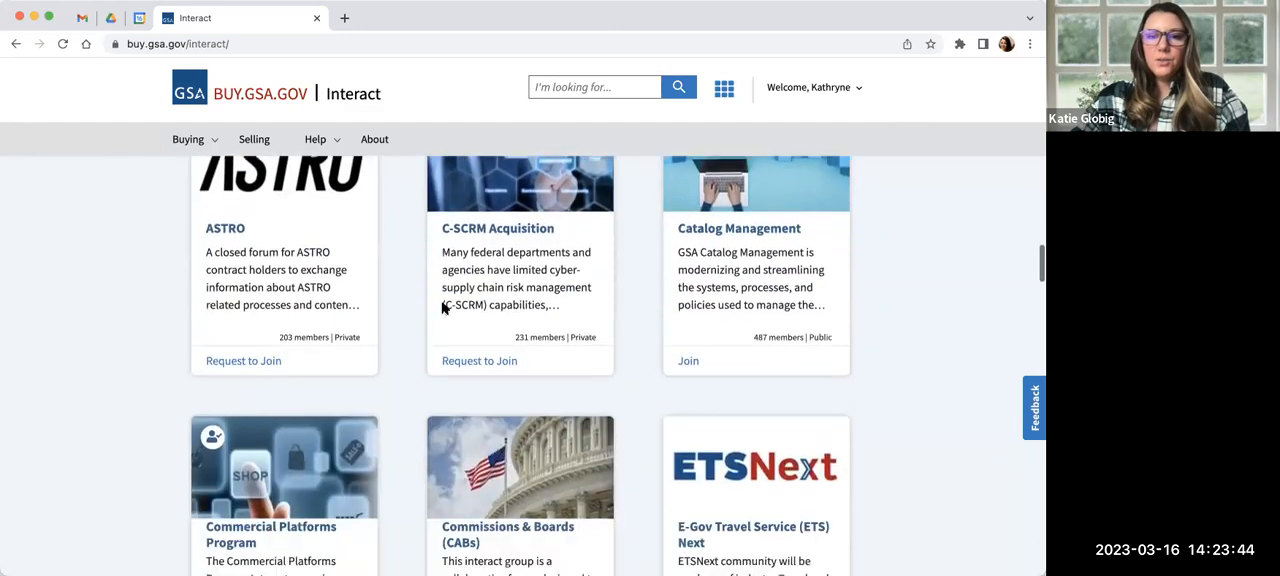
{"action": "scroll", "scroll_direction": "down", "scroll_amount": 3}
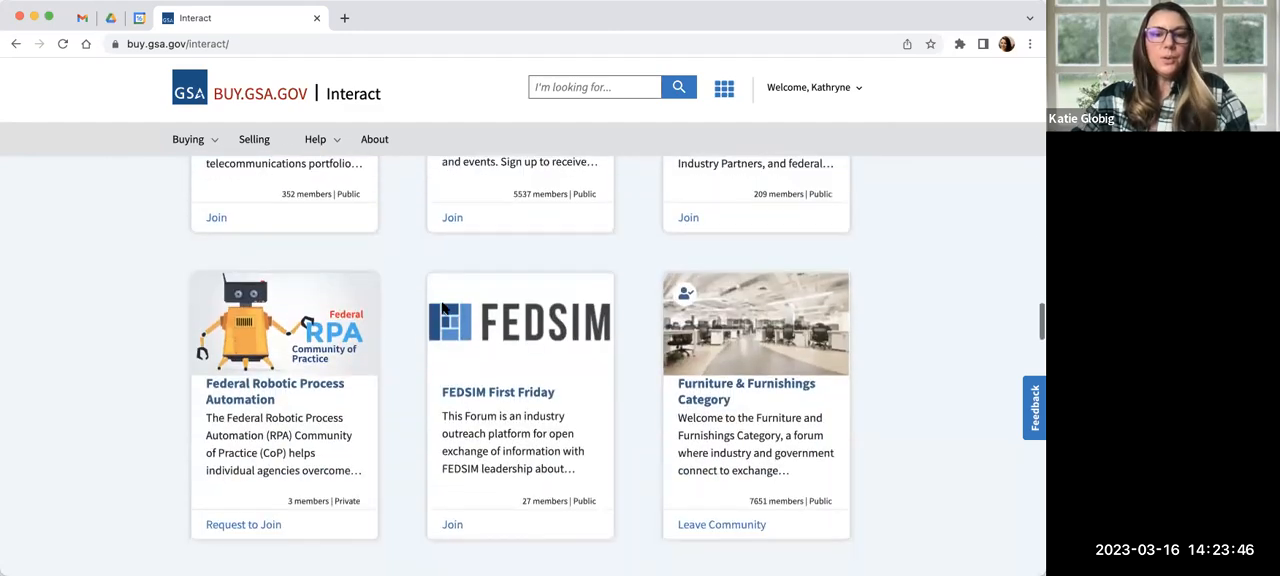
{"action": "scroll", "scroll_direction": "down", "scroll_amount": 3}
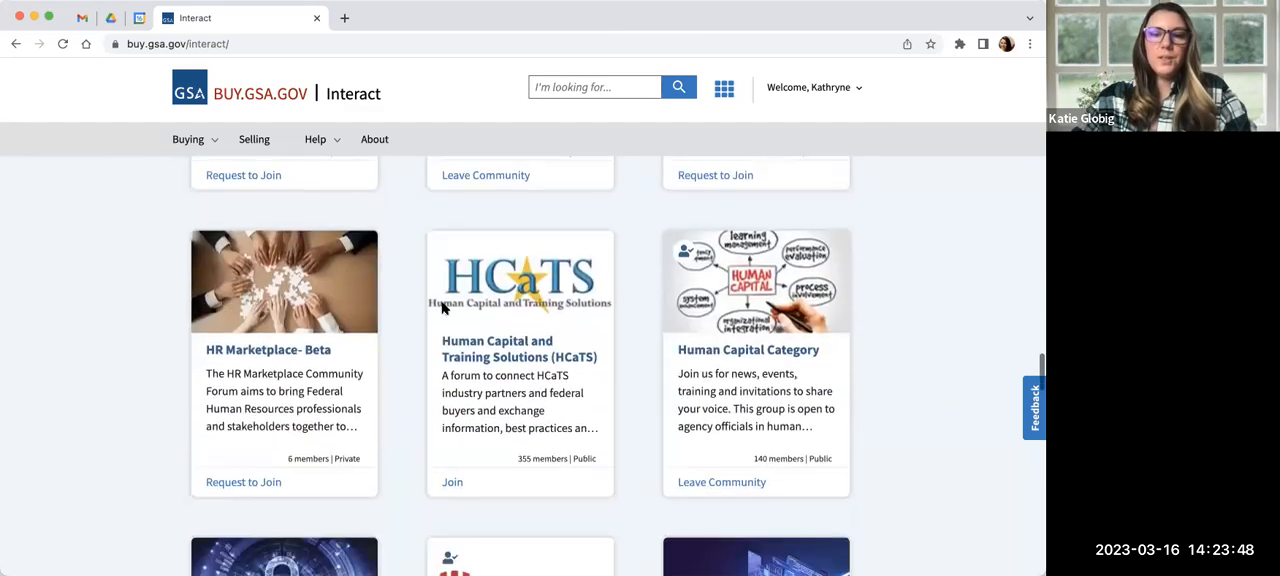
{"action": "scroll", "scroll_direction": "down", "scroll_amount": 3}
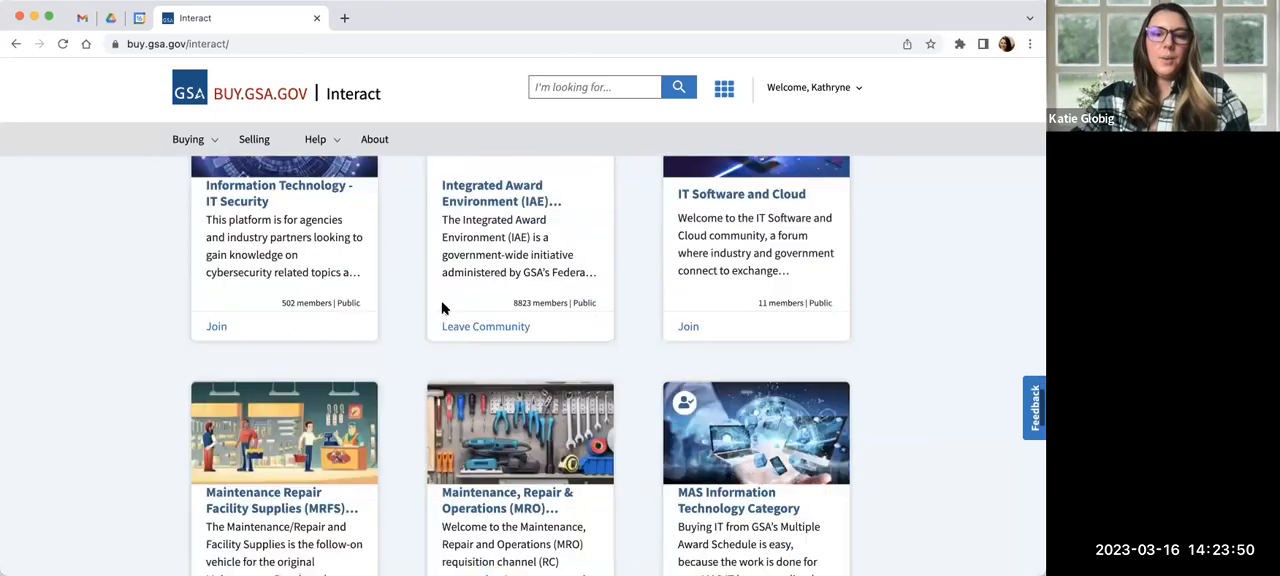
Enter the Multiple Award Schedule community and scroll down to its 157-post Activity Feed
{"action": "scroll", "scroll_direction": "down", "scroll_amount": 3}
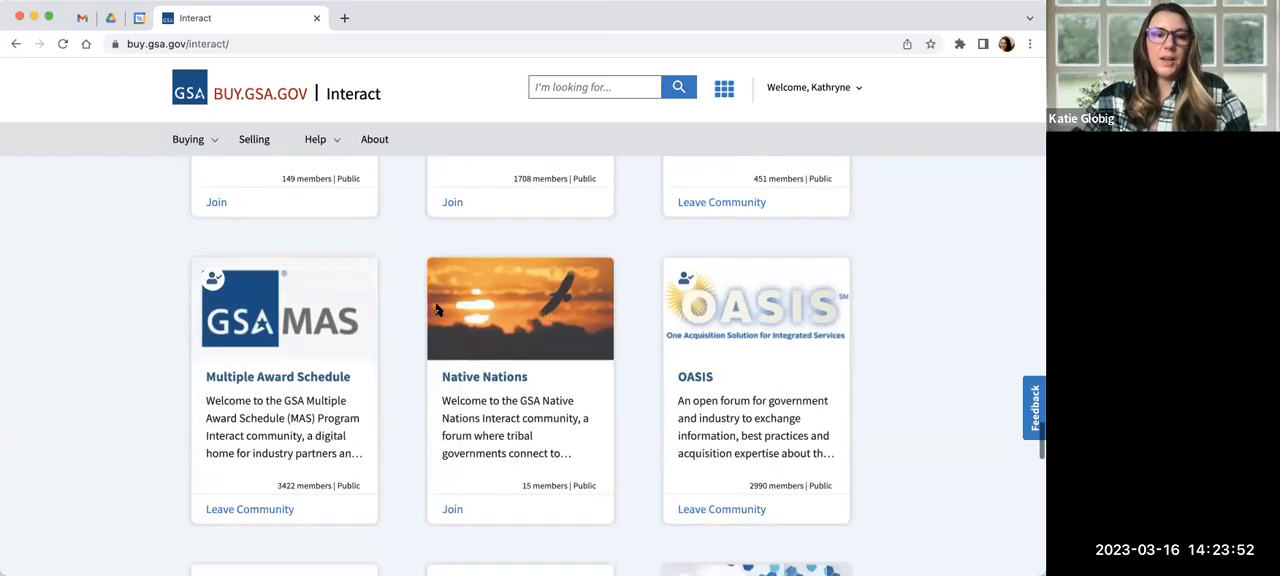
{"action": "left_click", "coordinate": [278, 376]}
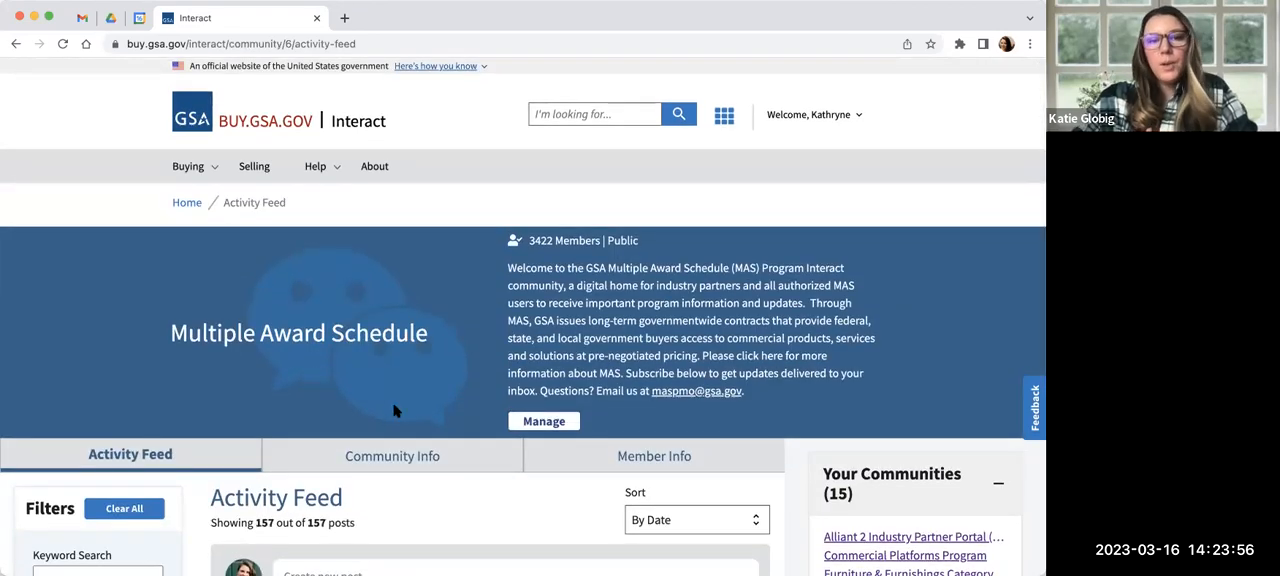
{"action": "scroll", "scroll_direction": "down", "scroll_amount": 3}
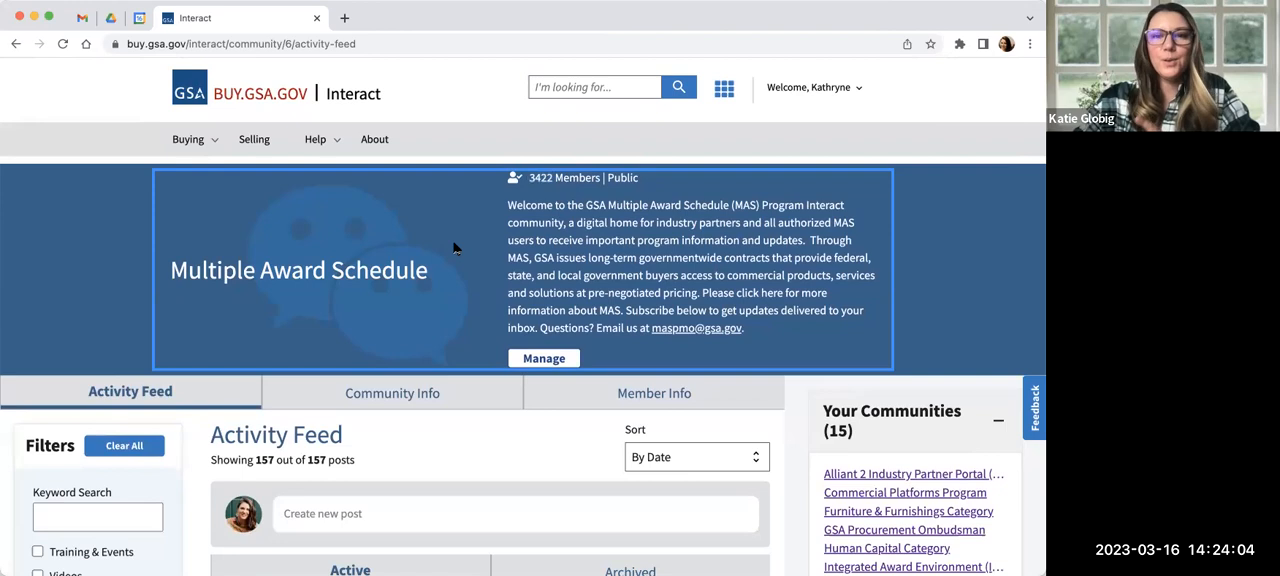
{"action": "scroll", "scroll_direction": "down", "scroll_amount": 3}
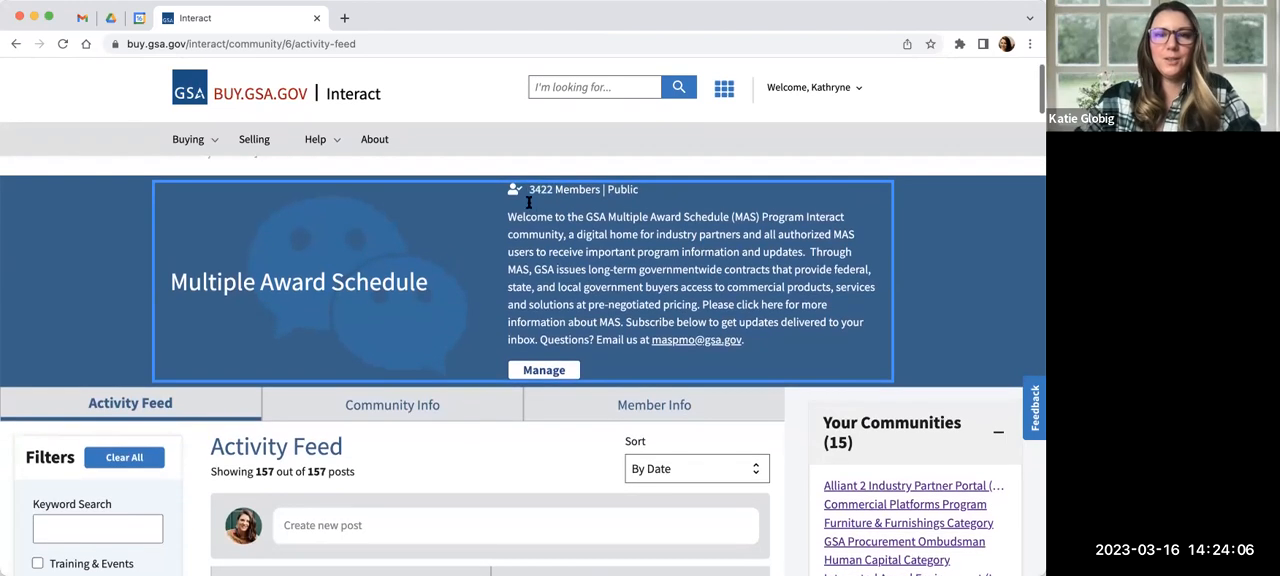
{"action": "scroll", "scroll_direction": "down", "scroll_amount": 3}
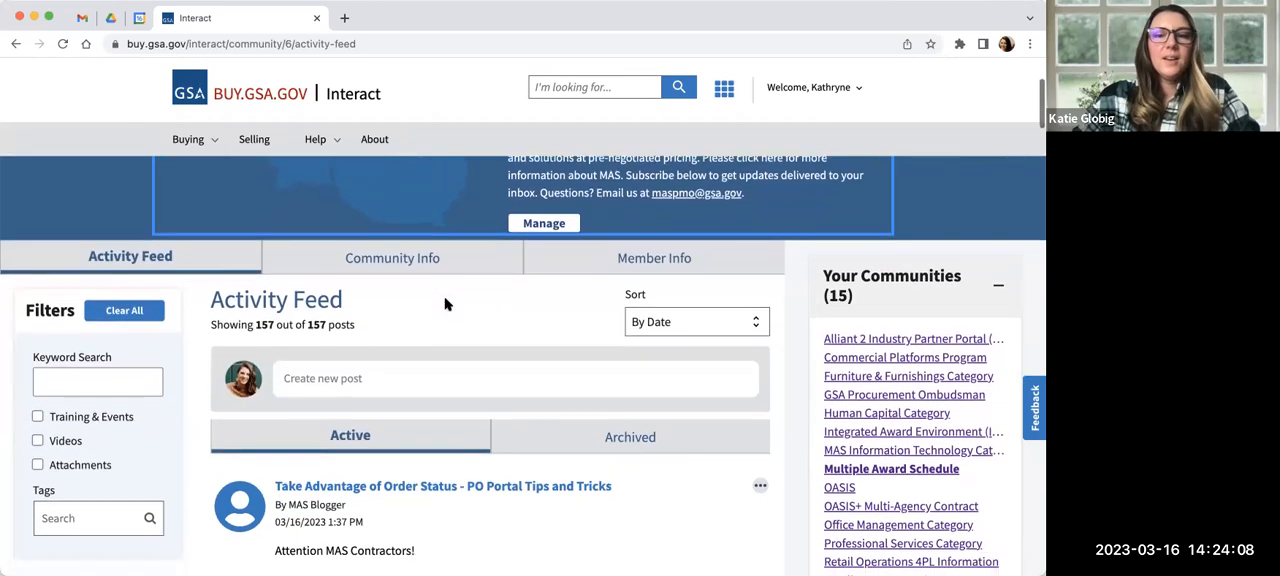
{"action": "scroll", "scroll_direction": "down", "scroll_amount": 3}
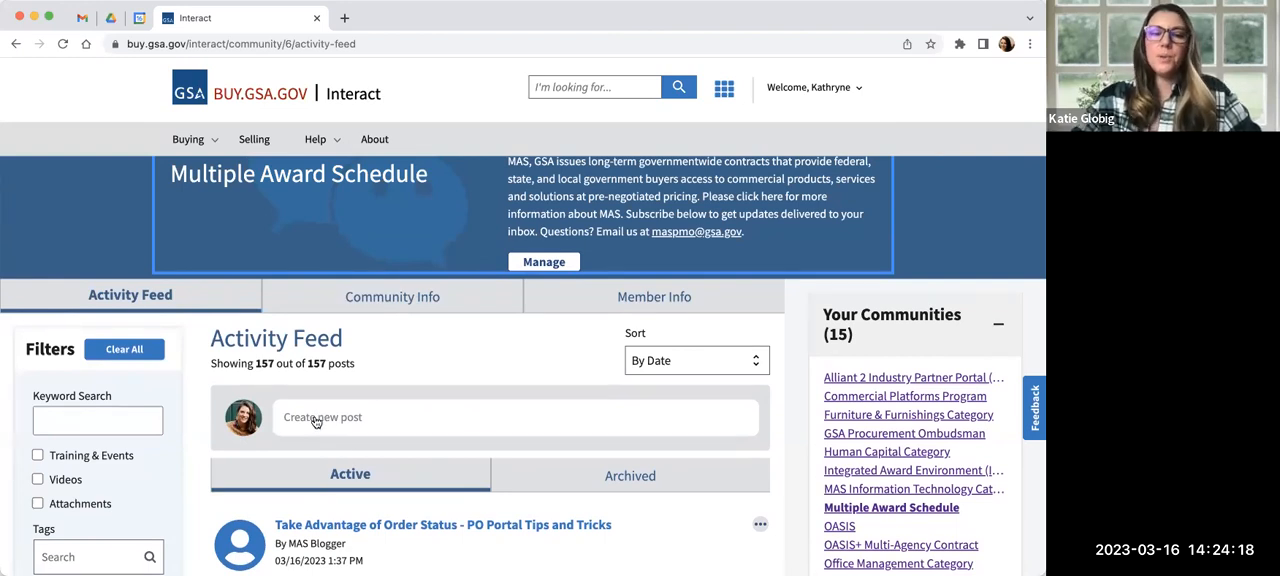
View the MAS Community Info with contact details and public, posts-disabled settings
{"action": "left_click", "coordinate": [392, 296]}
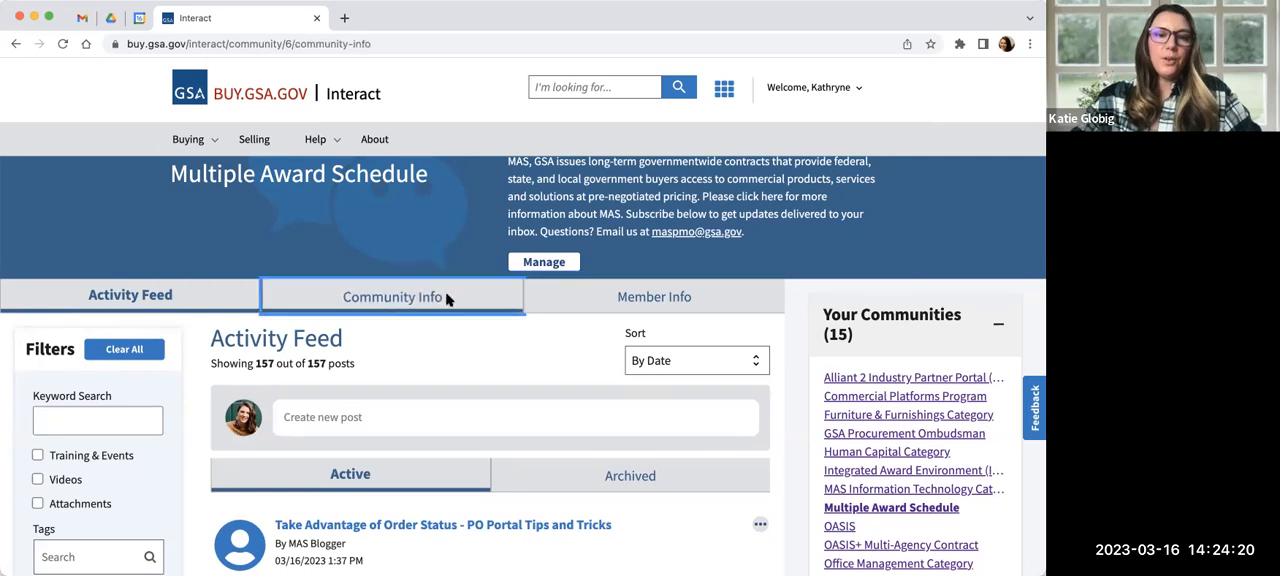
{"action": "left_click", "coordinate": [392, 296]}
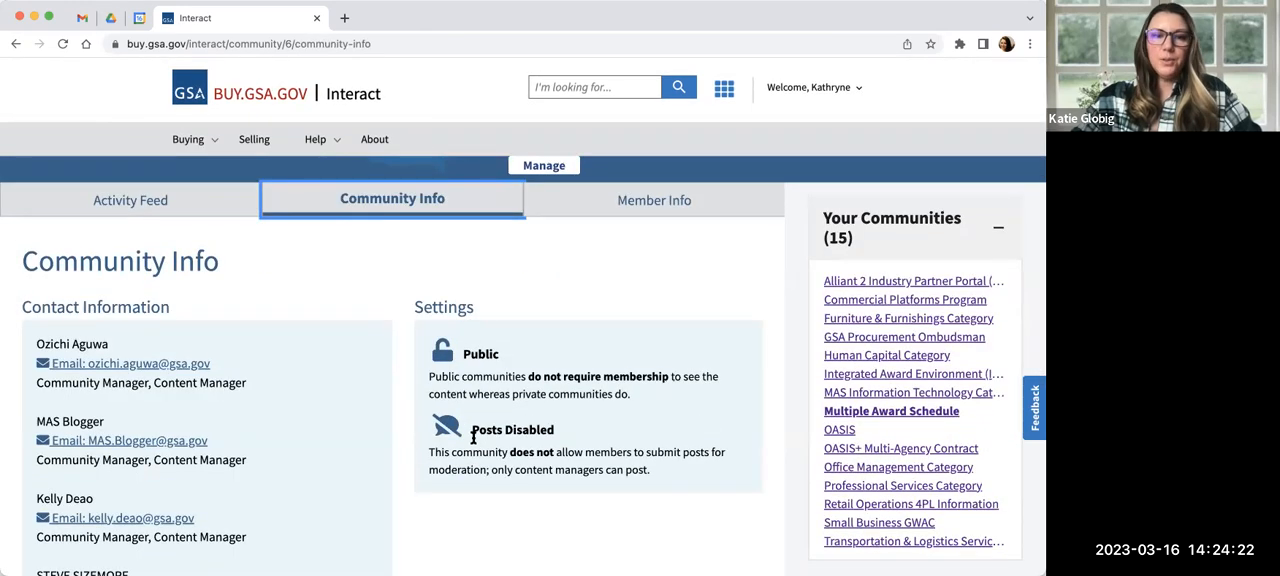
{"action": "left_click", "coordinate": [130, 199]}
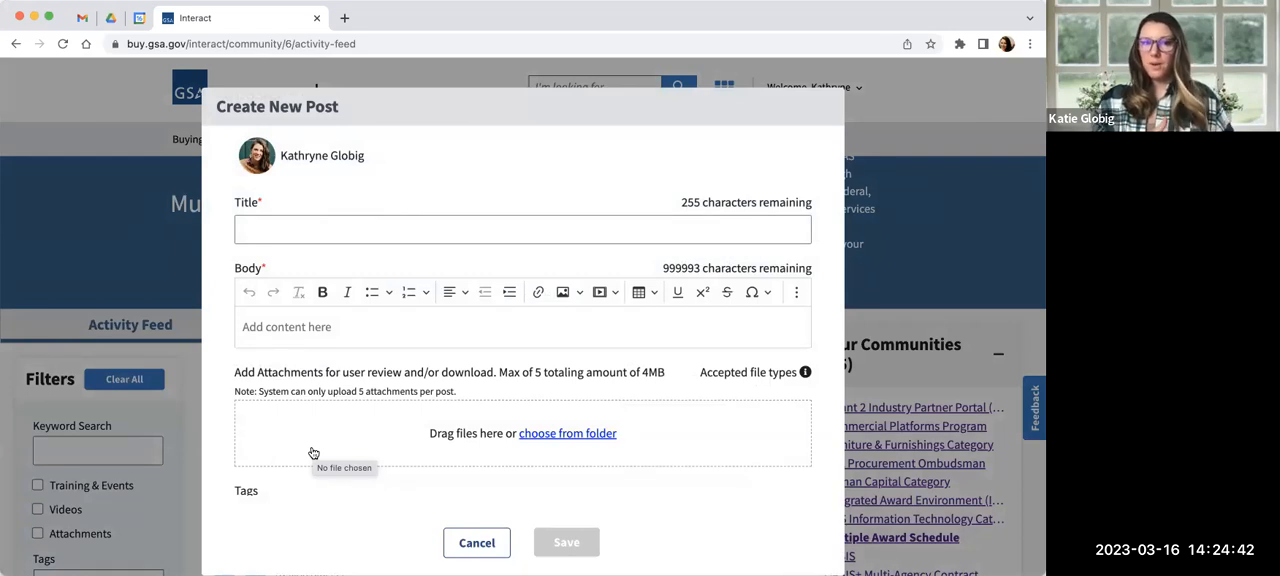
{"action": "mouse_move", "coordinate": [375, 387]}
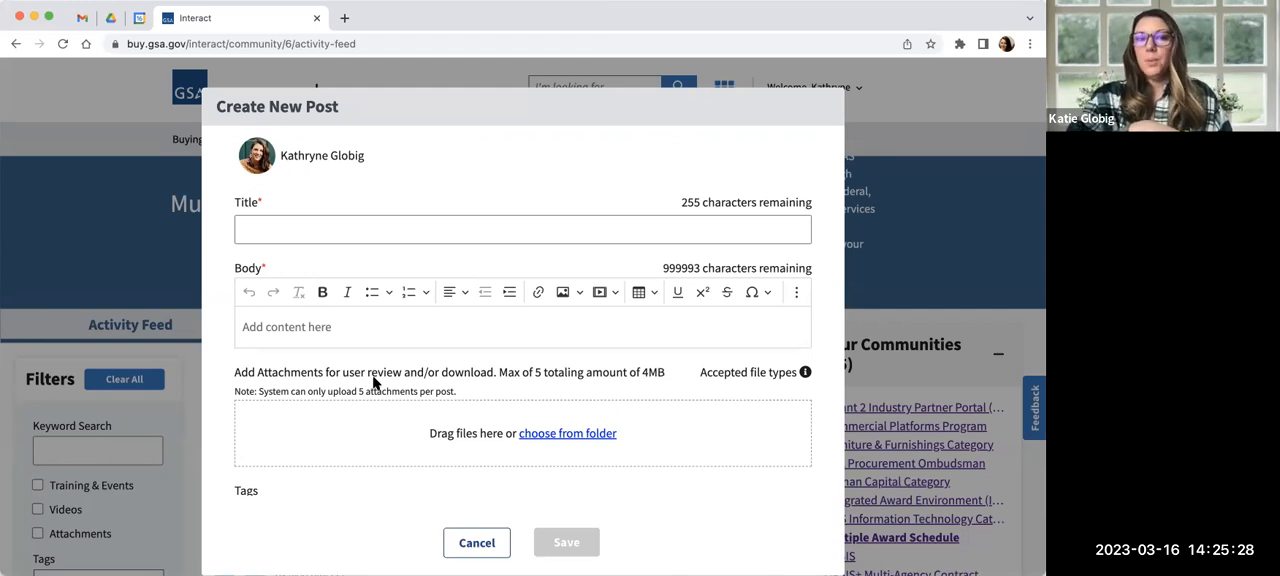
{"action": "mouse_move", "coordinate": [389, 280]}
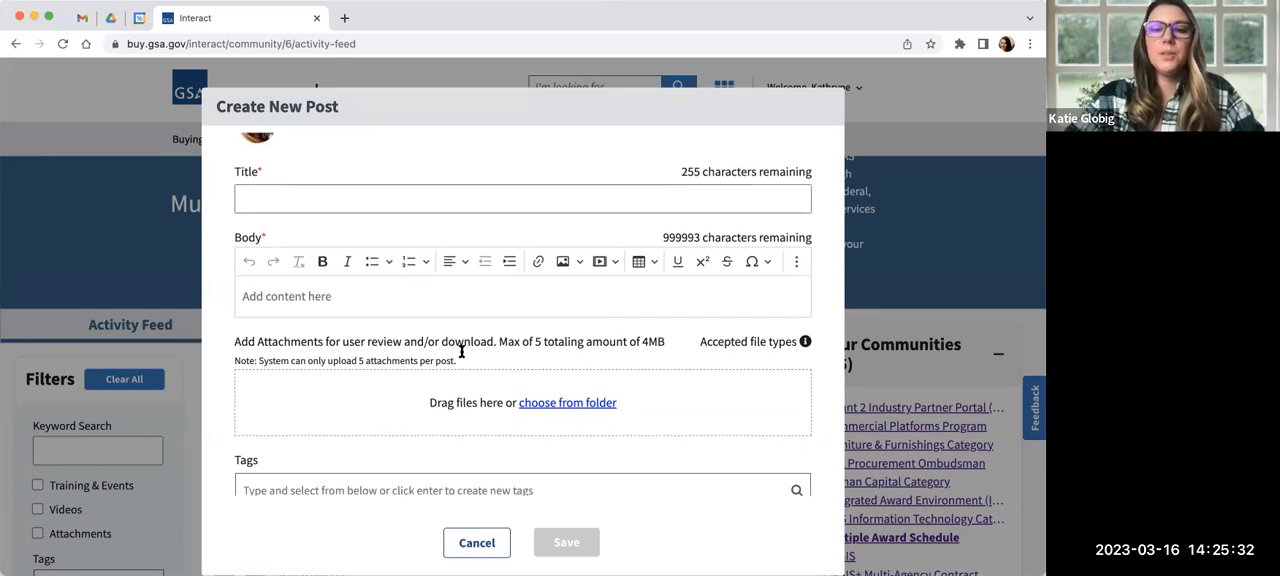
Scroll the Create New Post form down to its Tags and Additional Settings sections
{"action": "scroll", "scroll_direction": "down", "scroll_amount": 3}
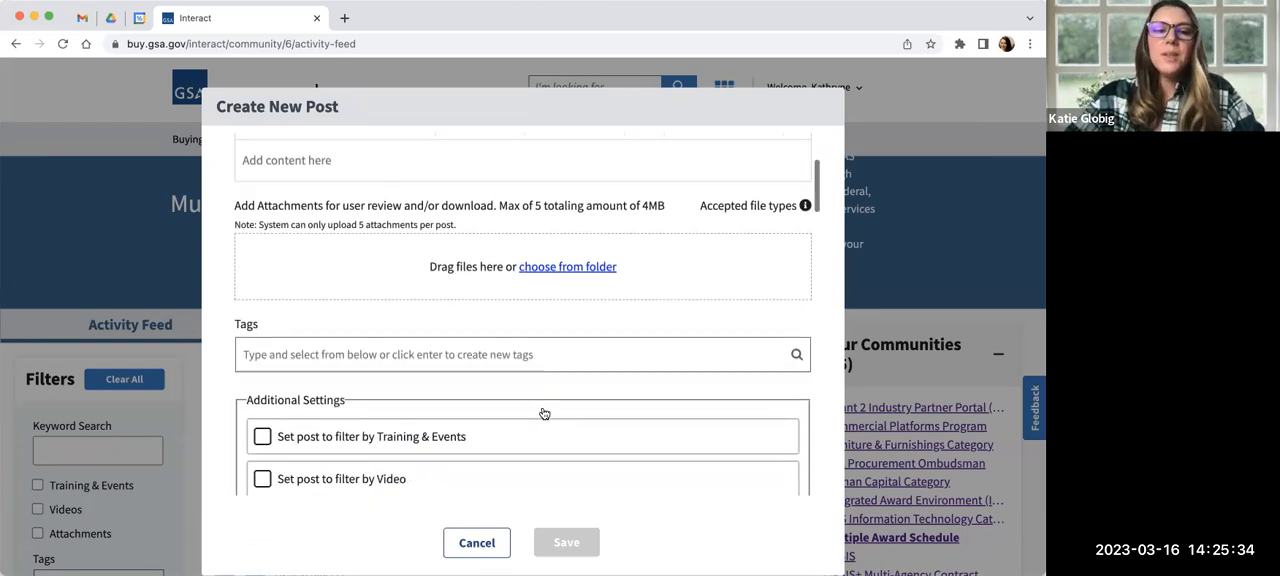
{"action": "scroll", "scroll_direction": "down", "scroll_amount": 3}
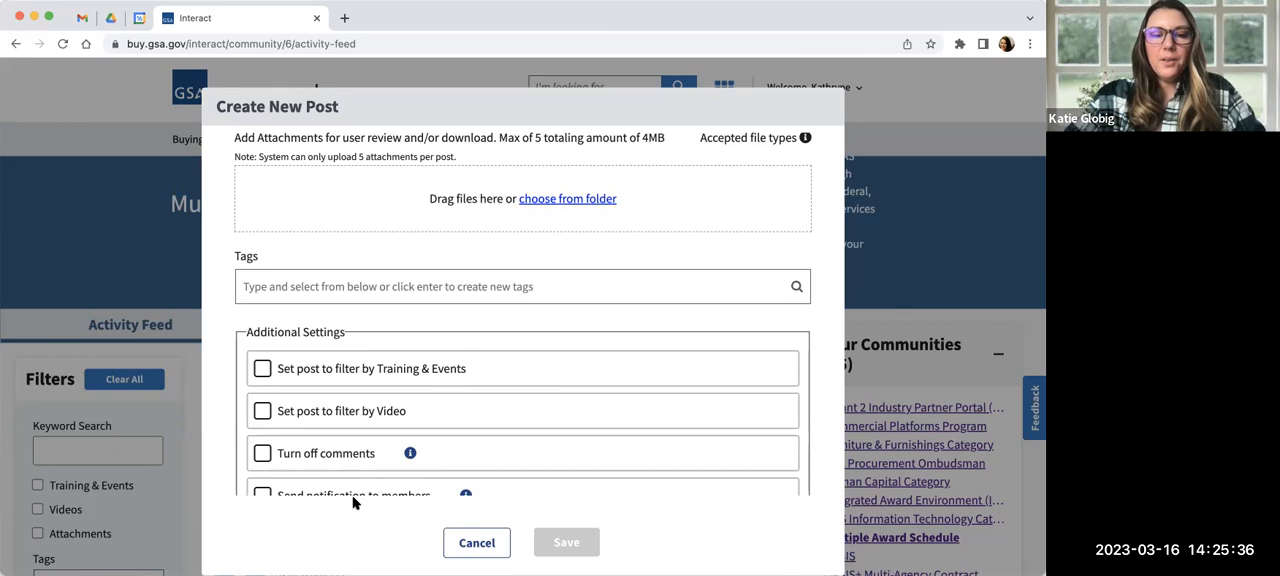
{"action": "scroll", "scroll_direction": "down", "scroll_amount": 3}
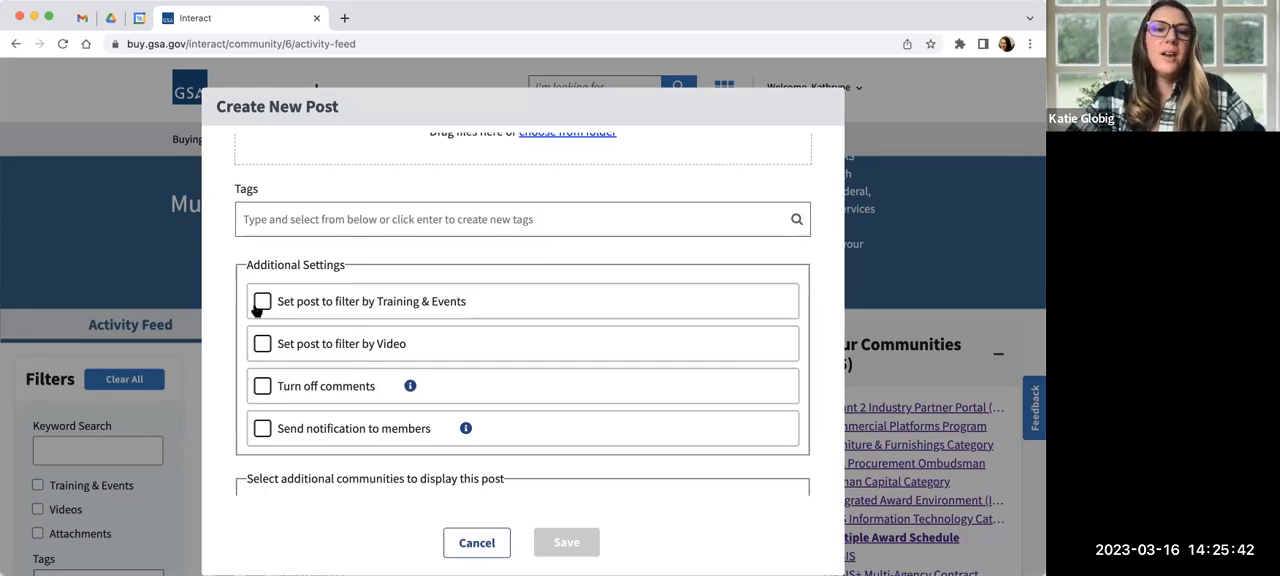
{"action": "left_click", "coordinate": [262, 301]}
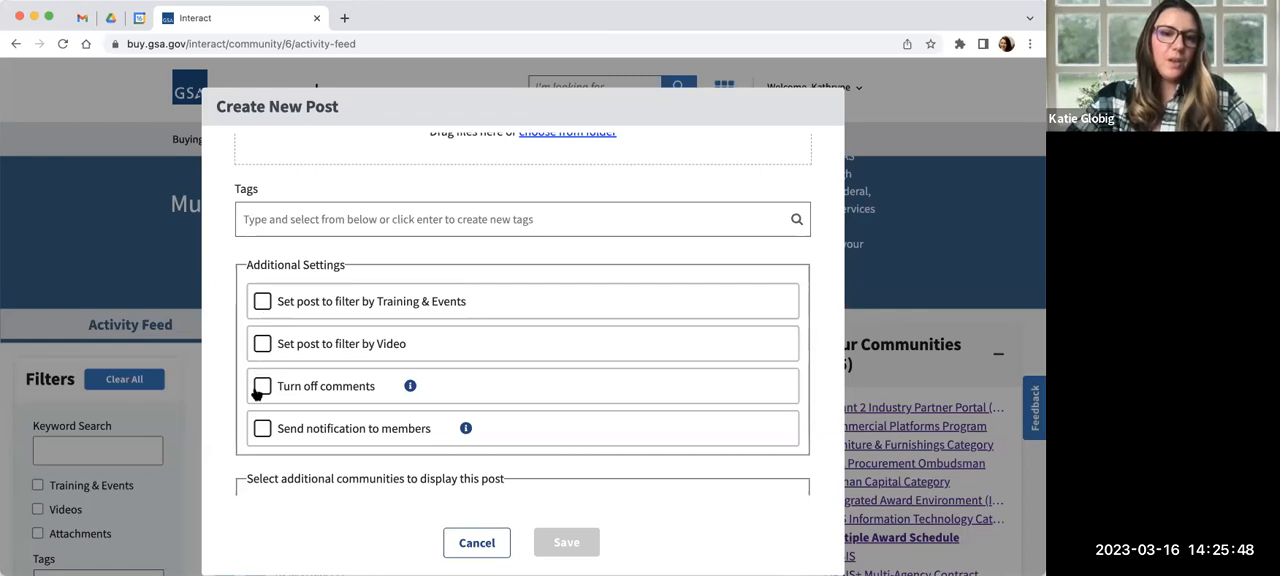
{"action": "mouse_move", "coordinate": [260, 410]}
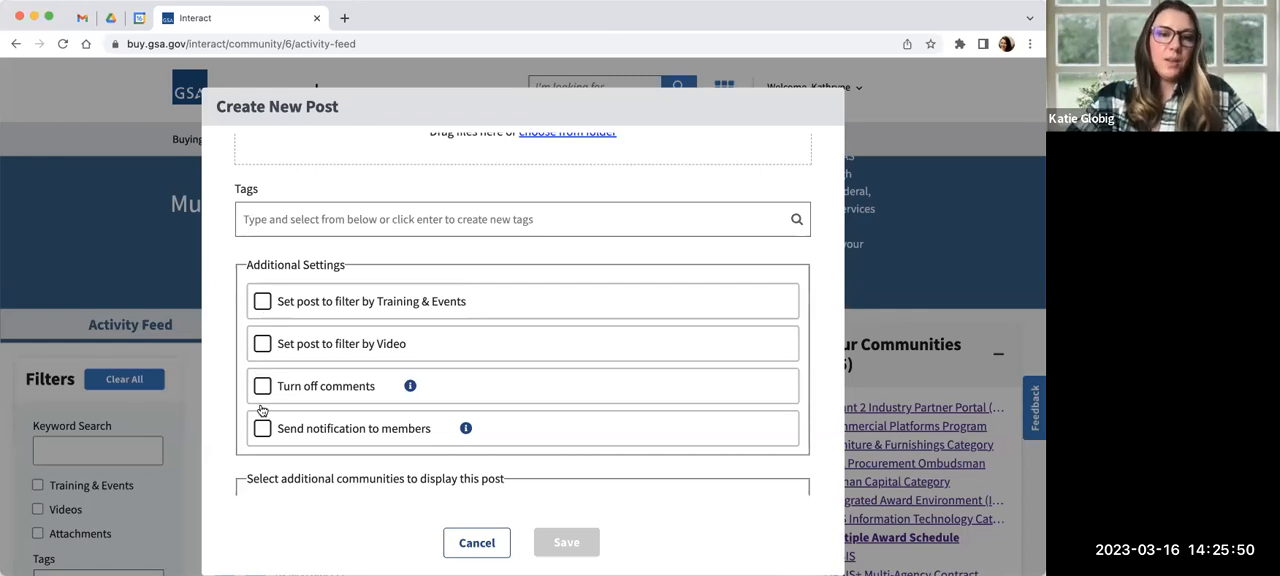
{"action": "mouse_move", "coordinate": [262, 428]}
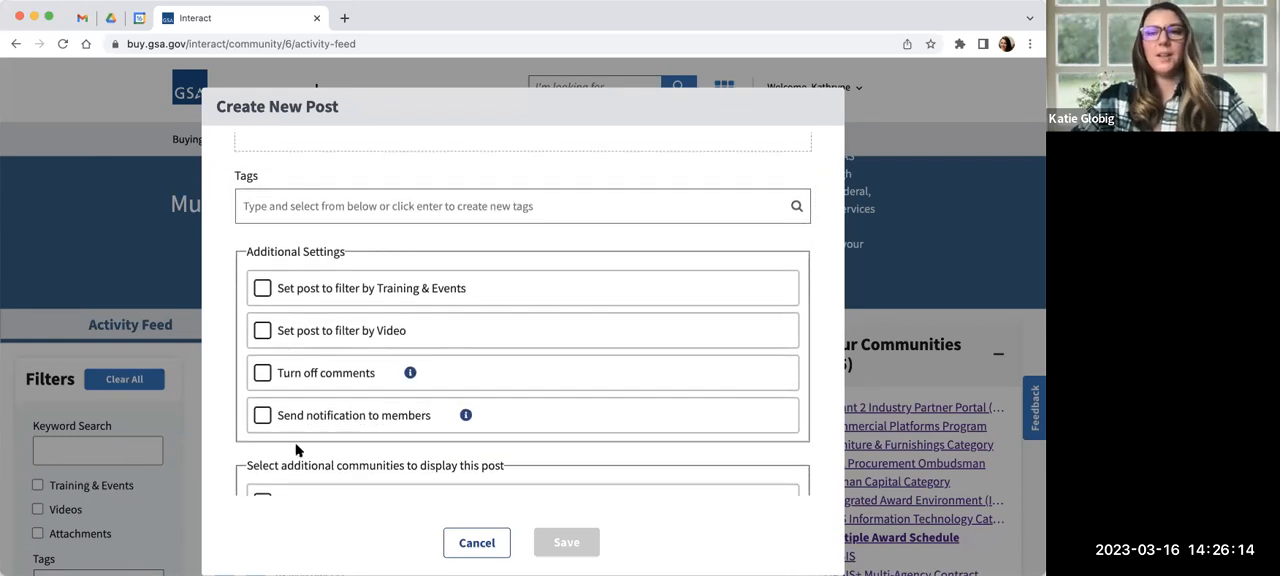
{"action": "mouse_move", "coordinate": [350, 461]}
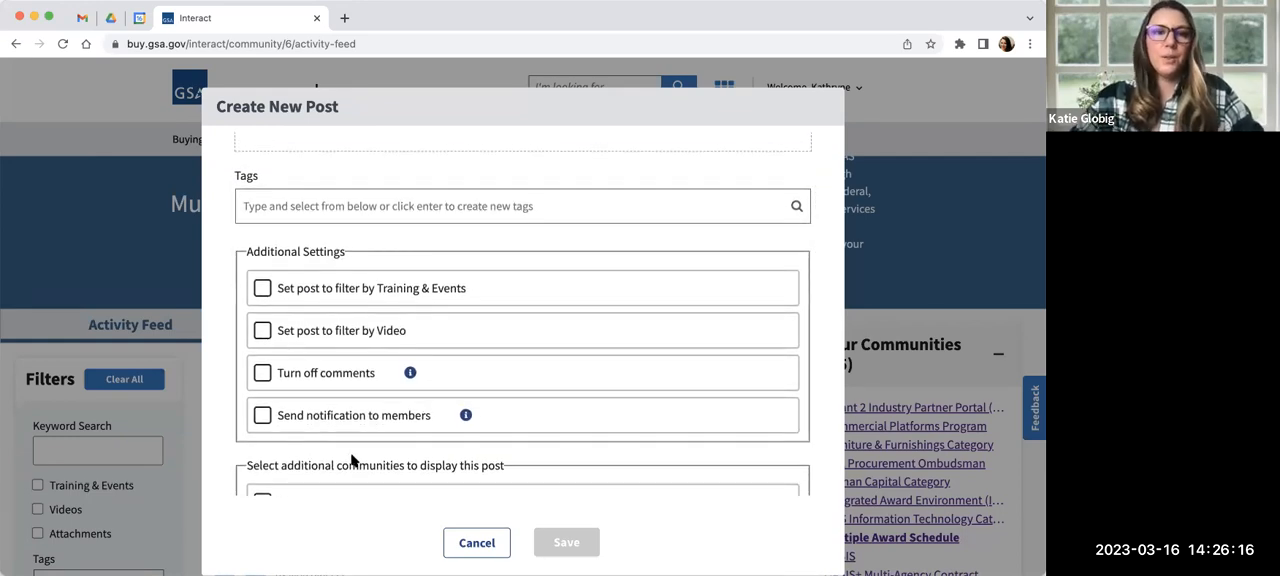
{"action": "mouse_move", "coordinate": [425, 518]}
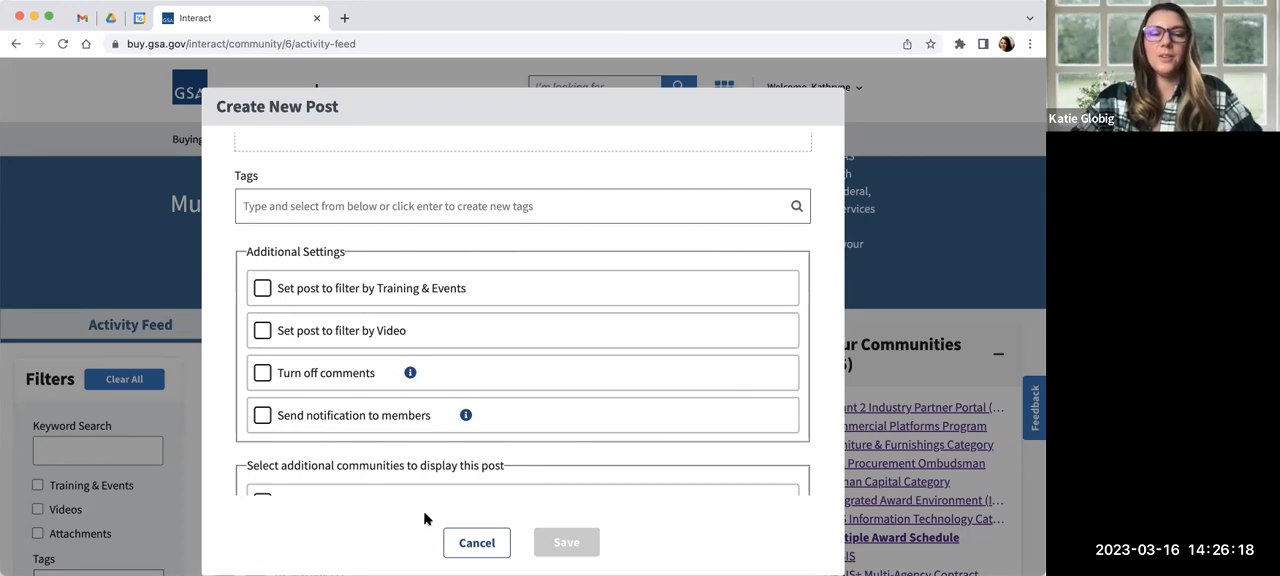
{"action": "mouse_move", "coordinate": [429, 540]}
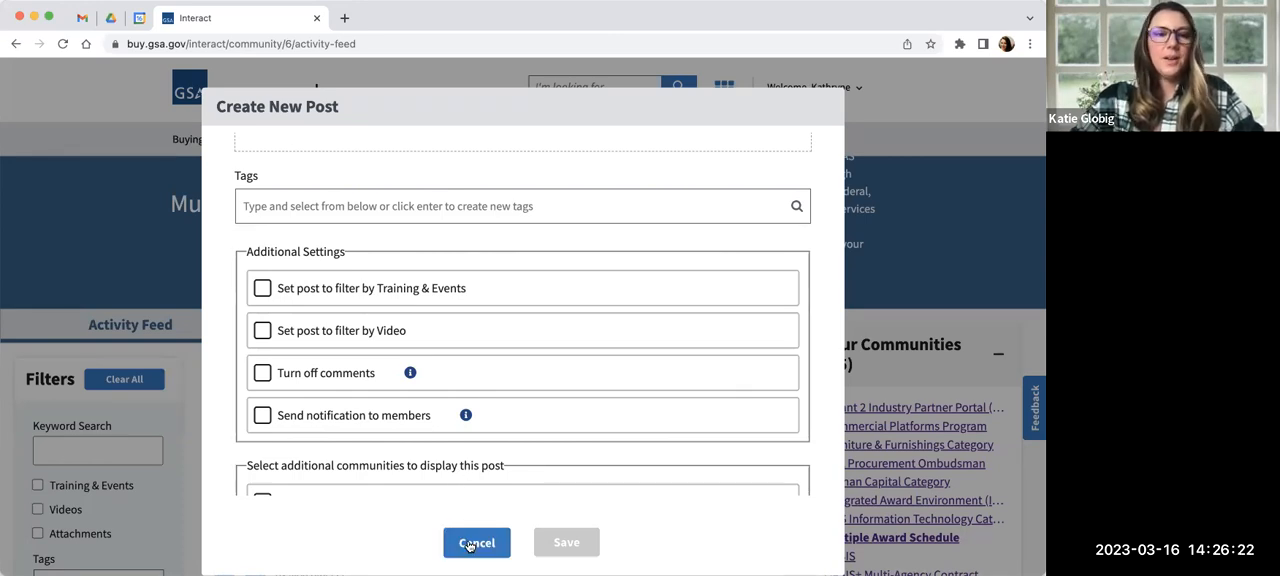
Cancel the unfinished post and scroll back down the MAS activity feed to the order-status post
{"action": "left_click", "coordinate": [476, 542]}
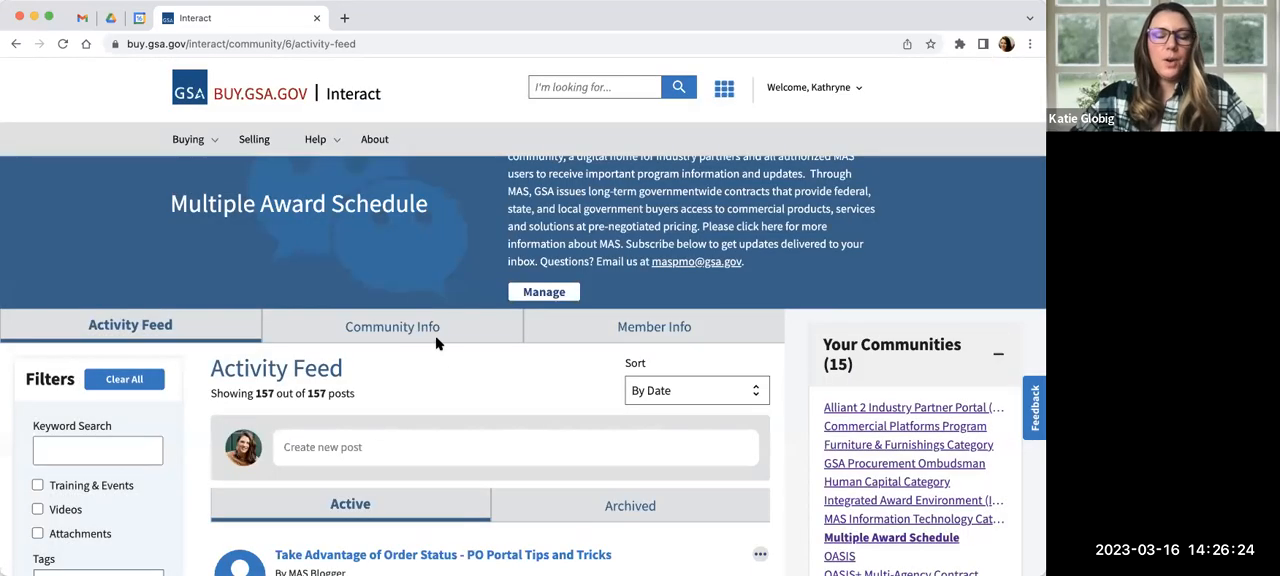
{"action": "scroll", "scroll_direction": "down", "scroll_amount": 3}
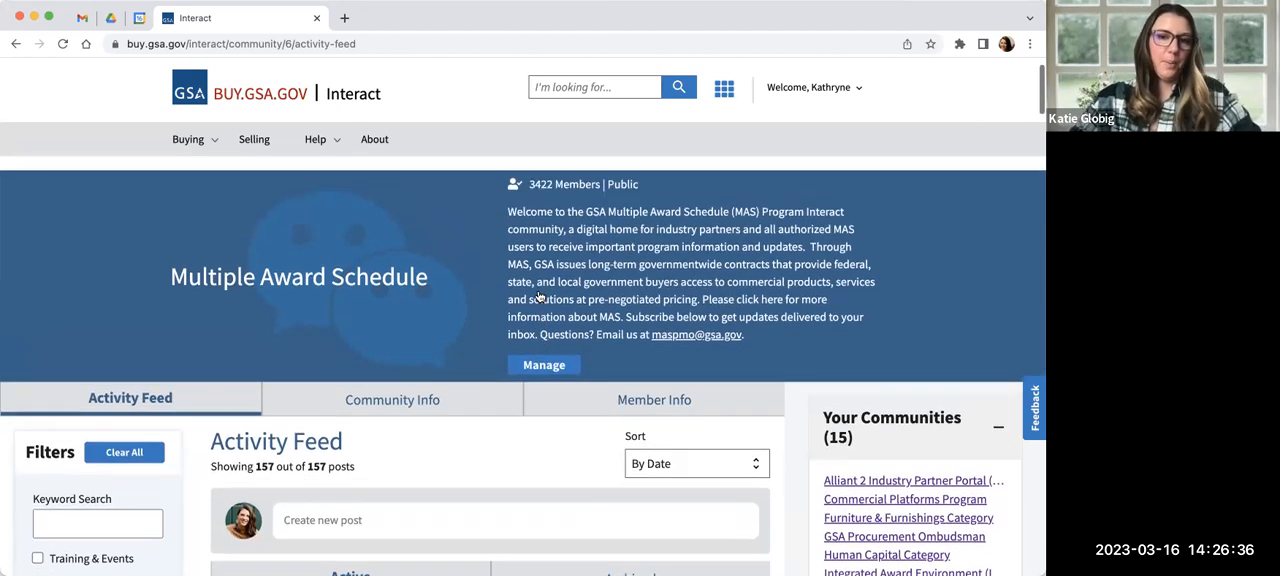
{"action": "scroll", "scroll_direction": "down", "scroll_amount": 3}
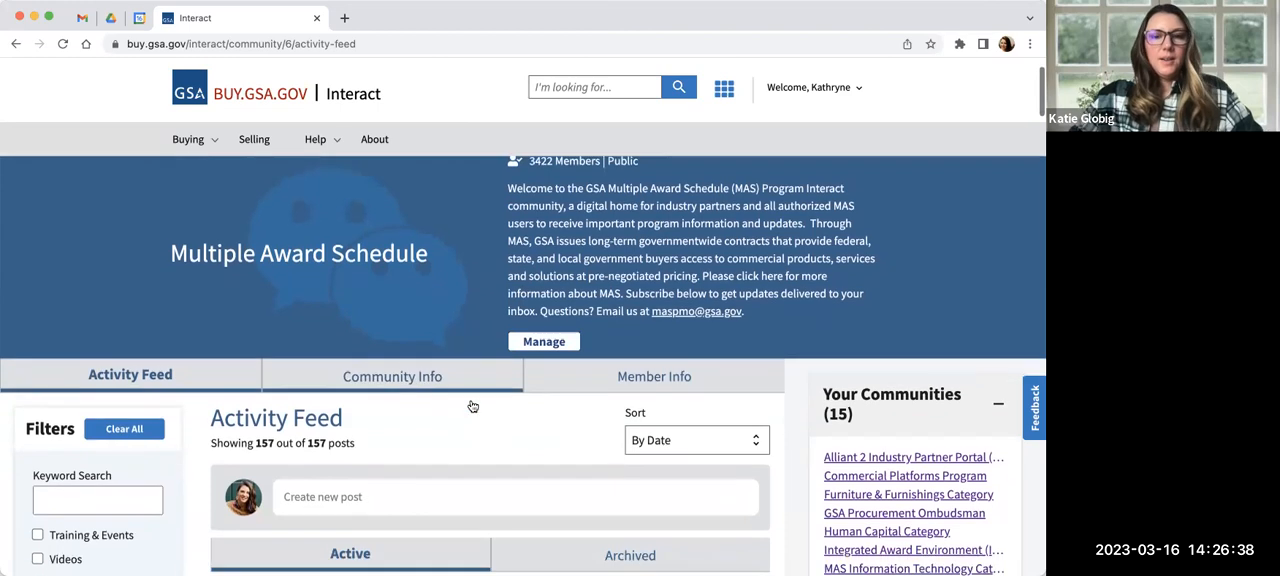
{"action": "scroll", "scroll_direction": "down", "scroll_amount": 3}
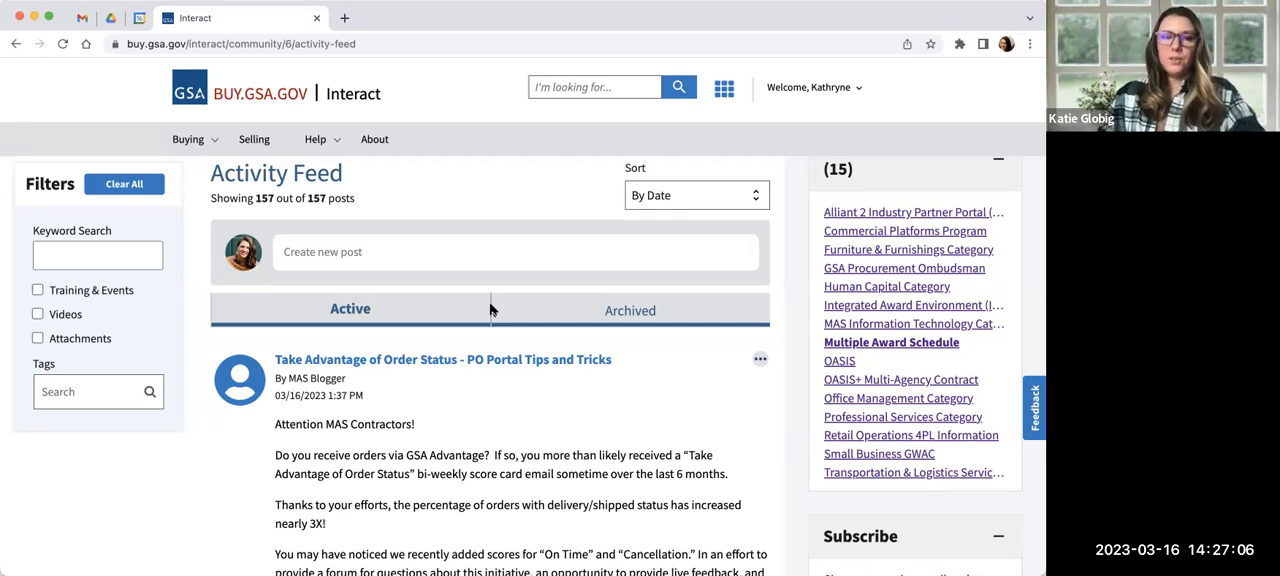
{"action": "scroll", "scroll_direction": "down", "scroll_amount": 3}
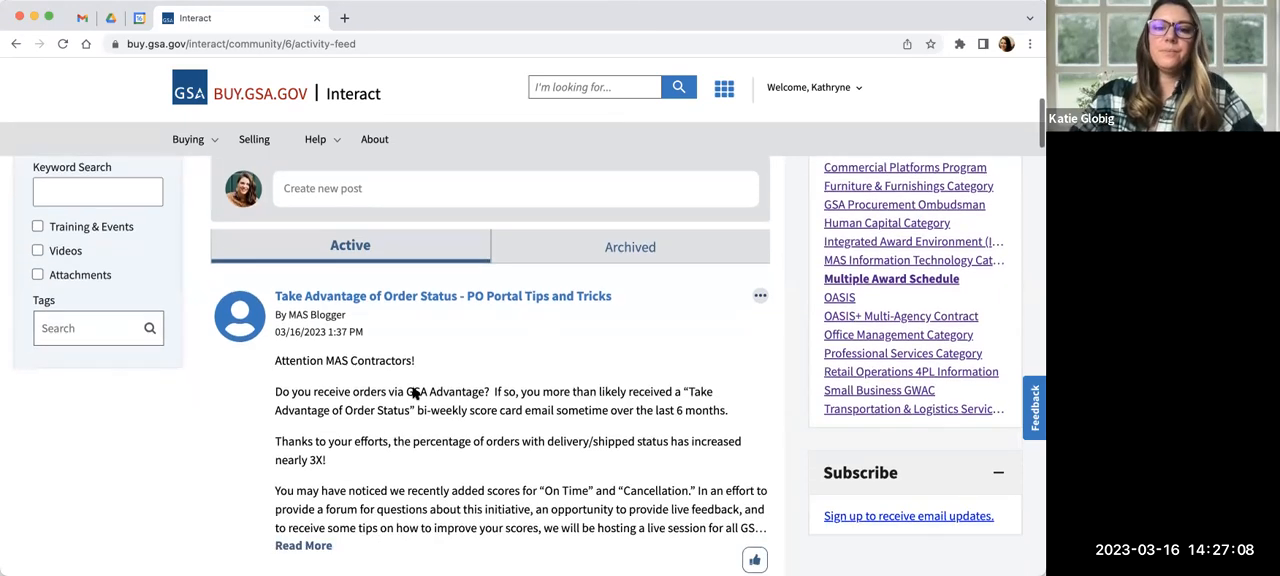
{"action": "scroll", "scroll_direction": "down", "scroll_amount": 3}
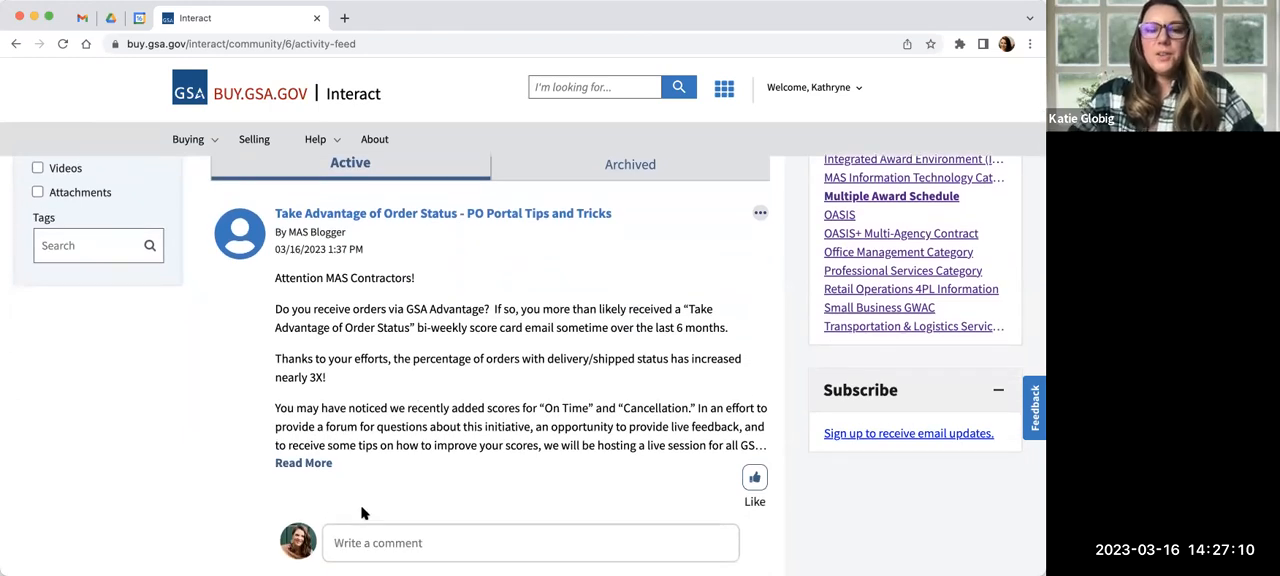
{"action": "scroll", "scroll_direction": "down", "scroll_amount": 3}
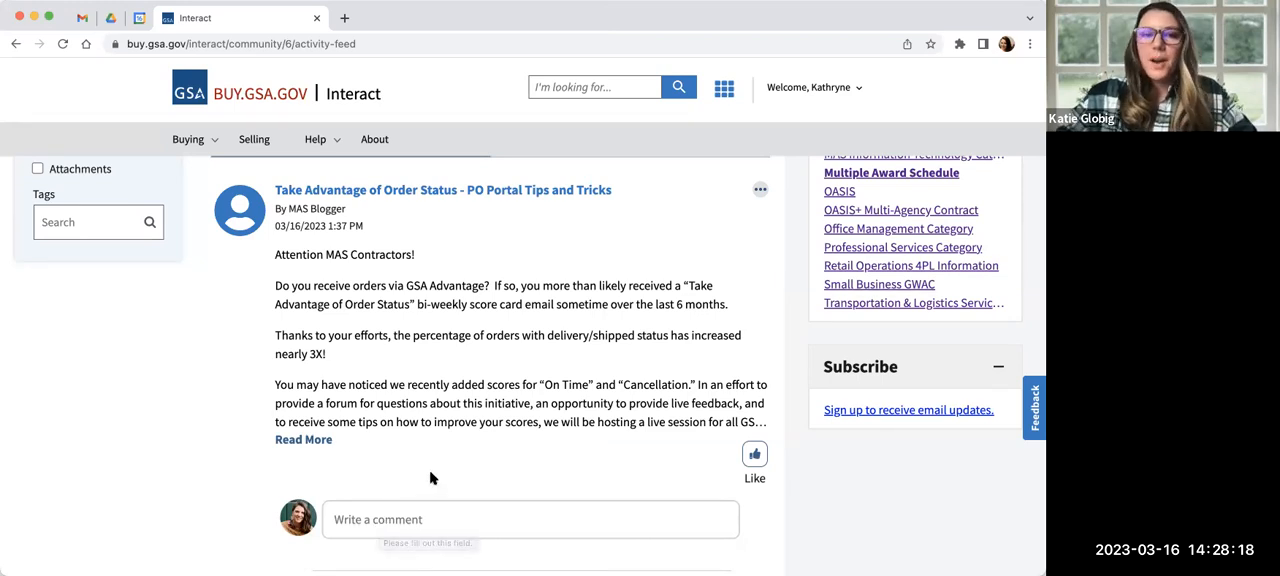
{"action": "mouse_move", "coordinate": [723, 459]}
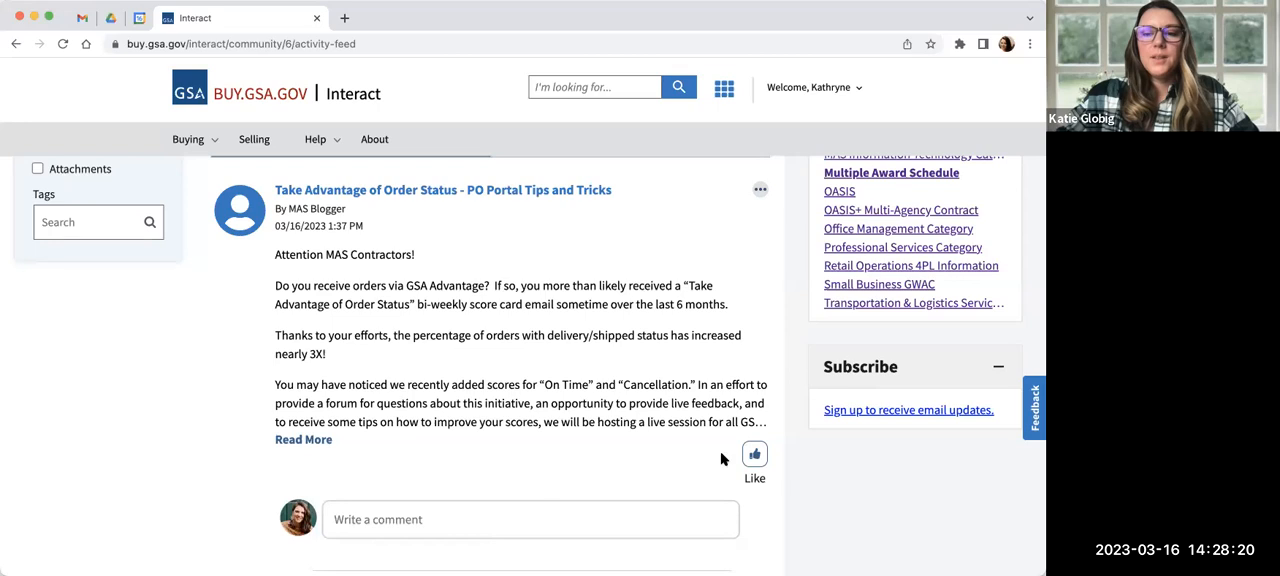
Like the Order Status tips post so it shows one like
{"action": "left_click", "coordinate": [754, 463]}
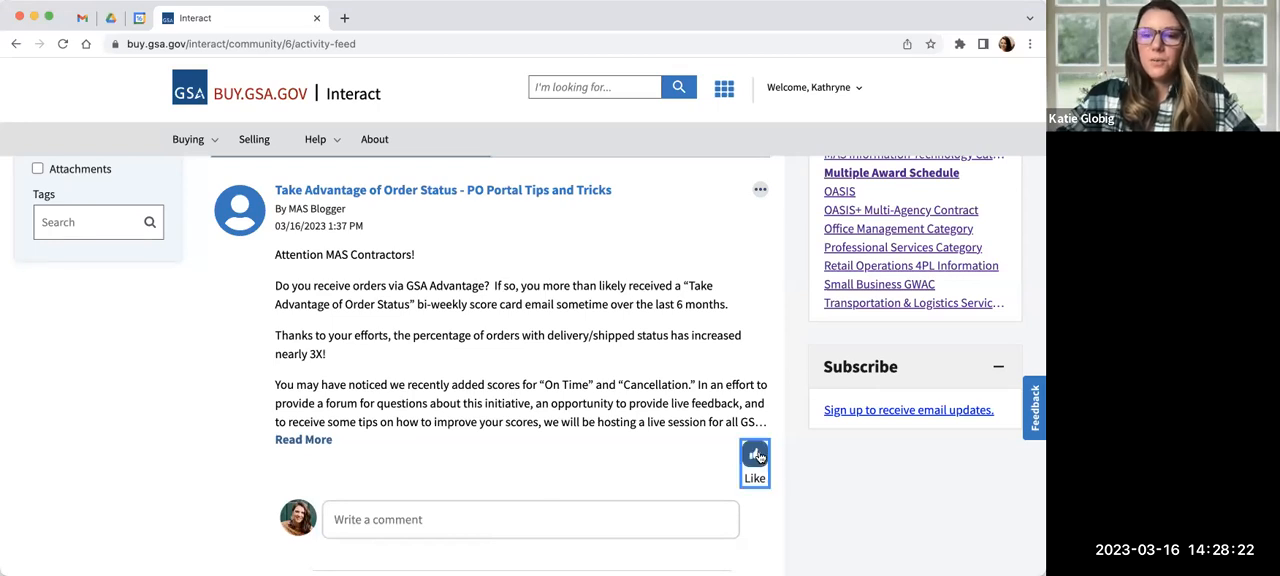
{"action": "left_click", "coordinate": [755, 457]}
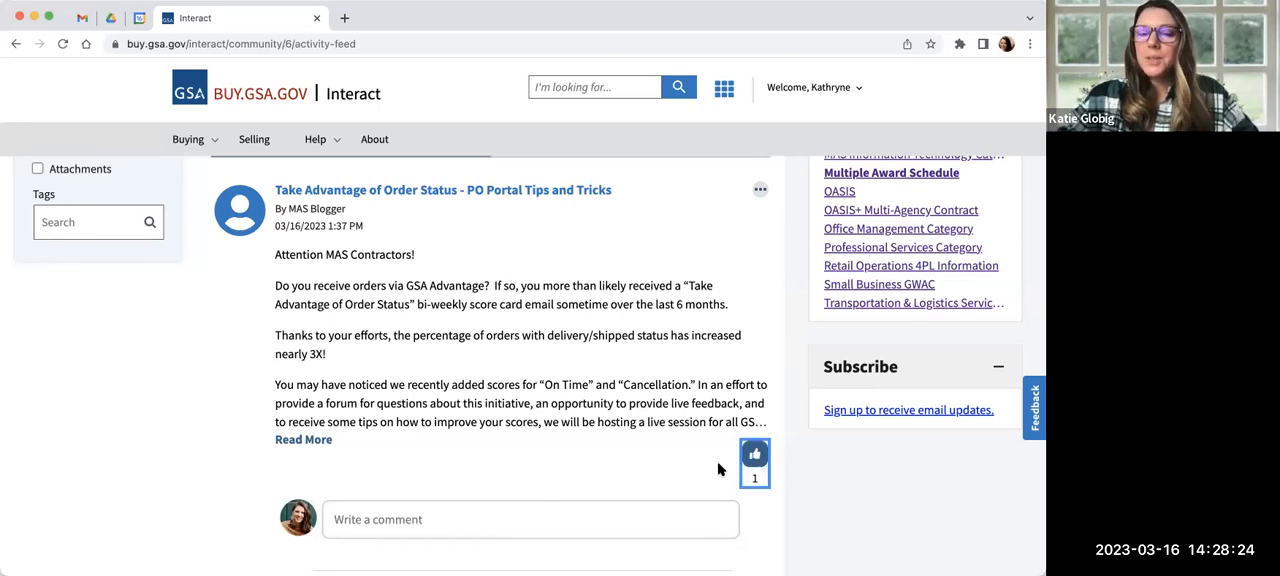
{"action": "mouse_move", "coordinate": [743, 275]}
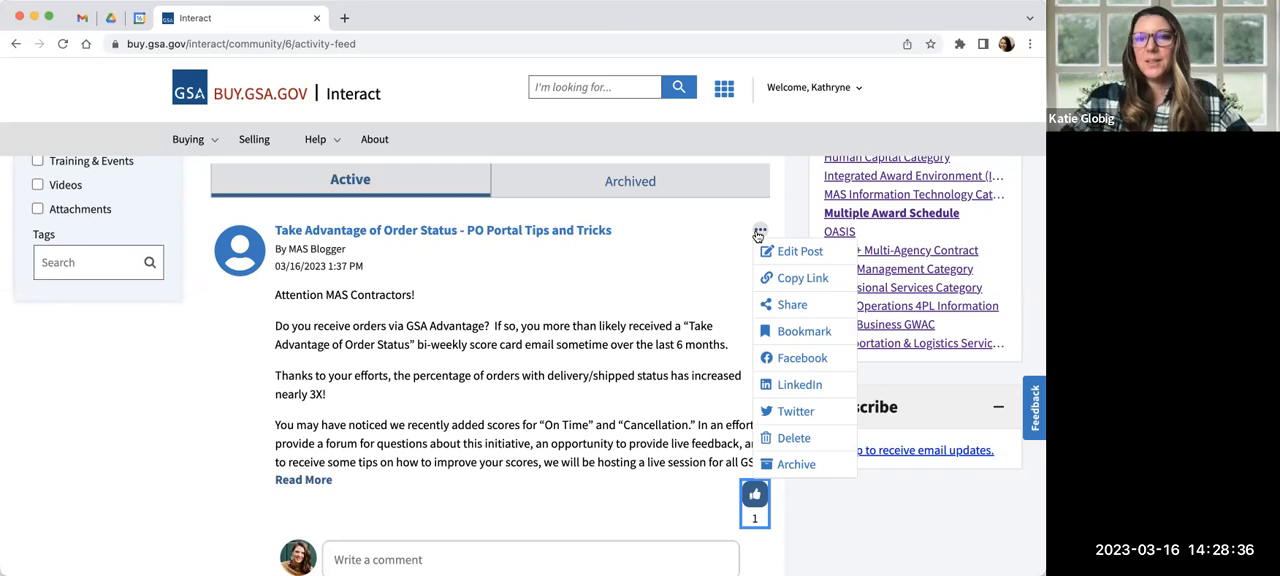
{"action": "mouse_move", "coordinate": [791, 304]}
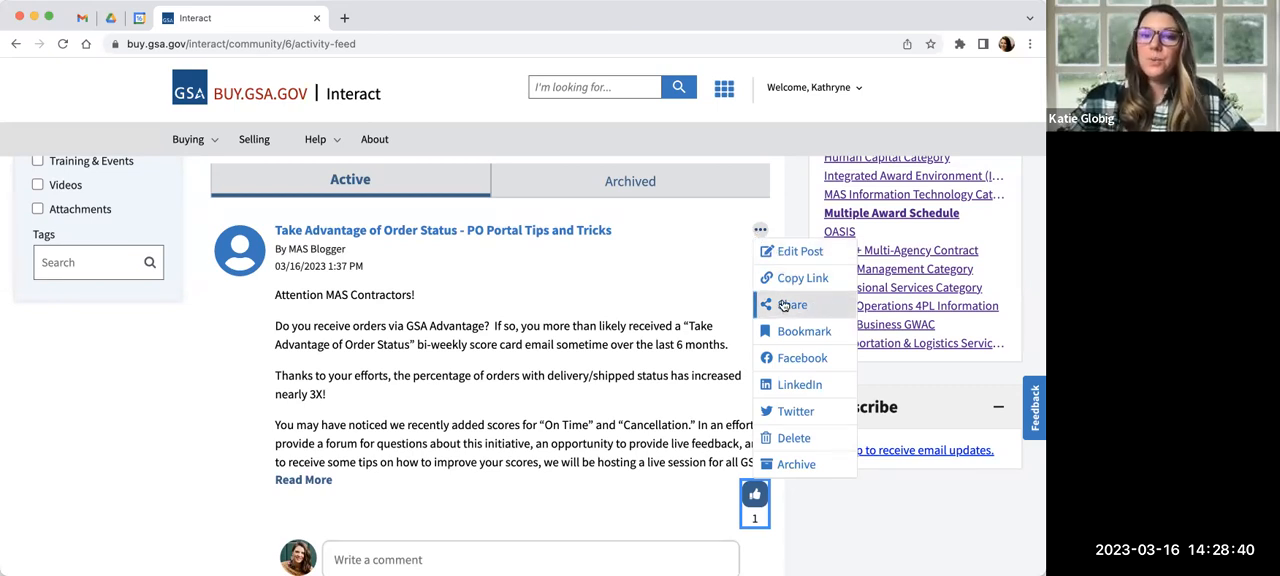
{"action": "mouse_move", "coordinate": [803, 331]}
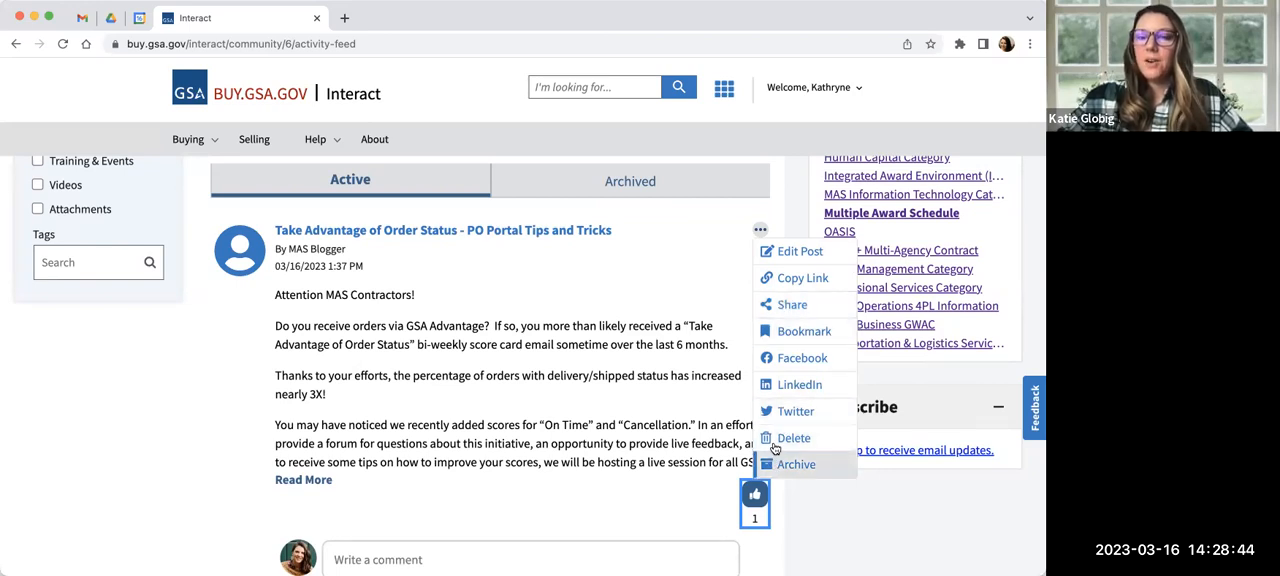
{"action": "mouse_move", "coordinate": [796, 438]}
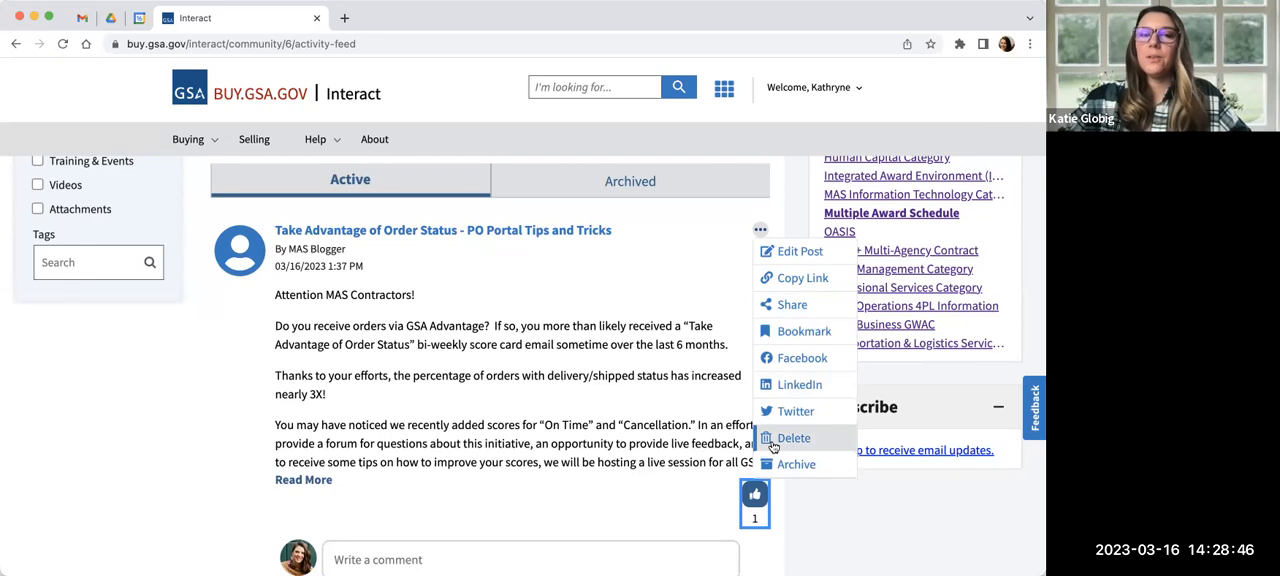
{"action": "mouse_move", "coordinate": [797, 447]}
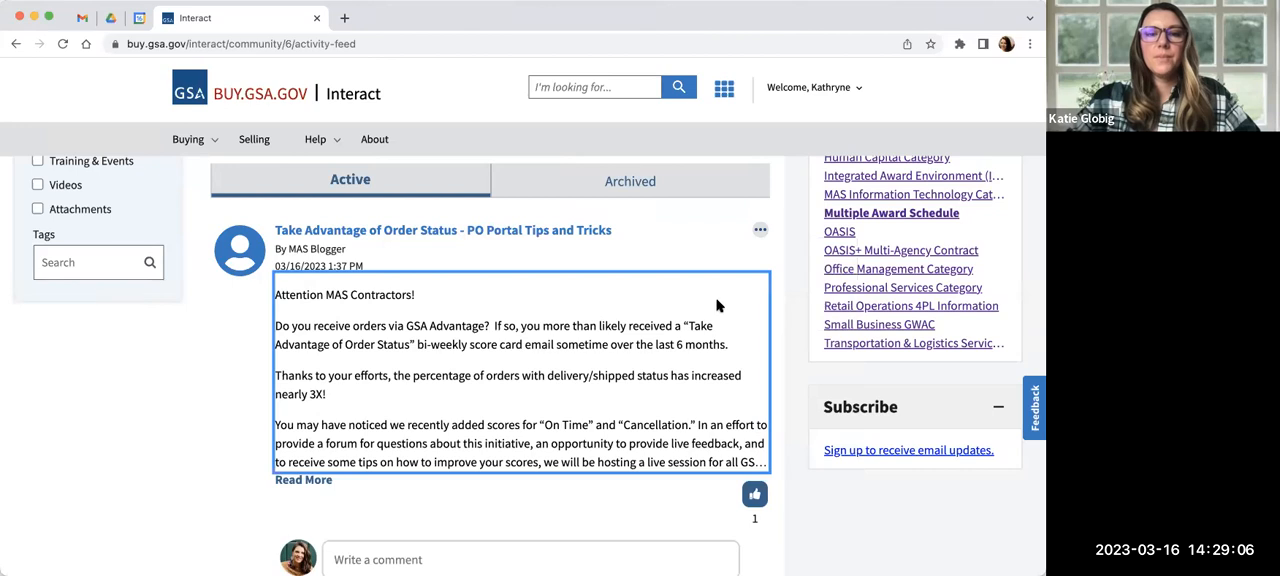
{"action": "scroll", "scroll_direction": "down", "scroll_amount": 3}
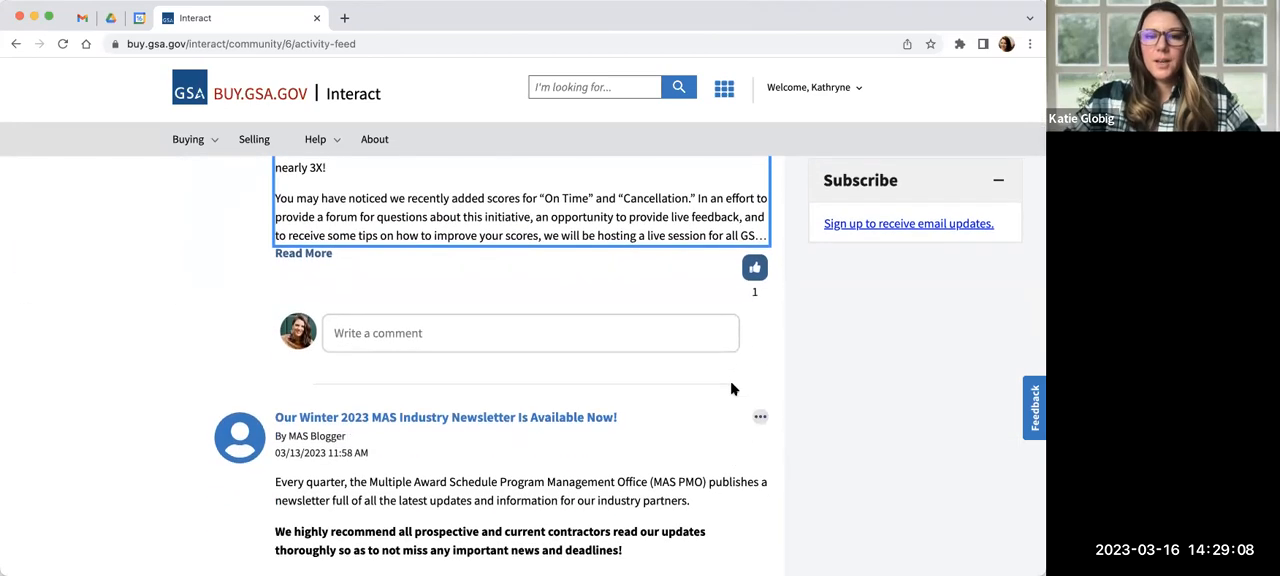
{"action": "scroll", "scroll_direction": "down", "scroll_amount": 3}
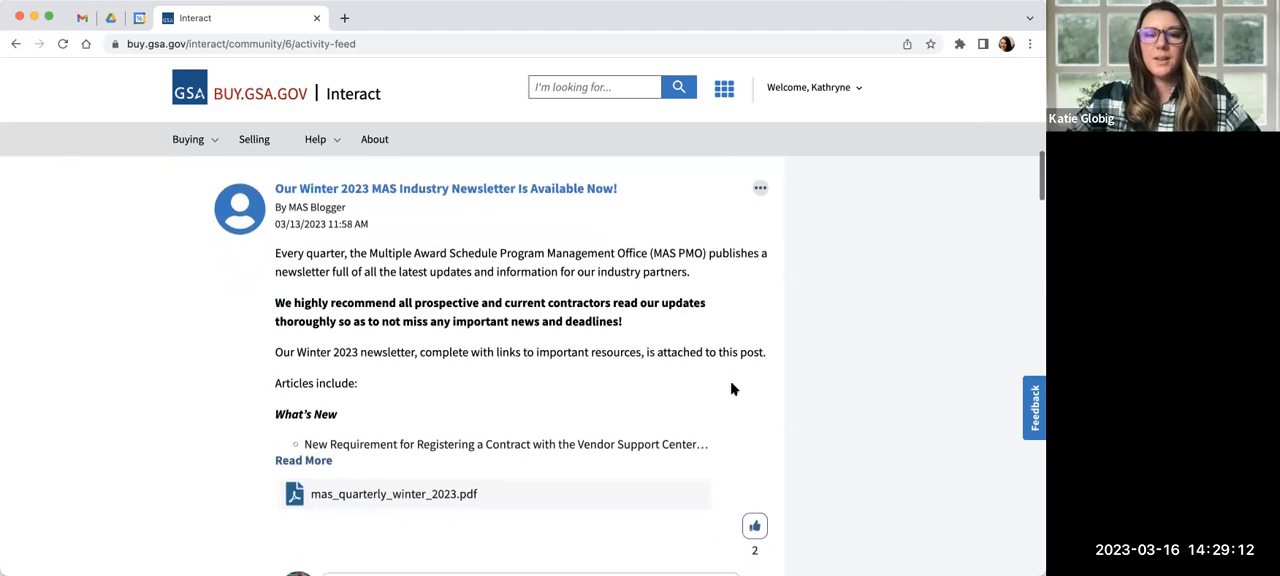
{"action": "scroll", "scroll_direction": "down", "scroll_amount": 3}
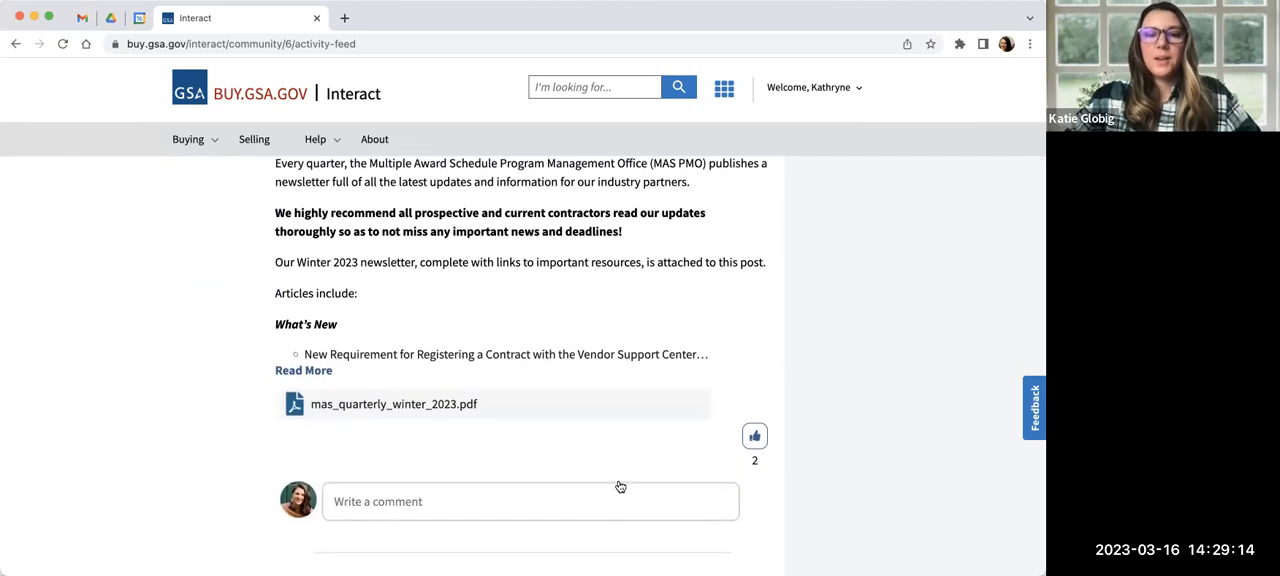
{"action": "left_click", "coordinate": [529, 501]}
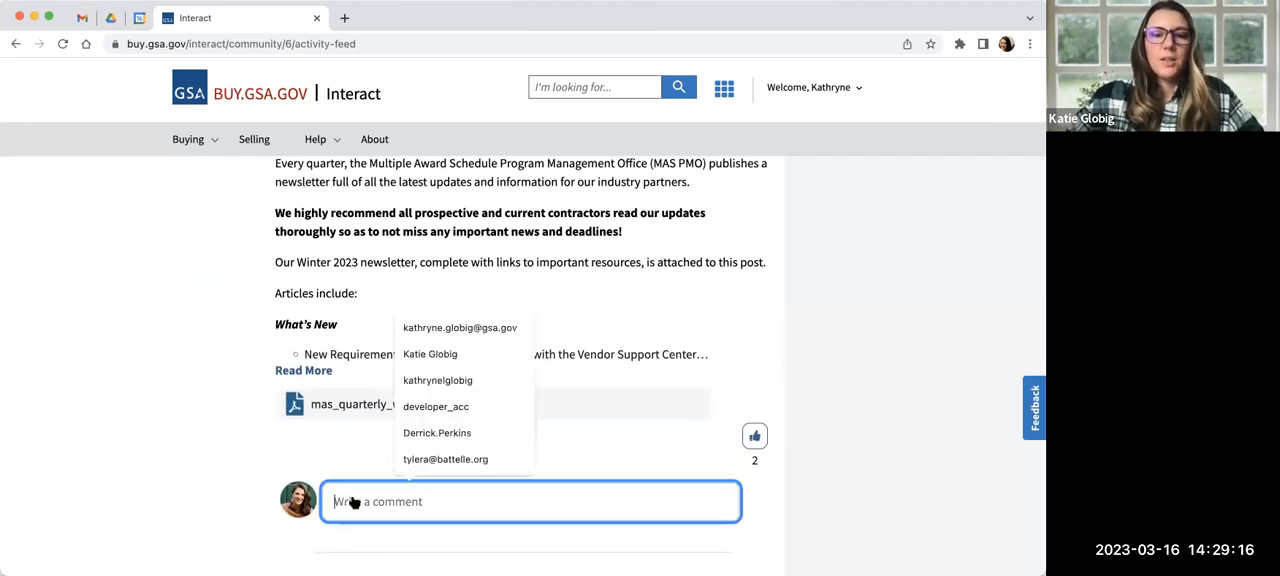
{"action": "type", "text": "fn"}
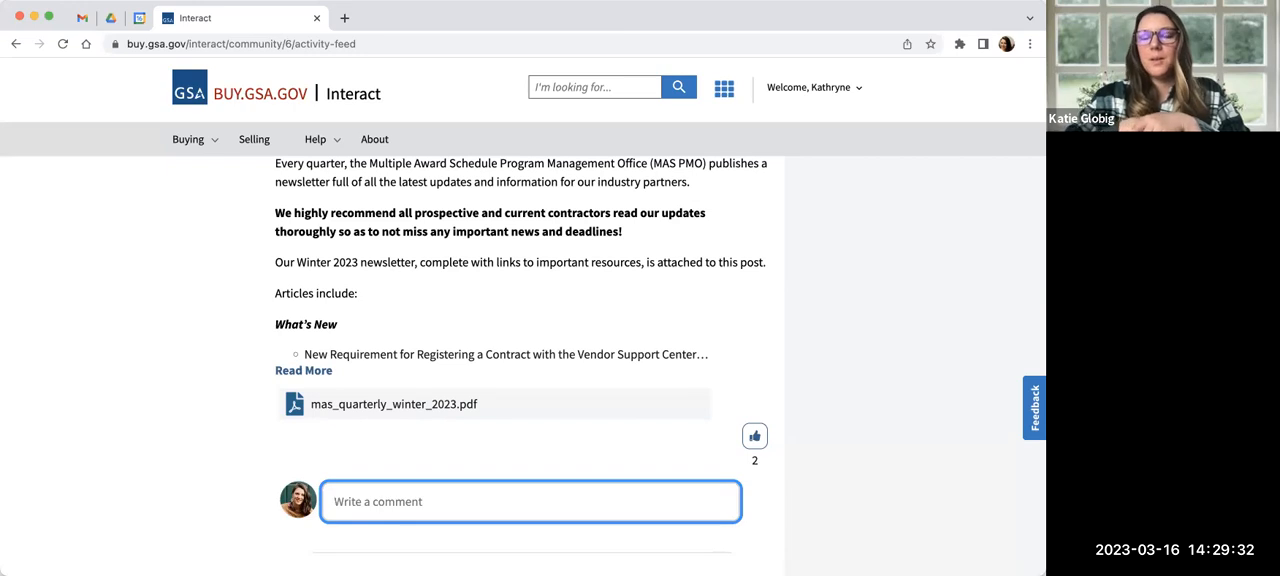
{"action": "mouse_move", "coordinate": [745, 415]}
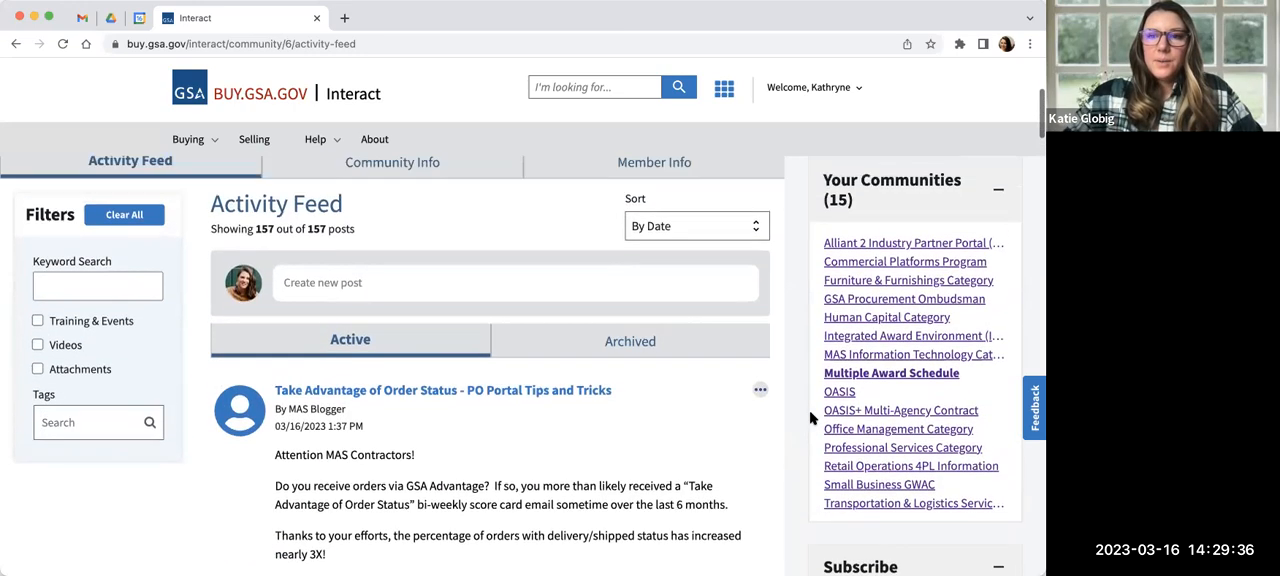
{"action": "scroll", "scroll_direction": "down", "scroll_amount": 3}
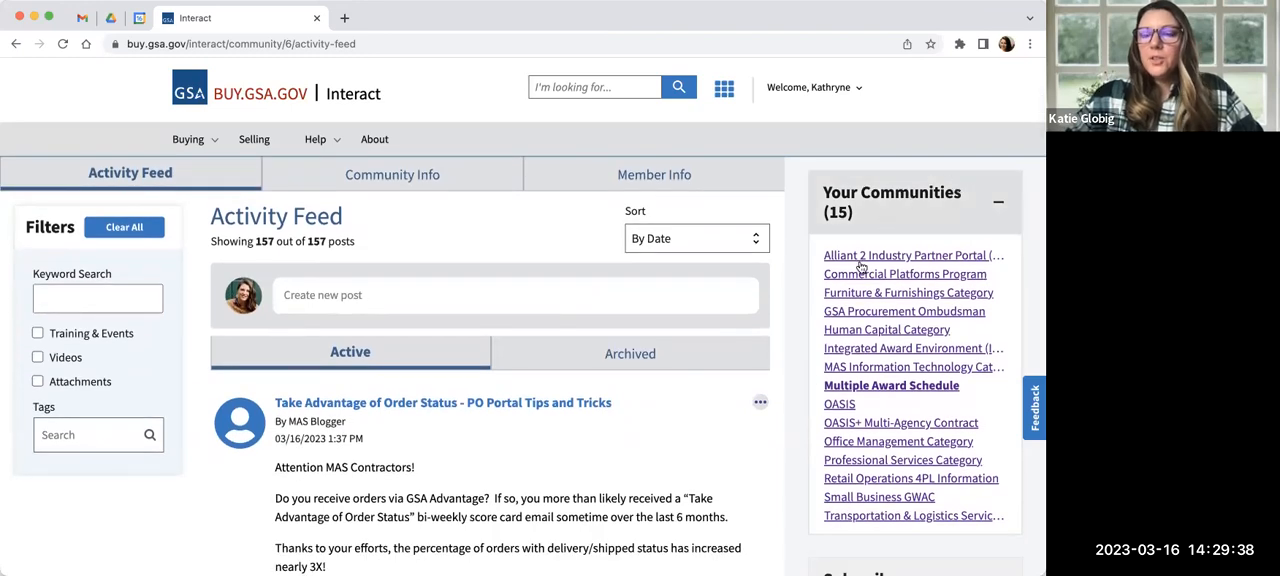
{"action": "mouse_move", "coordinate": [893, 417]}
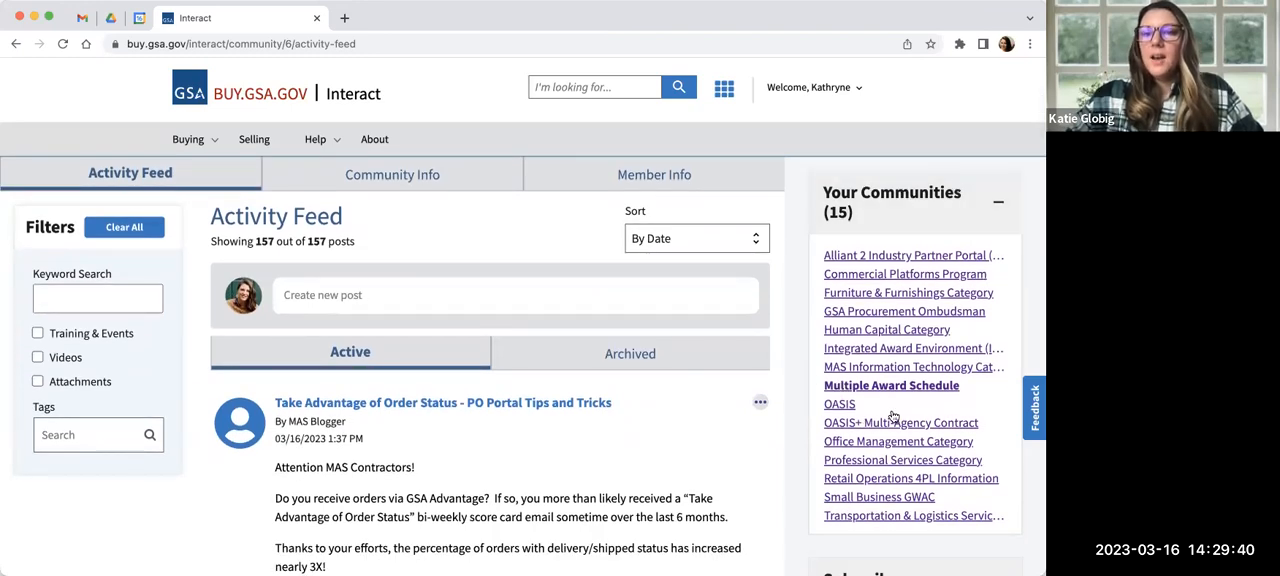
{"action": "mouse_move", "coordinate": [908, 292]}
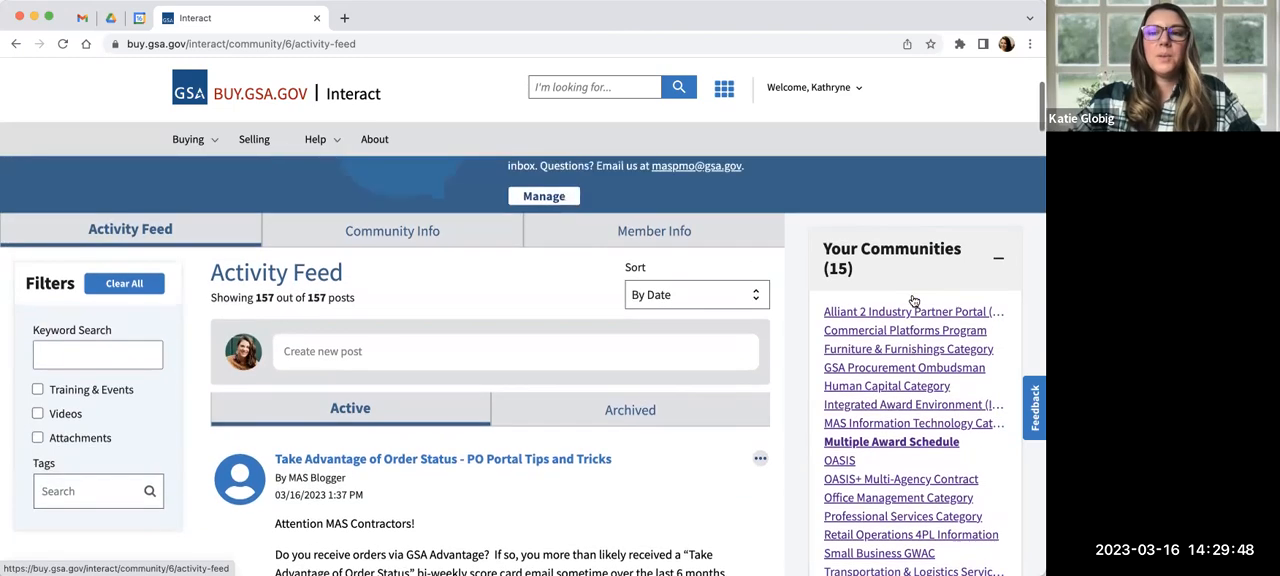
{"action": "scroll", "scroll_direction": "down", "scroll_amount": 3}
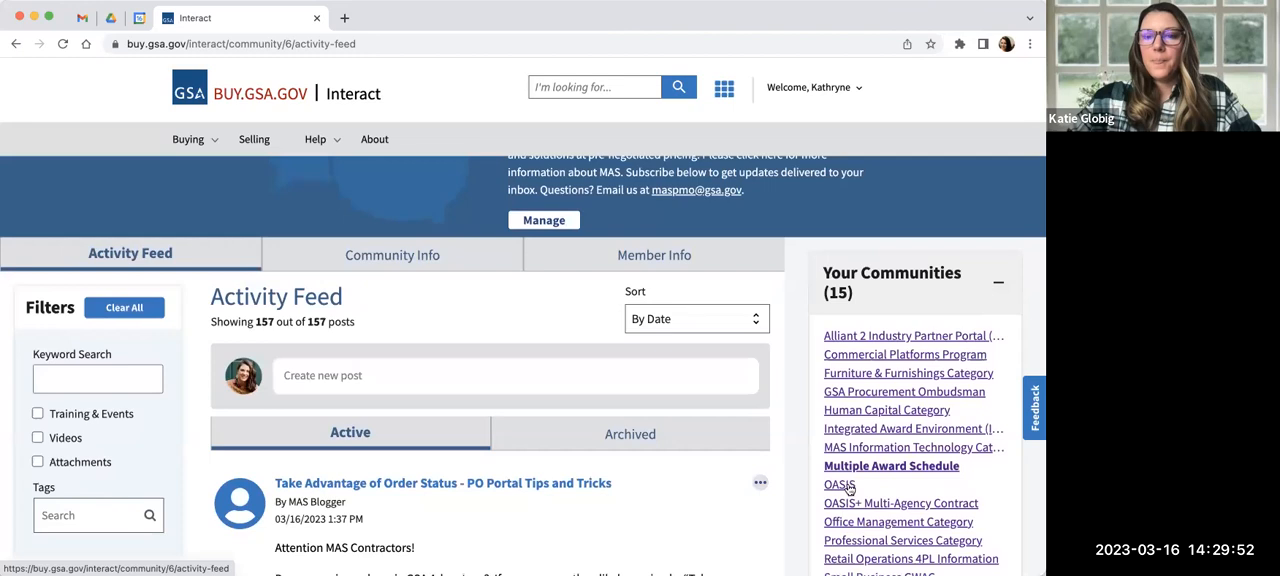
Switch to the Professional Services Category community from the Your Communities sidebar
{"action": "scroll", "scroll_direction": "down", "scroll_amount": 3}
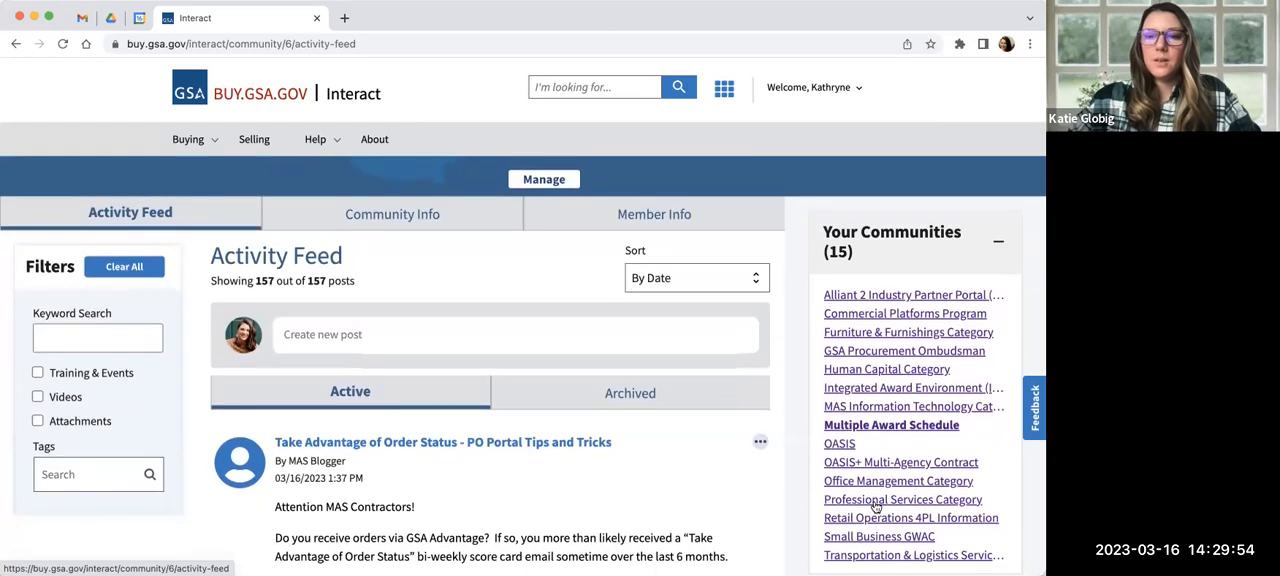
{"action": "left_click", "coordinate": [902, 499]}
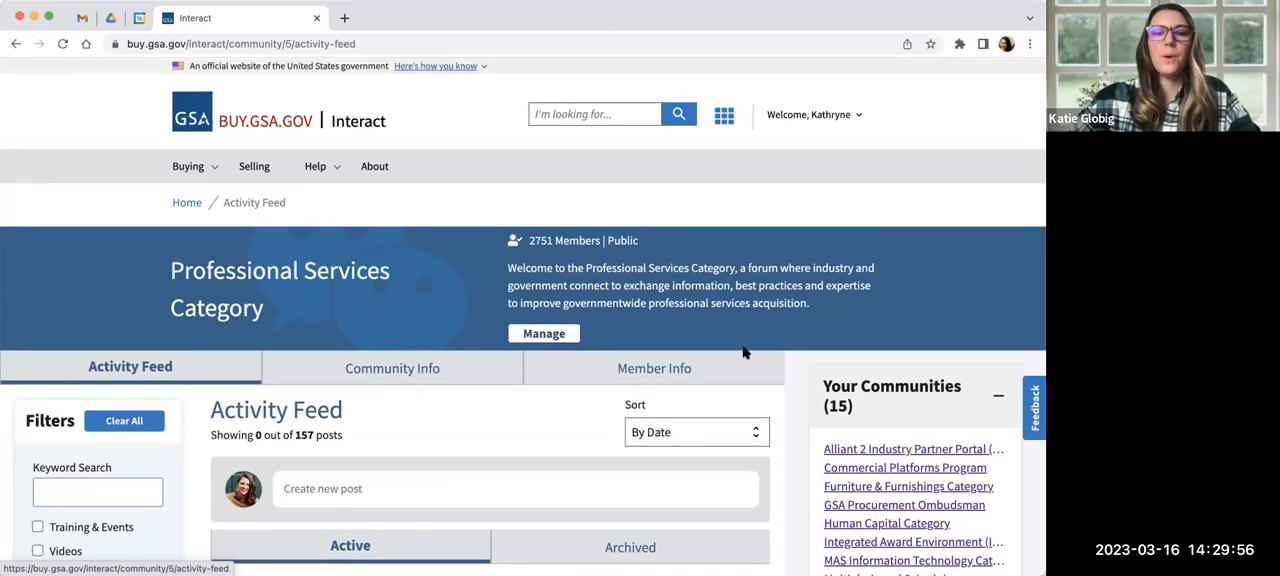